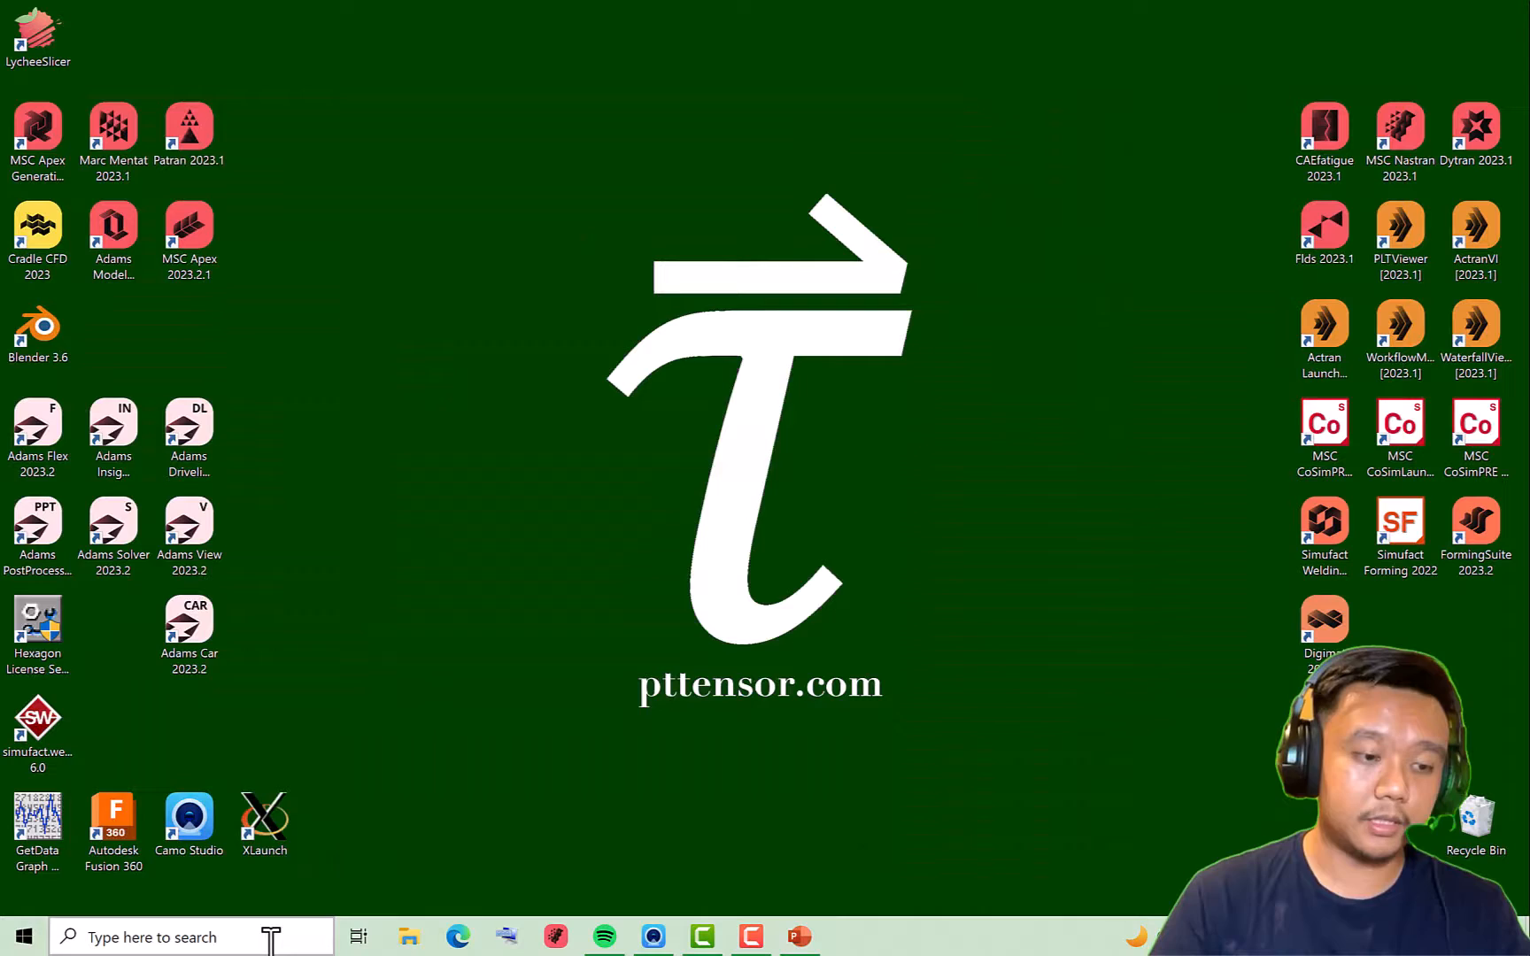
# Search 'wsl' in the taskbar search box and launch wsl.exe to open an Ubuntu console
pyautogui.write('wsgiref')
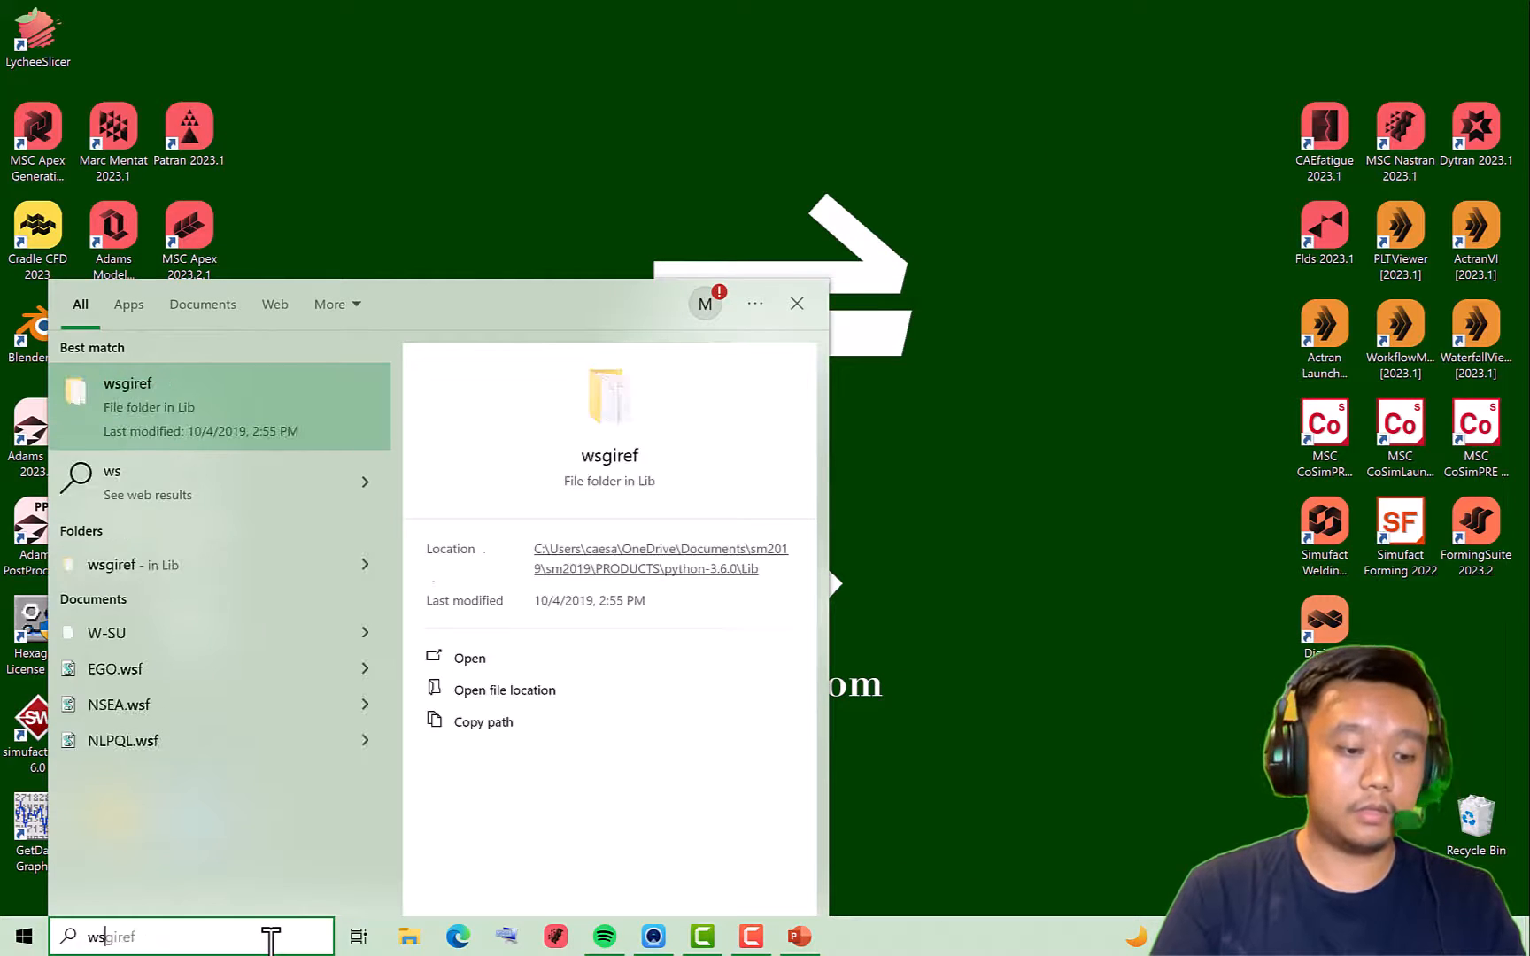
pyautogui.write('wsl')
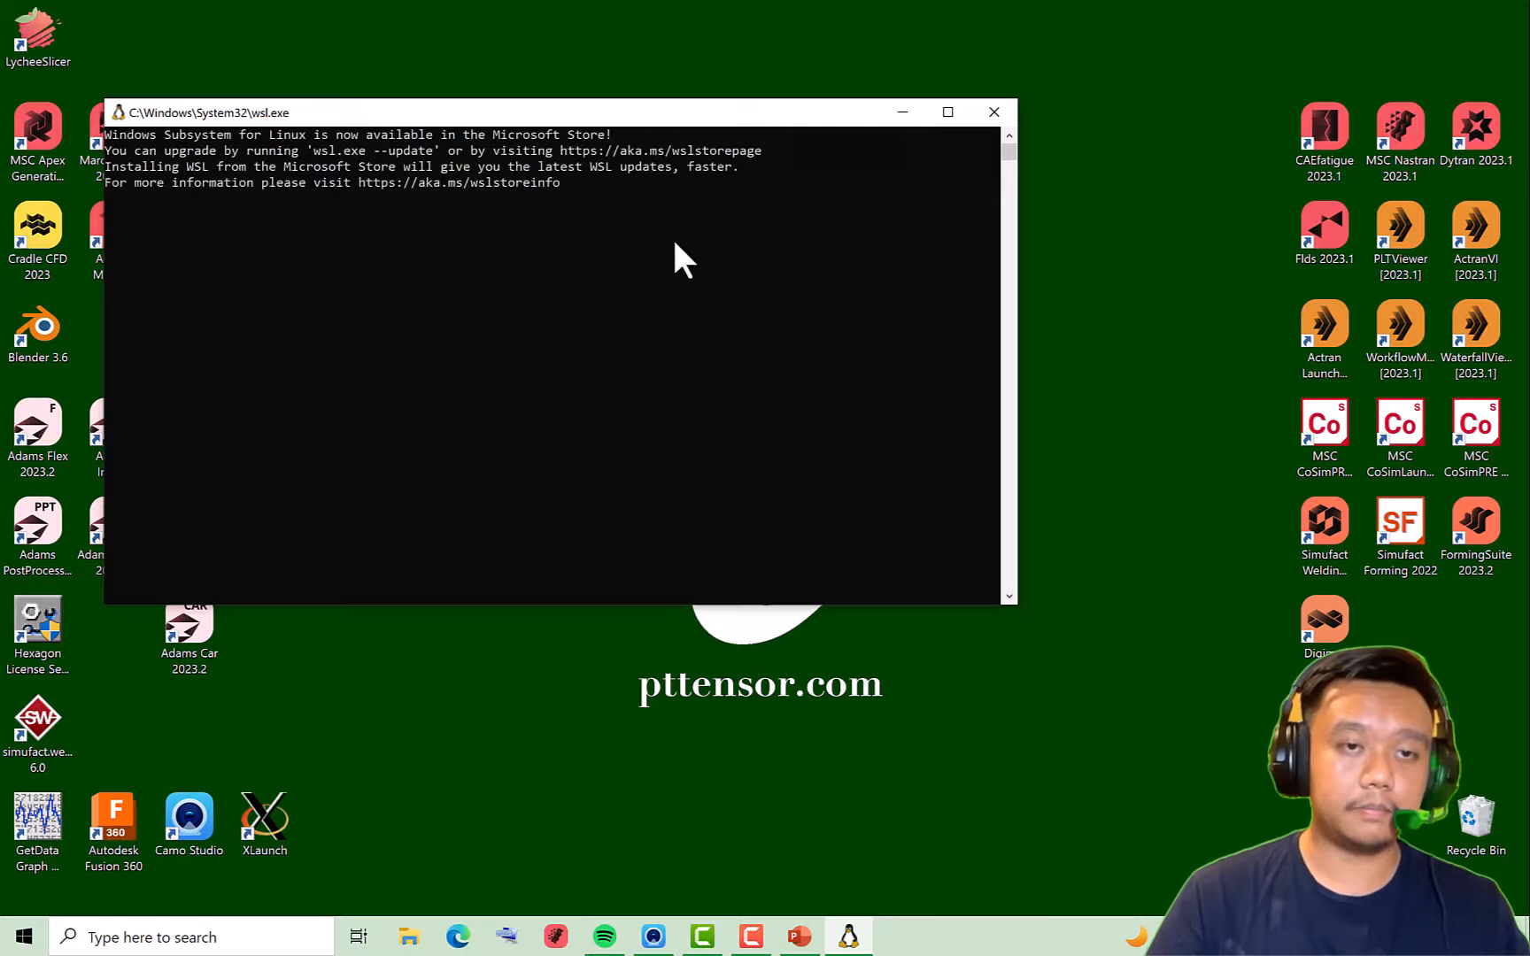
pyautogui.moveTo(753, 115)
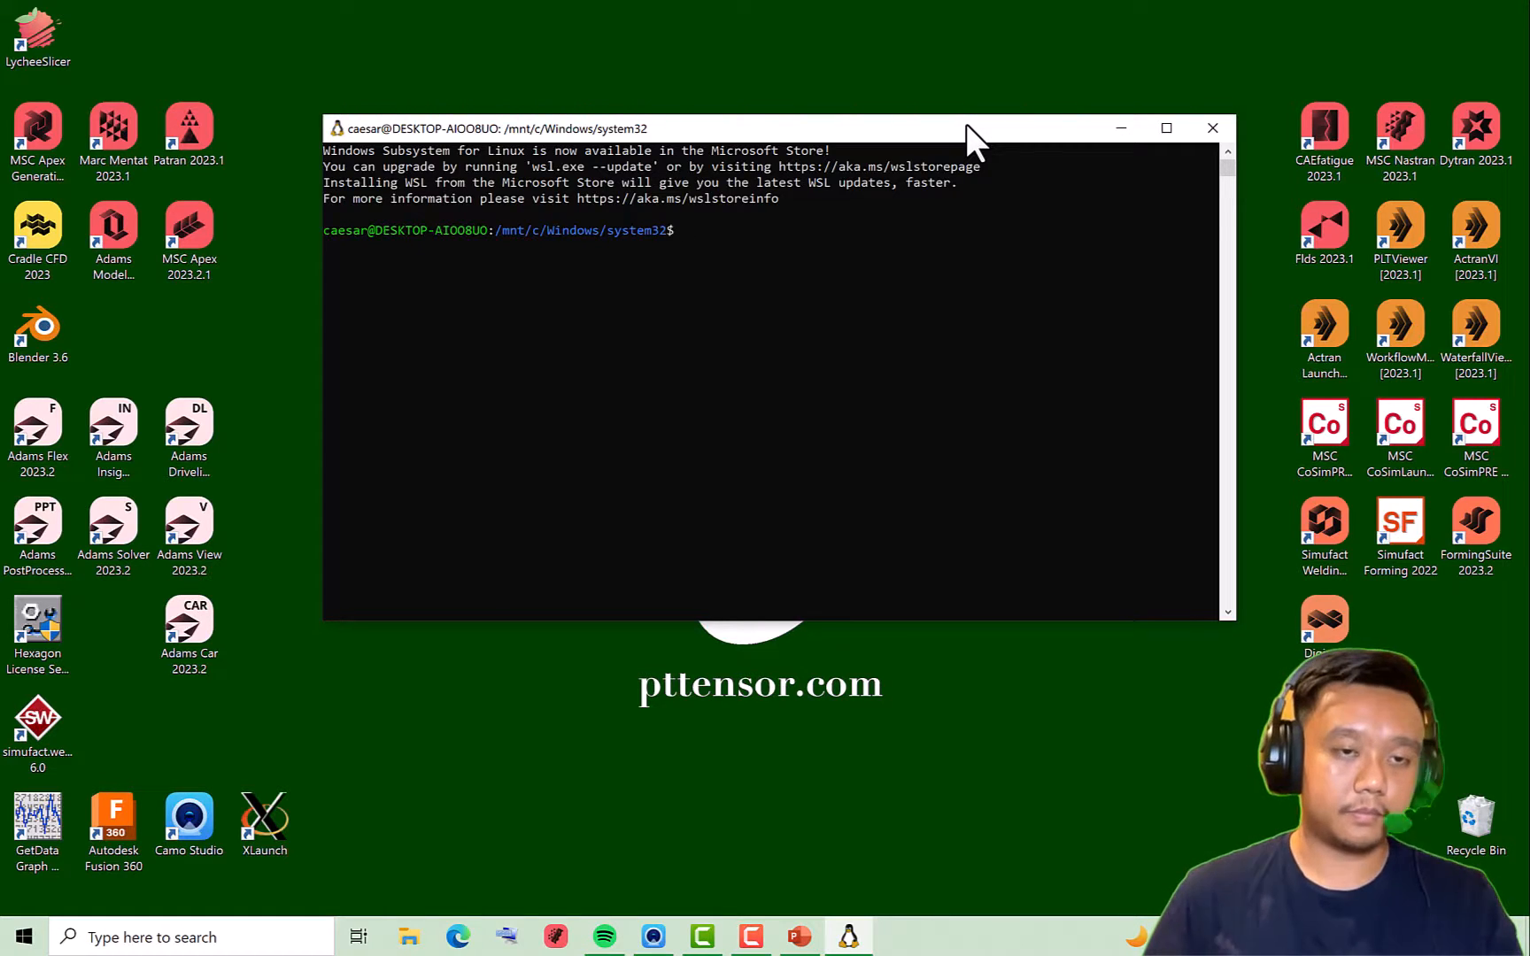
# Move into ~/openfoamprojects, list trial1 and trial2, and begin typing a mkdir command
pyautogui.write('cd ~')
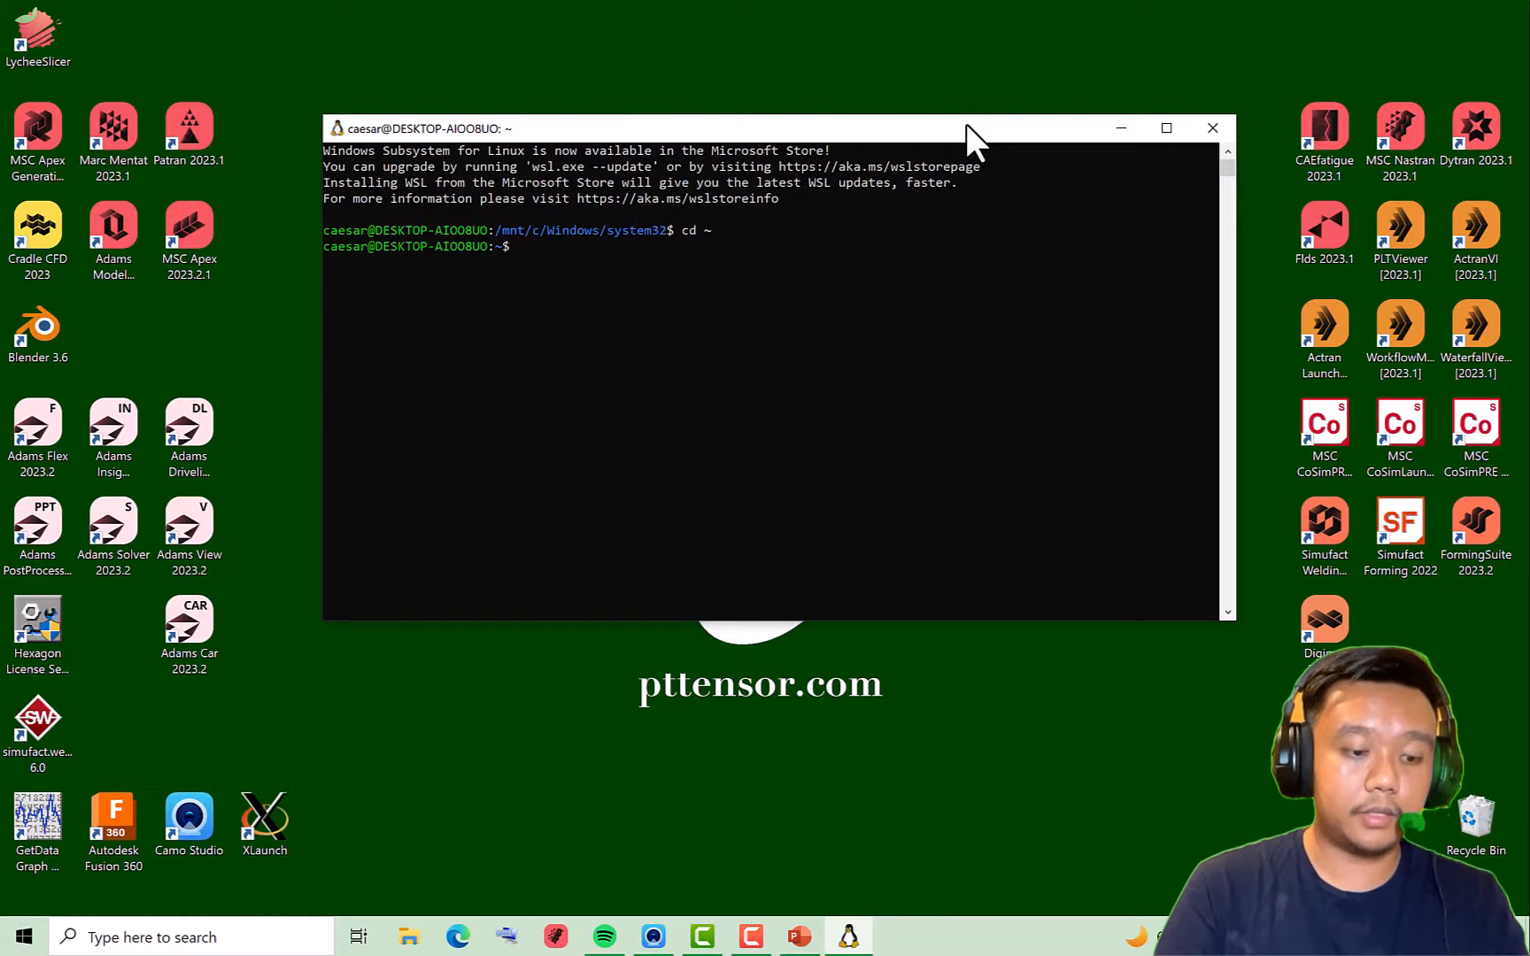
pyautogui.write('ls')
pyautogui.write('cd openfoamprojects/')
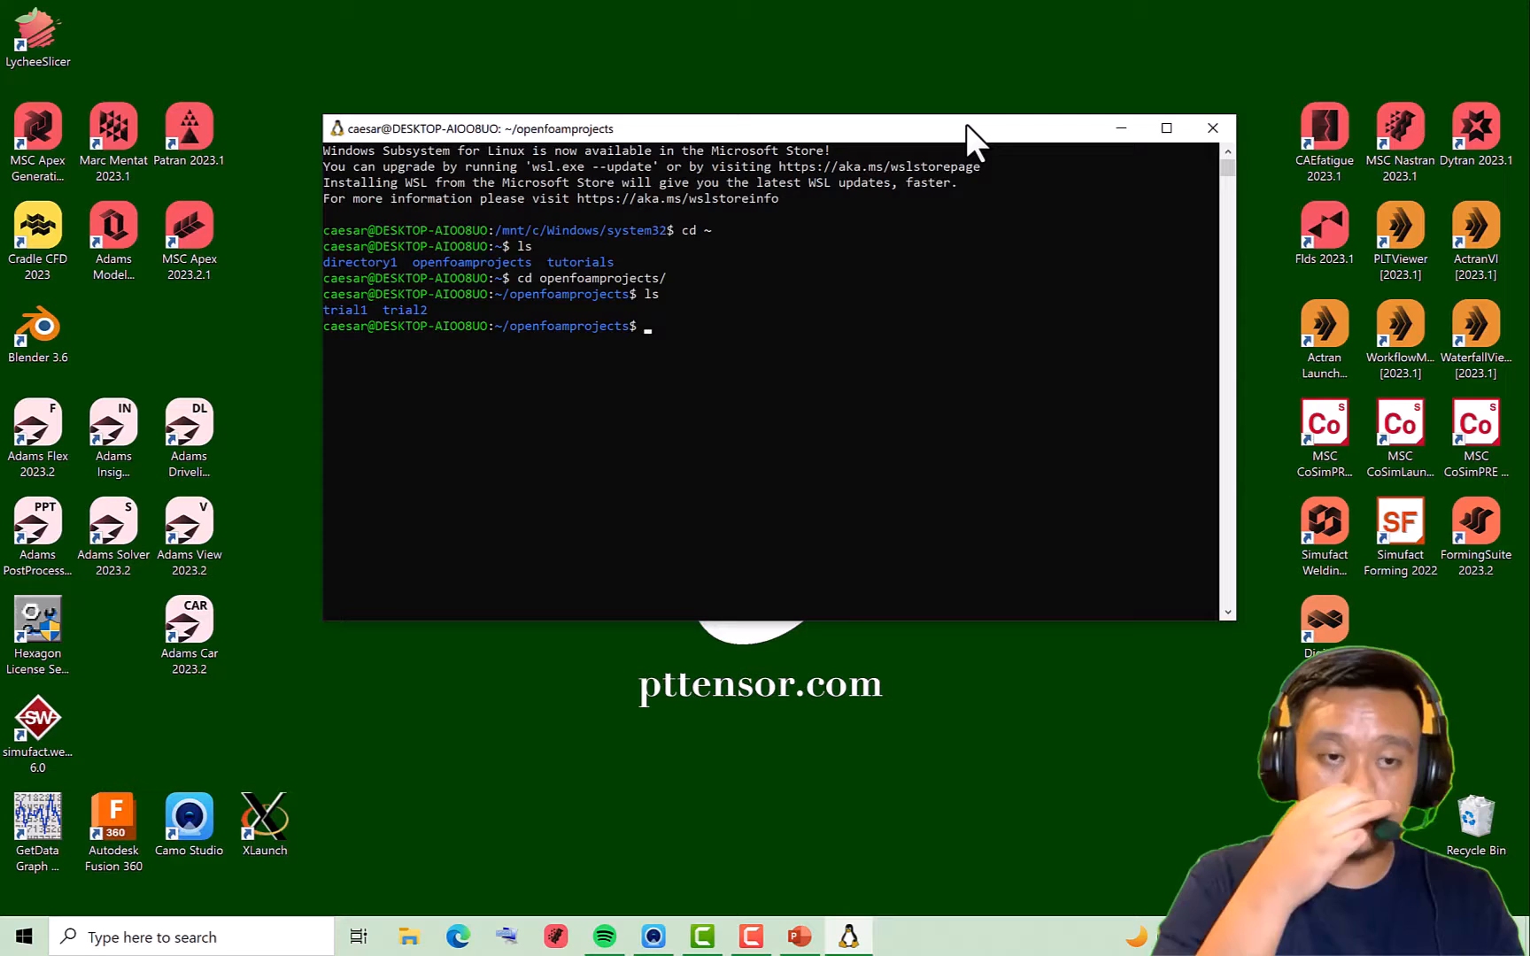
pyautogui.write('mkdir')
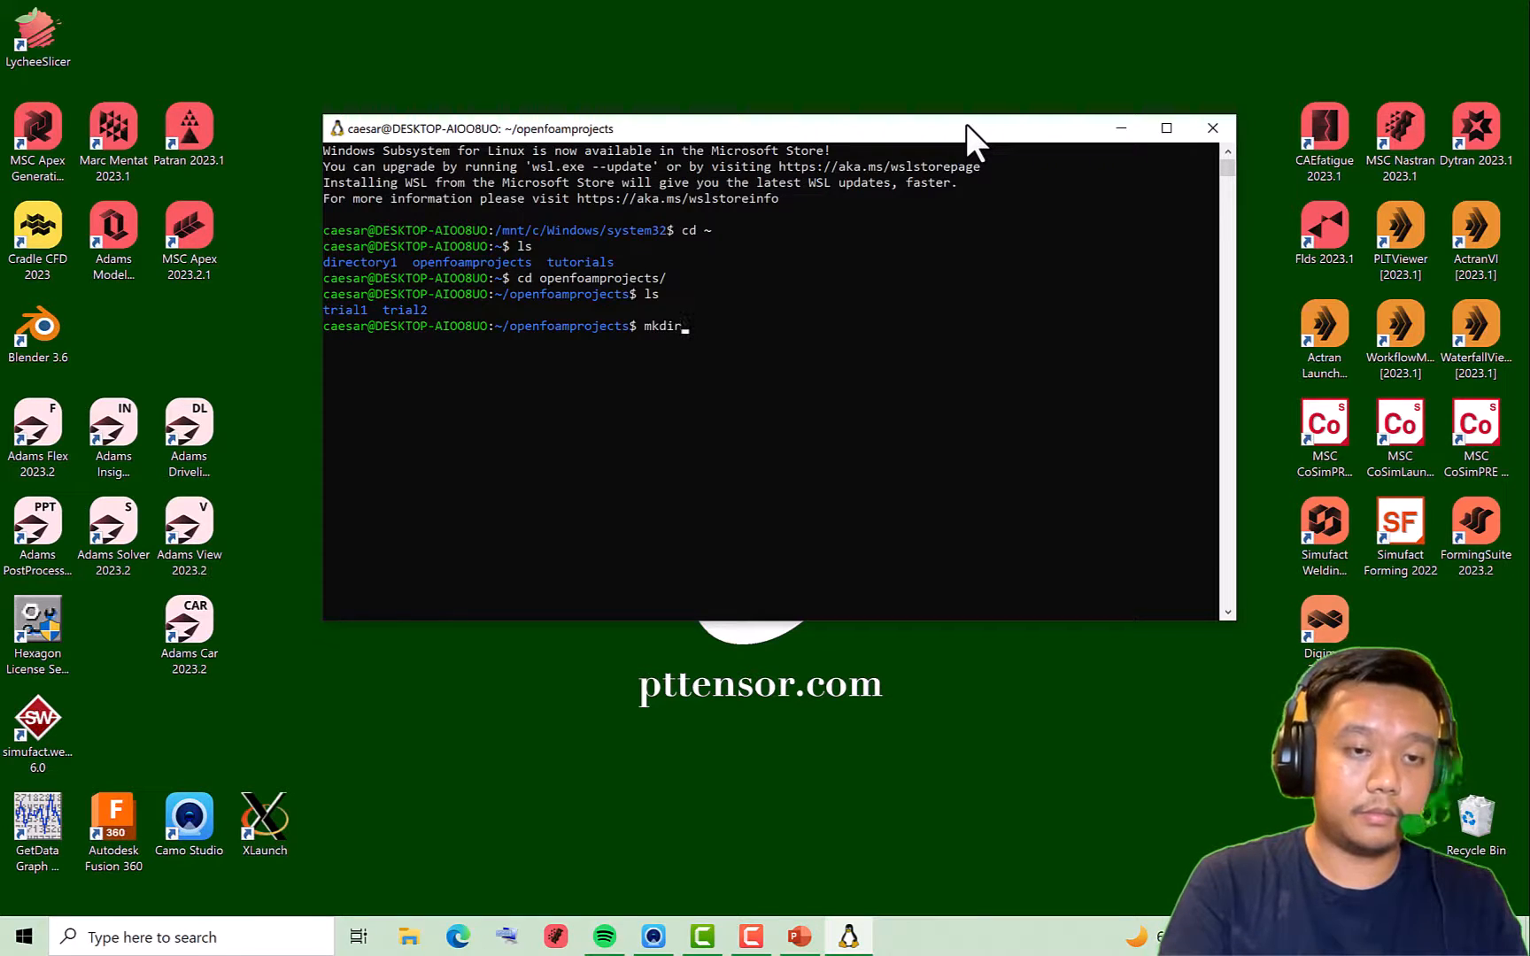
pyautogui.write('tir')
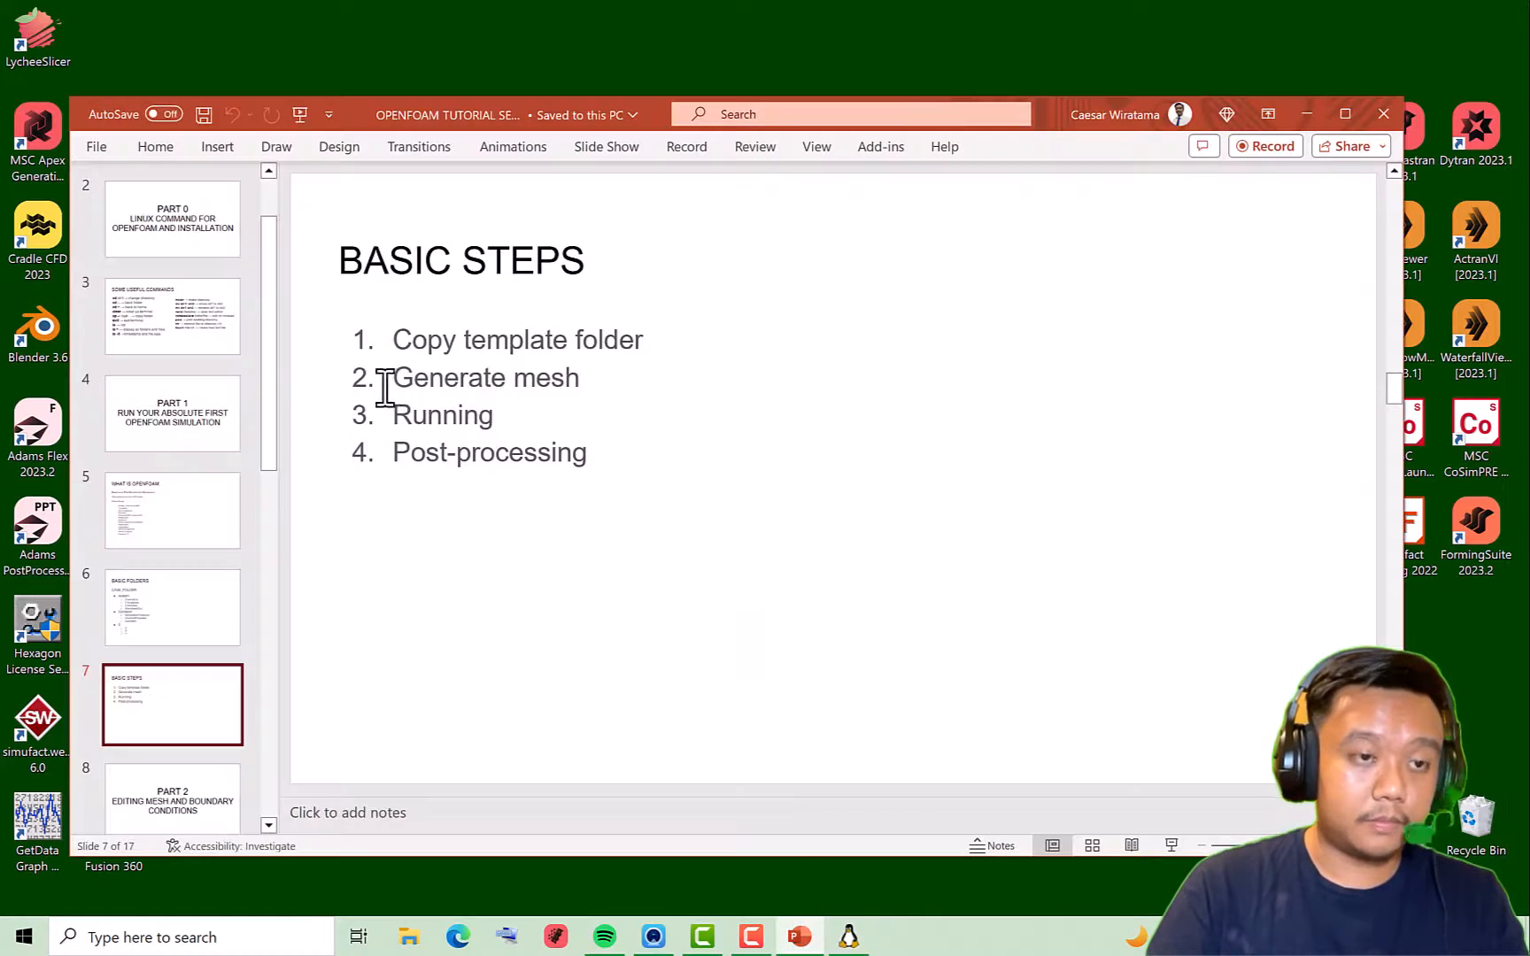
pyautogui.click(173, 412)
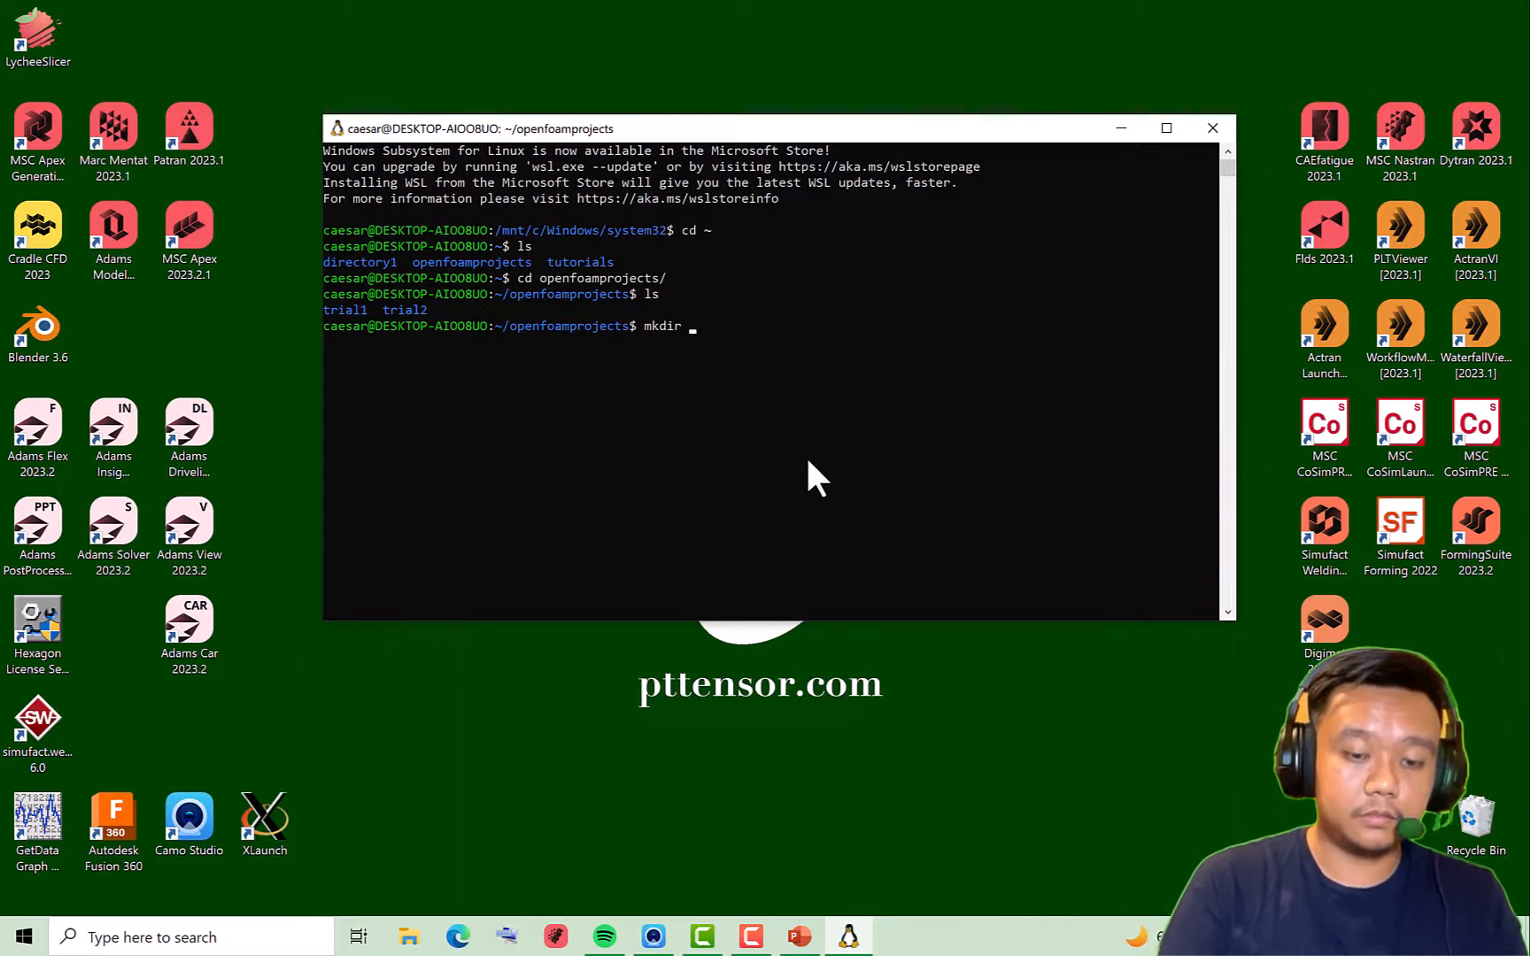
# Run mkdir part1, list the folder, then cd into the empty part1
pyautogui.write('part1')
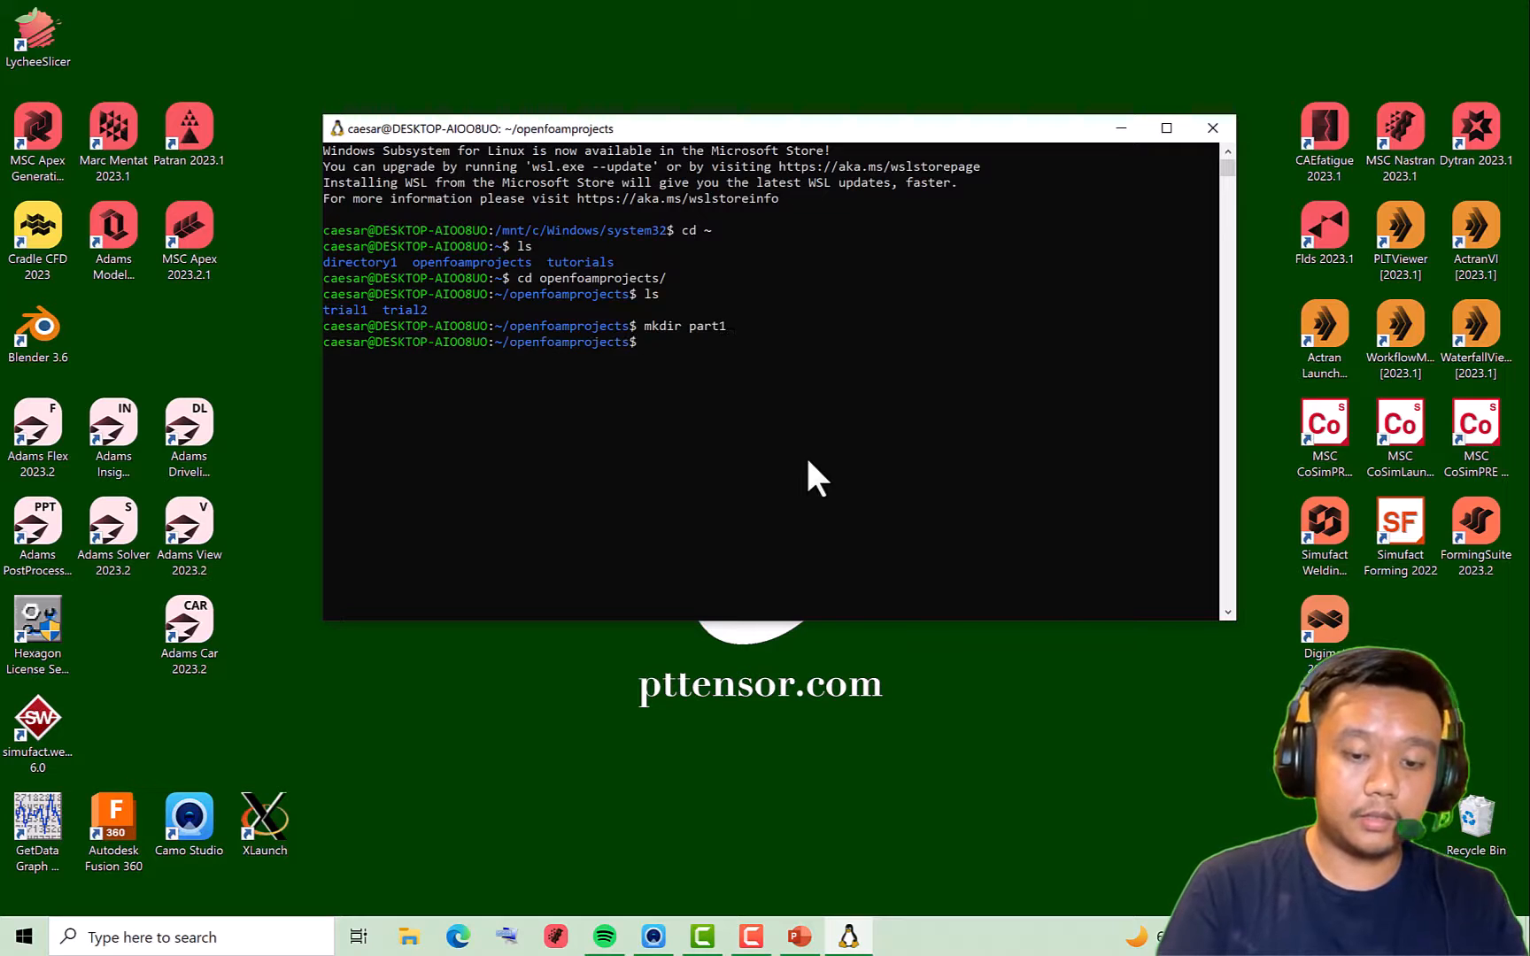
pyautogui.write('ls')
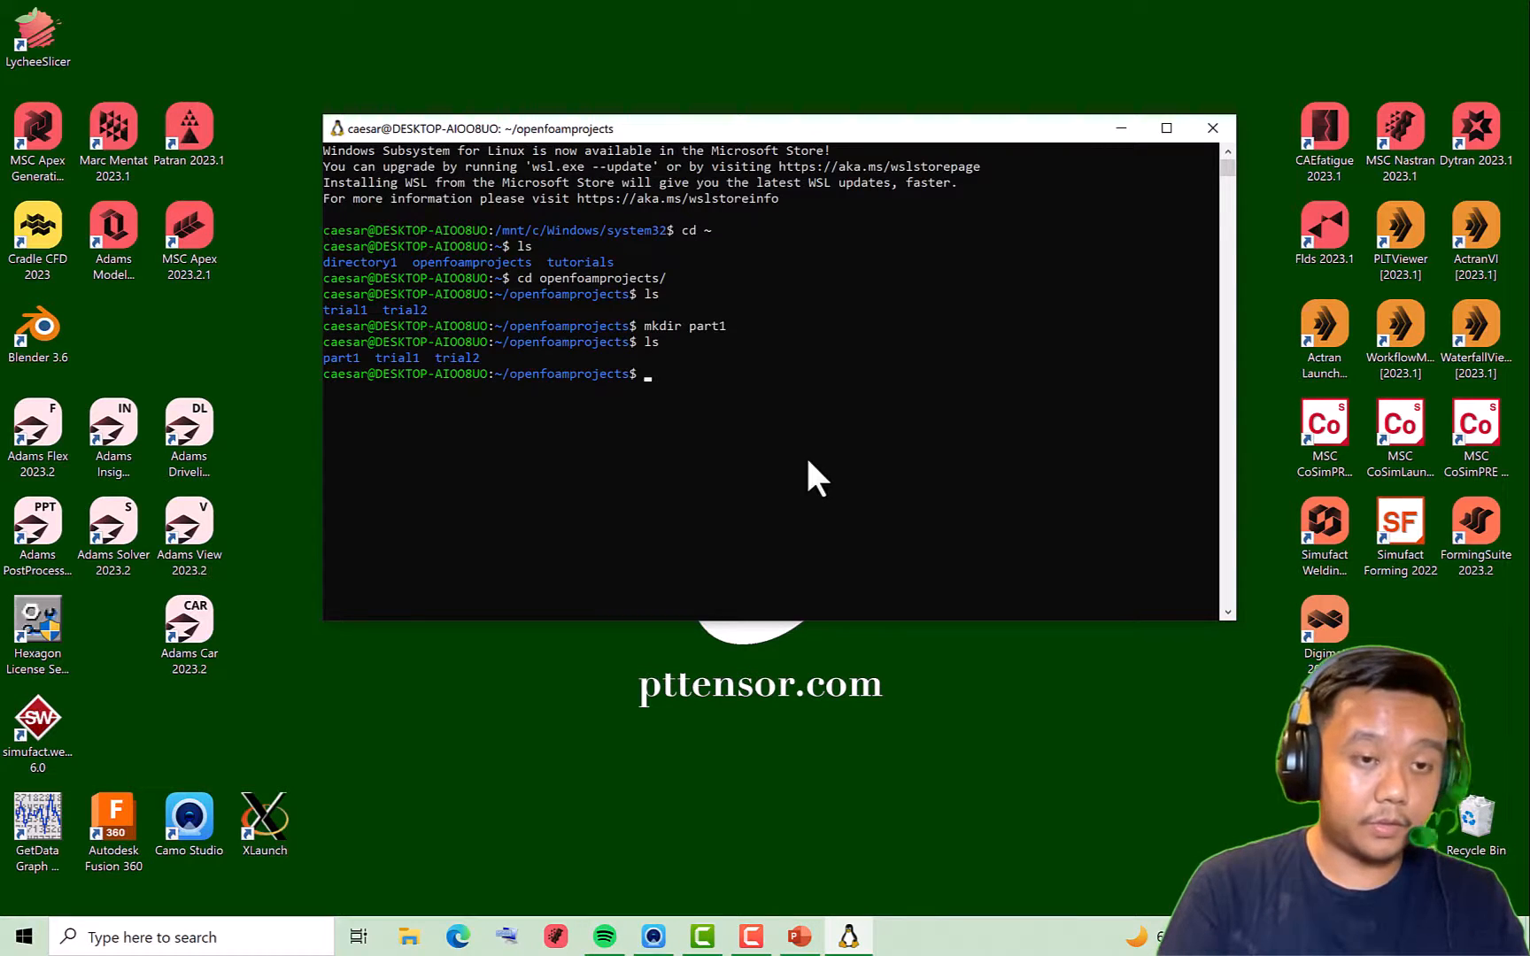
pyautogui.write('cd')
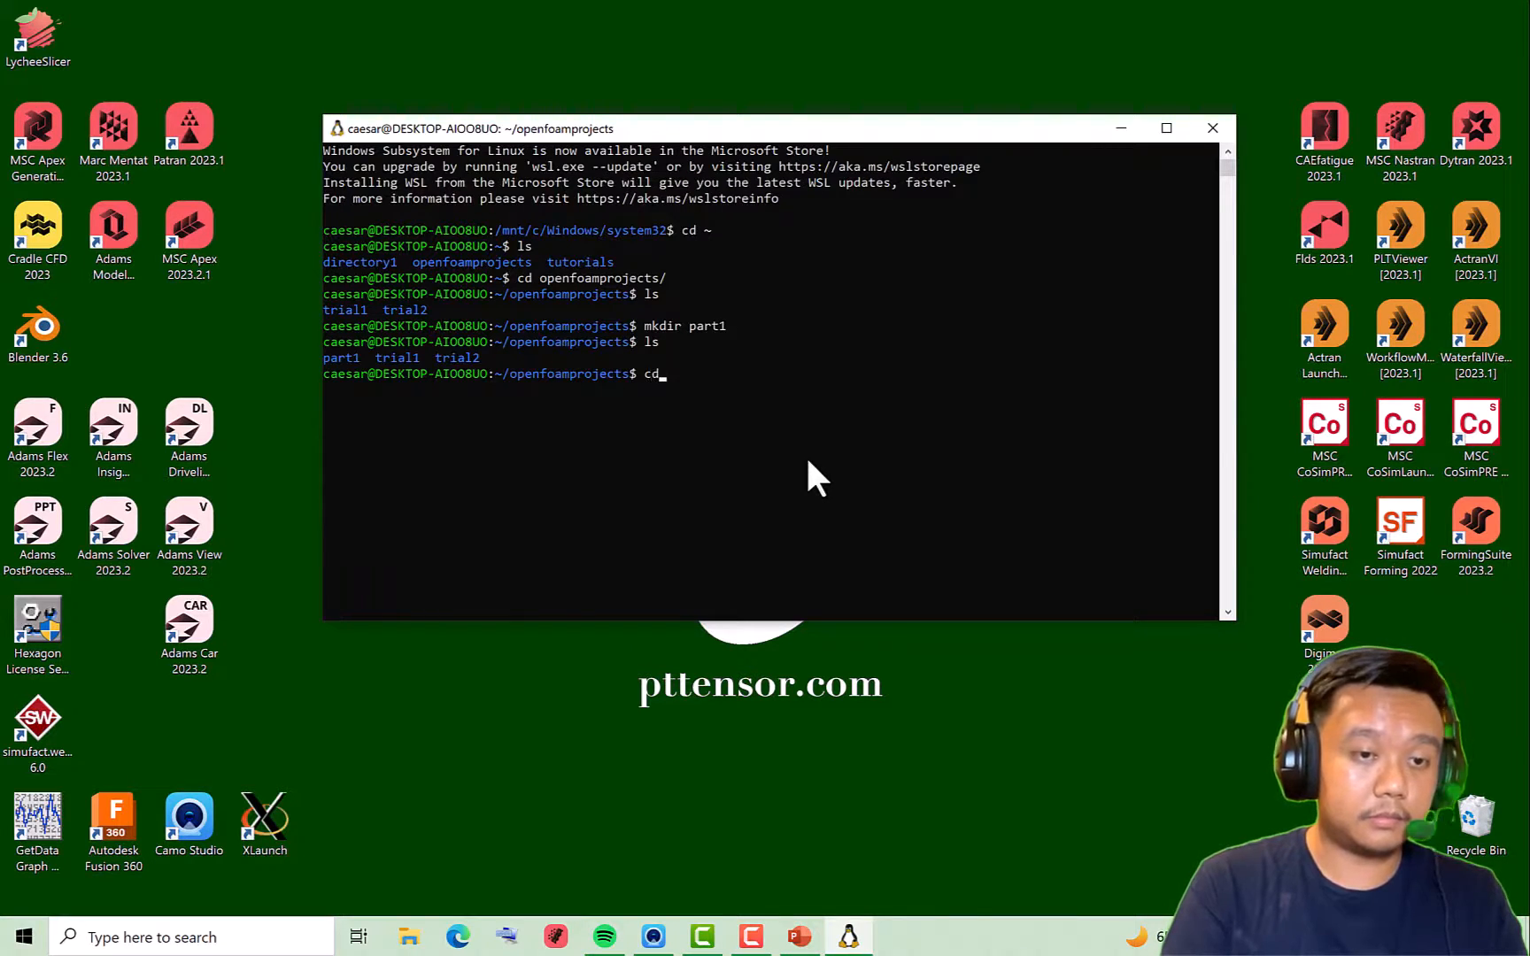
pyautogui.write('part1/')
pyautogui.write('ls')
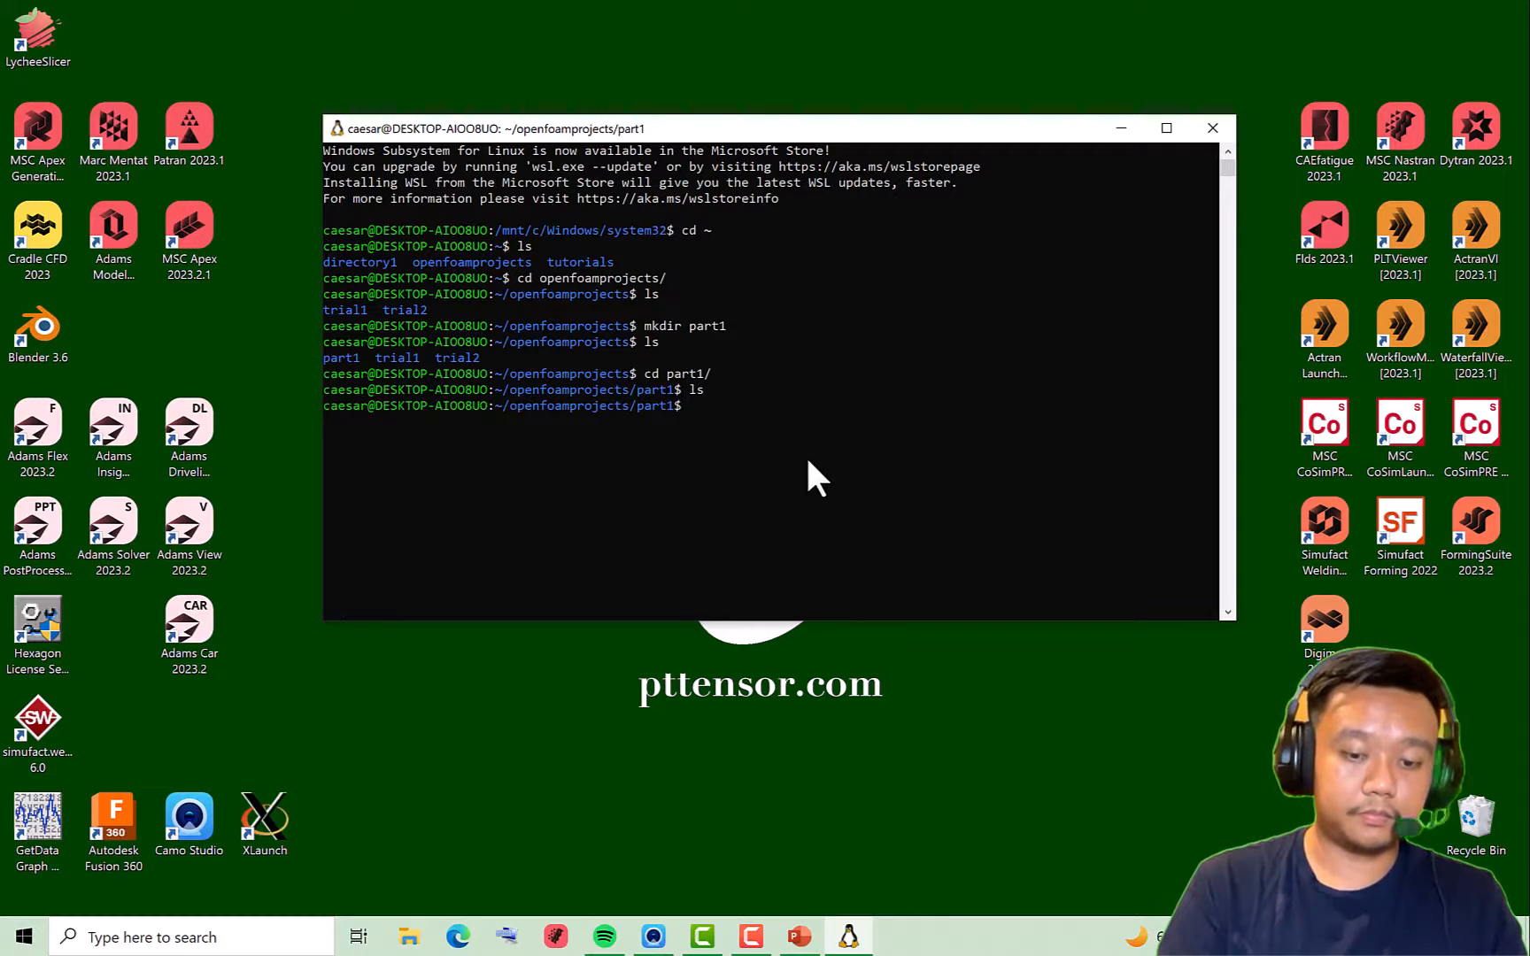
# Copy /opt/openfoam11/tutorials/incompressibleFluid/cavity into part1 with cp -r
pyautogui.write('cp -r')
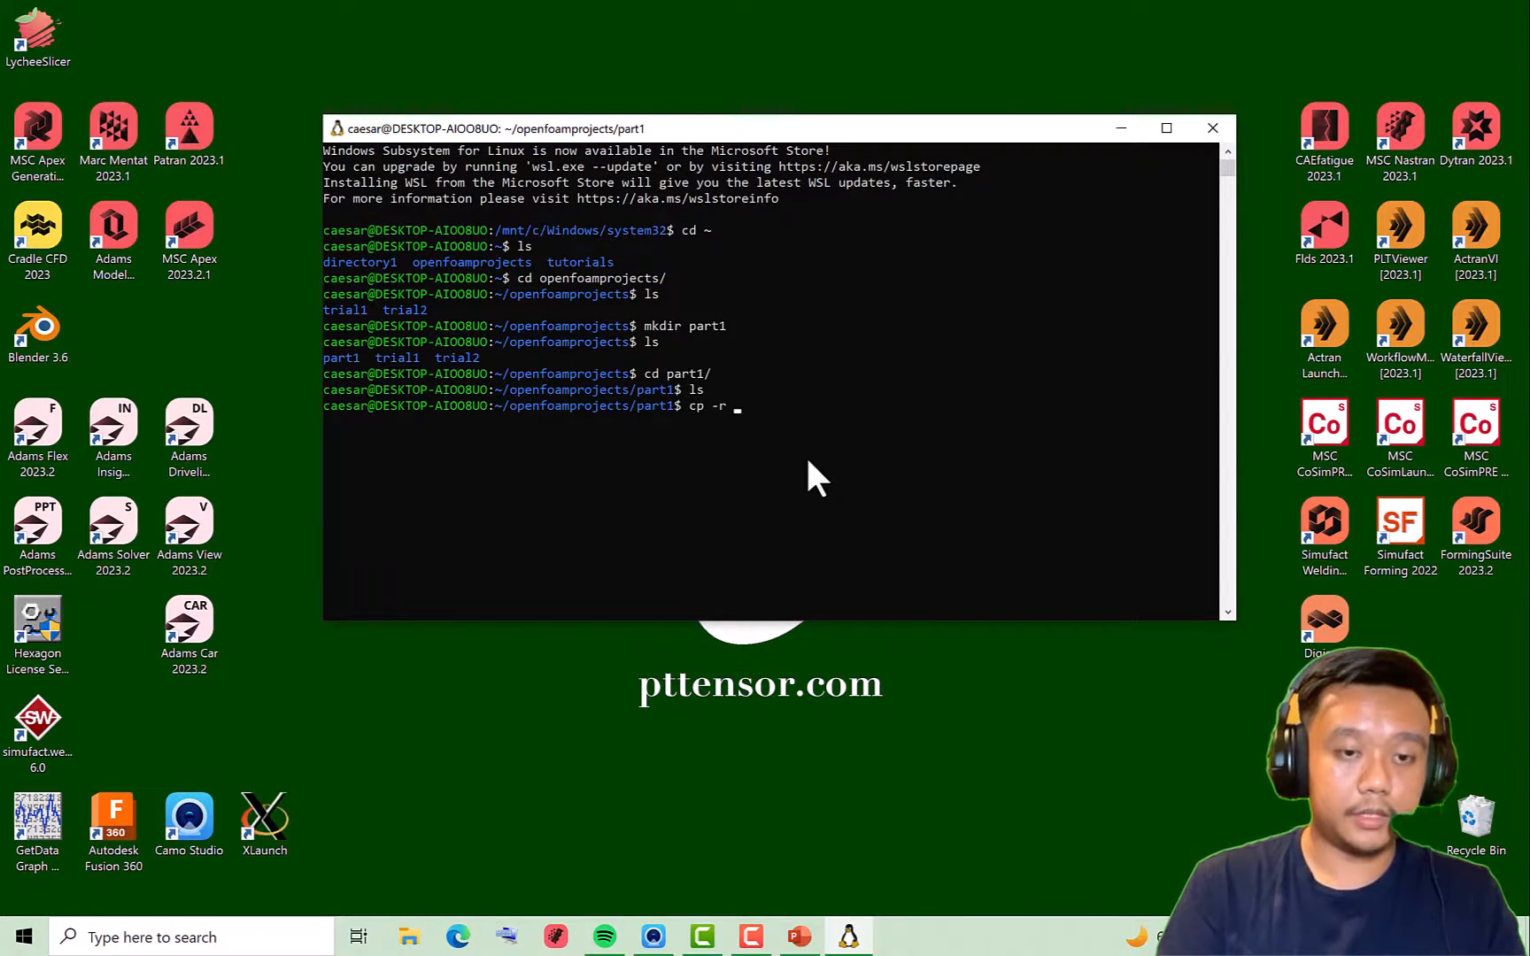
pyautogui.write('/opt/')
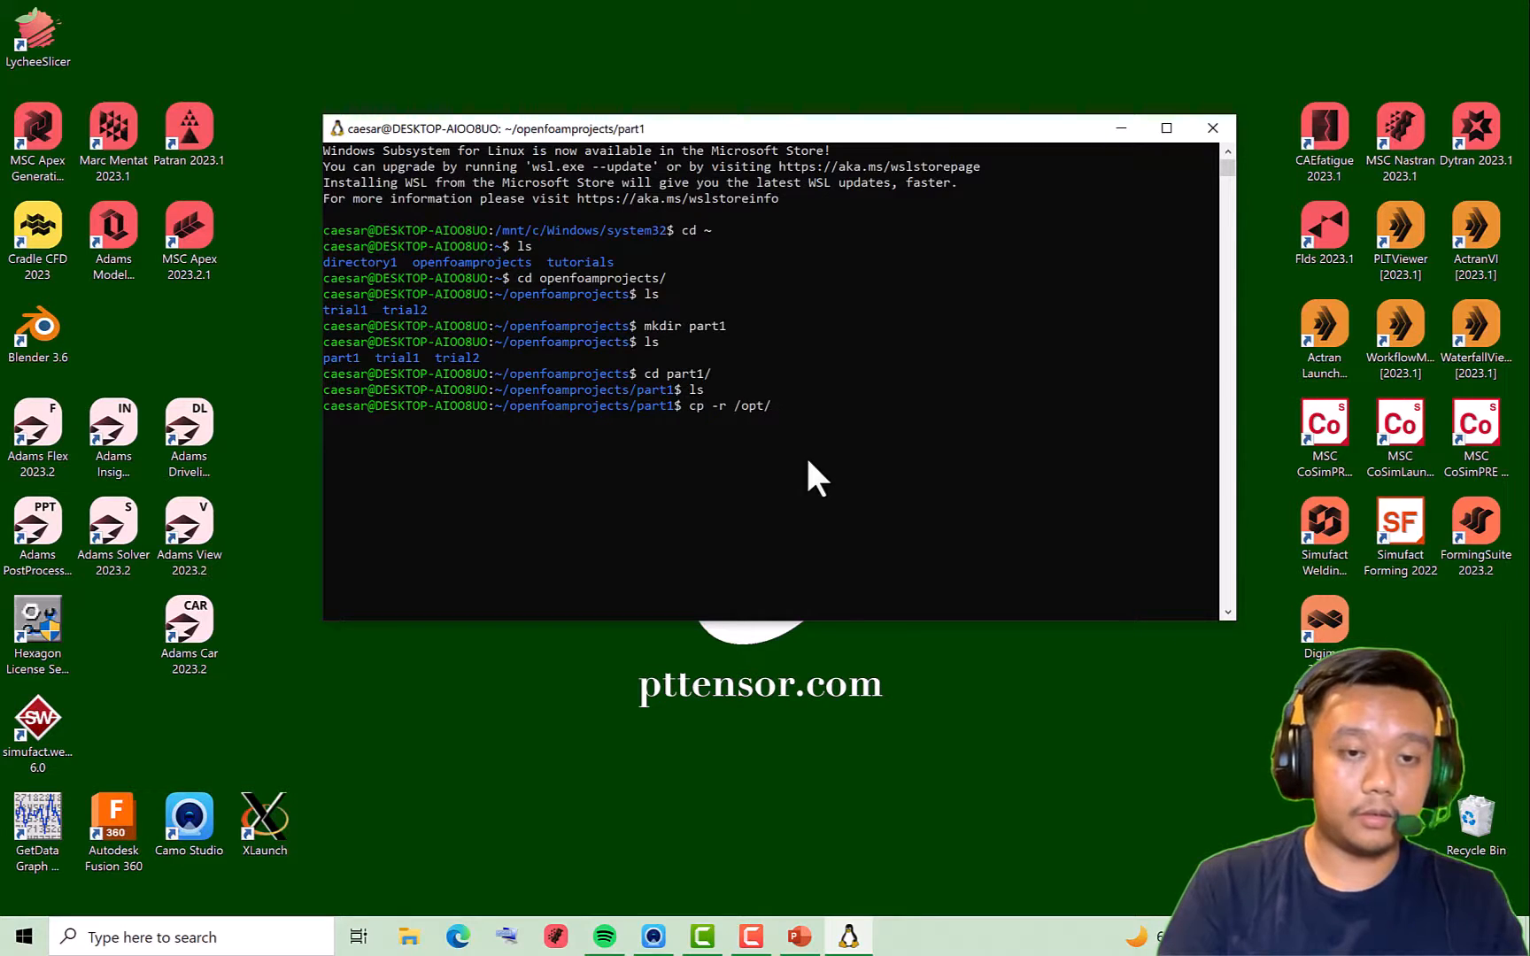
pyautogui.write('openfoam11/')
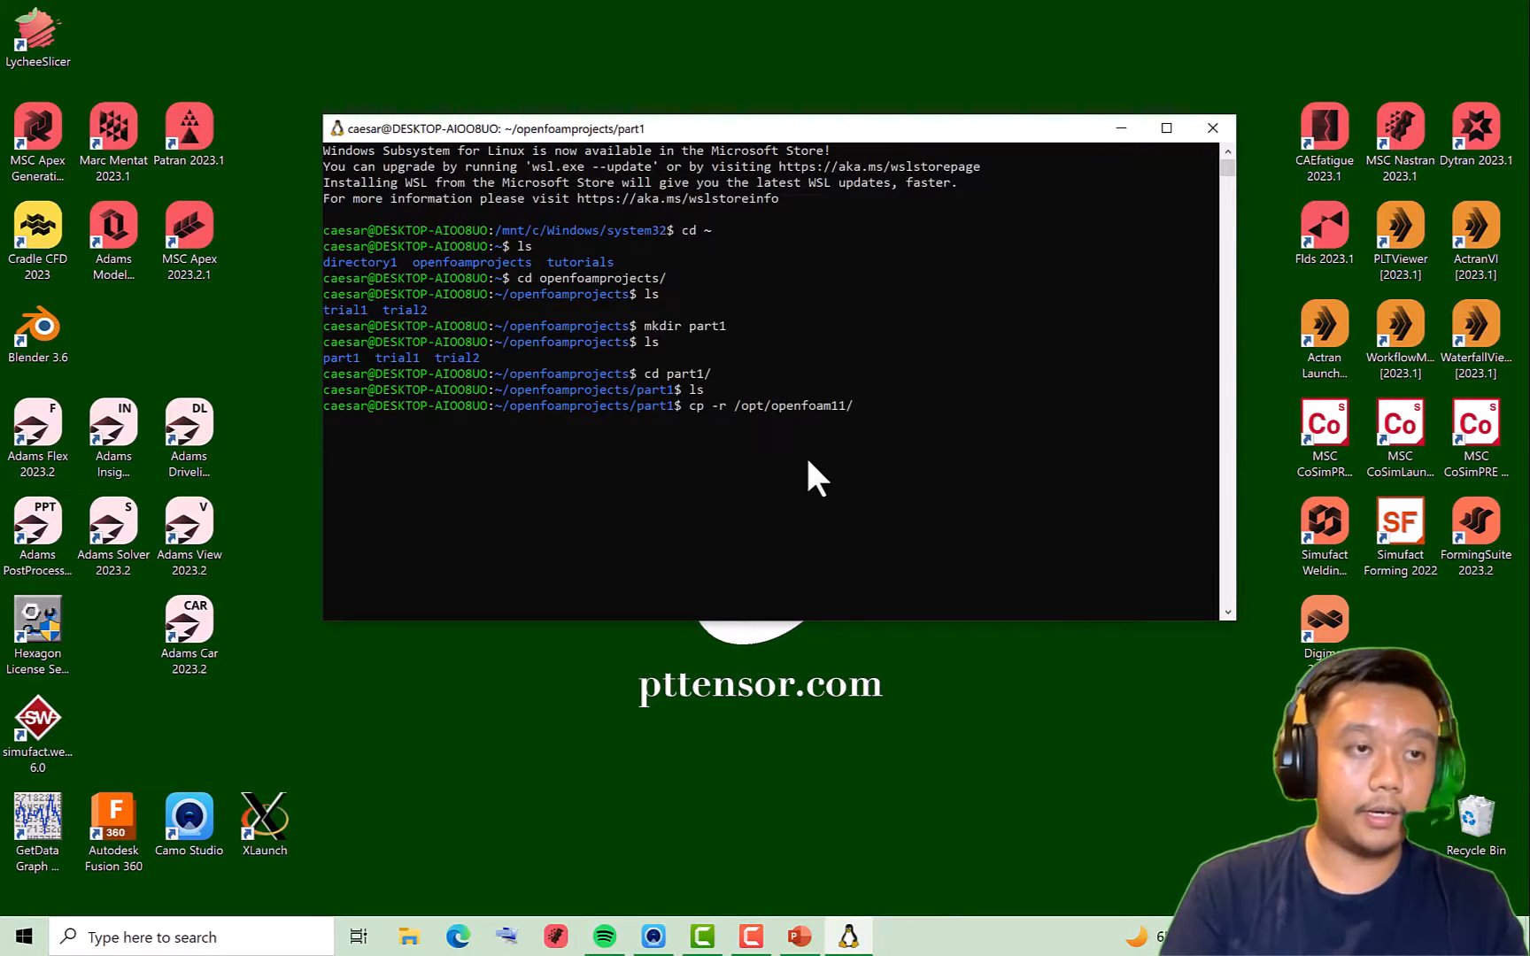
pyautogui.write('t')
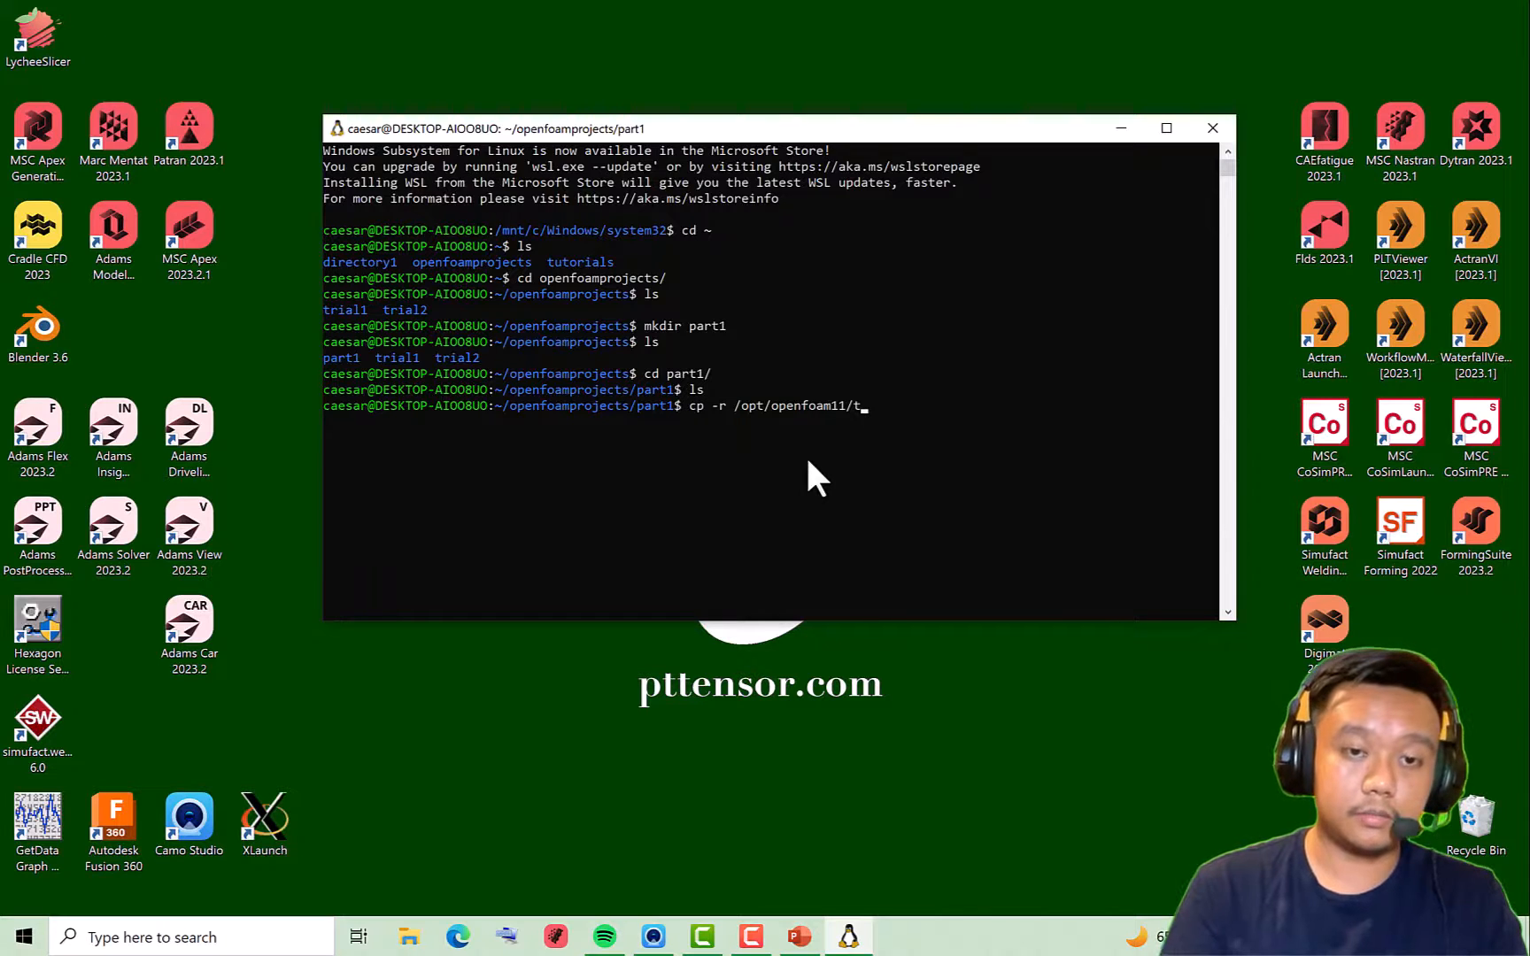
pyautogui.write('utorials/')
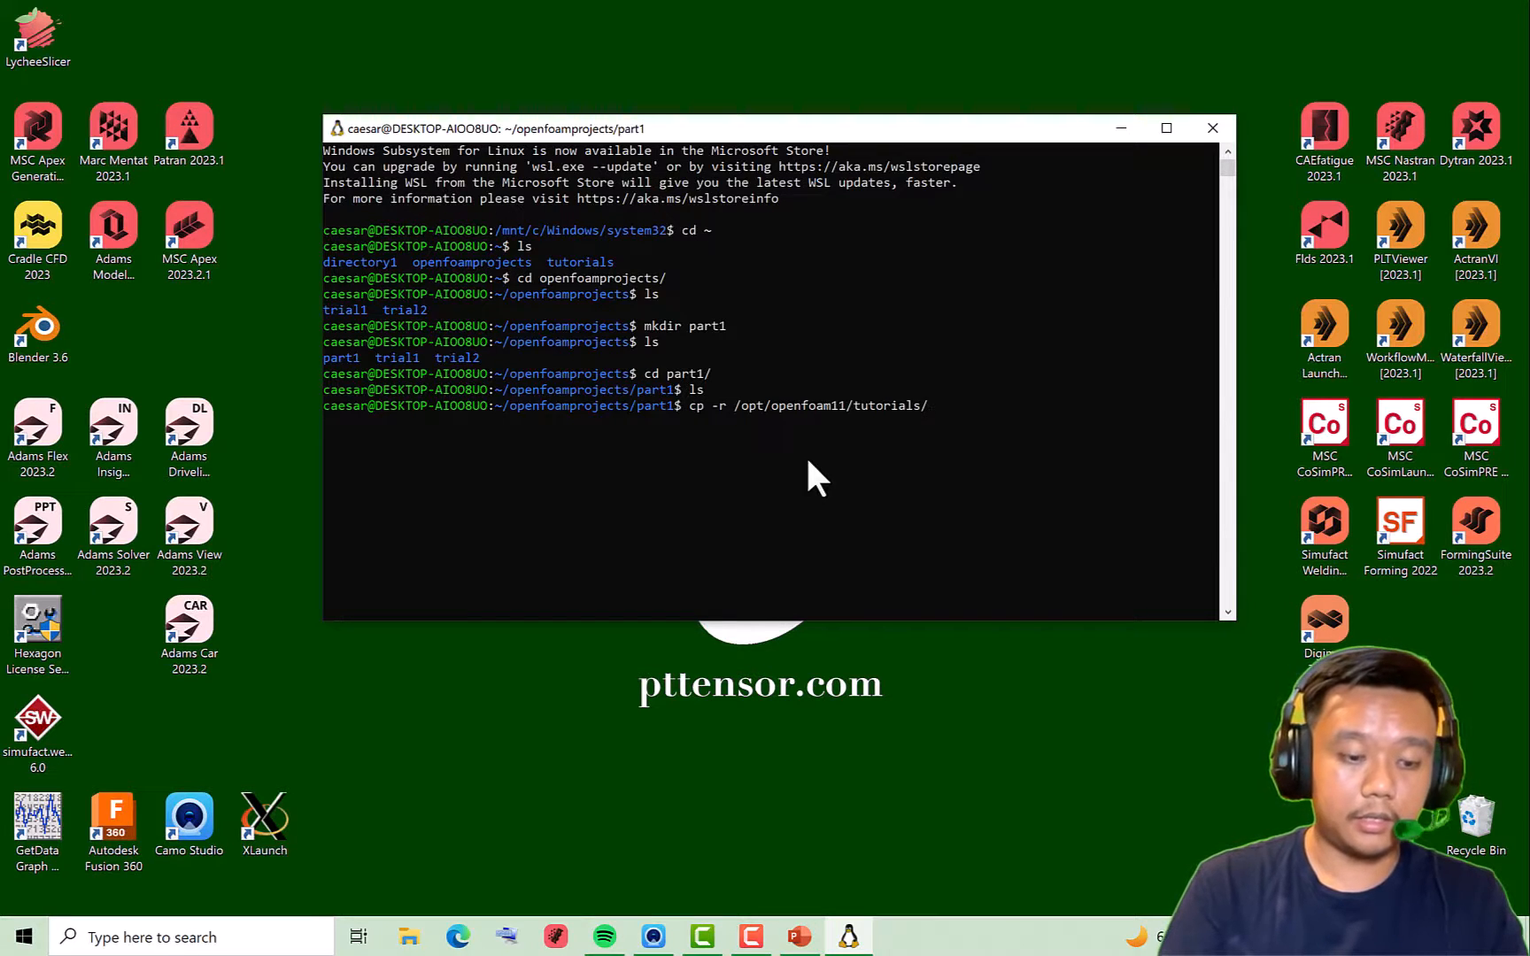
pyautogui.write('incompressible')
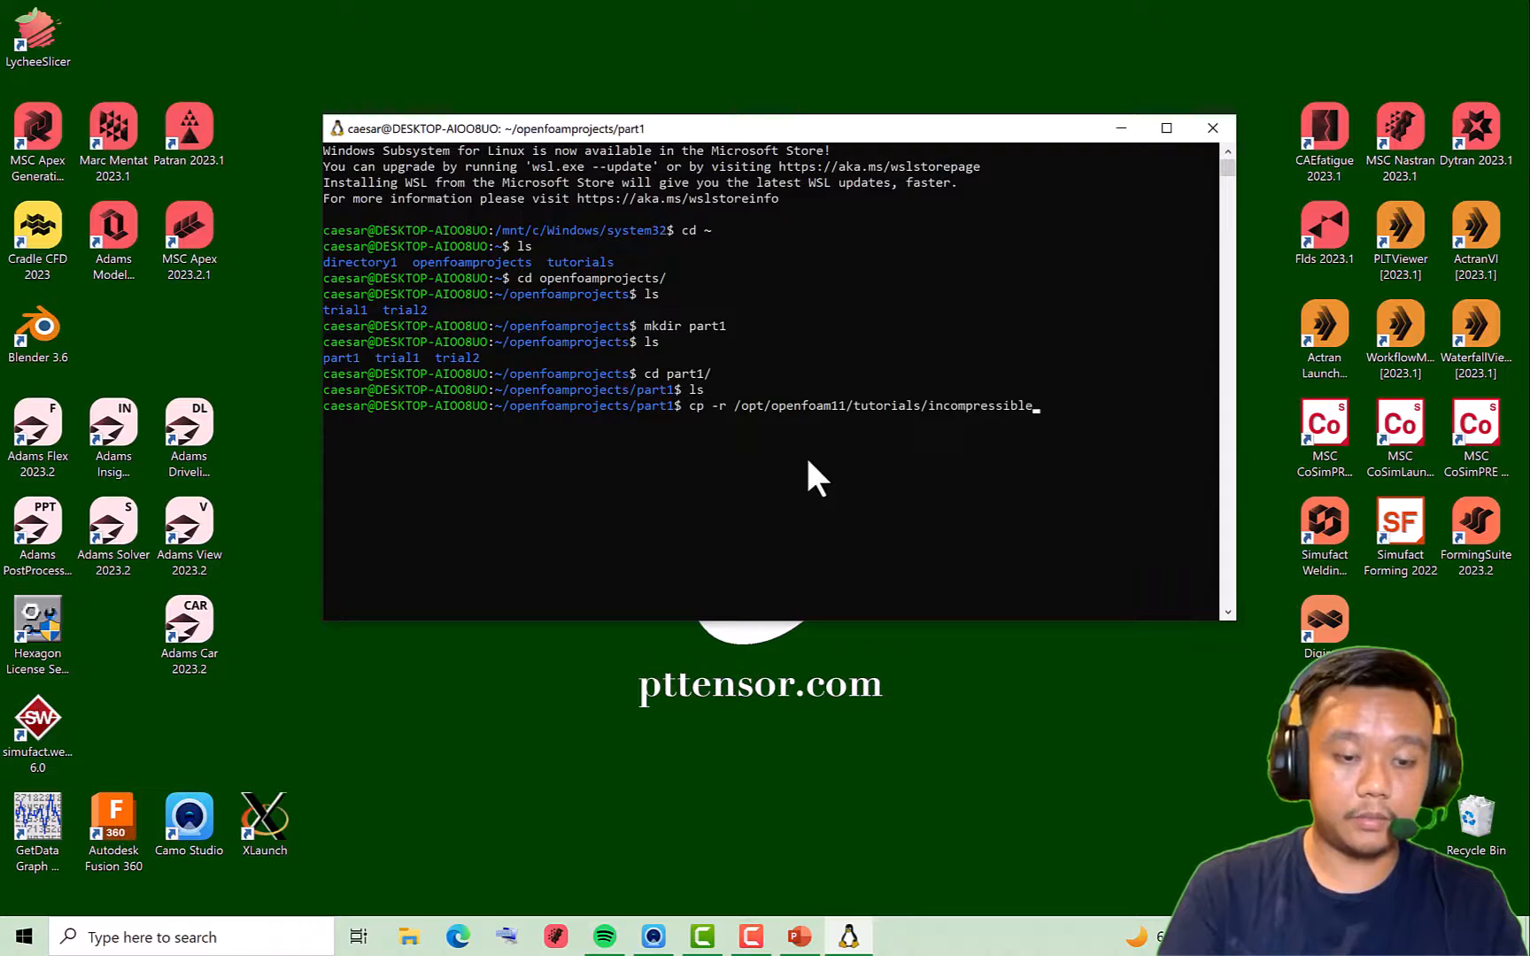
pyautogui.write('Fluid/c')
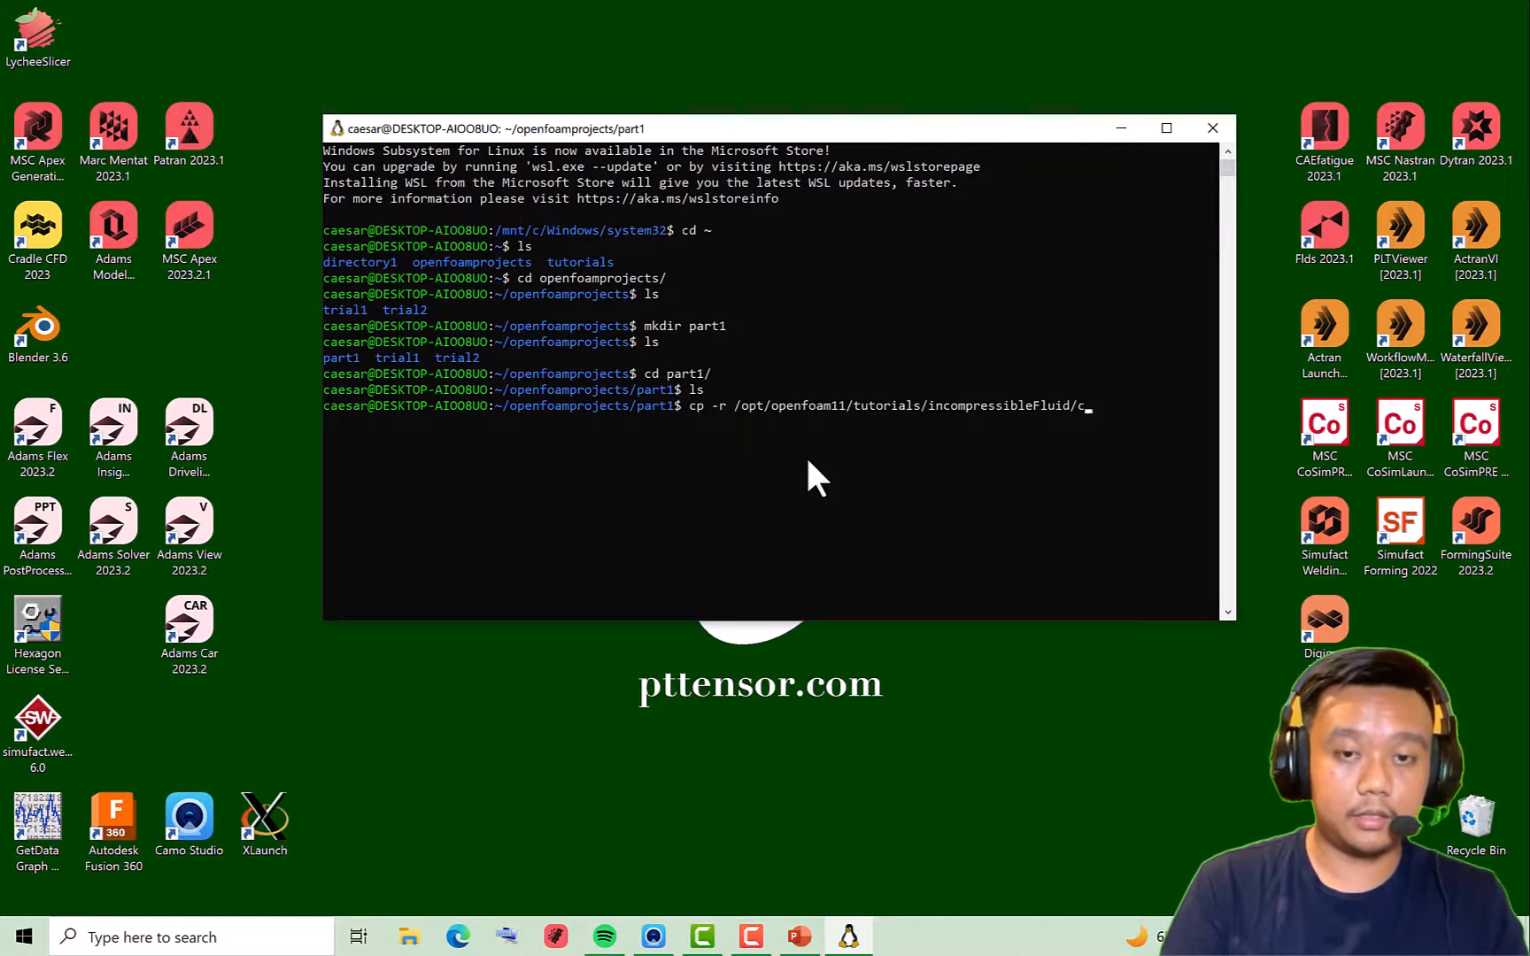
pyautogui.write('avity/ .')
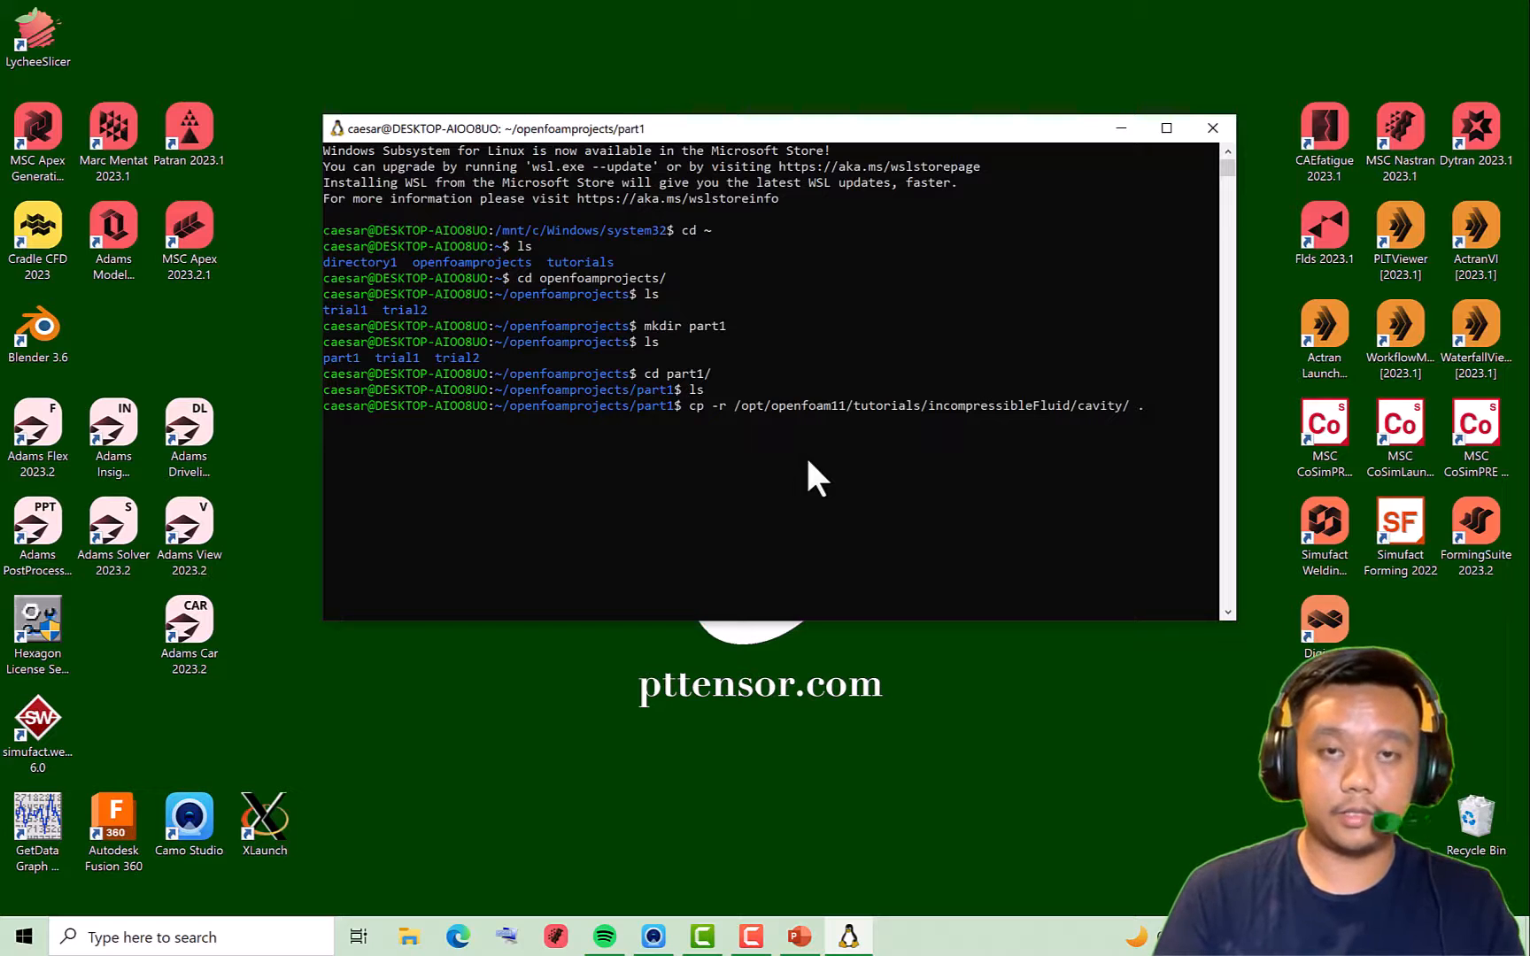
# List part1 and cd into cavity, showing its 0, constant and system folders
pyautogui.write('ls')
pyautogui.write('c')
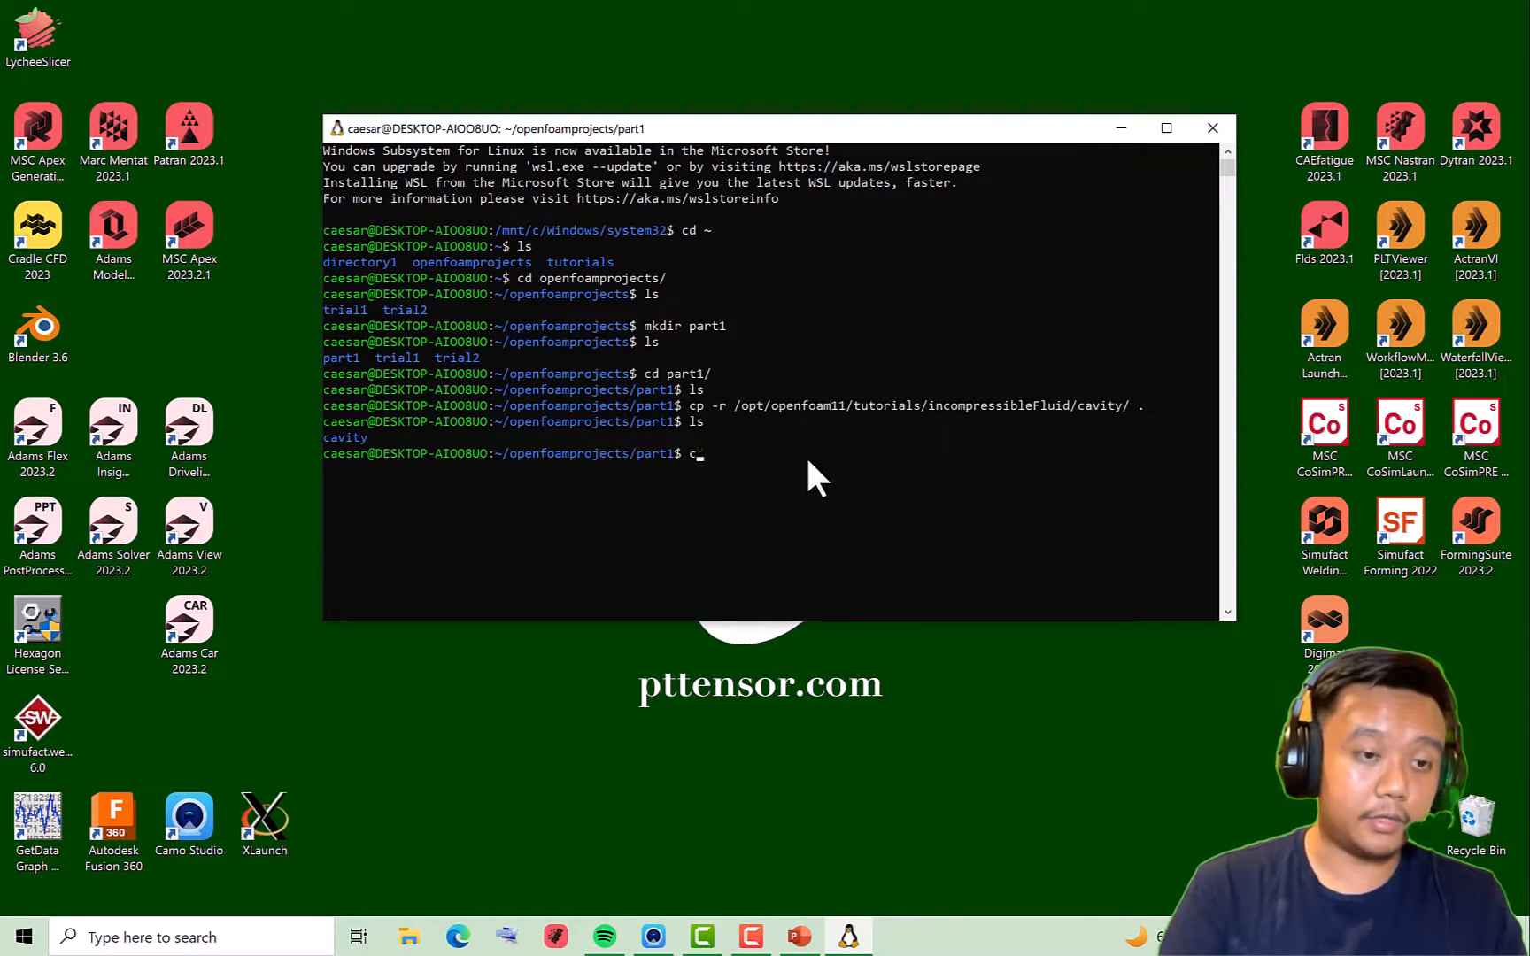
pyautogui.write('d')
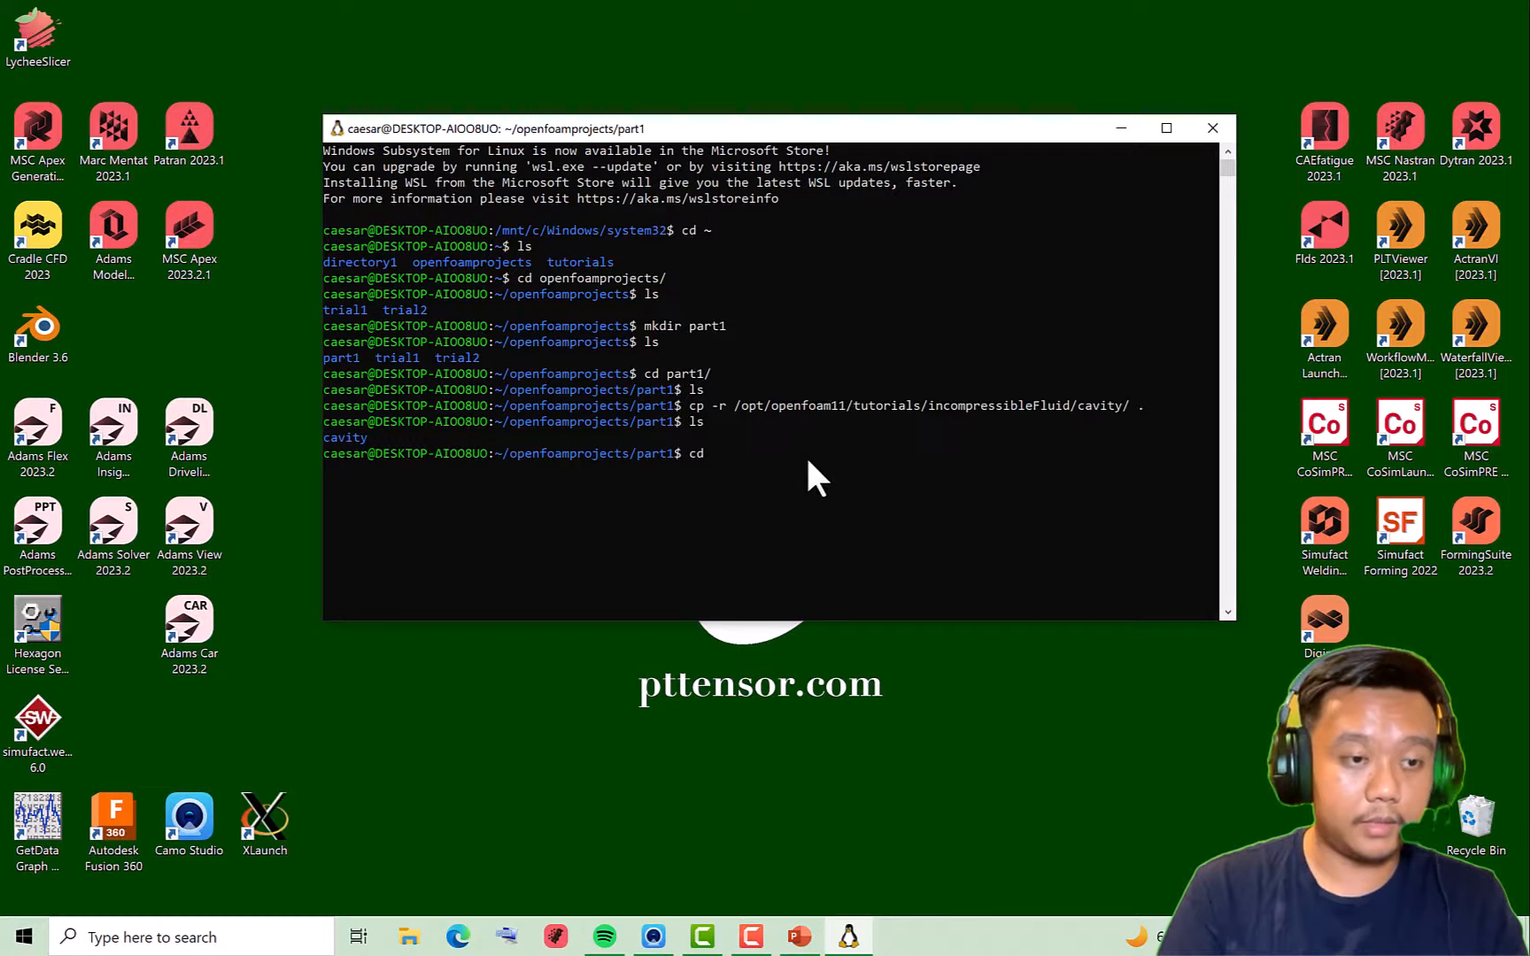
pyautogui.write('cavity/')
pyautogui.write('ls')
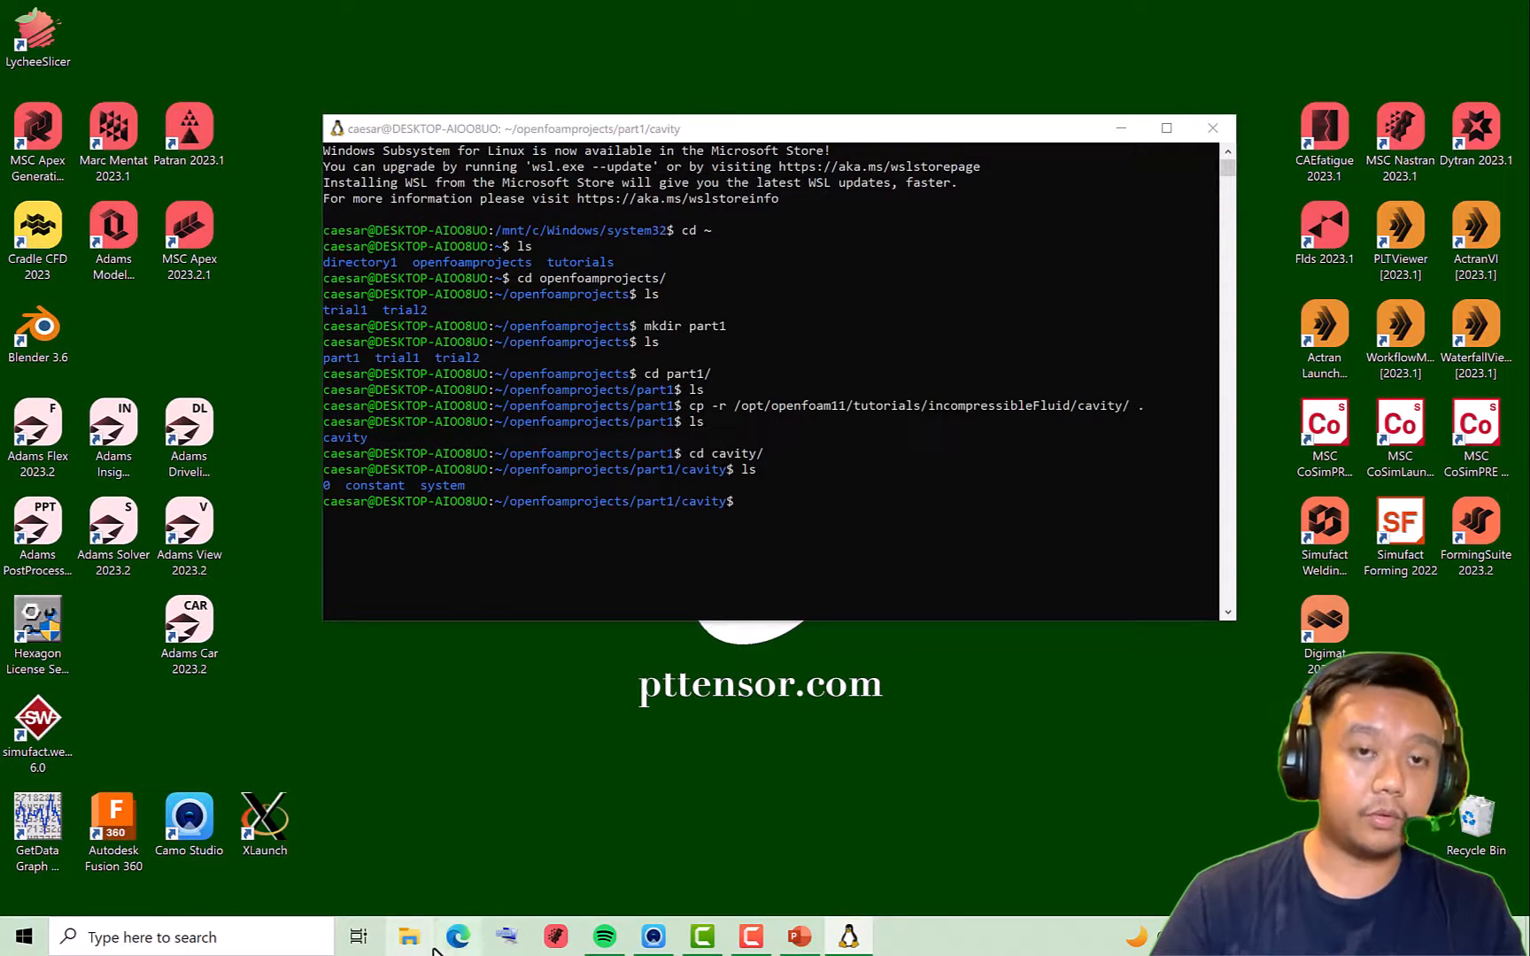
# Browse File Explorer through Linux home, caesar, openfoamprojects, part1 to cavity, then return to the terminal
pyautogui.click(408, 937)
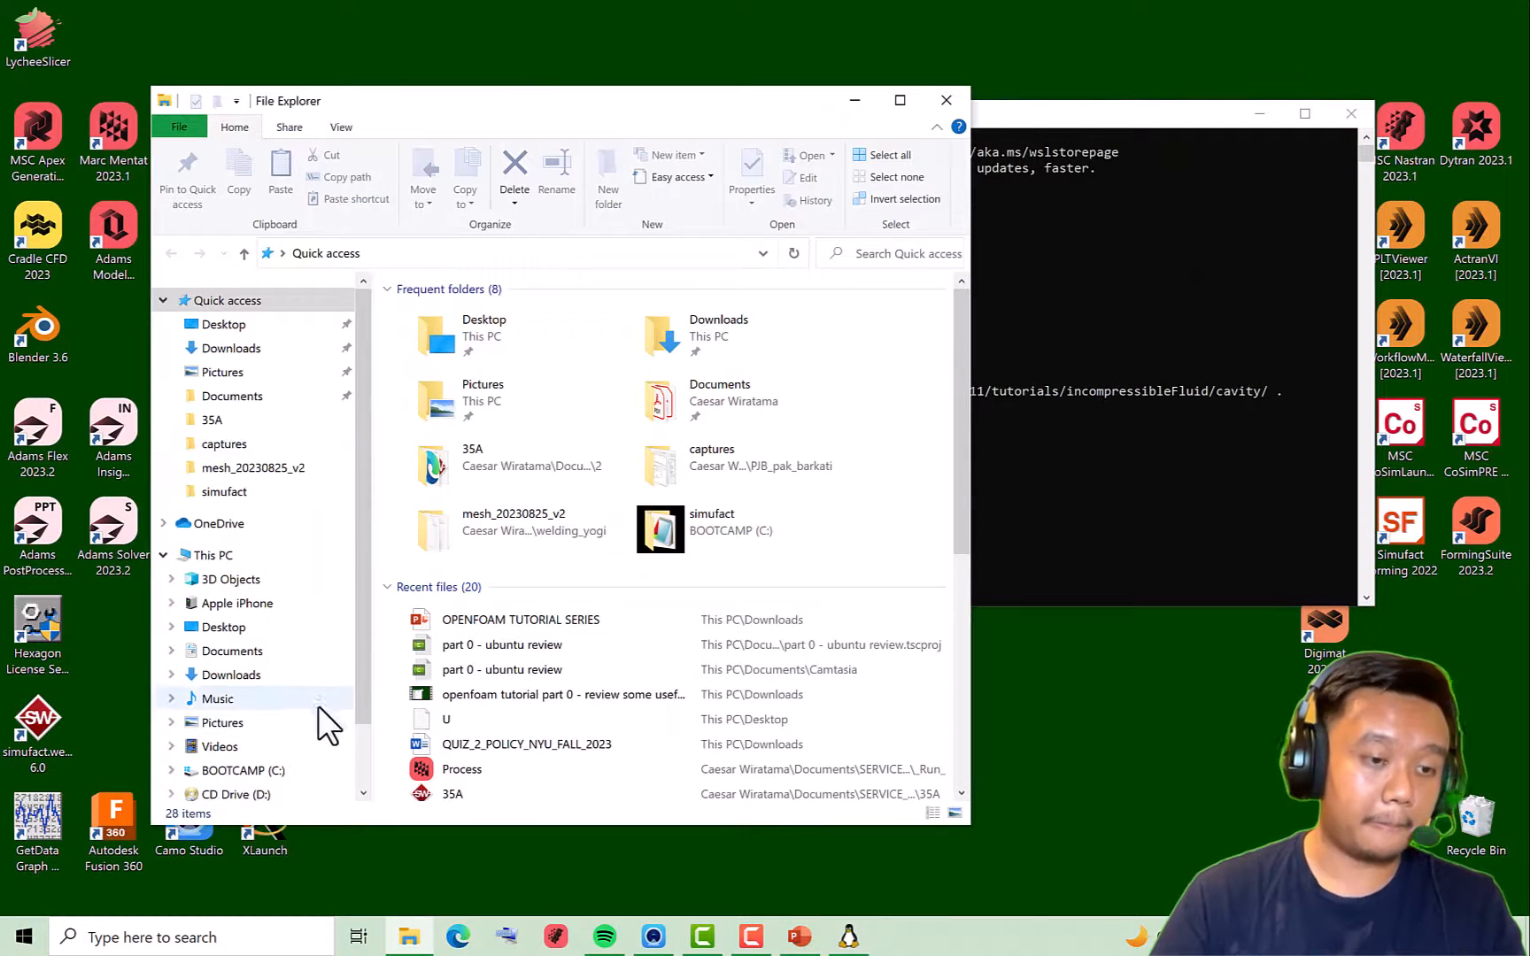
pyautogui.click(209, 771)
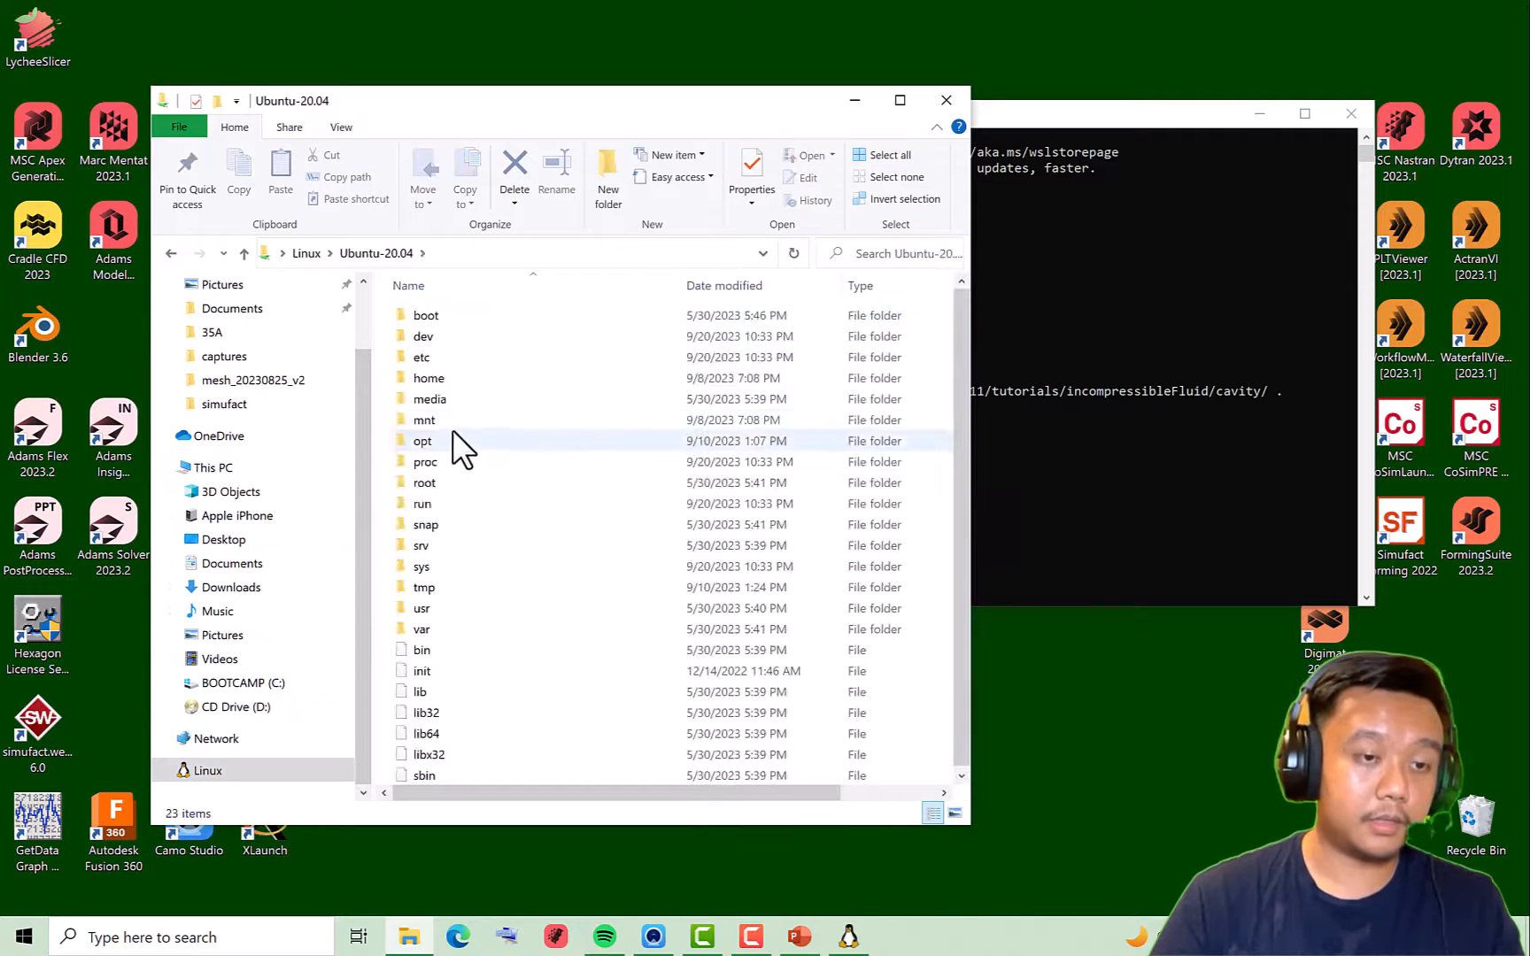
pyautogui.doubleClick(429, 378)
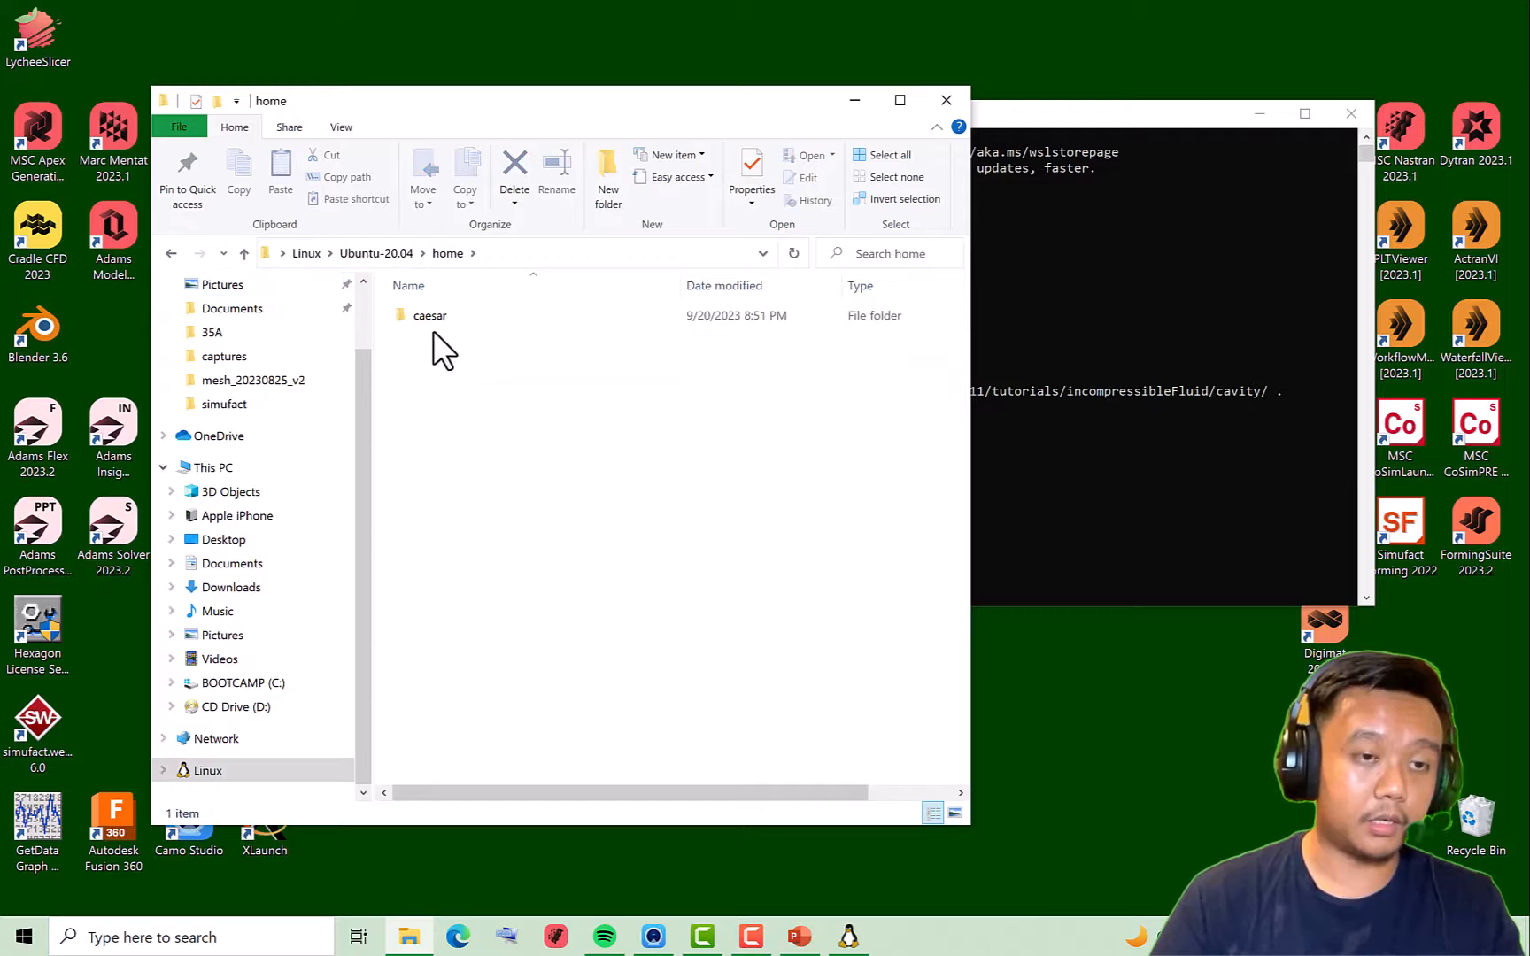
pyautogui.doubleClick(431, 315)
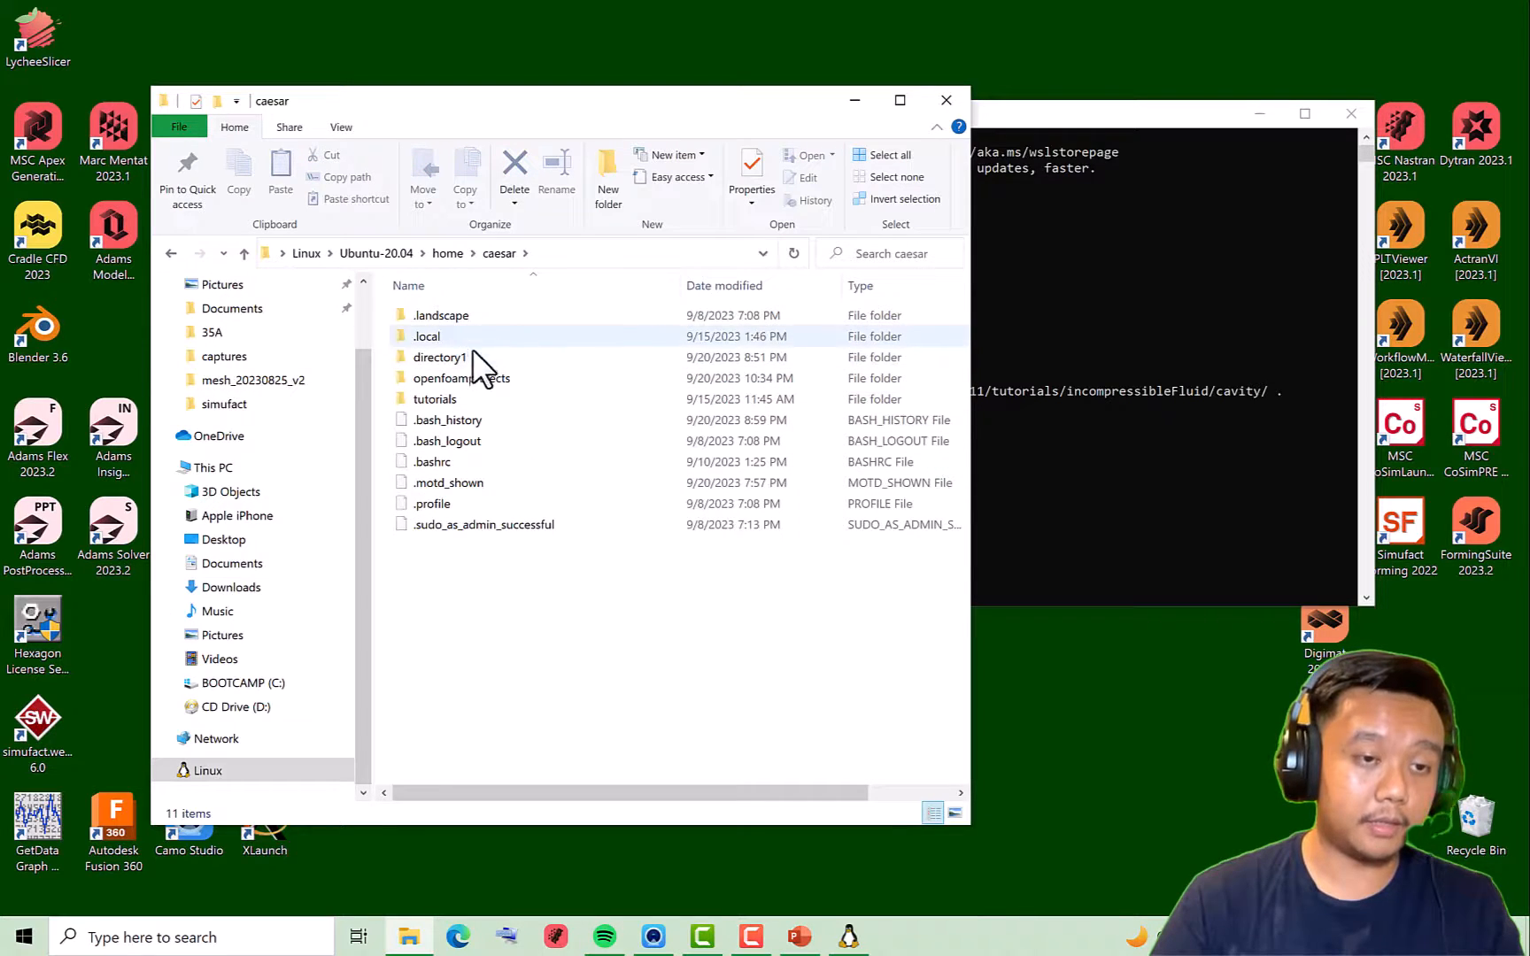
pyautogui.doubleClick(446, 378)
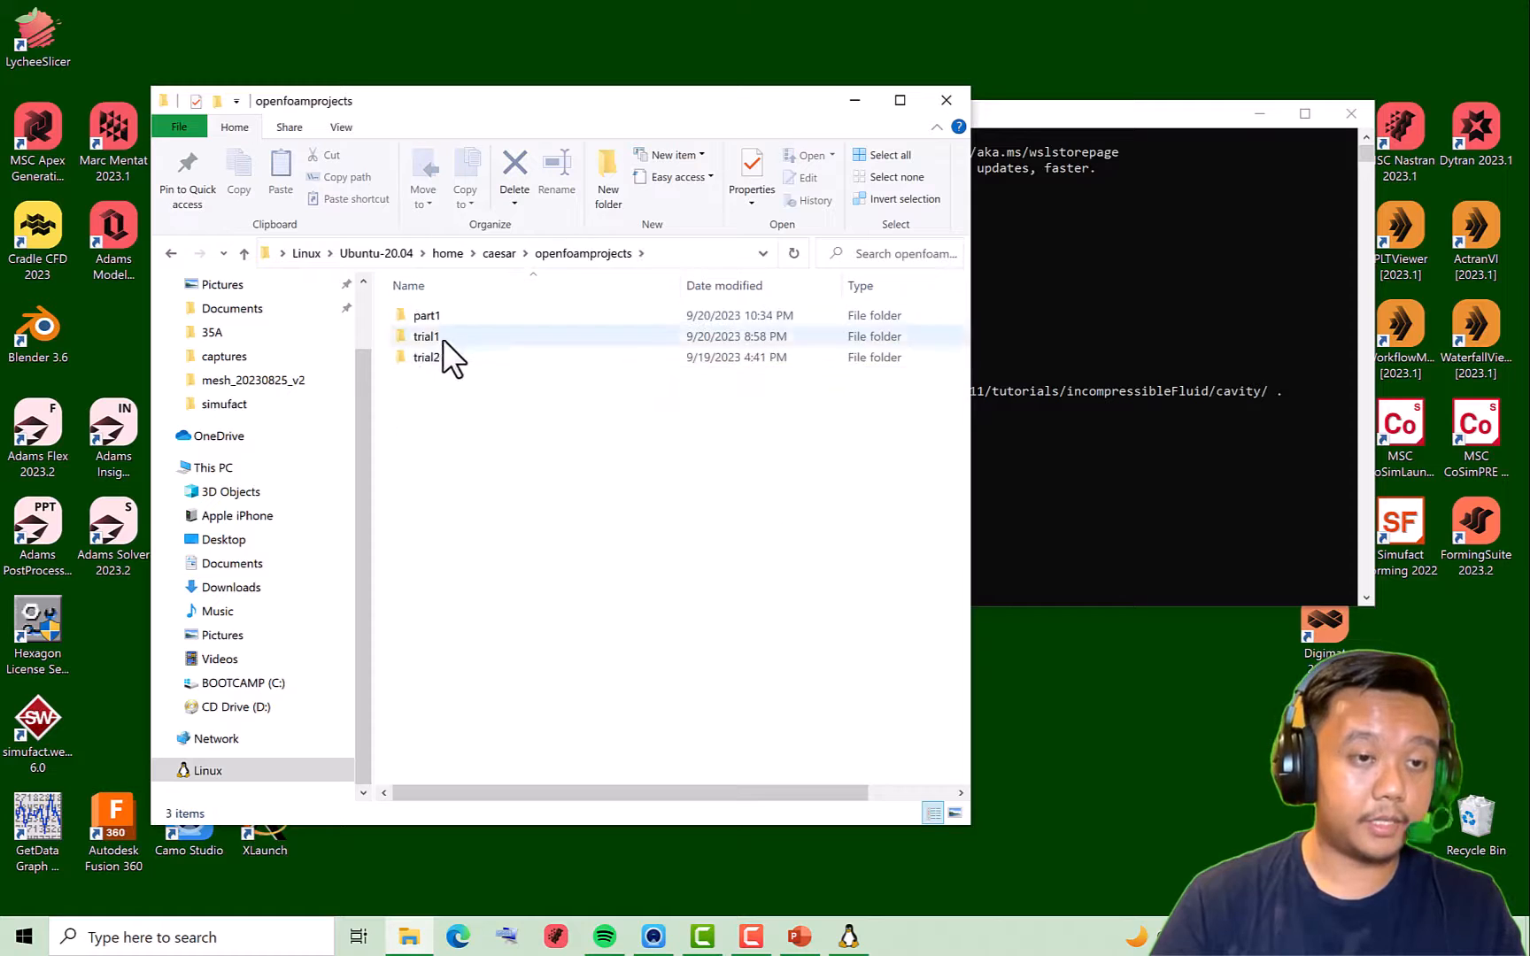
pyautogui.doubleClick(426, 315)
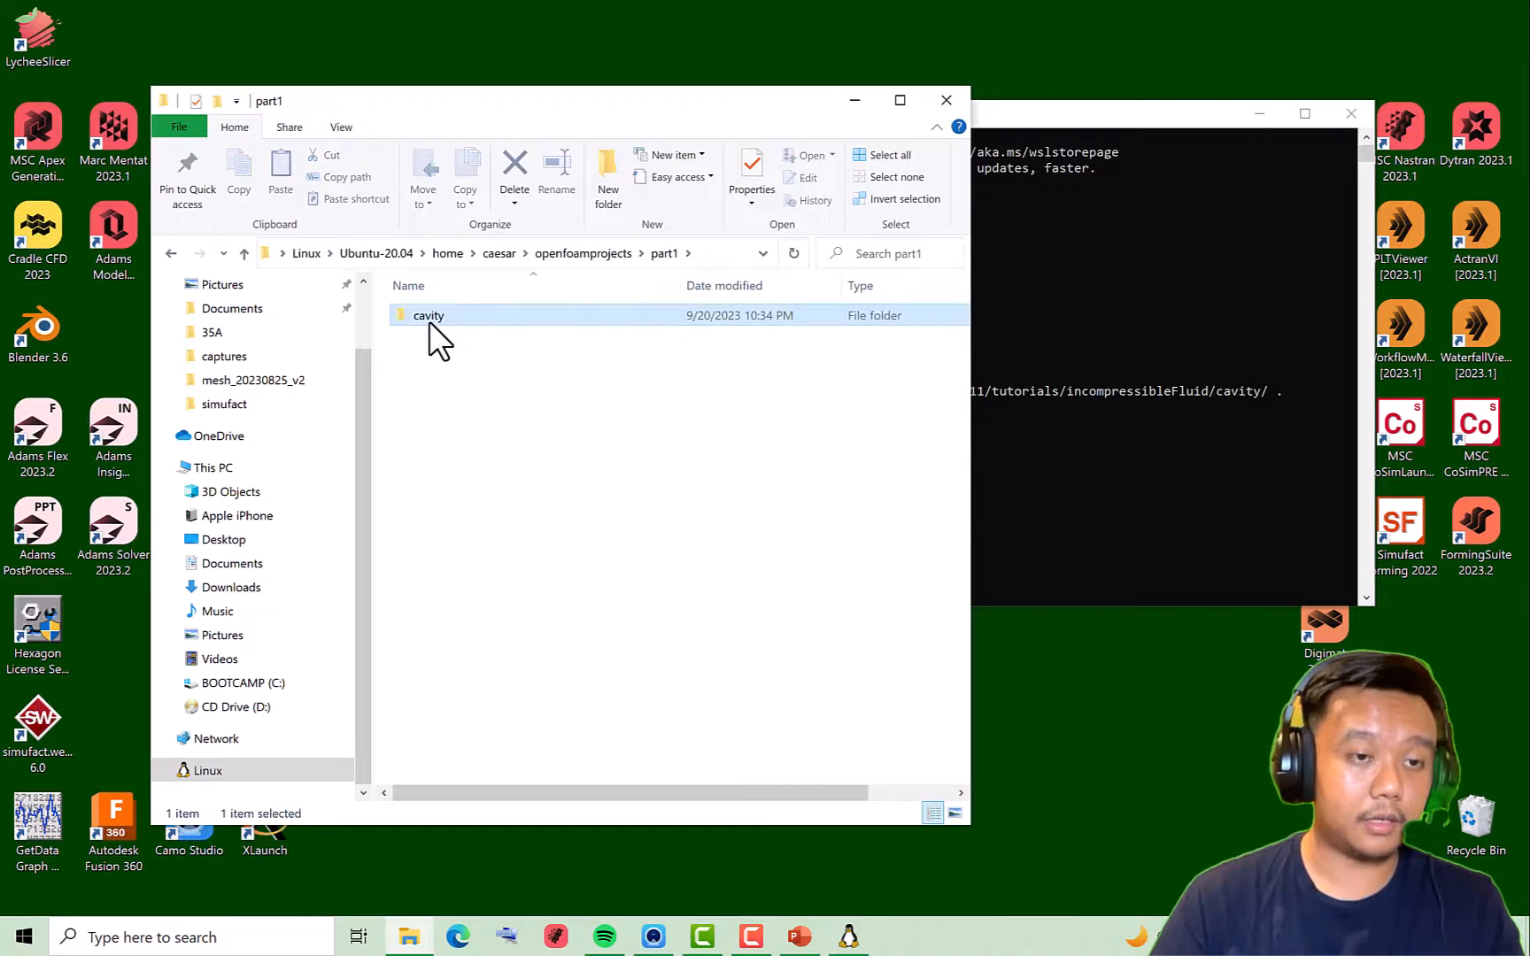
pyautogui.doubleClick(429, 315)
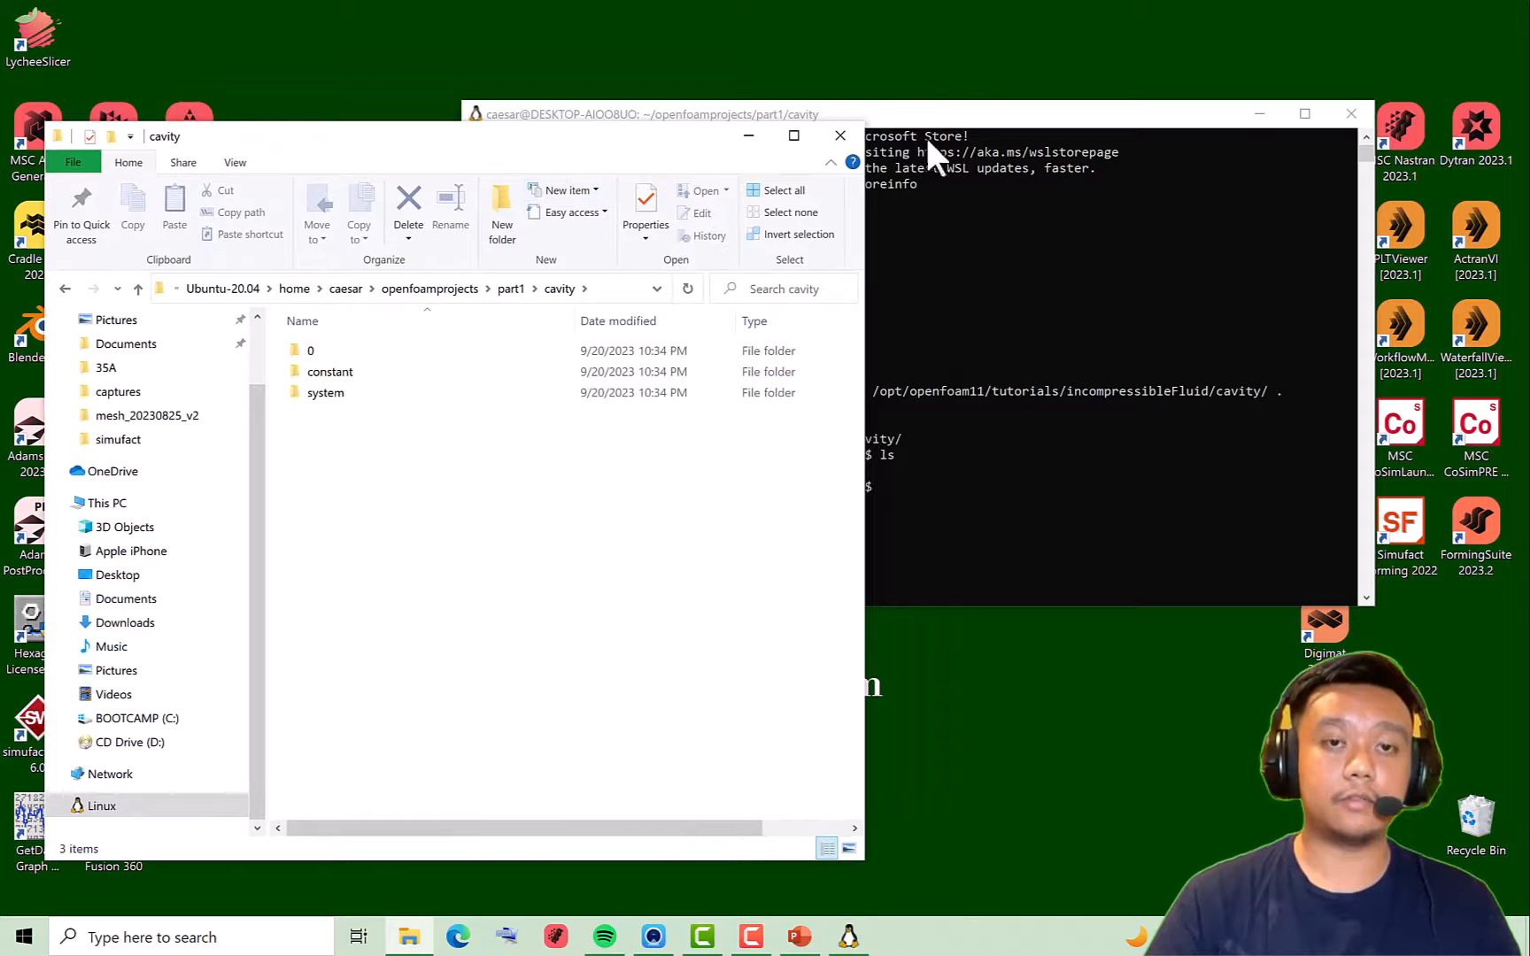
pyautogui.moveTo(879, 211)
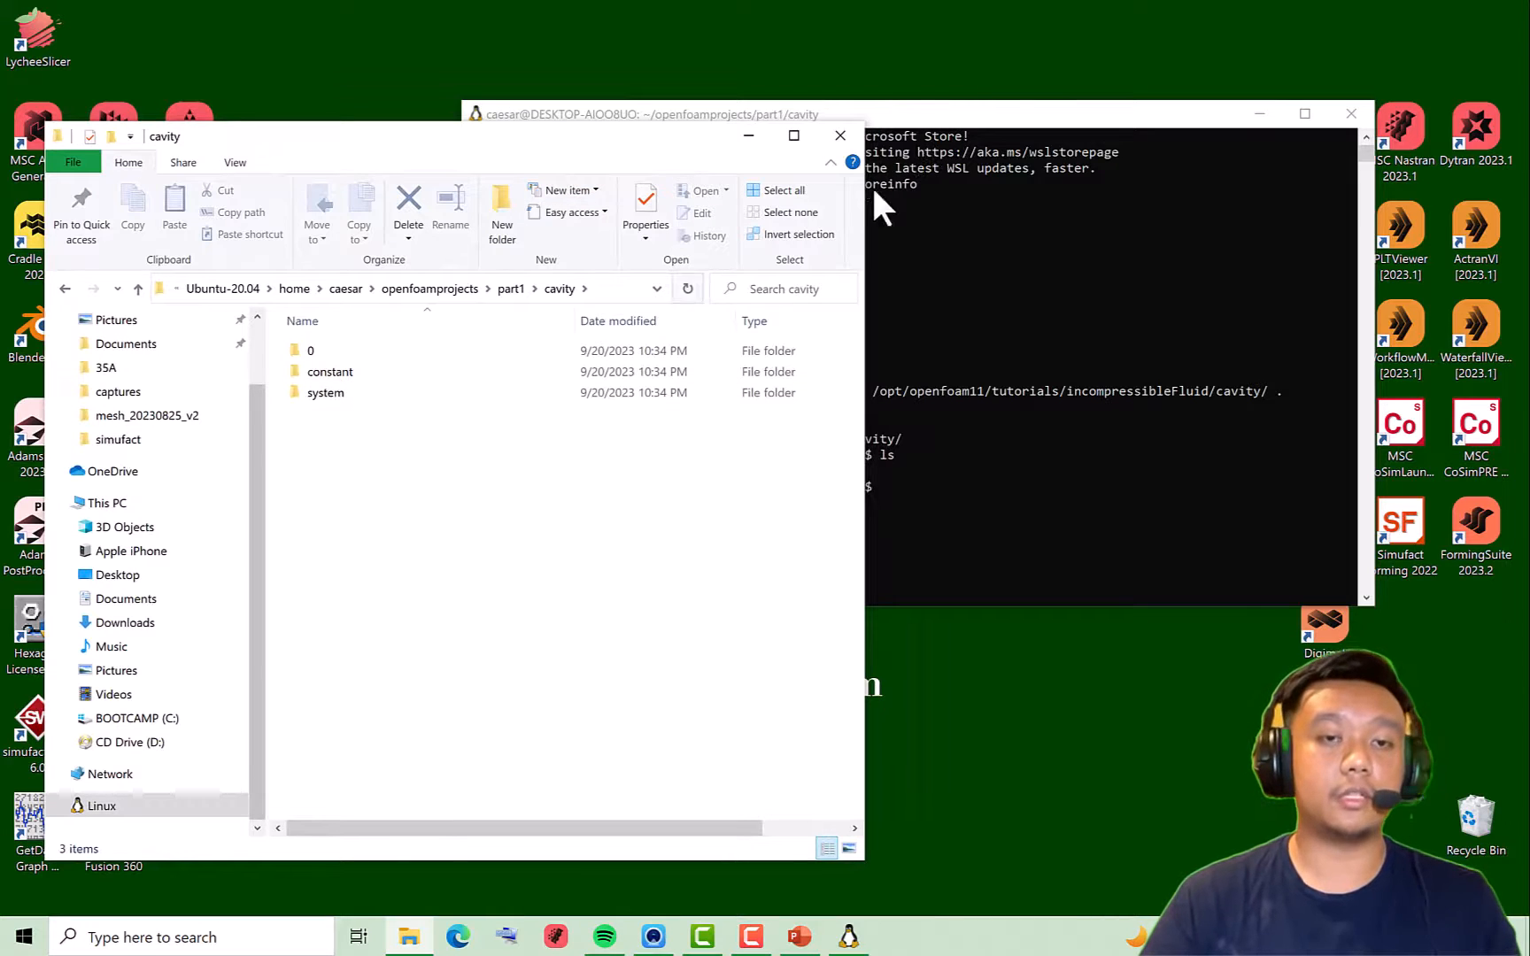
pyautogui.moveTo(362, 529)
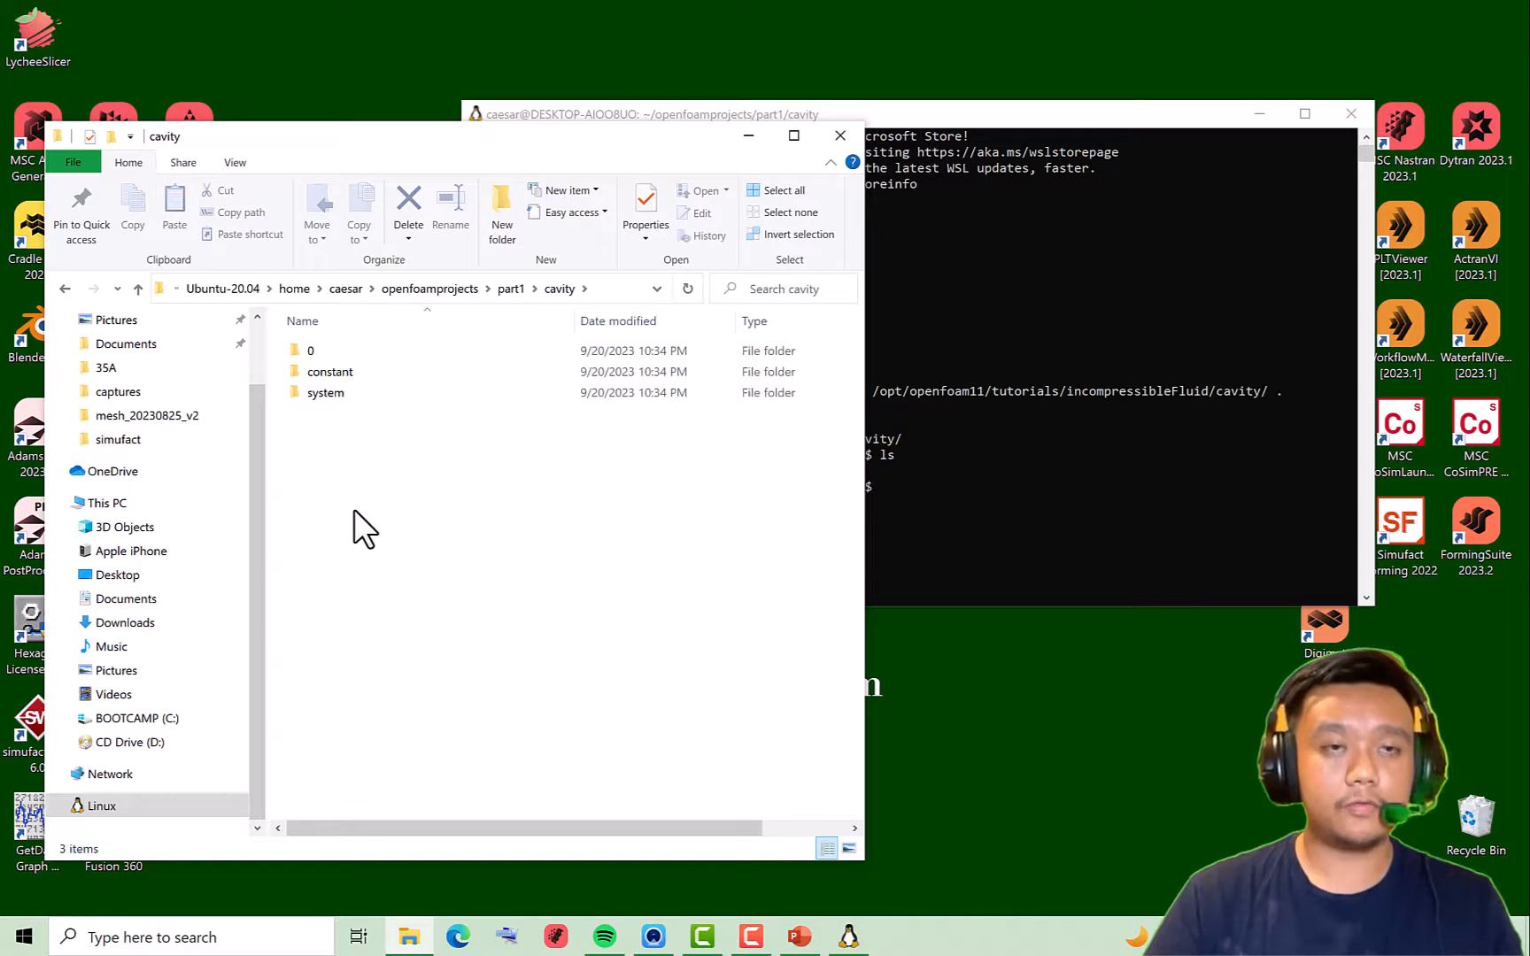
pyautogui.moveTo(453, 458)
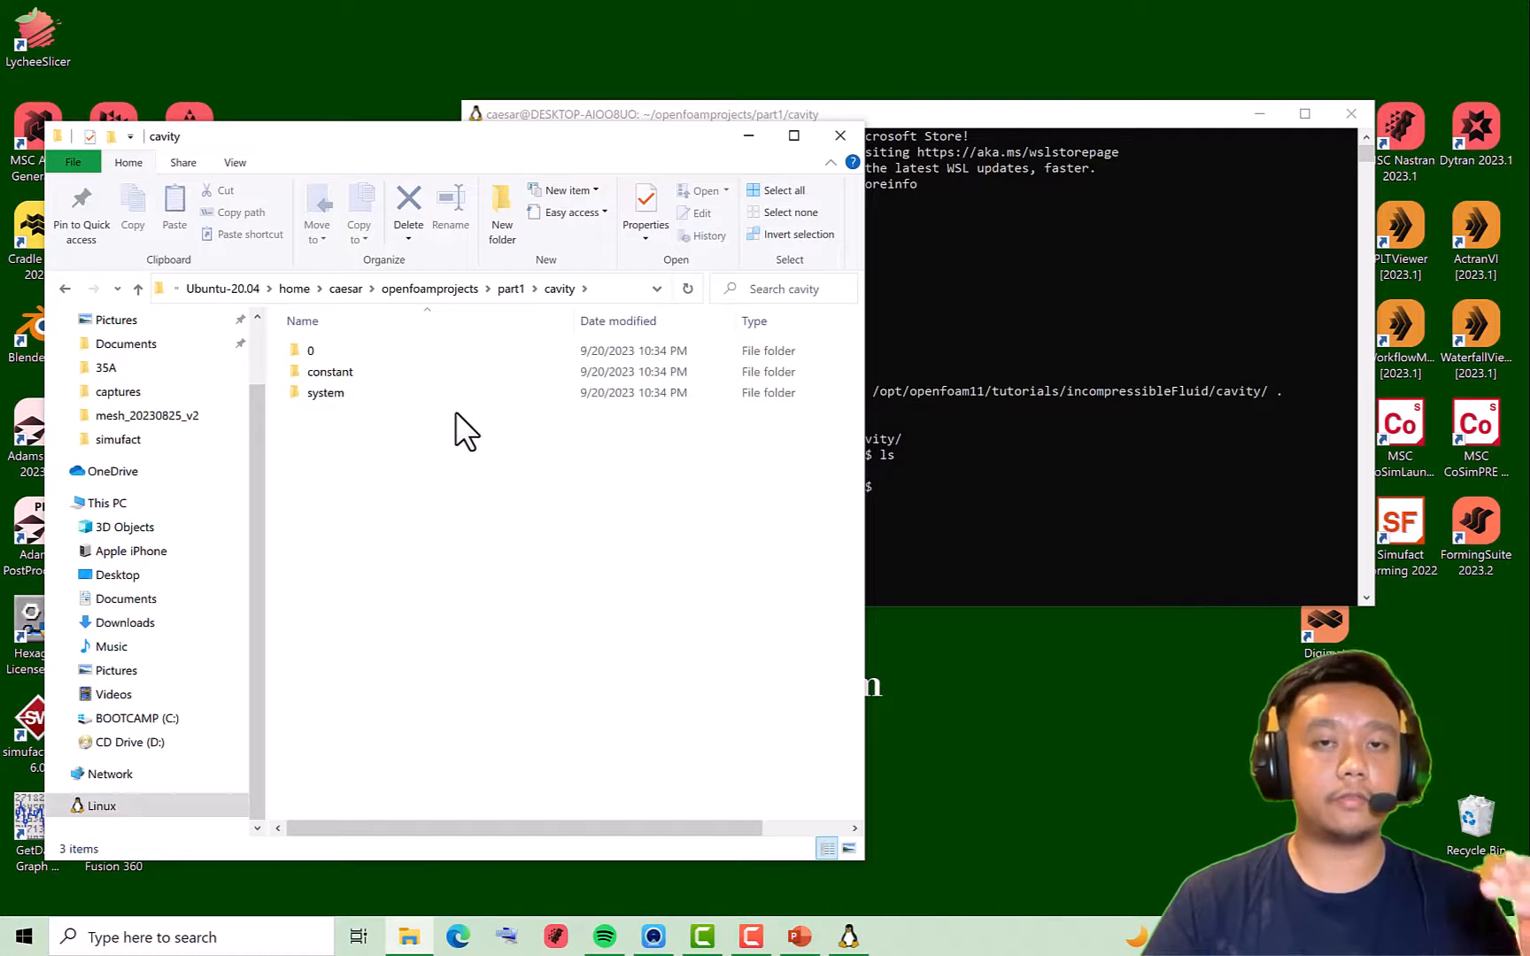
pyautogui.moveTo(387, 510)
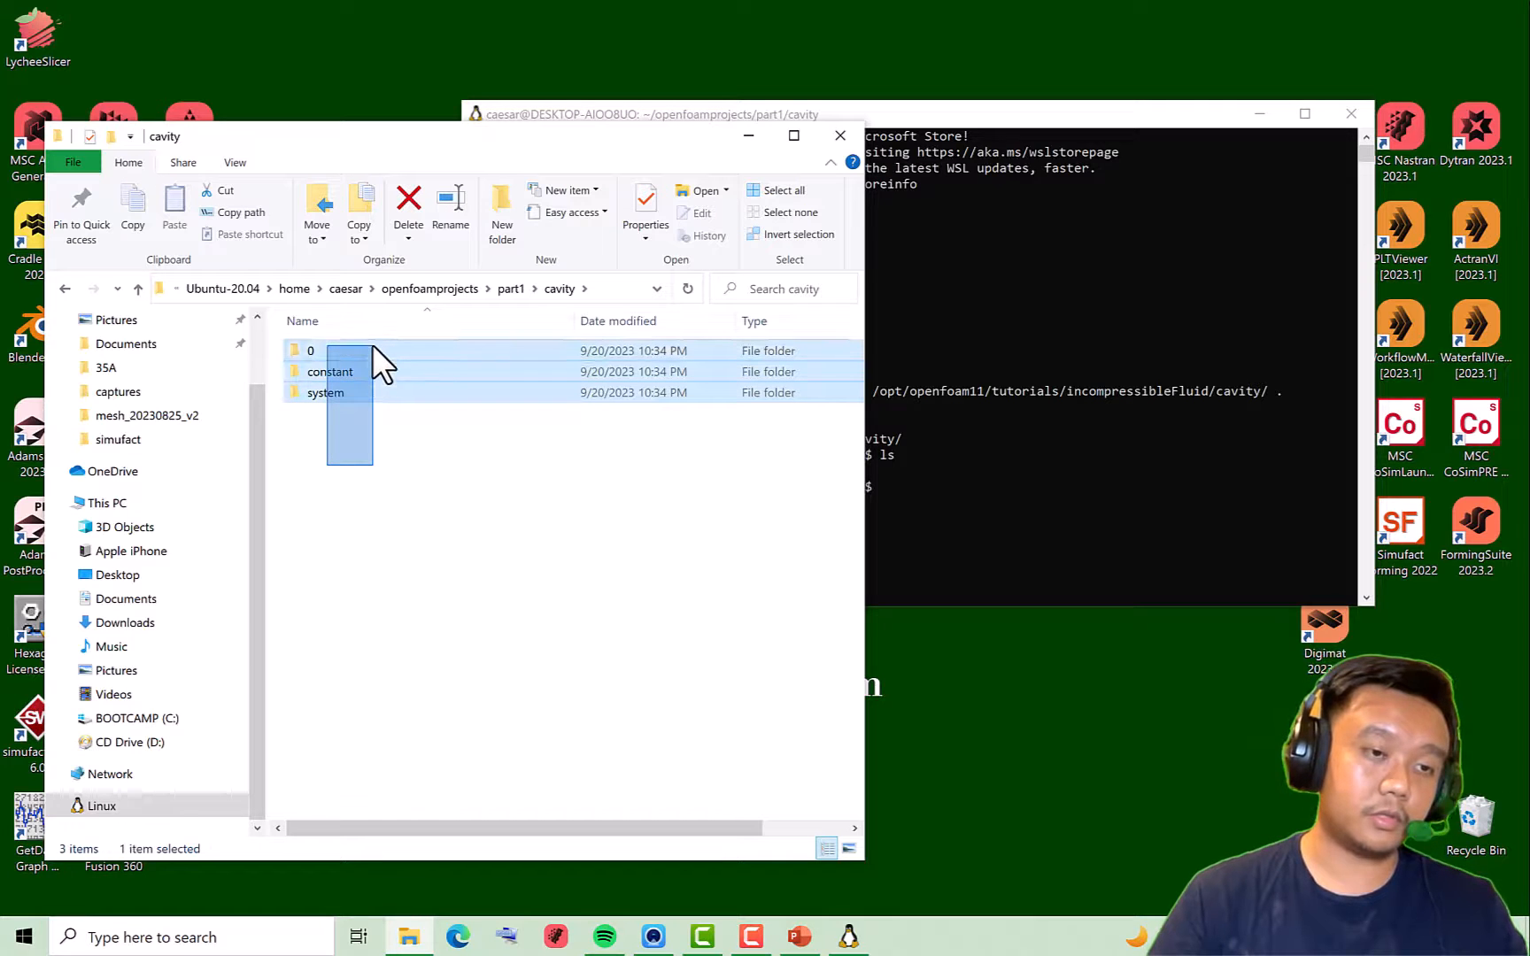
pyautogui.click(450, 428)
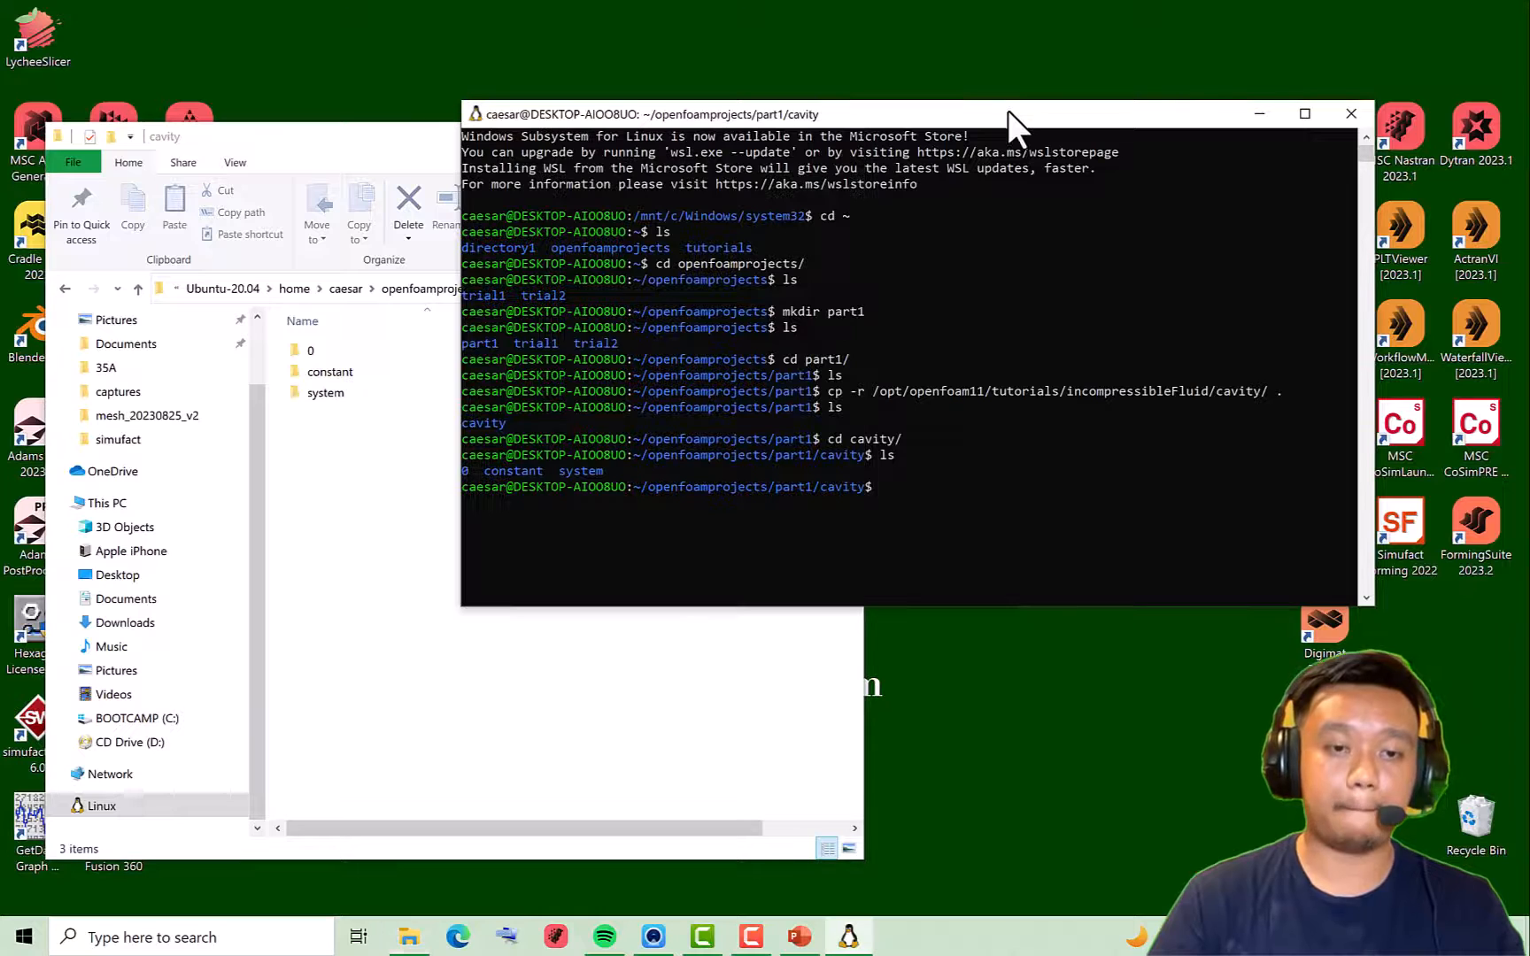
pyautogui.moveTo(1004, 546)
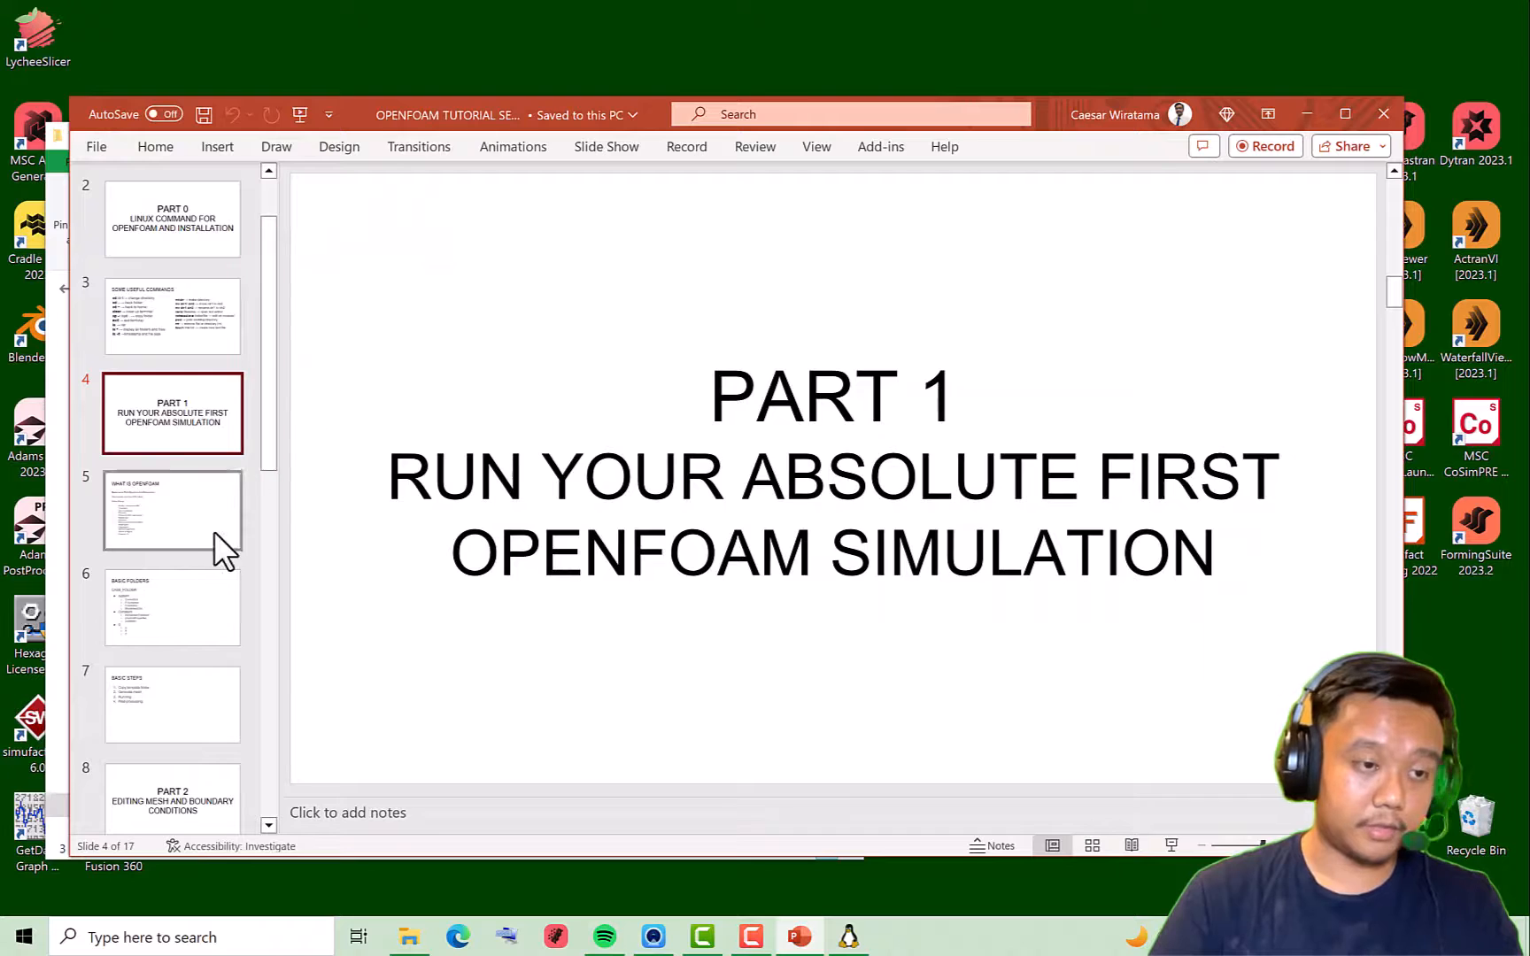
pyautogui.moveTo(188, 712)
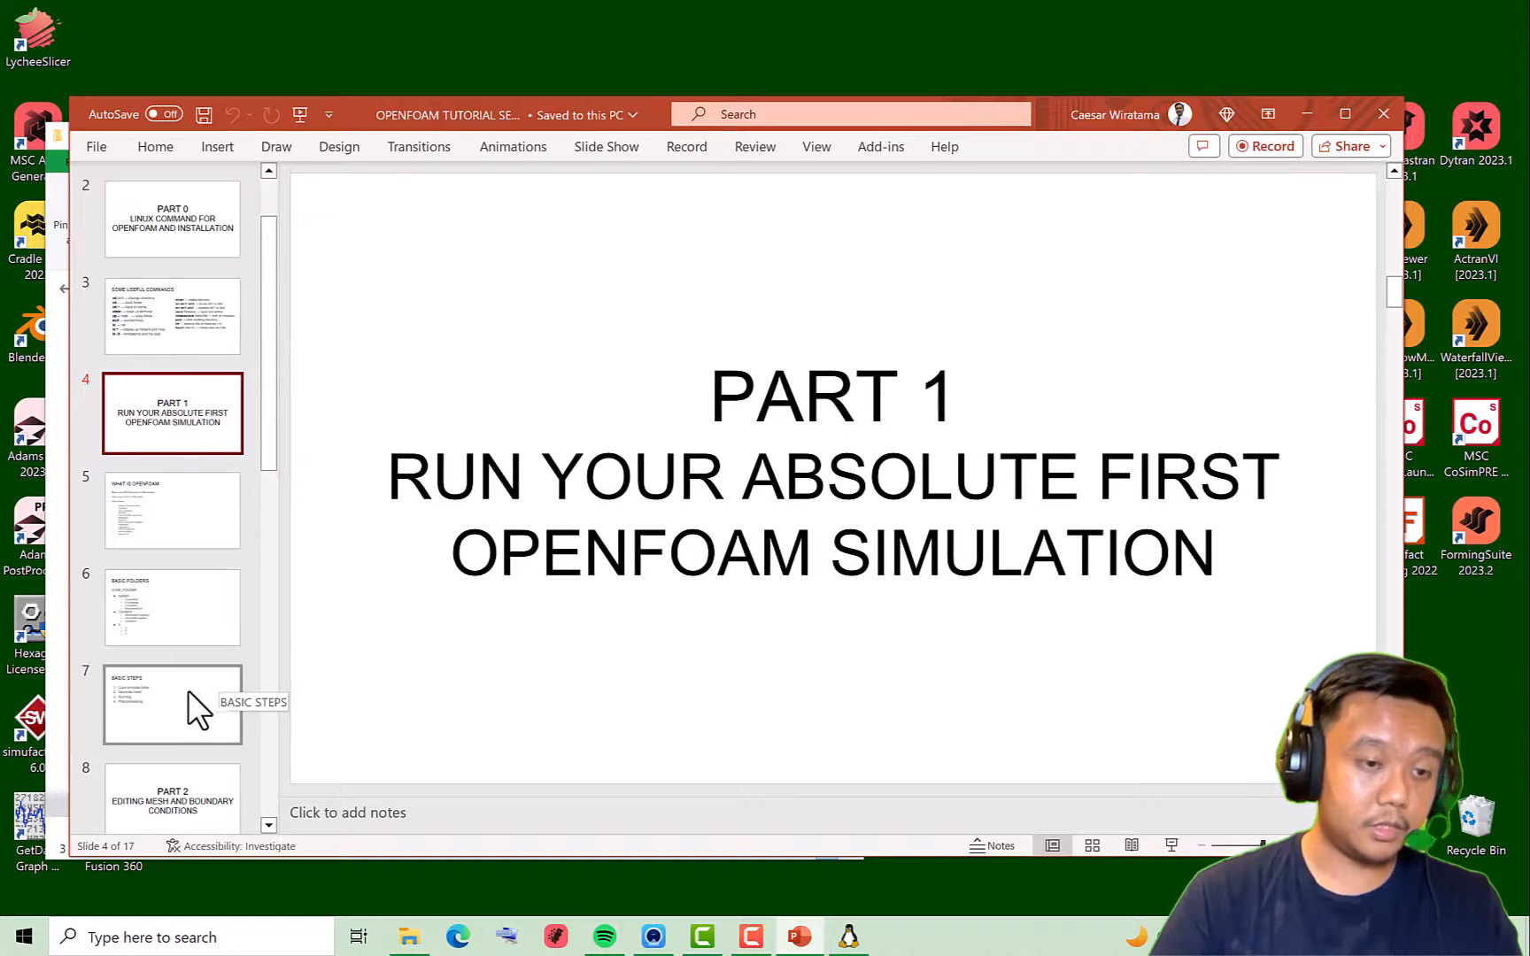
# Review the BASIC STEPS slide 7 in PowerPoint
pyautogui.click(172, 704)
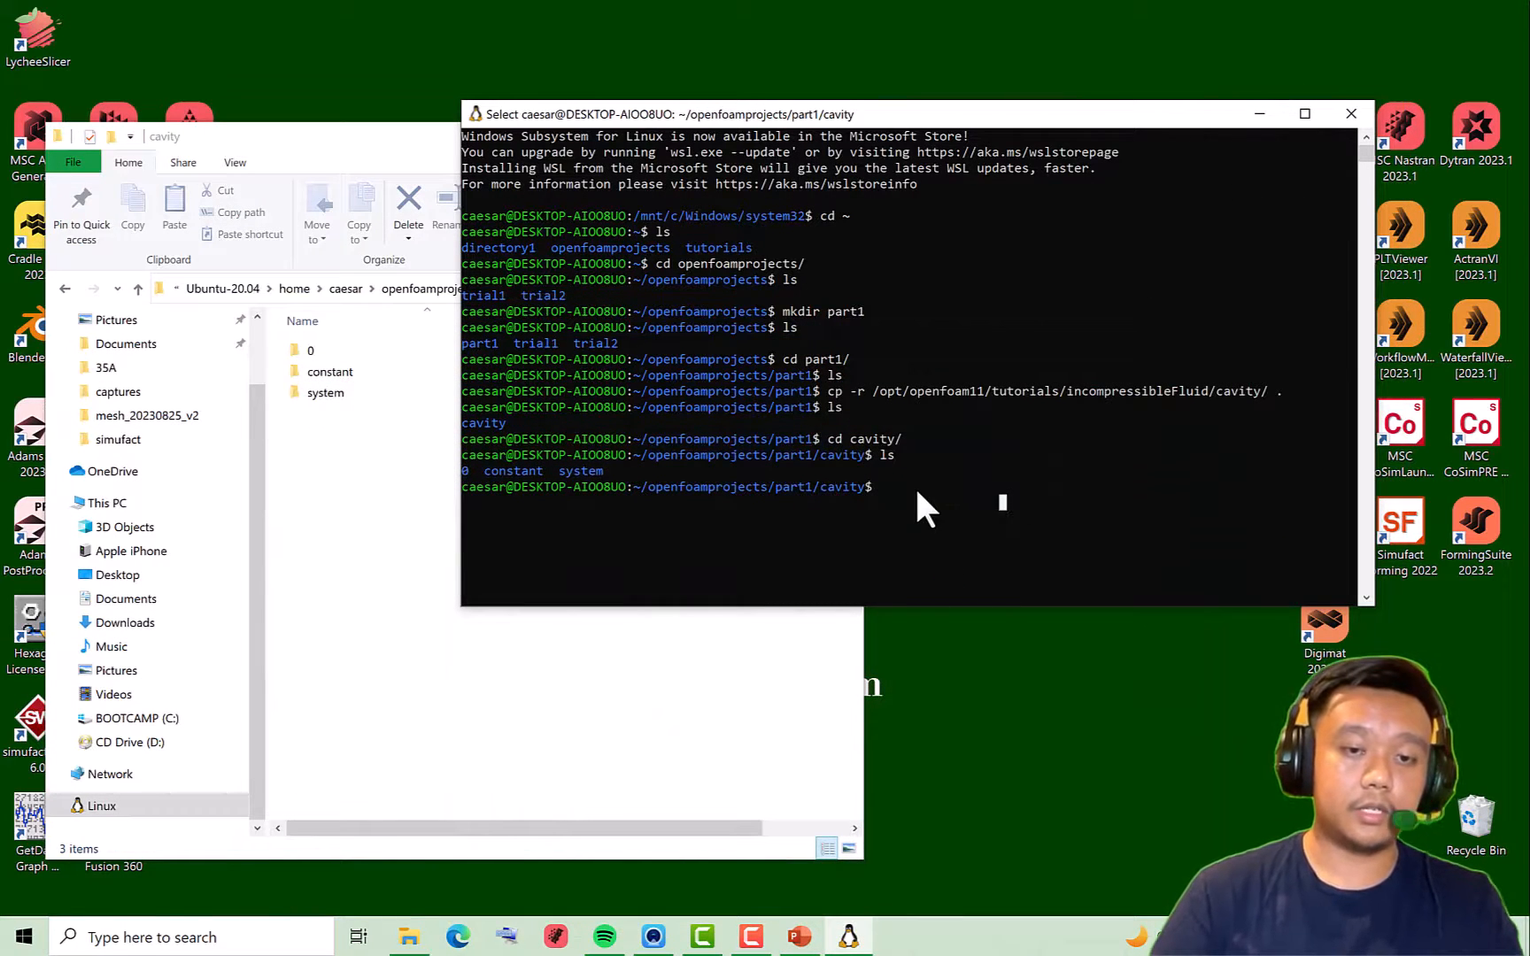
pyautogui.moveTo(988, 563)
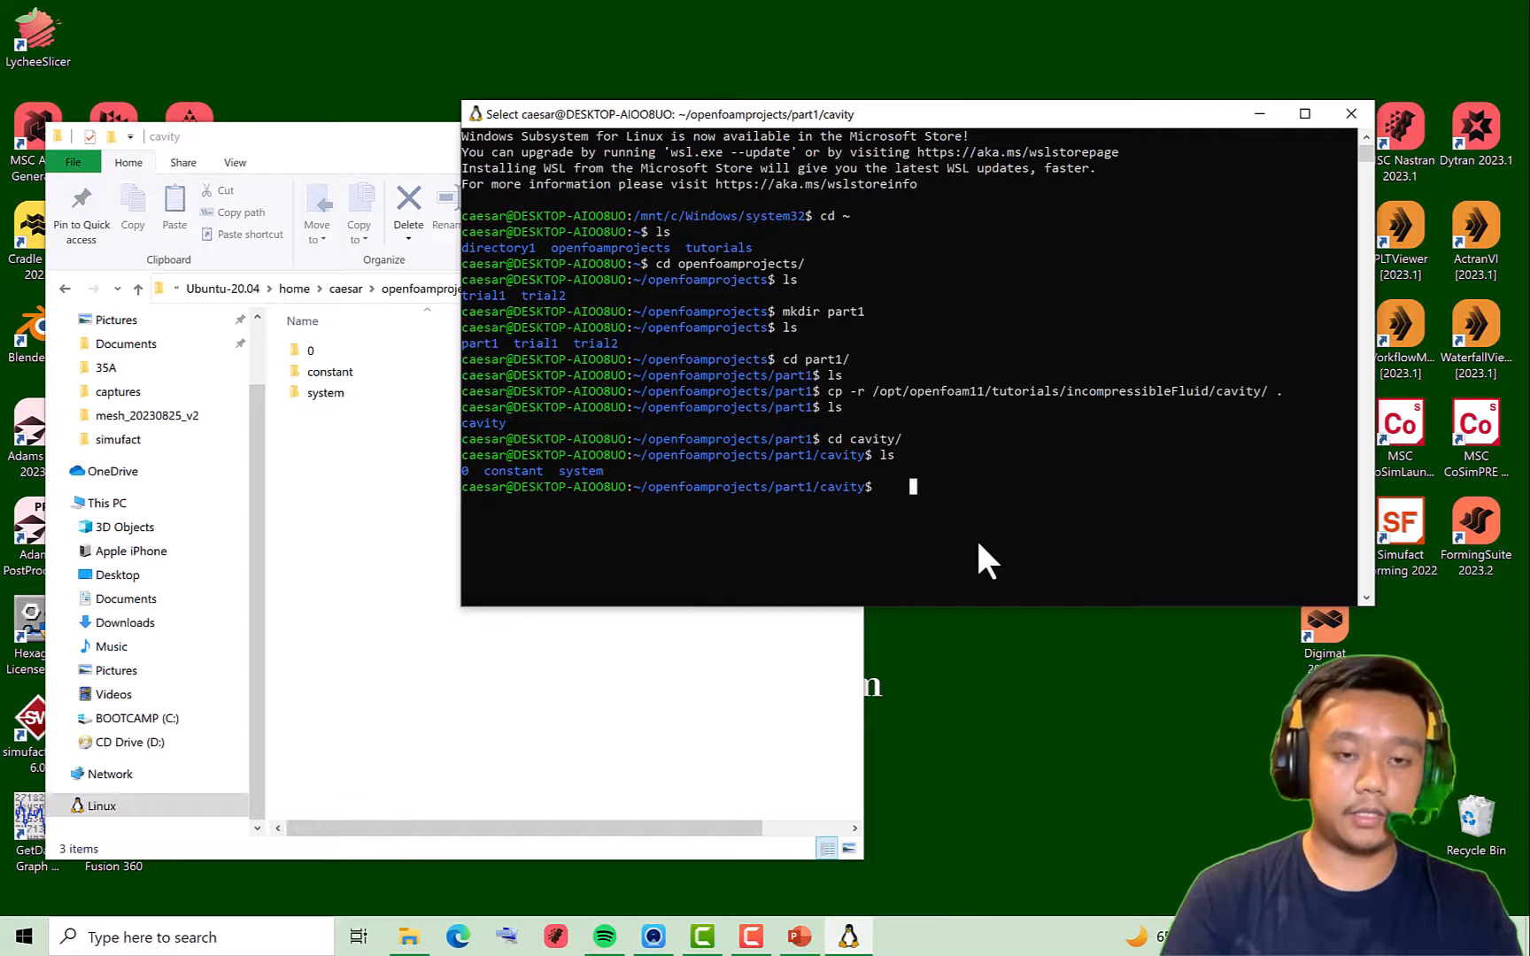
# Run blockMesh from inside folder 0, see the missing controlDict error, and cd .. back
pyautogui.write('block')
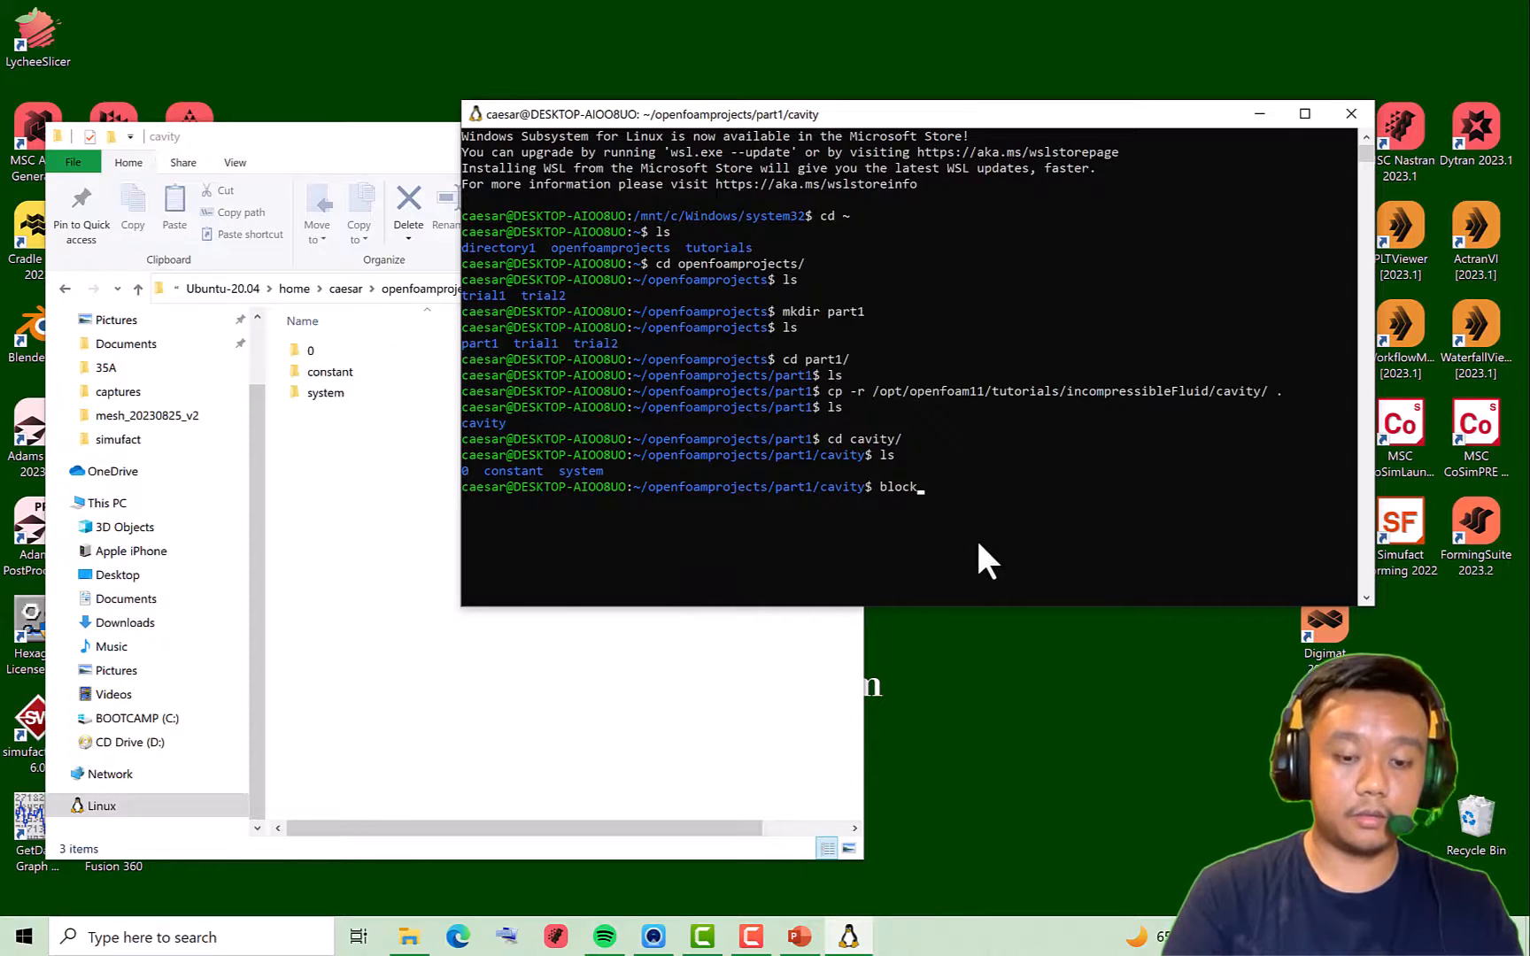
pyautogui.write('Mesh')
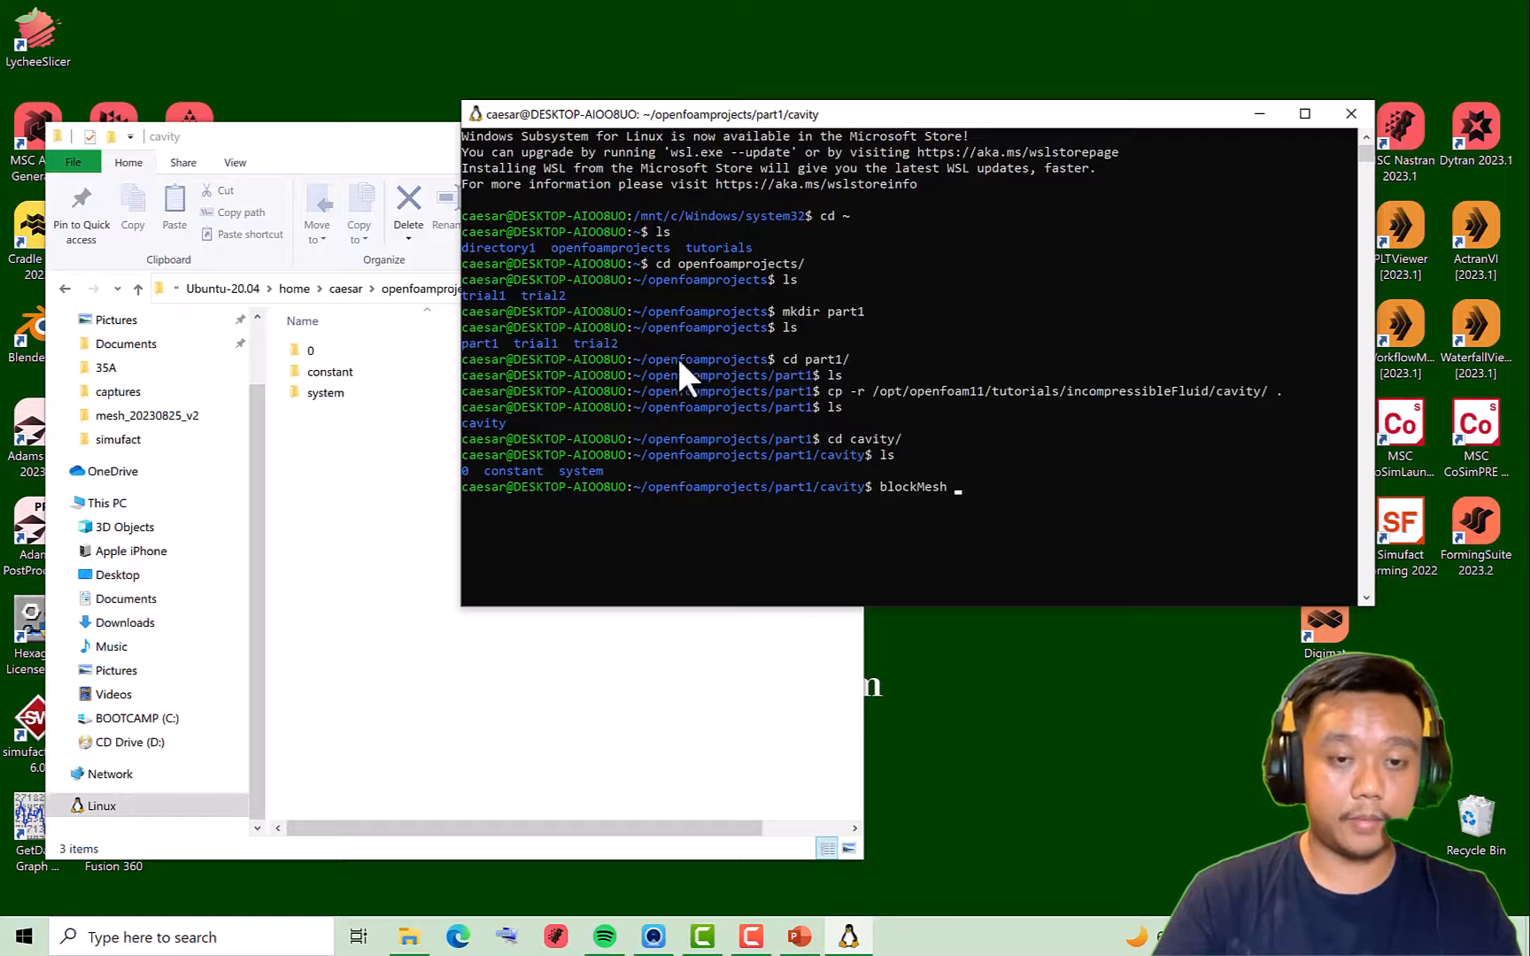
pyautogui.moveTo(854, 502)
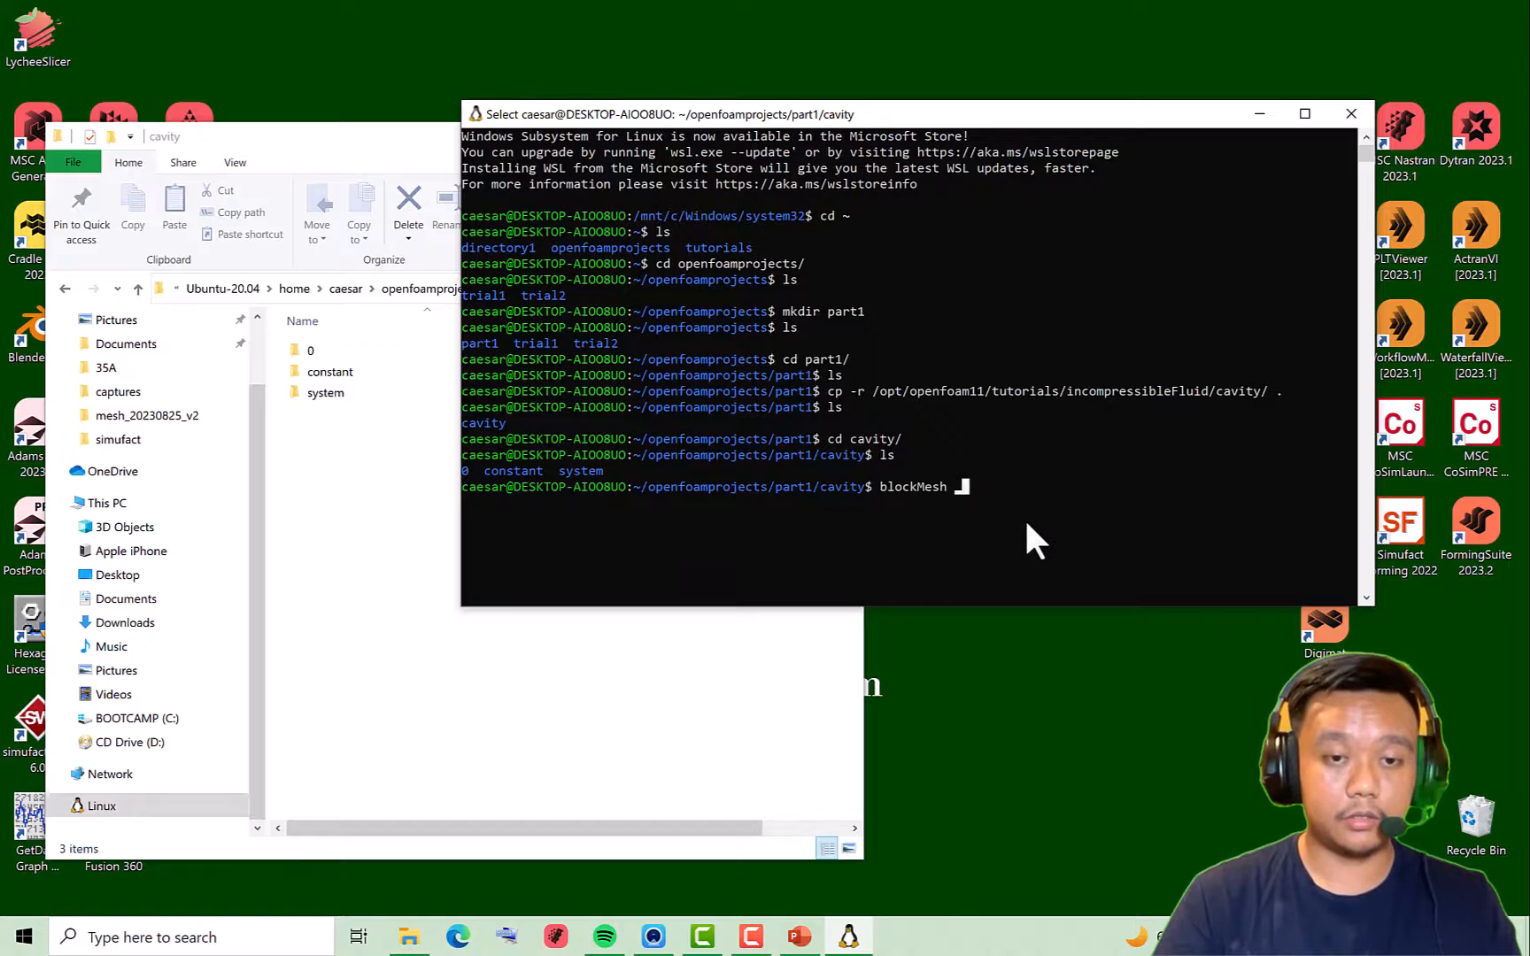
pyautogui.write('cd 0')
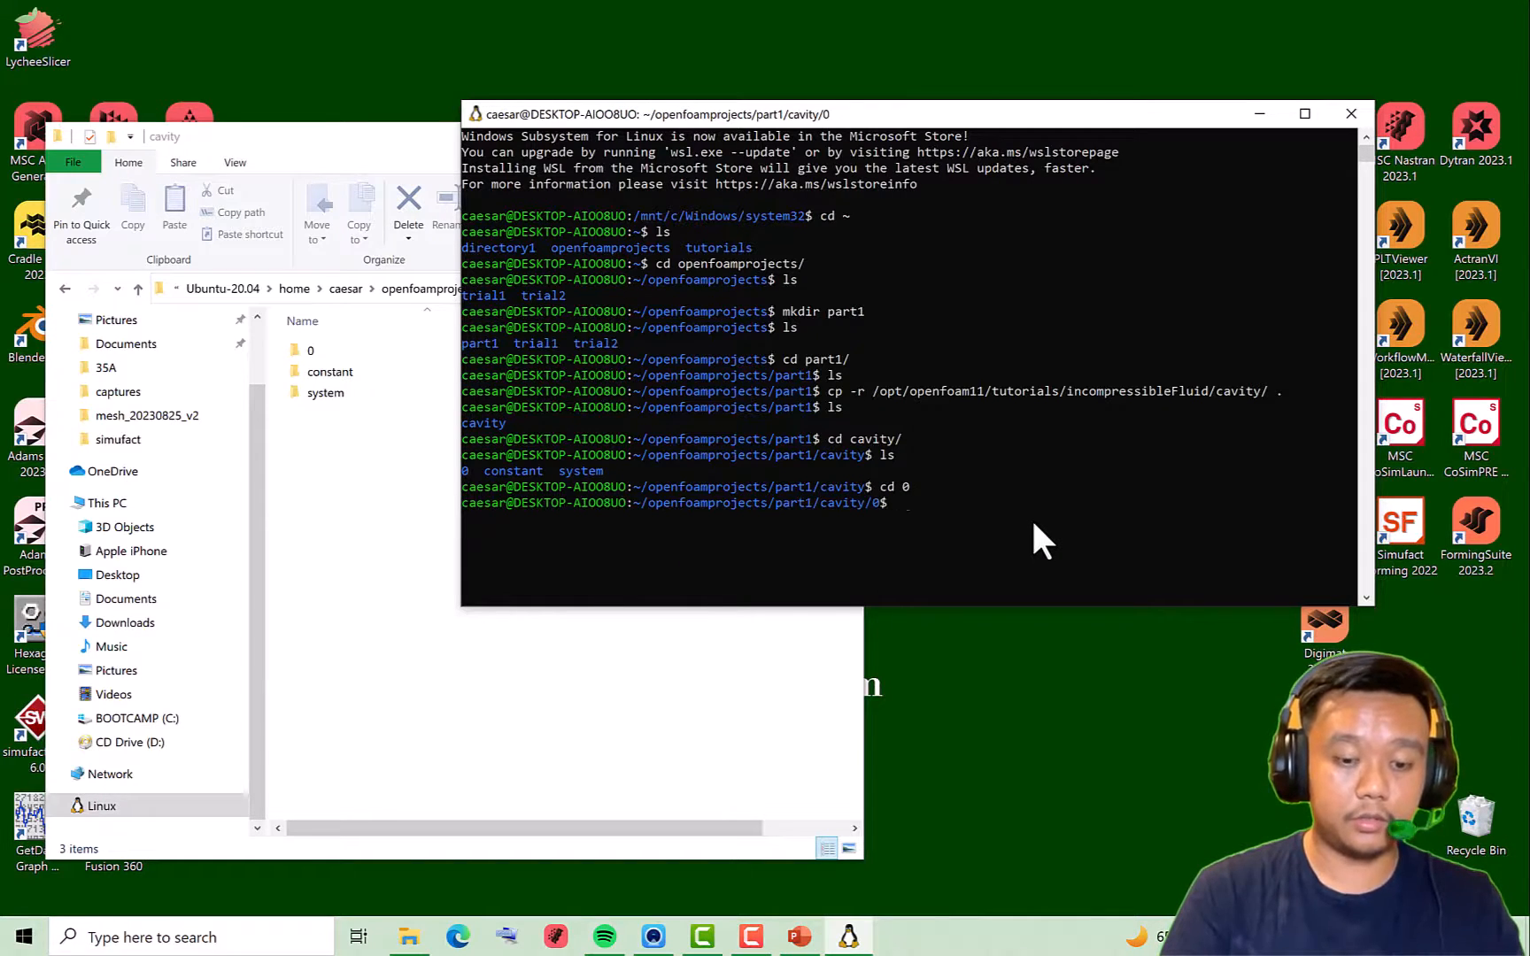
pyautogui.write('blockMesh')
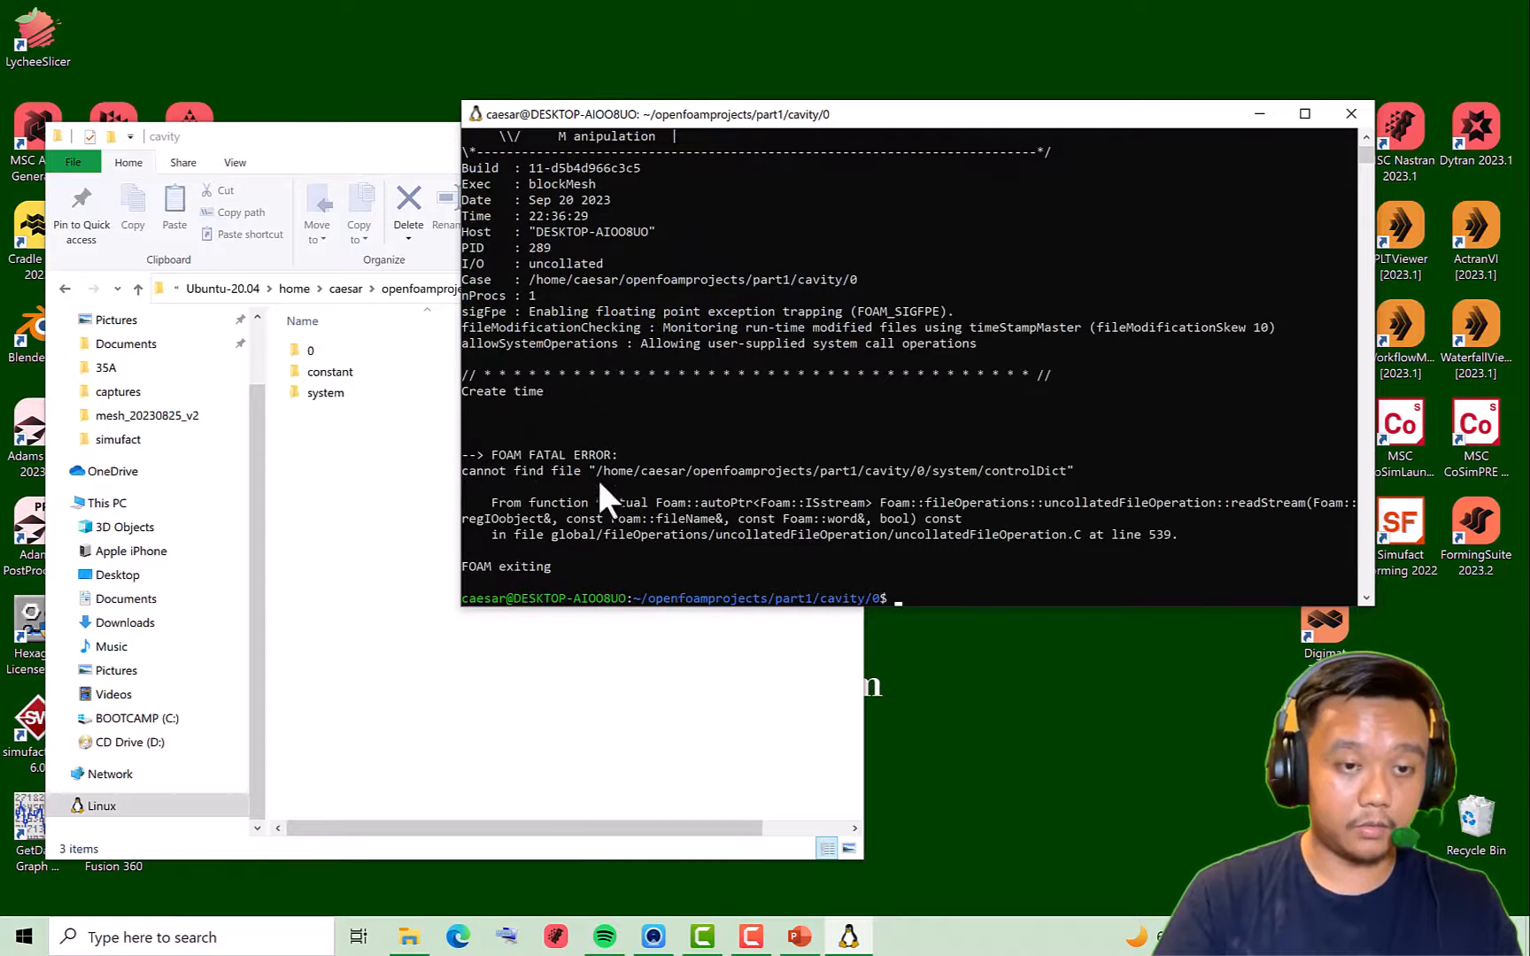
pyautogui.moveTo(905, 506)
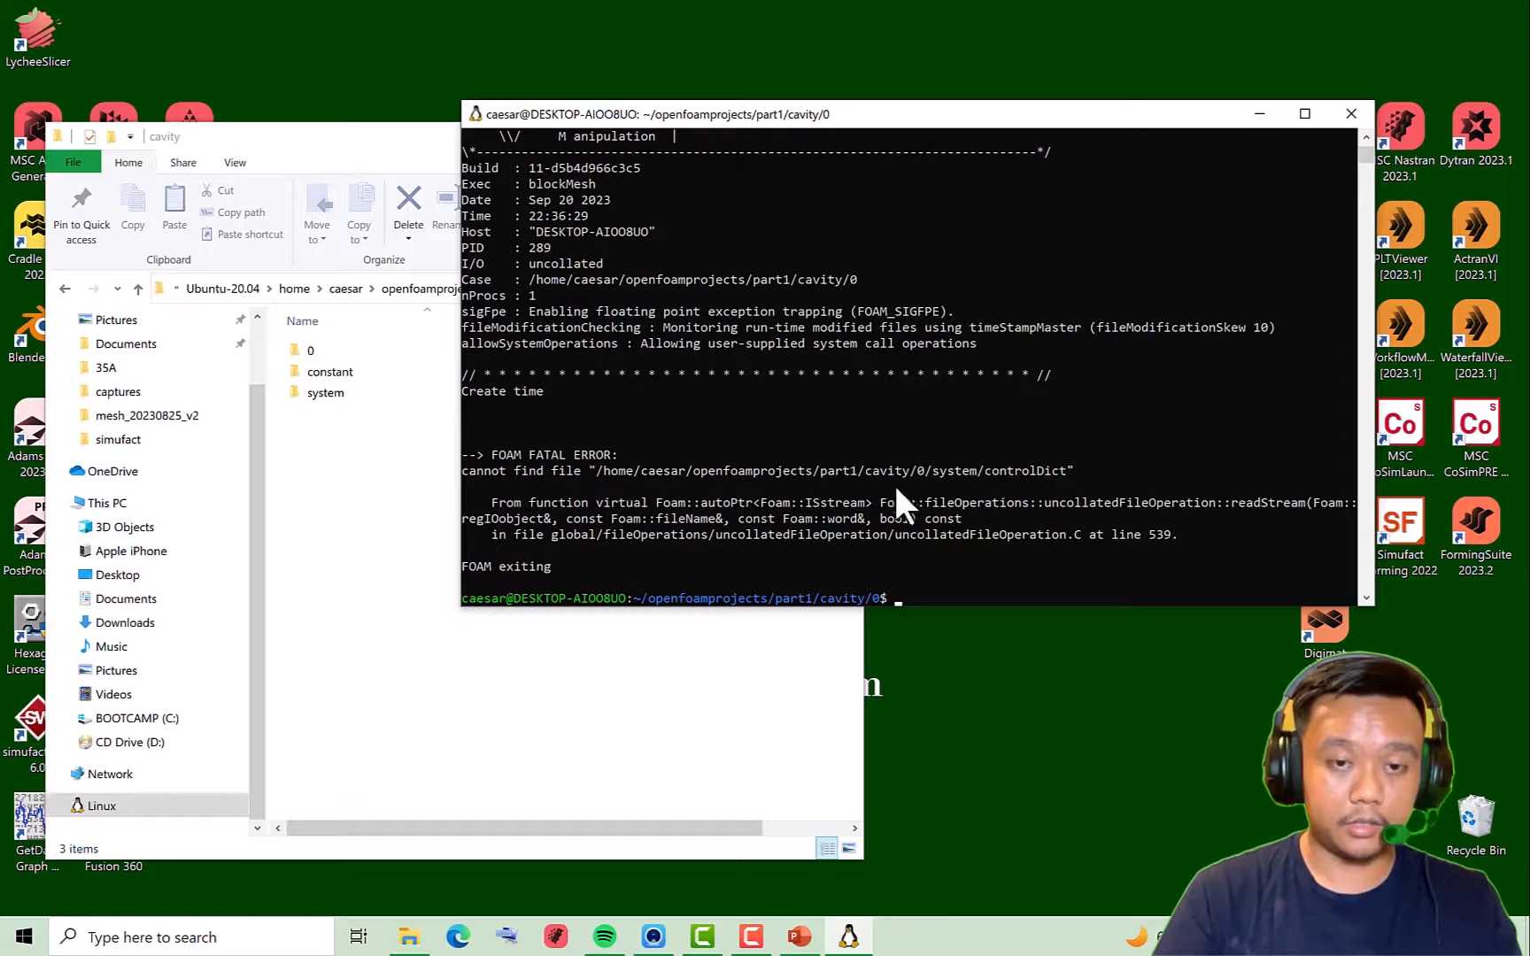
pyautogui.moveTo(998, 476)
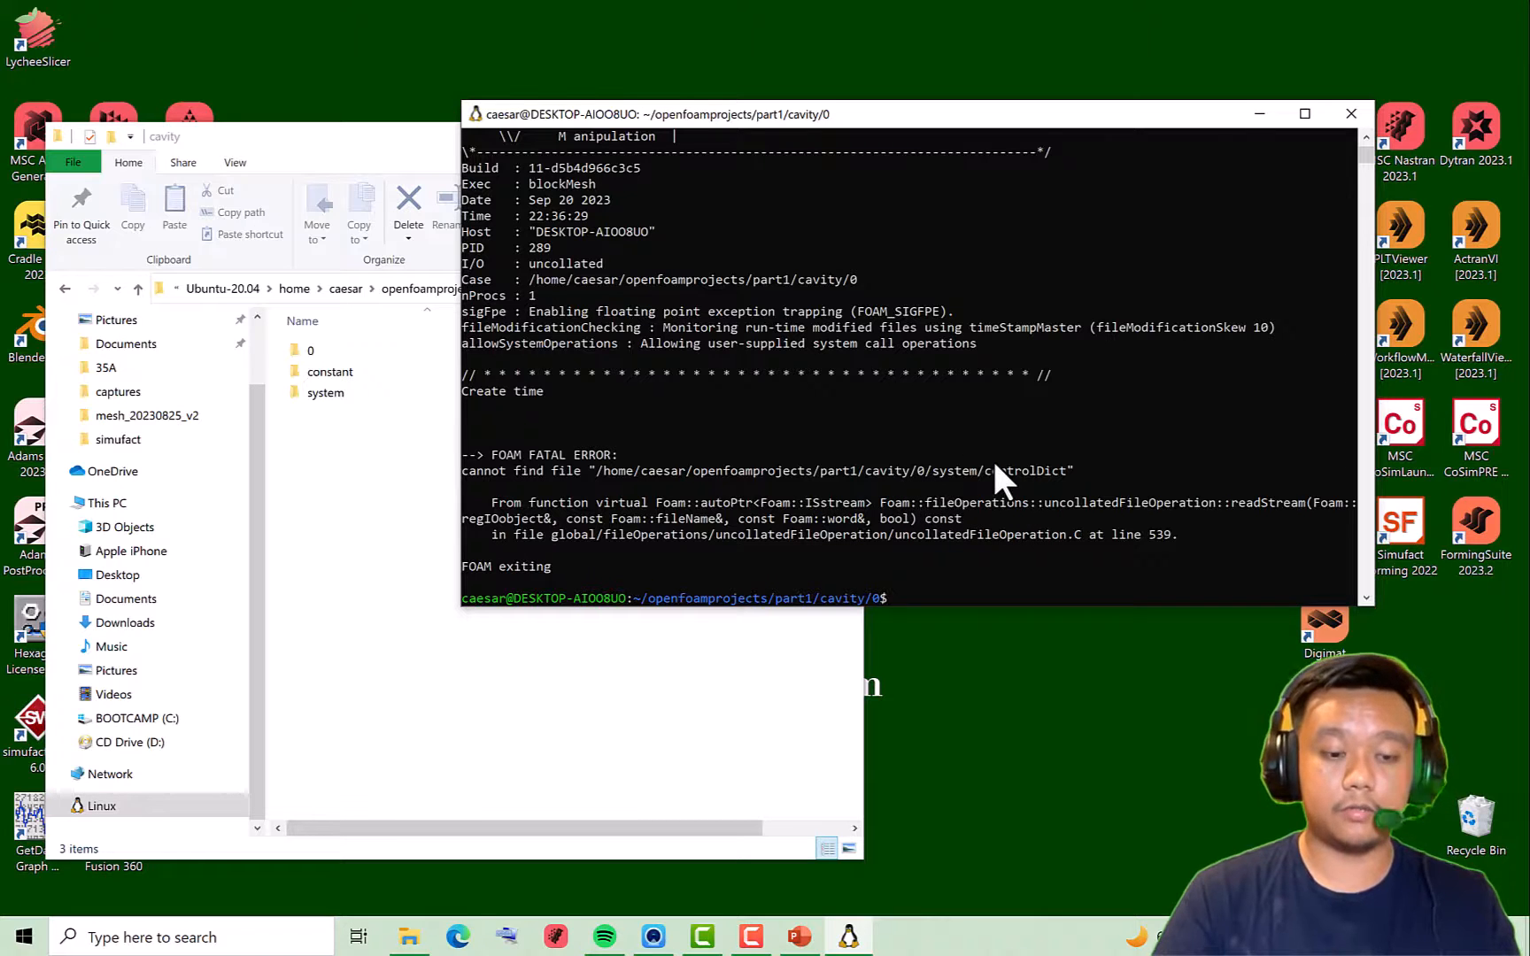
pyautogui.write('cd ..')
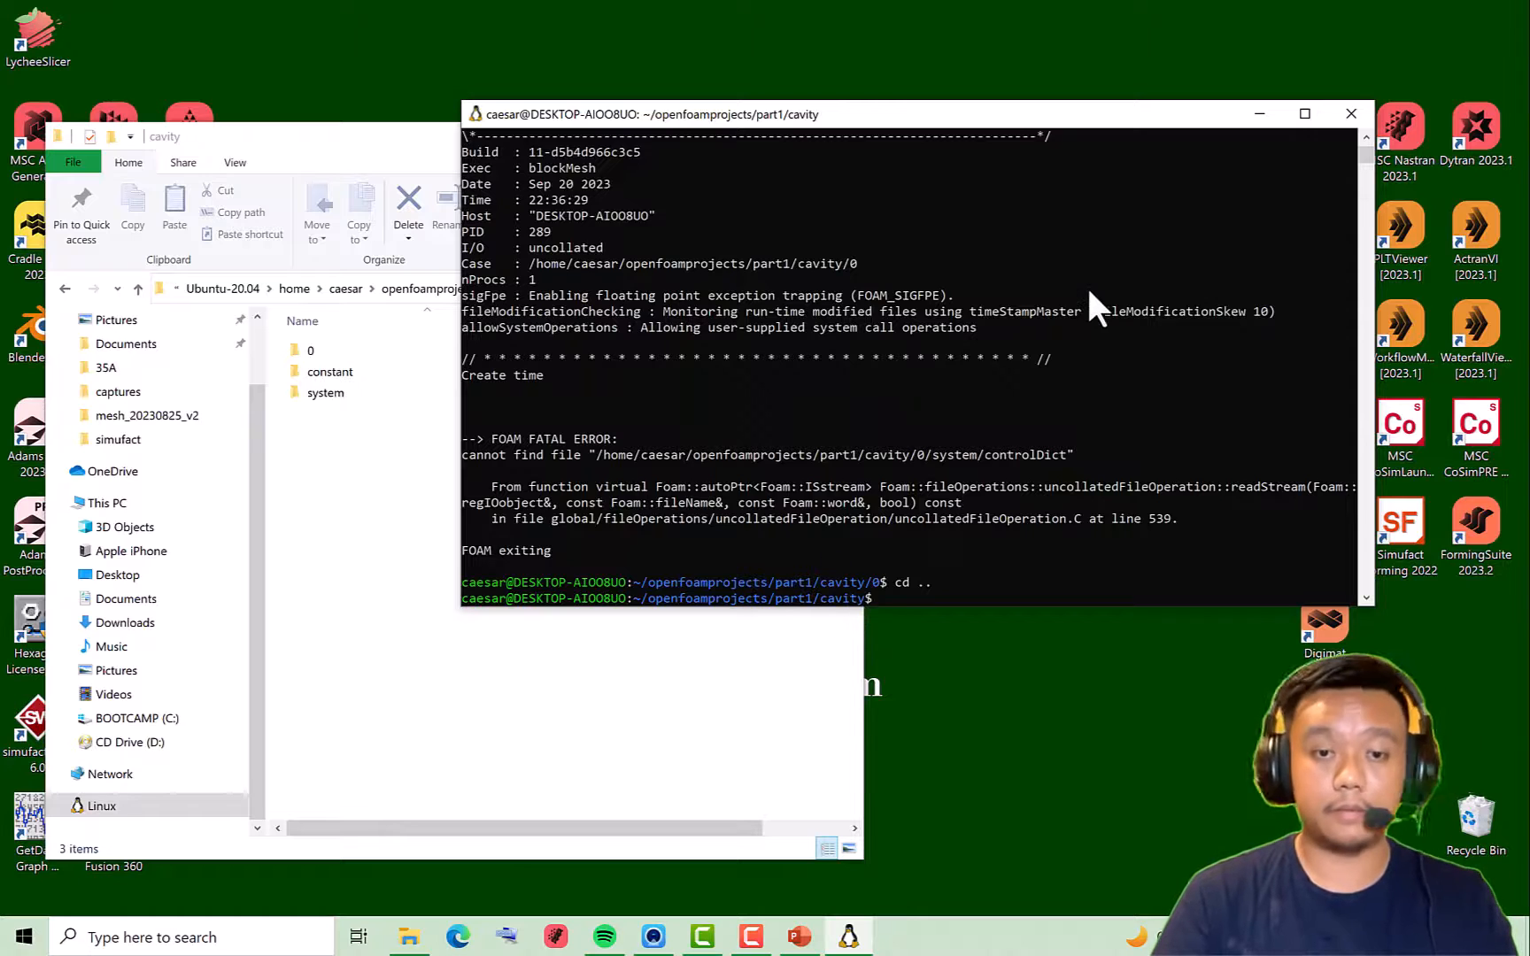
# Mesh the cavity with blockMesh (400 cells) and create an empty part1.foam with touch
pyautogui.write('blo')
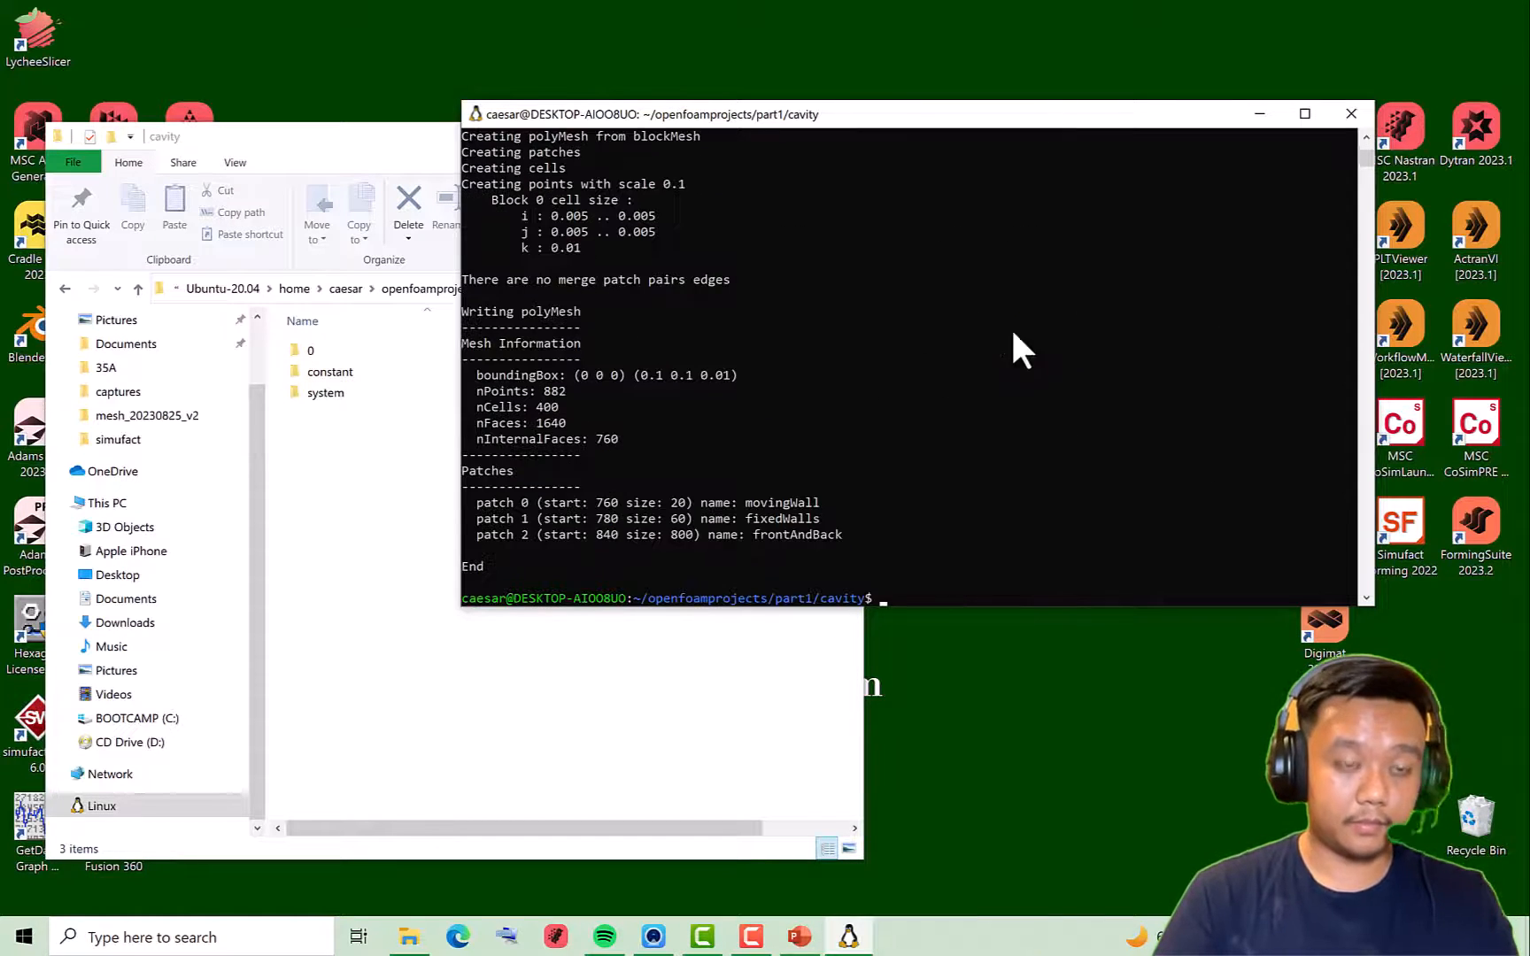
pyautogui.moveTo(650, 450)
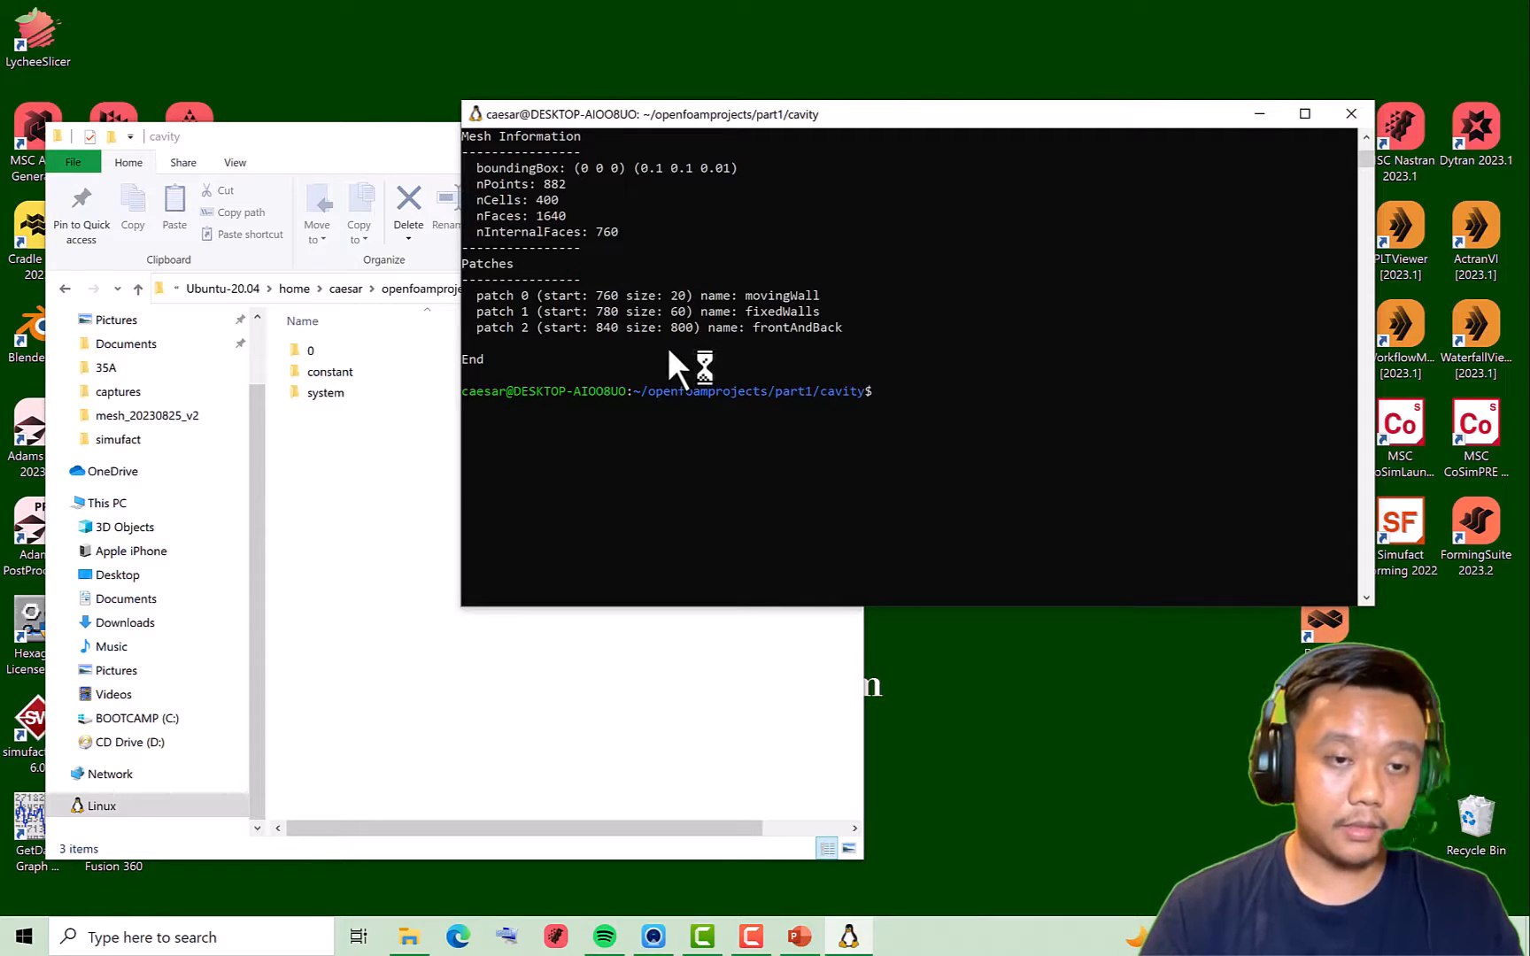
pyautogui.moveTo(766, 400)
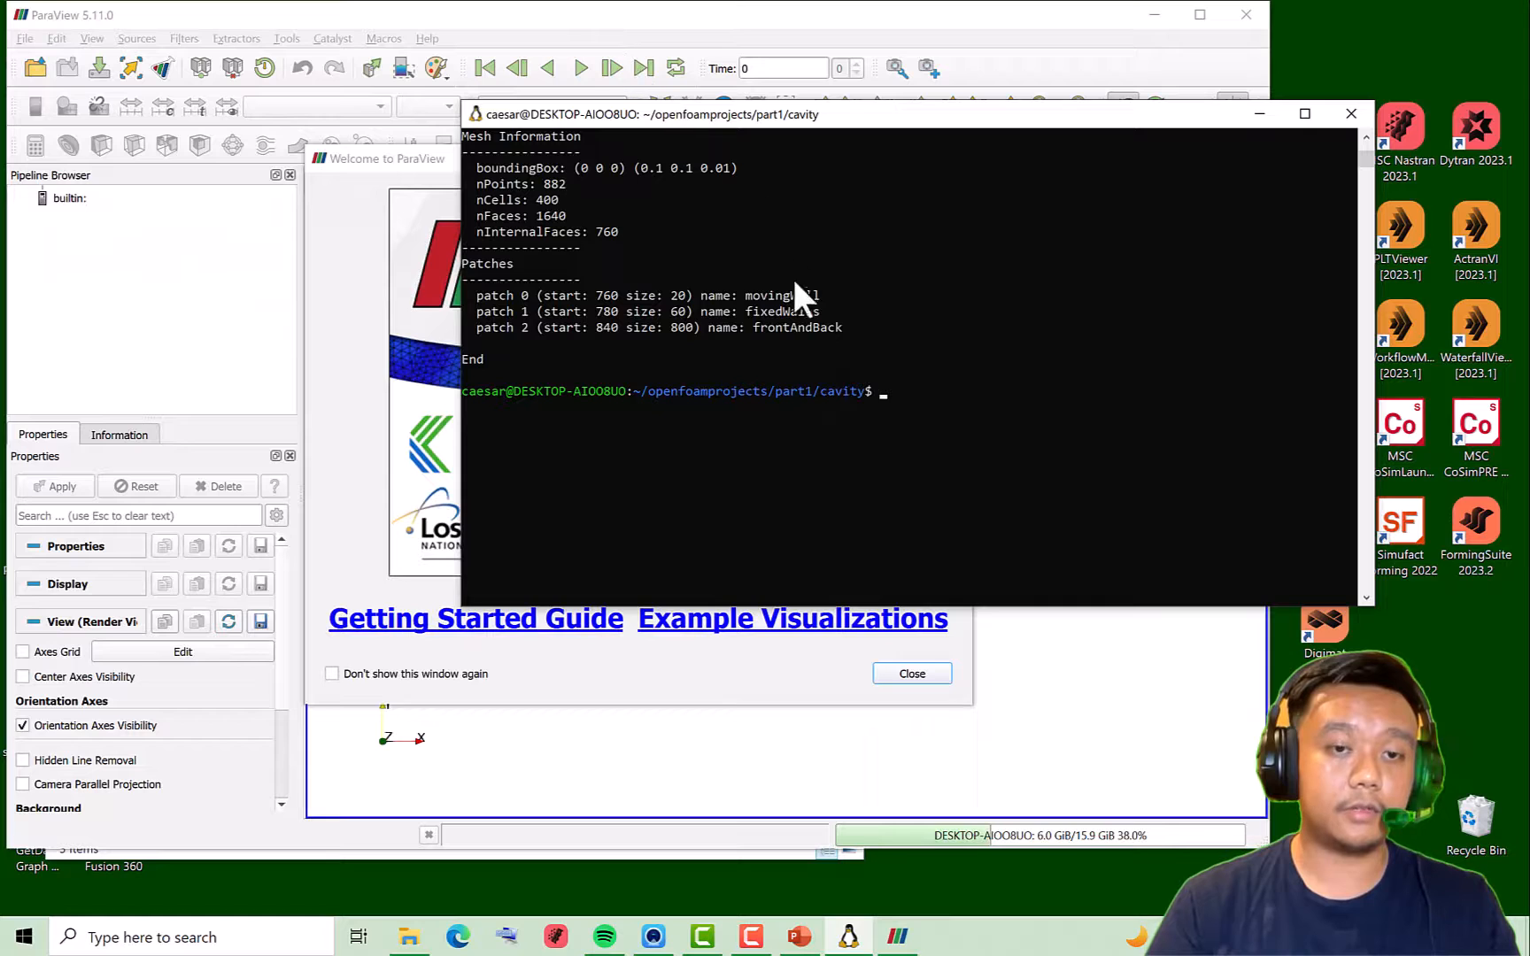
pyautogui.moveTo(912, 438)
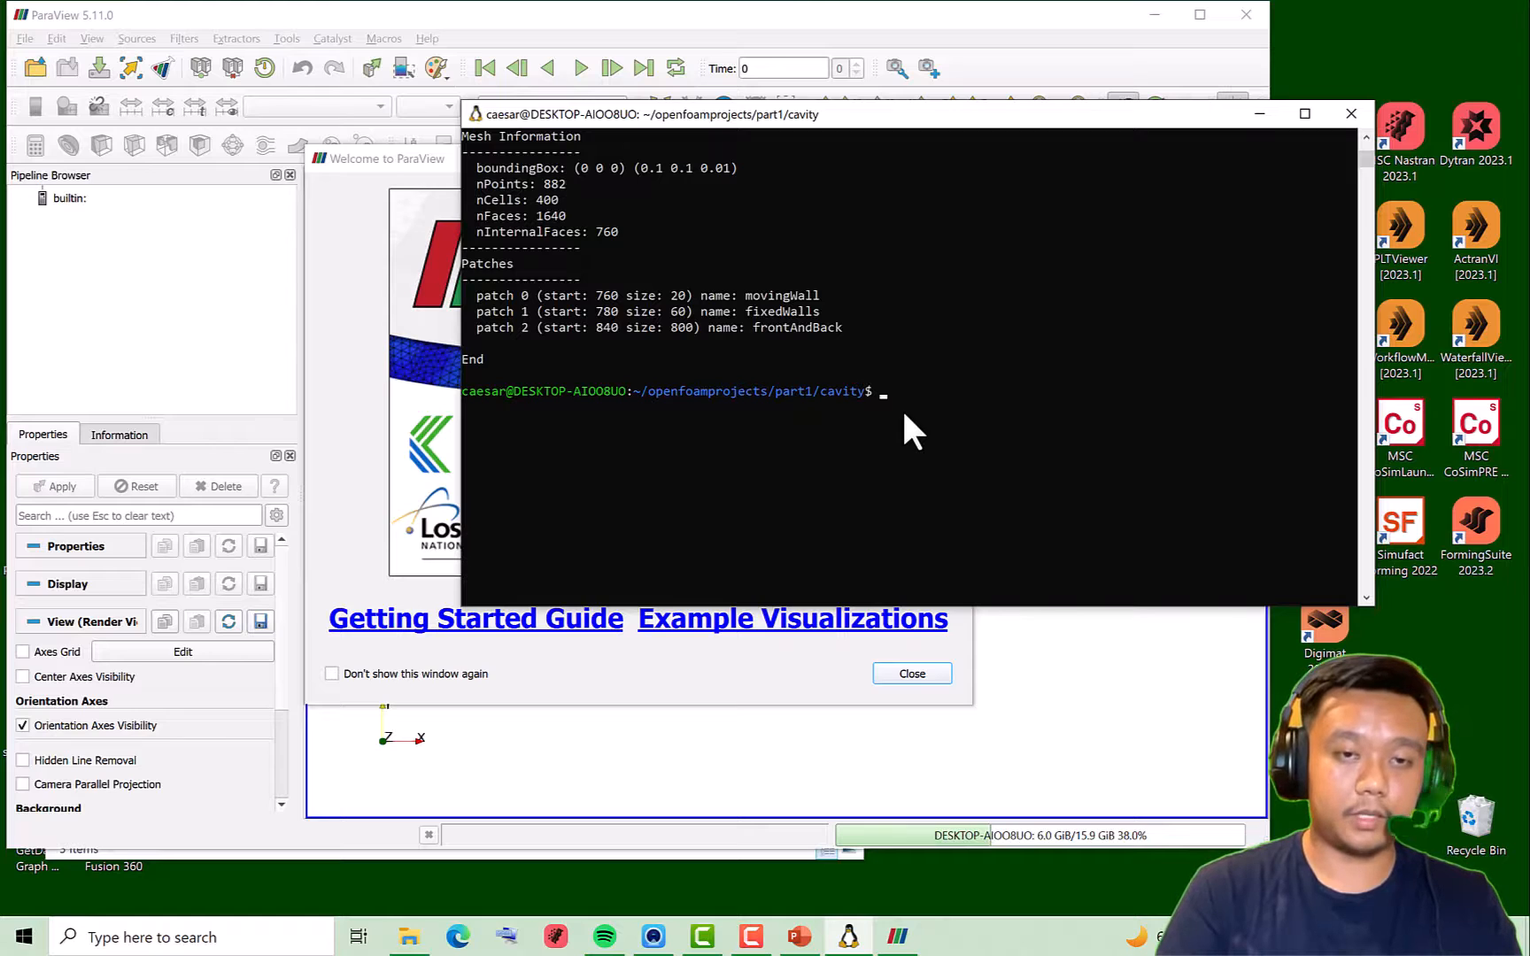
pyautogui.write('par')
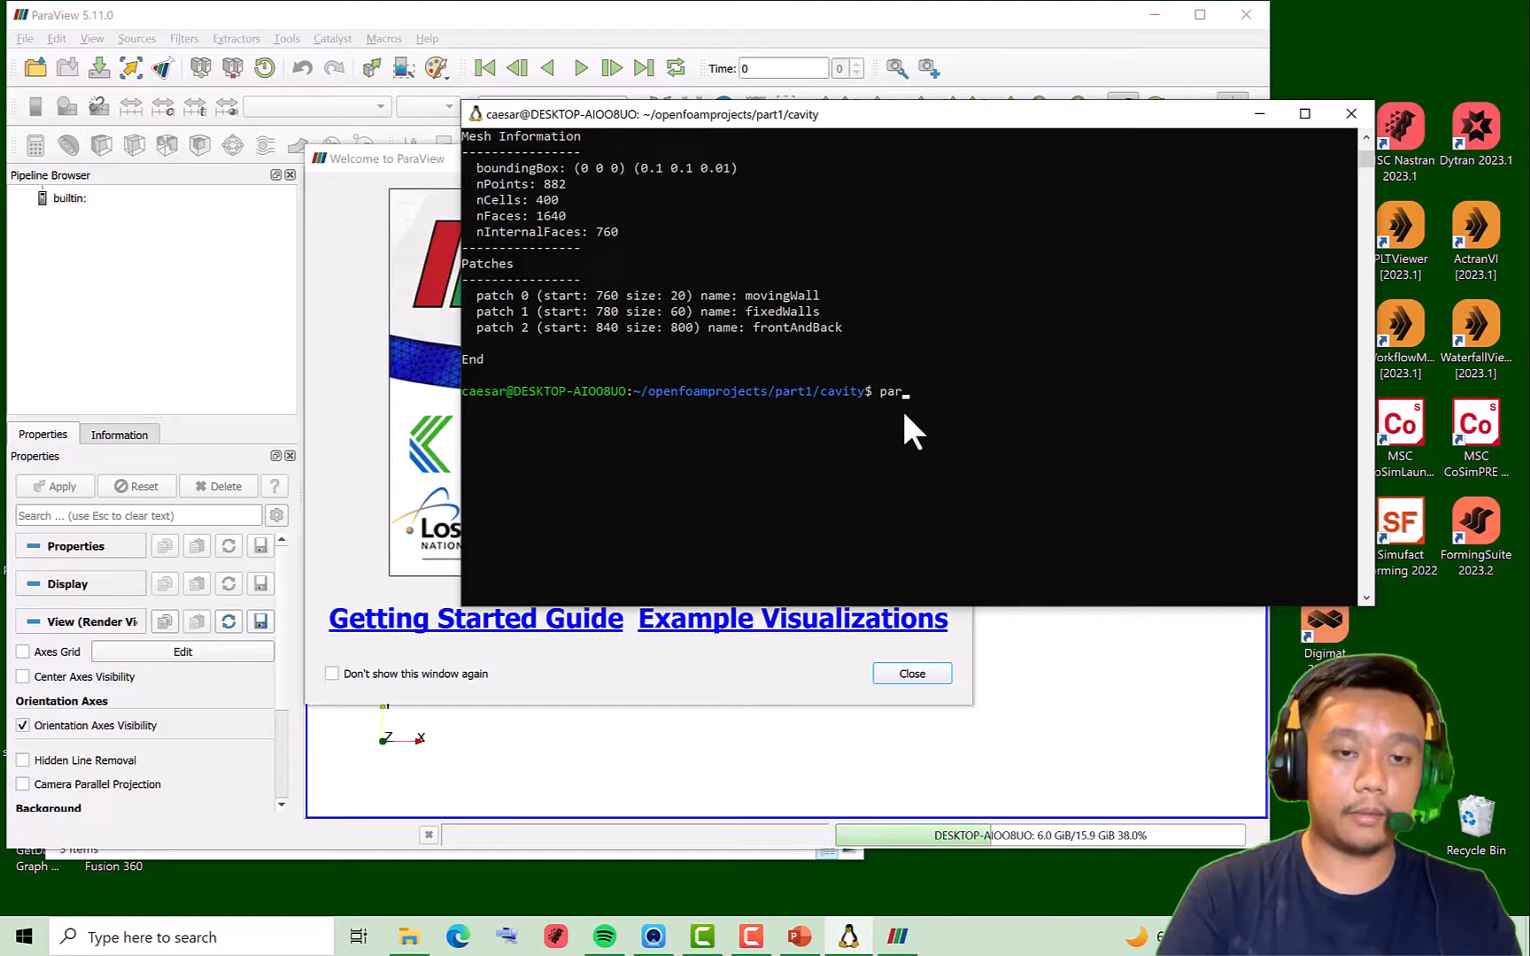
pyautogui.press('BackSpace')
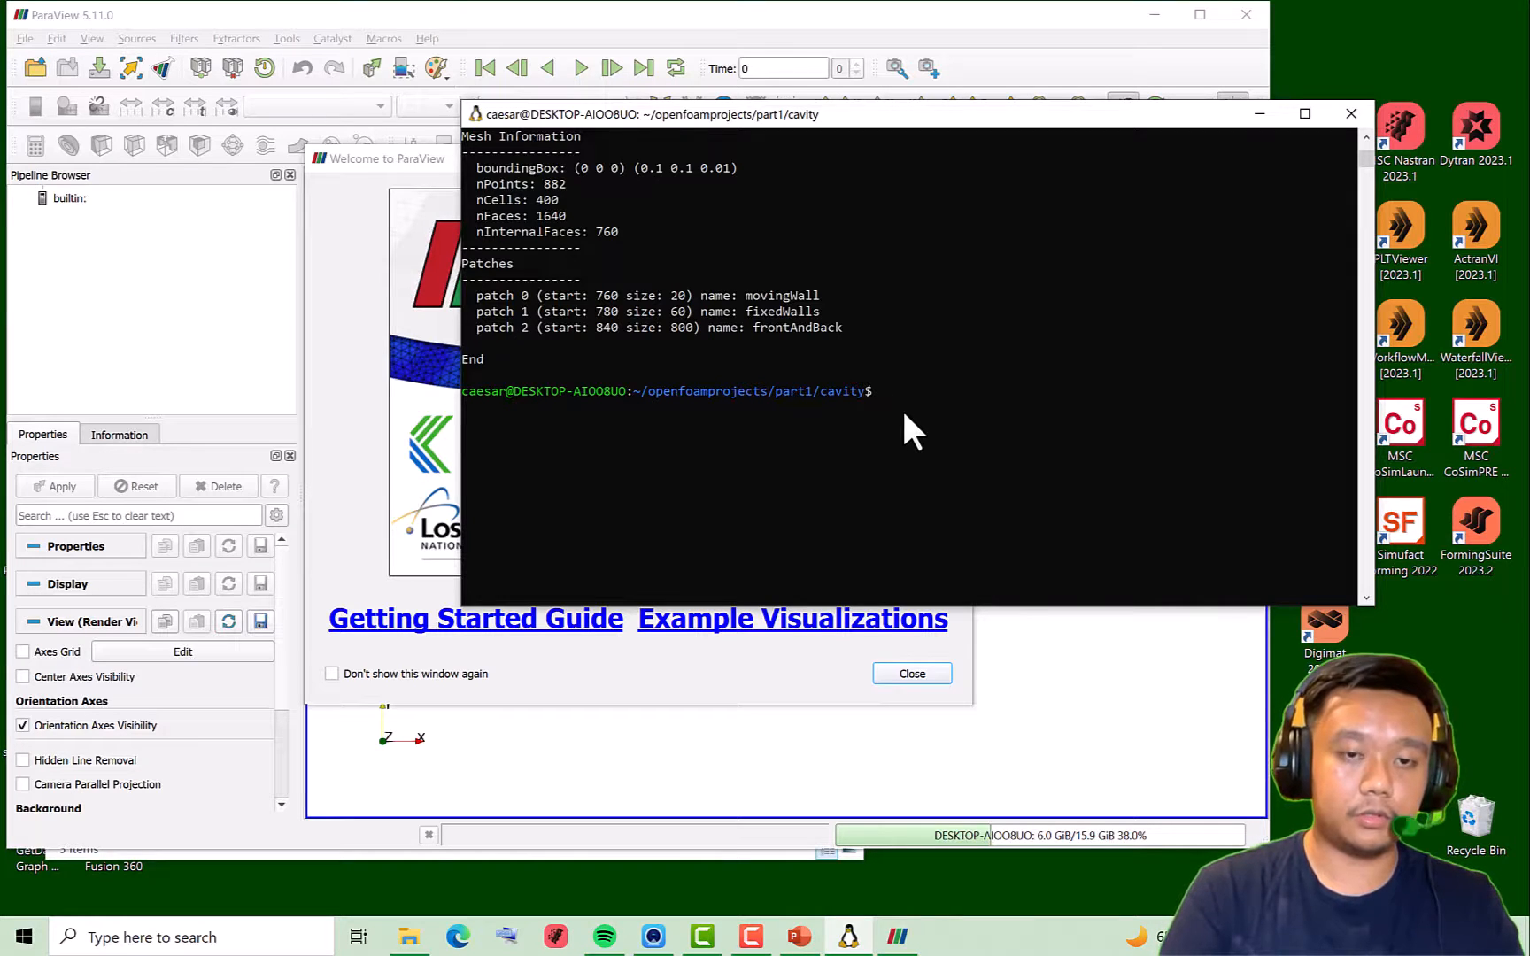
pyautogui.write('touch')
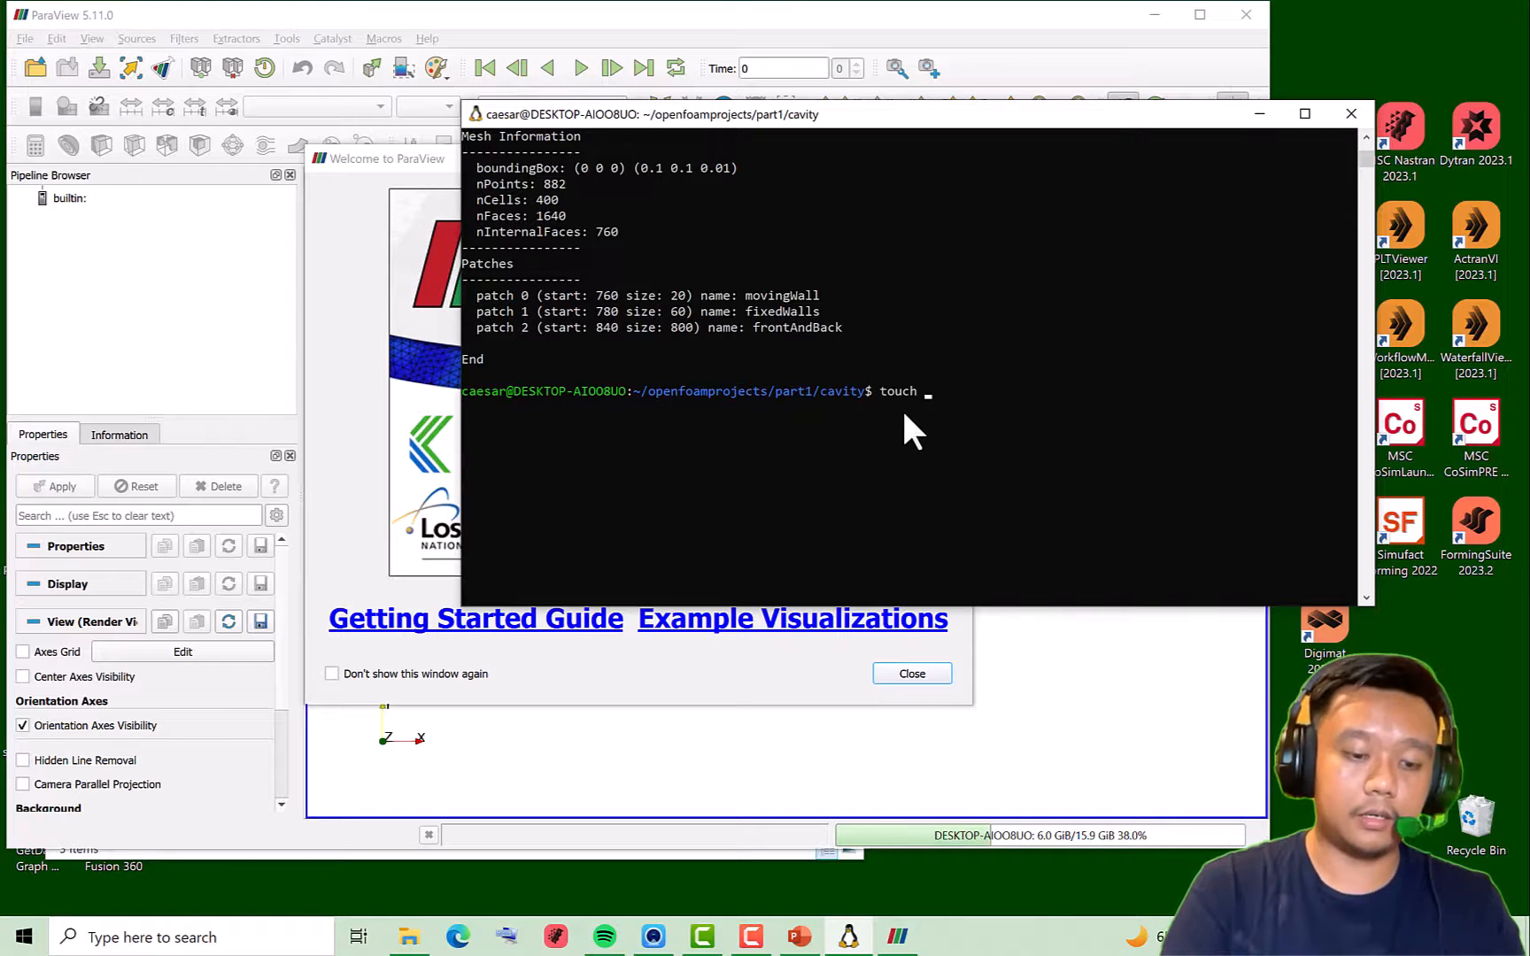
pyautogui.write('part1.')
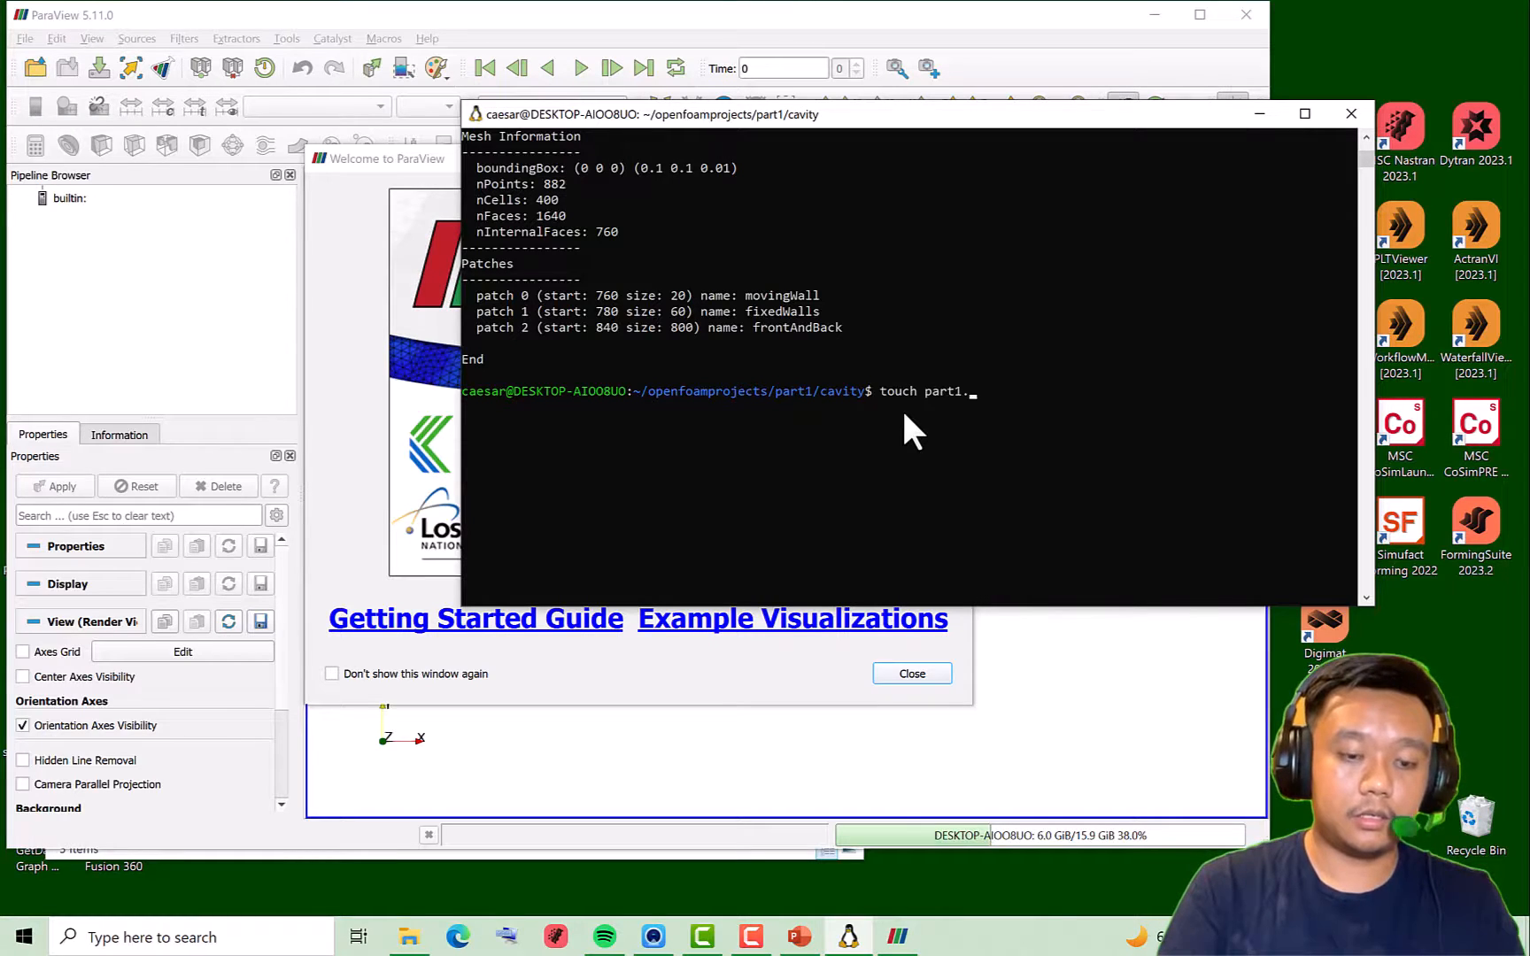
pyautogui.write('foam')
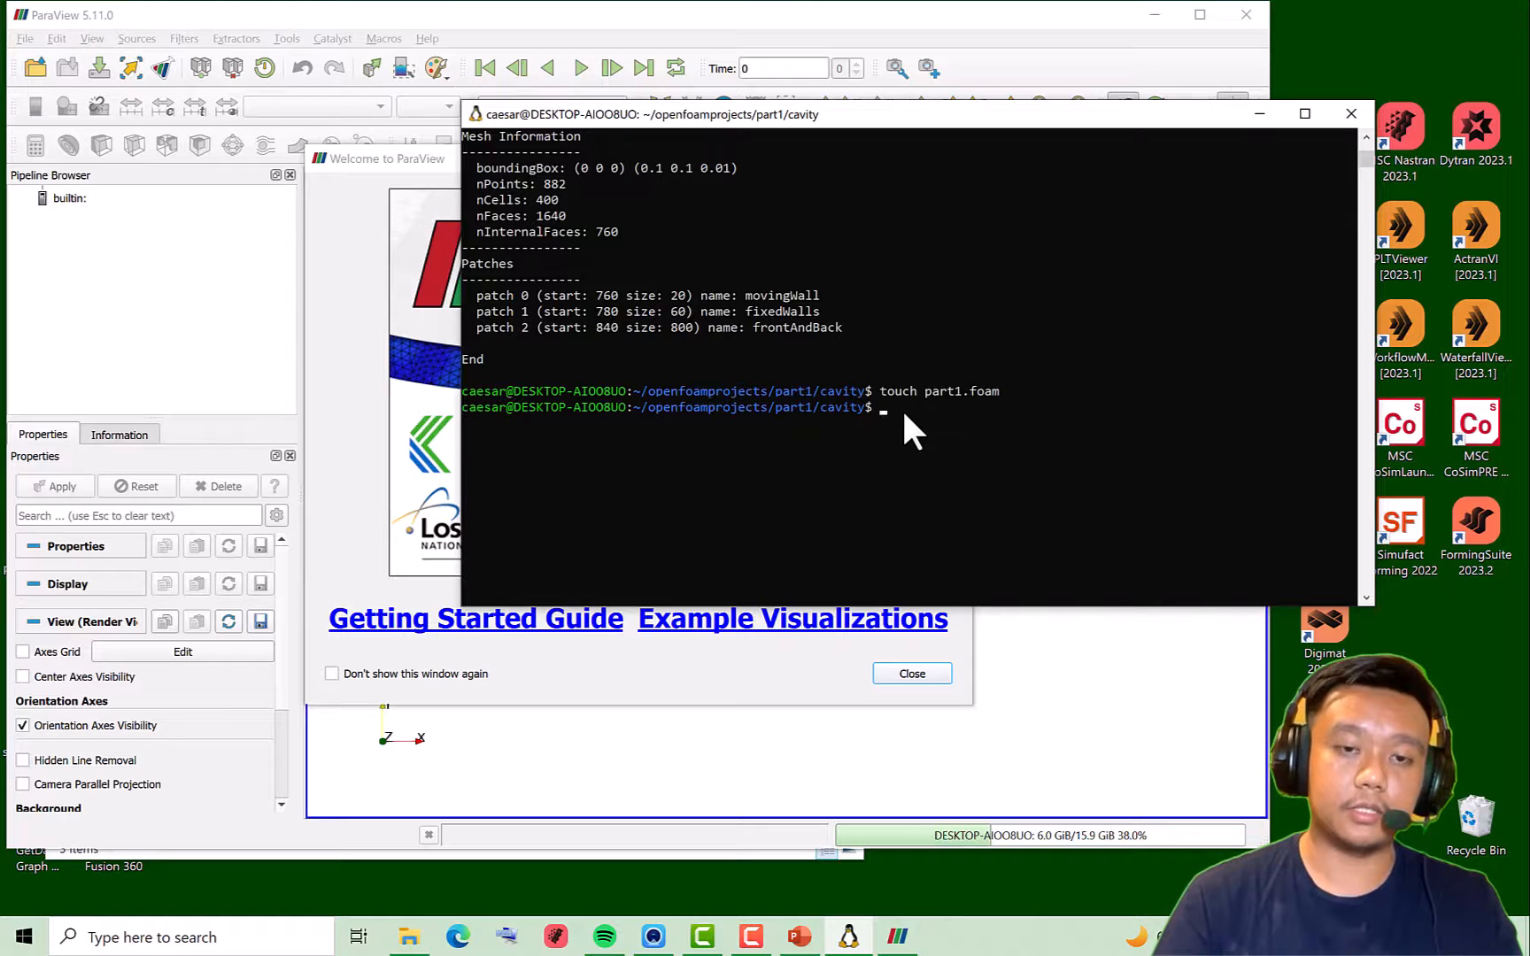
# Select part1.foam in the cavity folder window and open it in ParaView
pyautogui.click(912, 674)
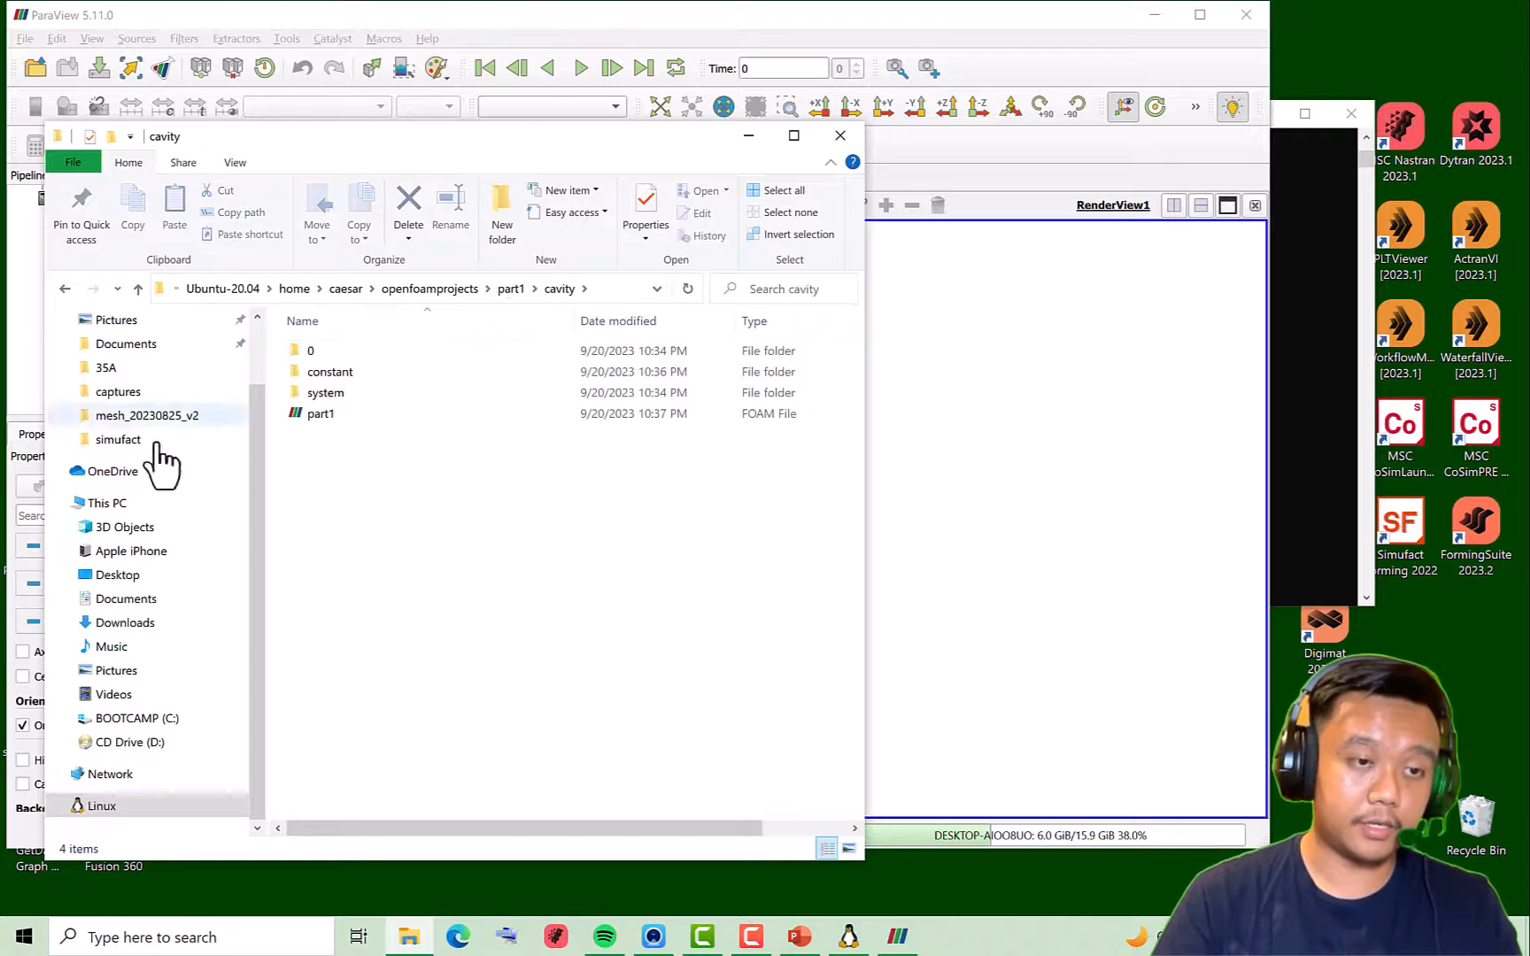
pyautogui.click(320, 414)
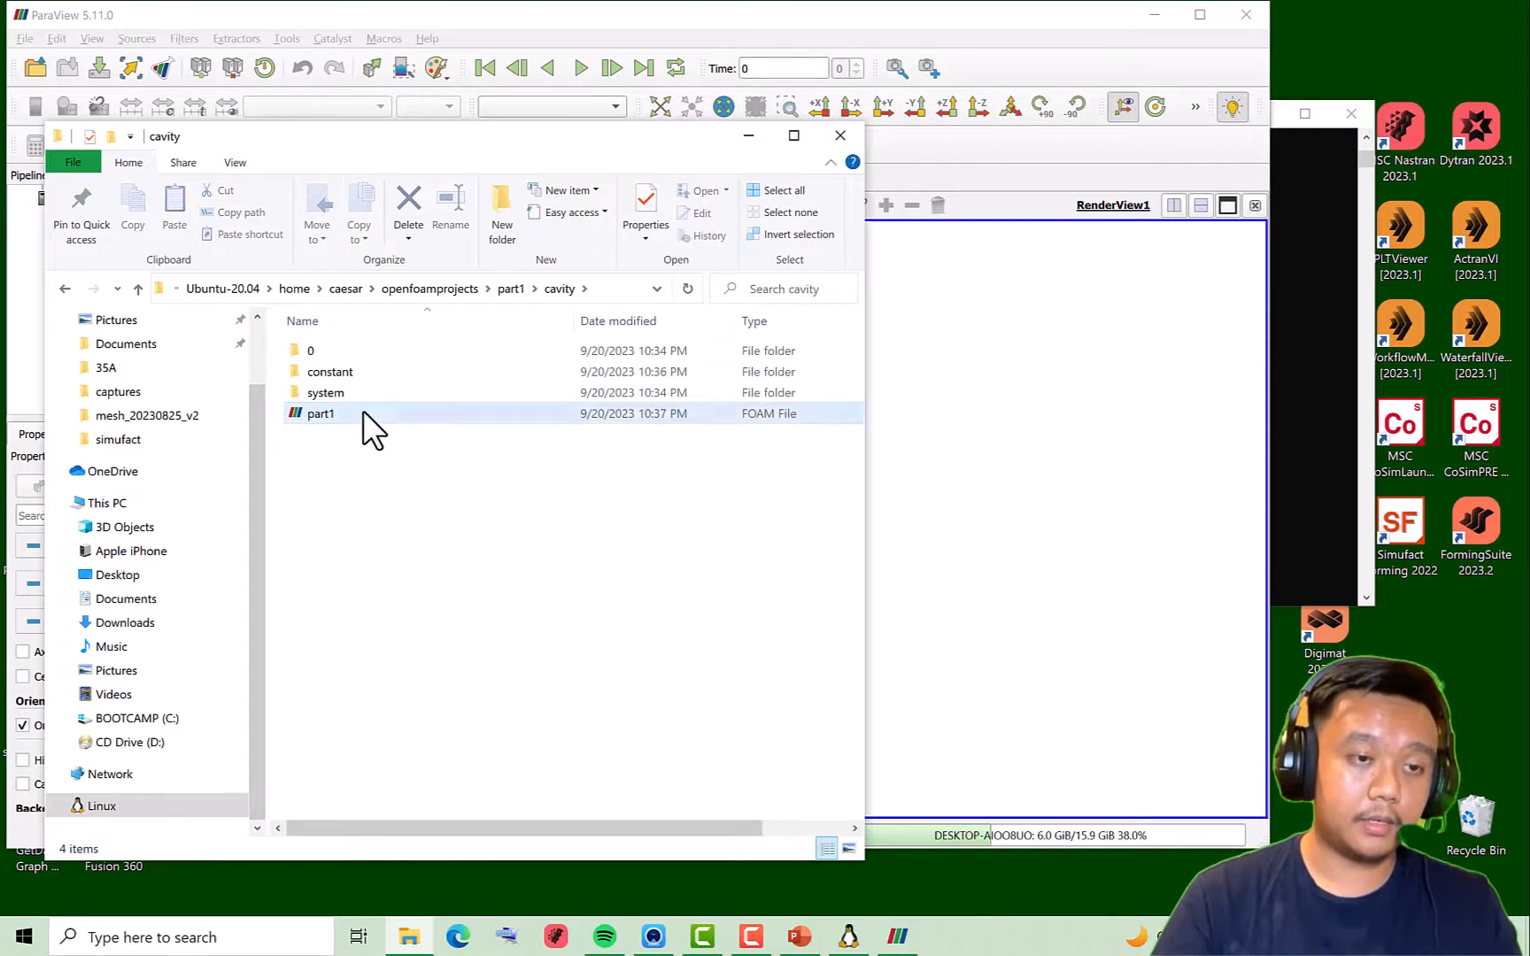
pyautogui.click(321, 413)
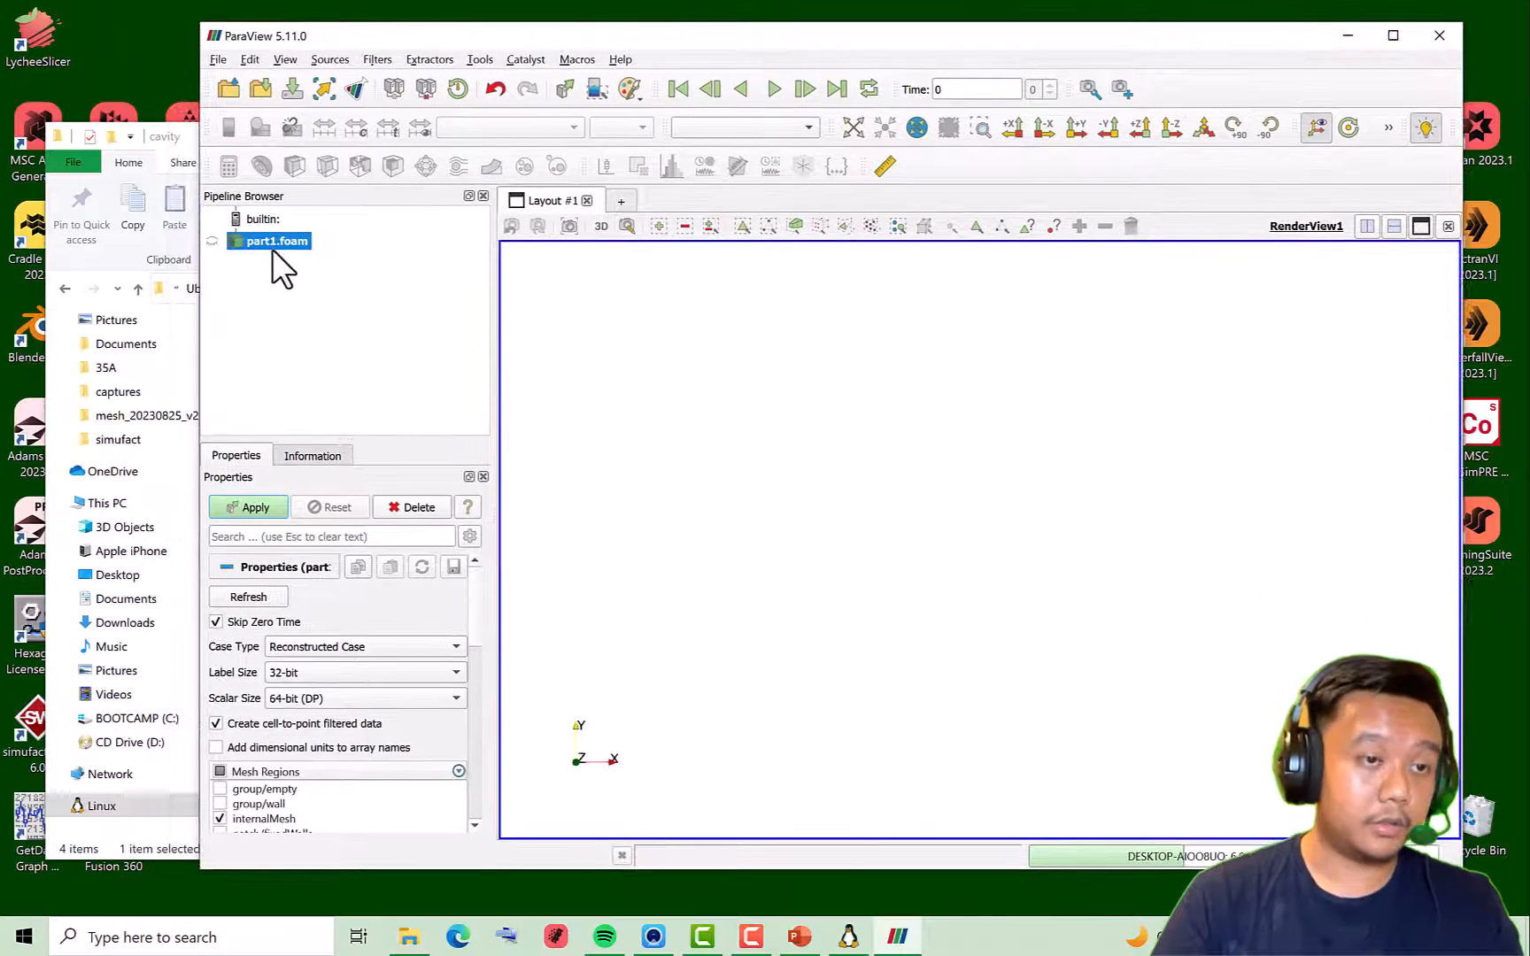
# Apply the part1.foam reader, set representation to Surface With Edges, and orbit the mesh
pyautogui.click(255, 508)
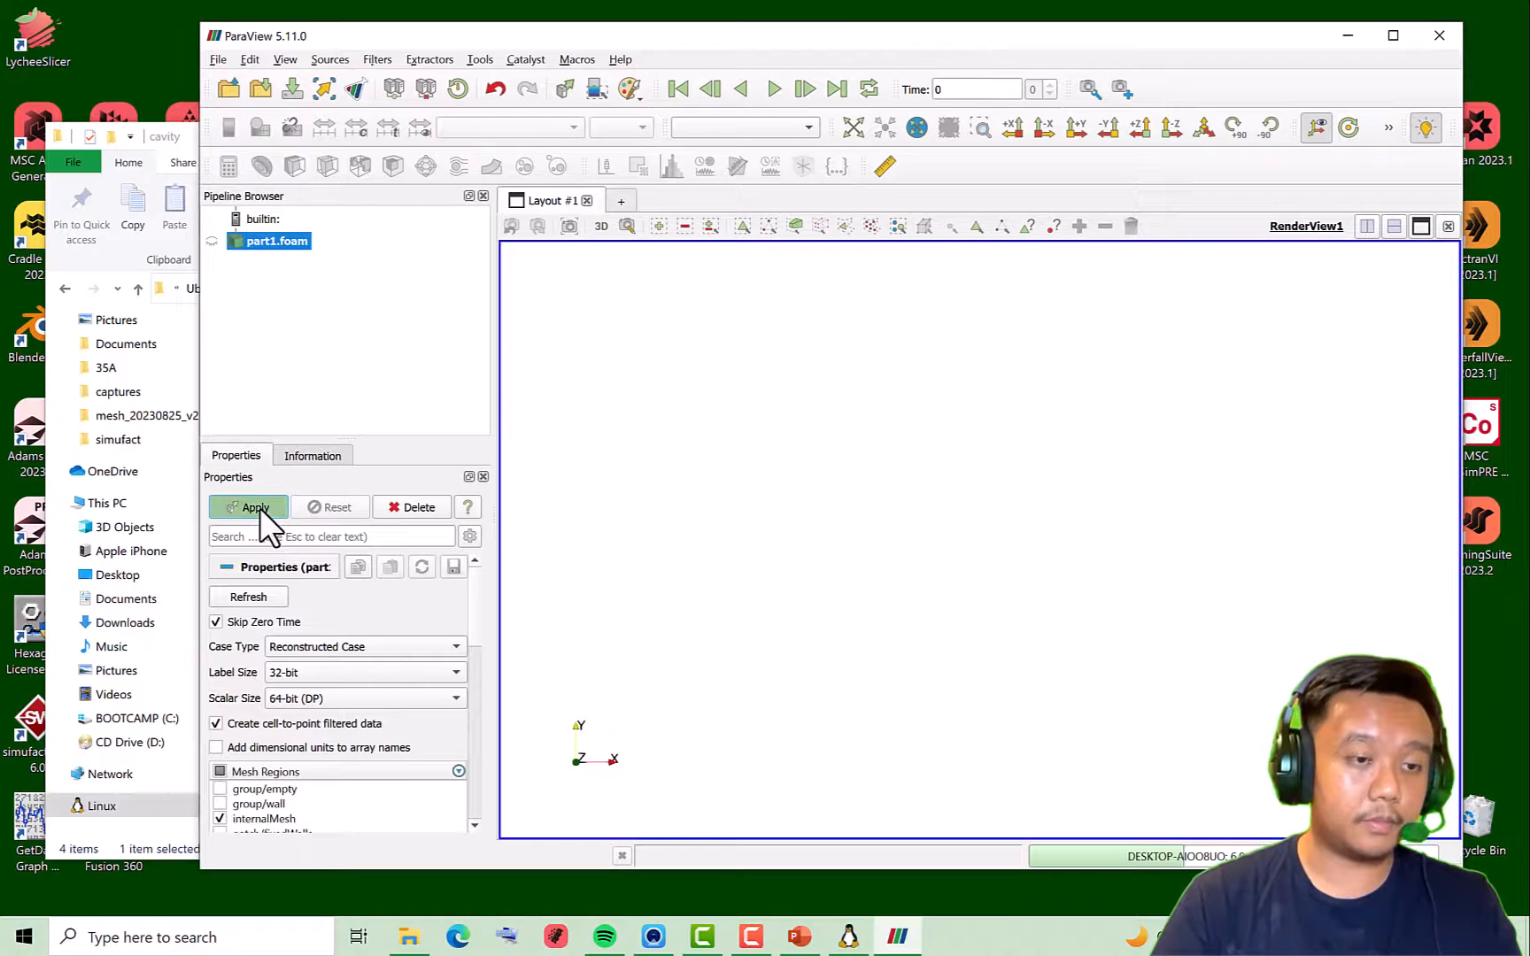
pyautogui.click(248, 507)
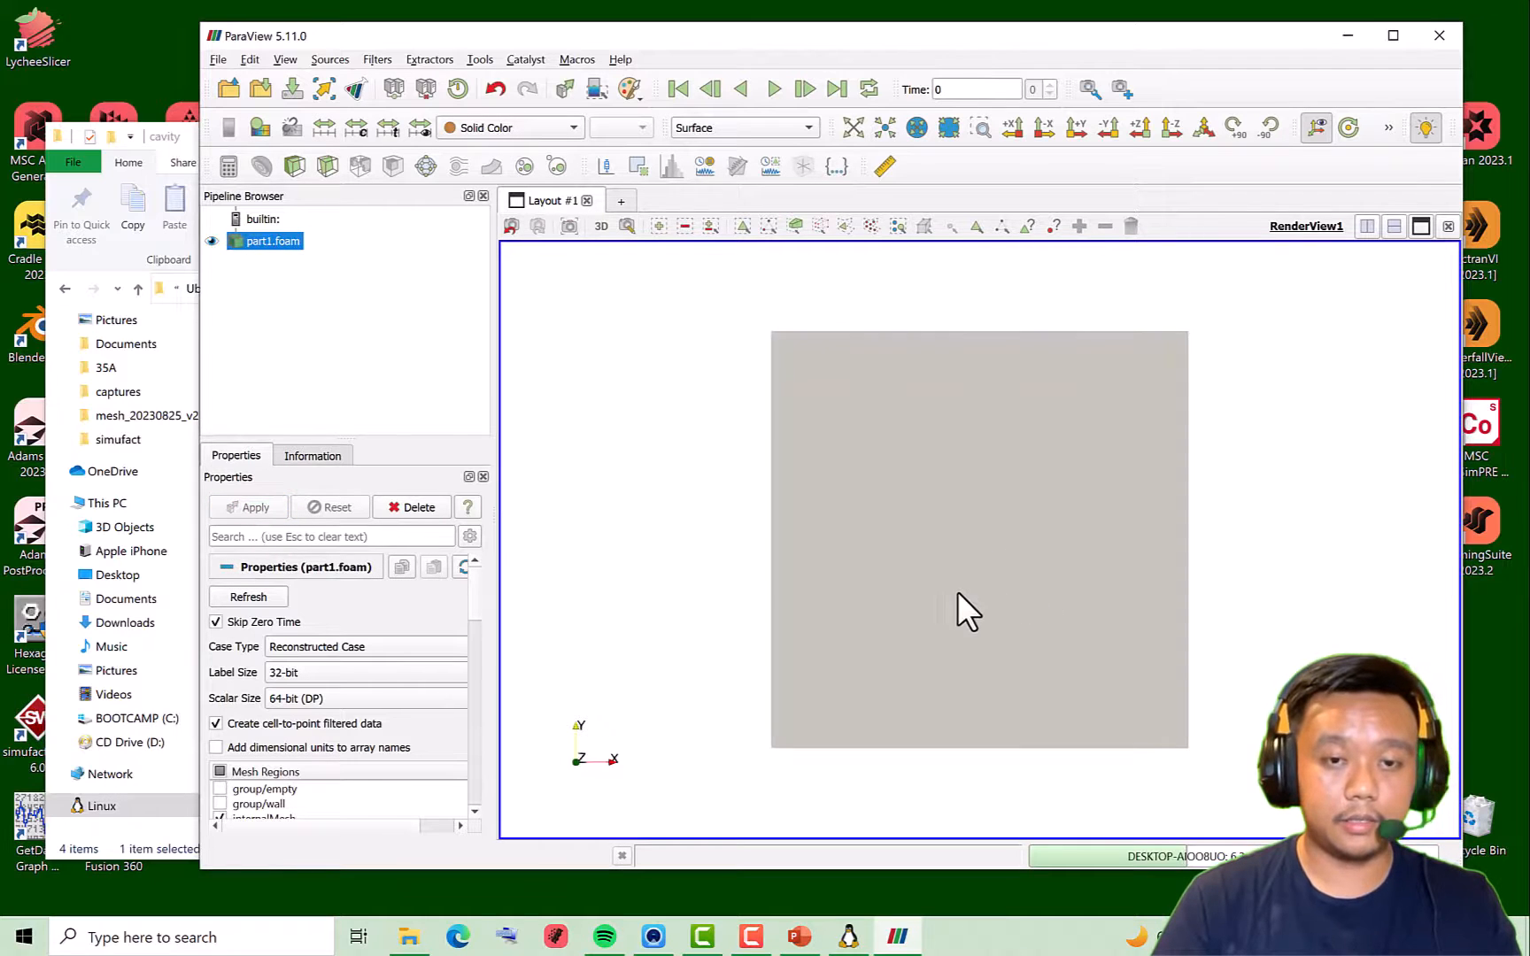
pyautogui.moveTo(966, 611); pyautogui.dragTo(1030, 595)
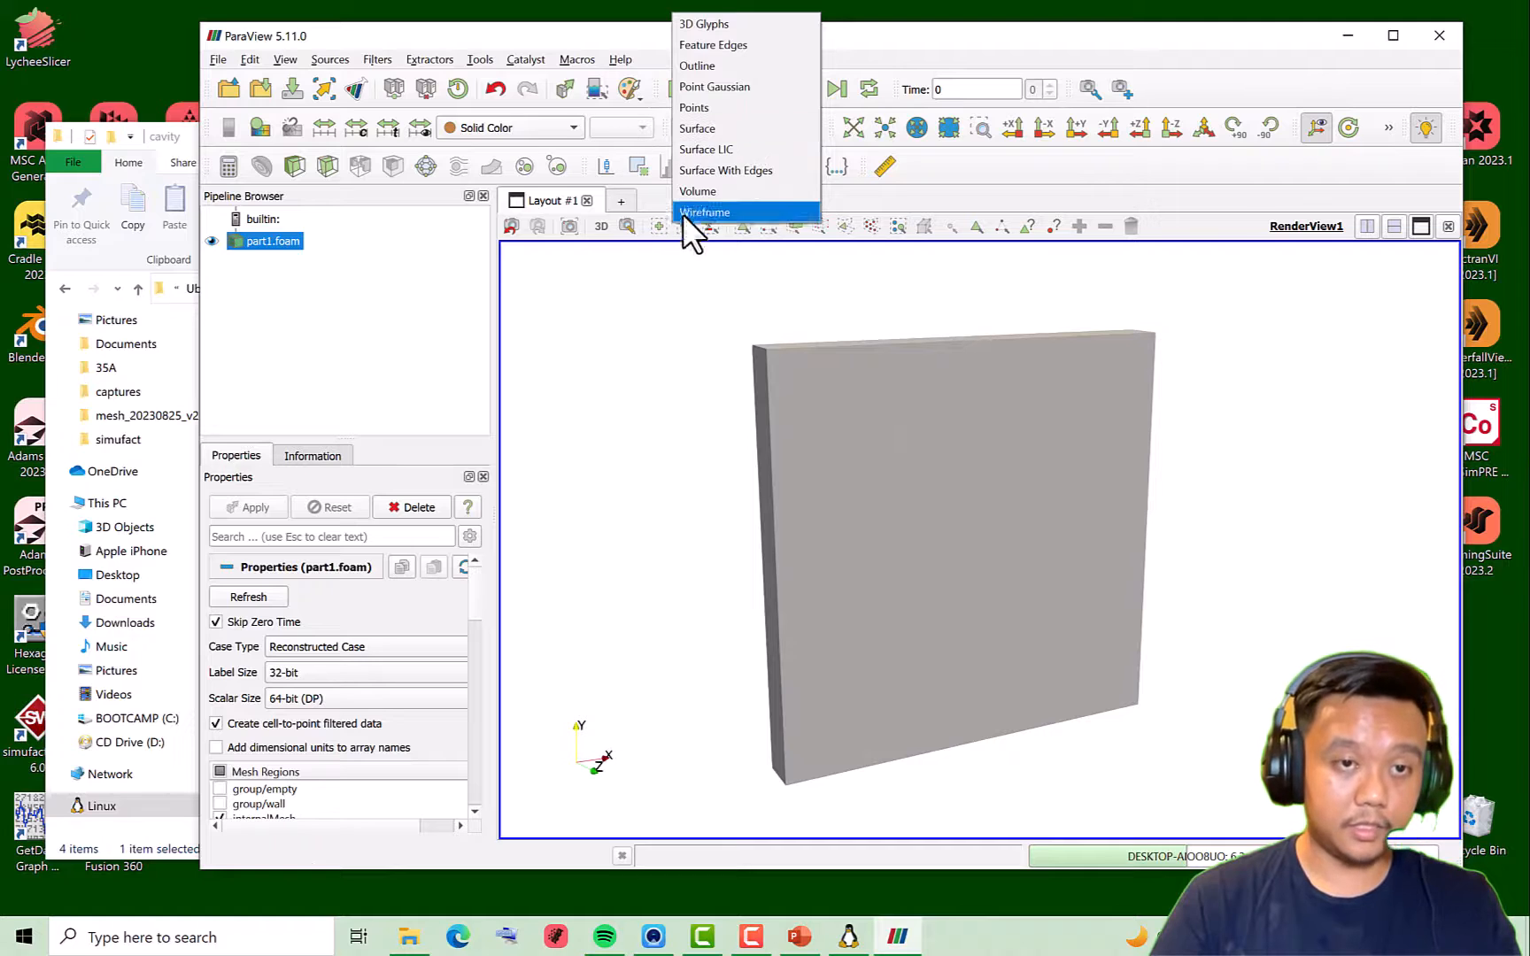
pyautogui.moveTo(768, 181)
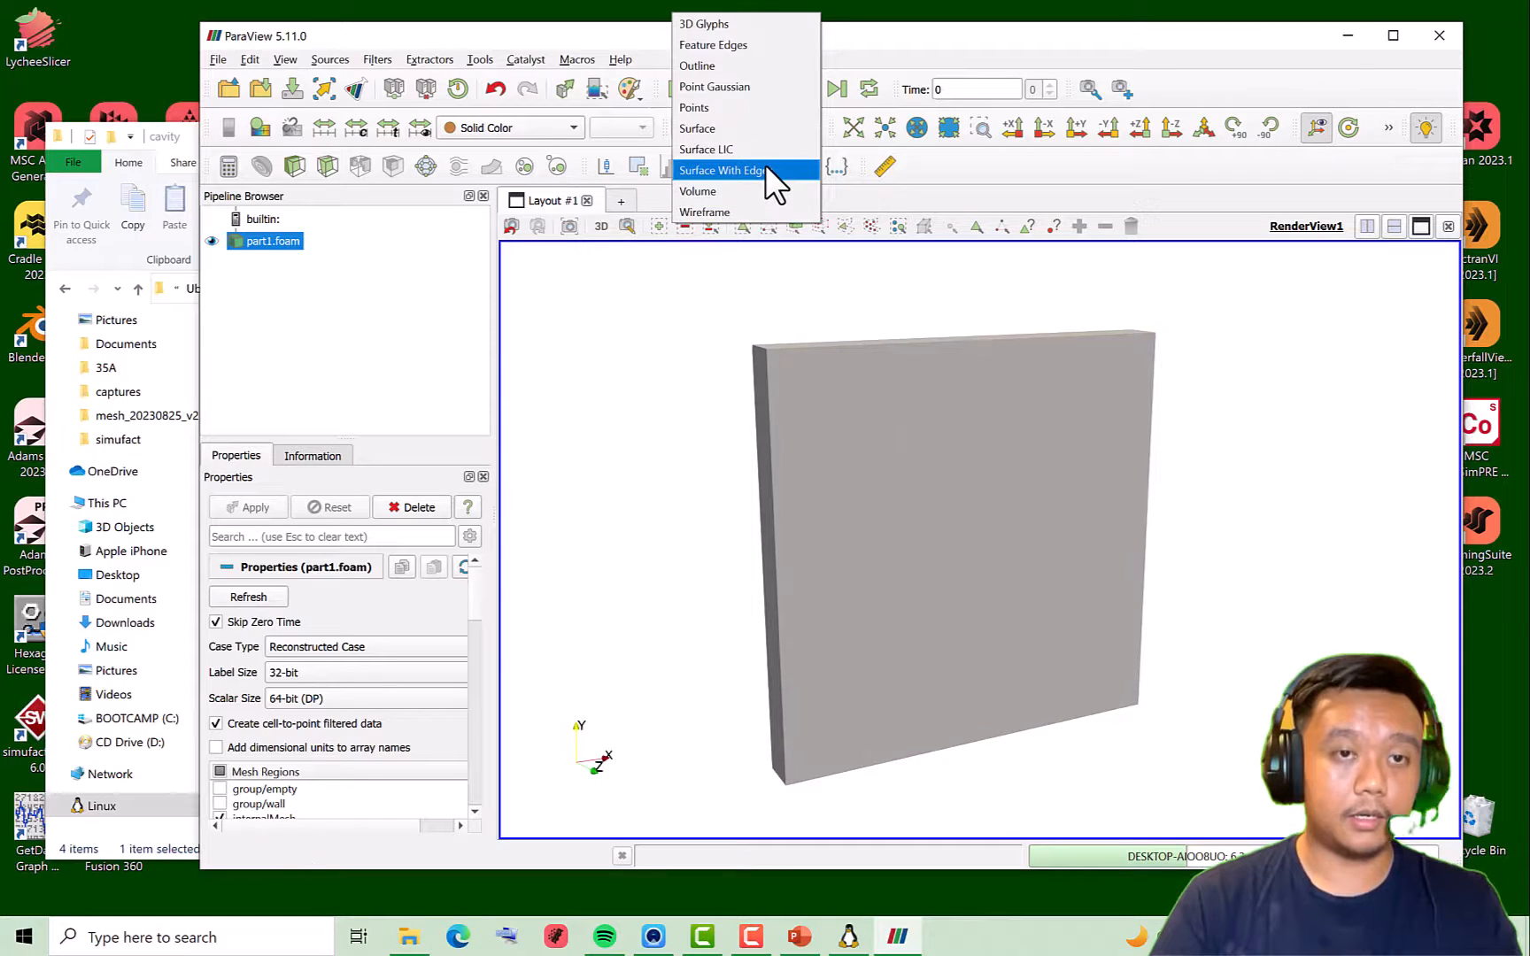
pyautogui.click(722, 170)
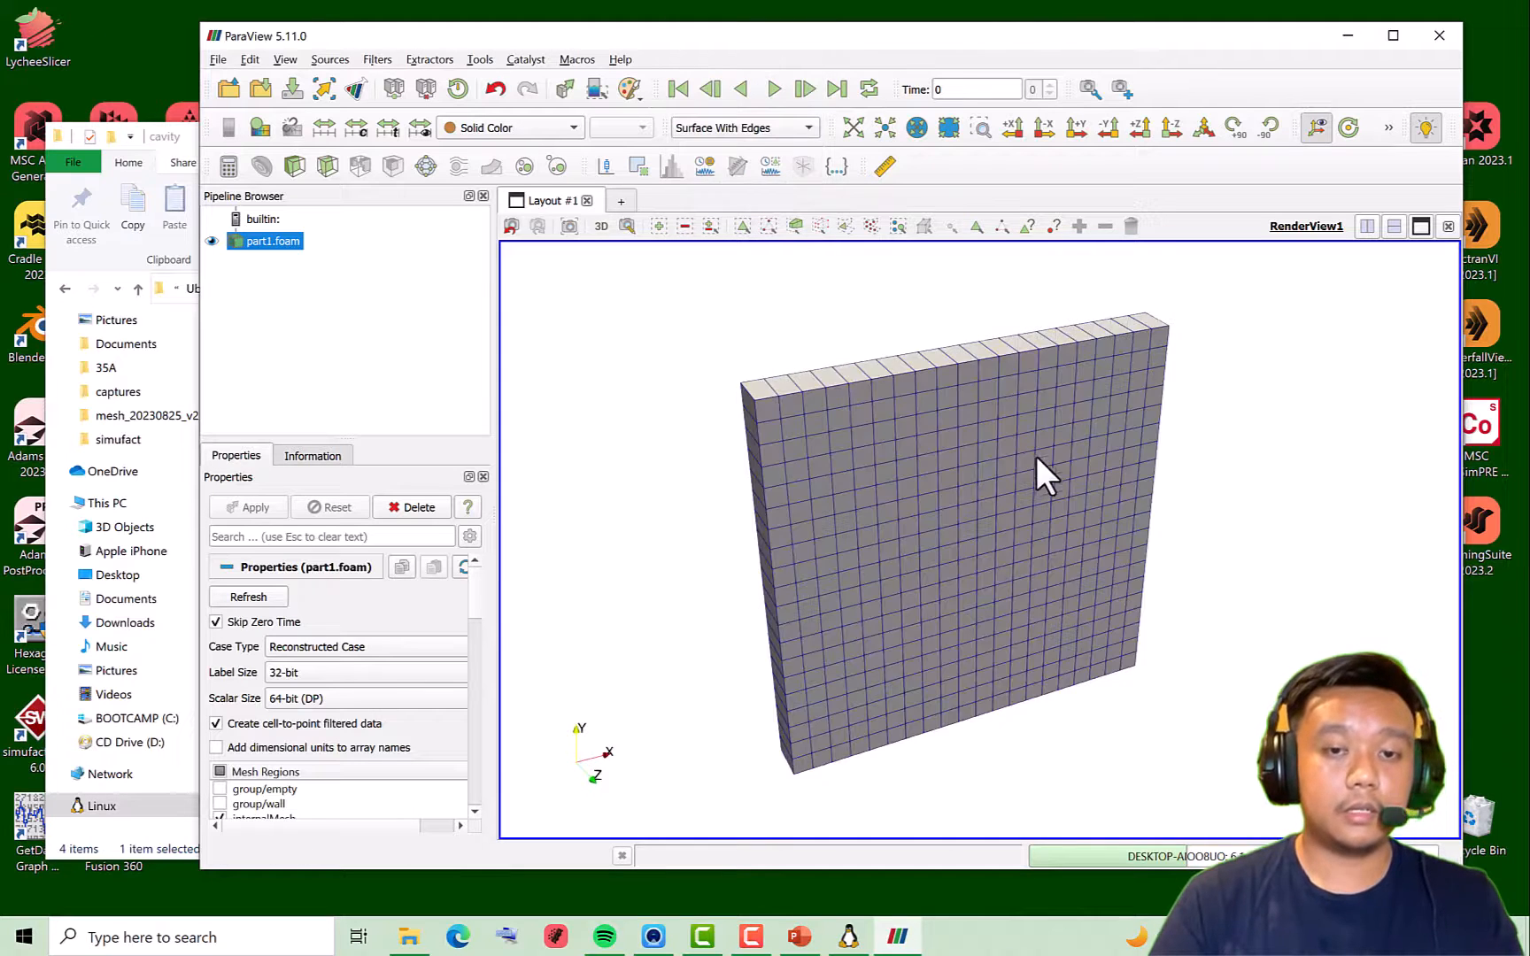
pyautogui.moveTo(1044, 478); pyautogui.dragTo(893, 479)
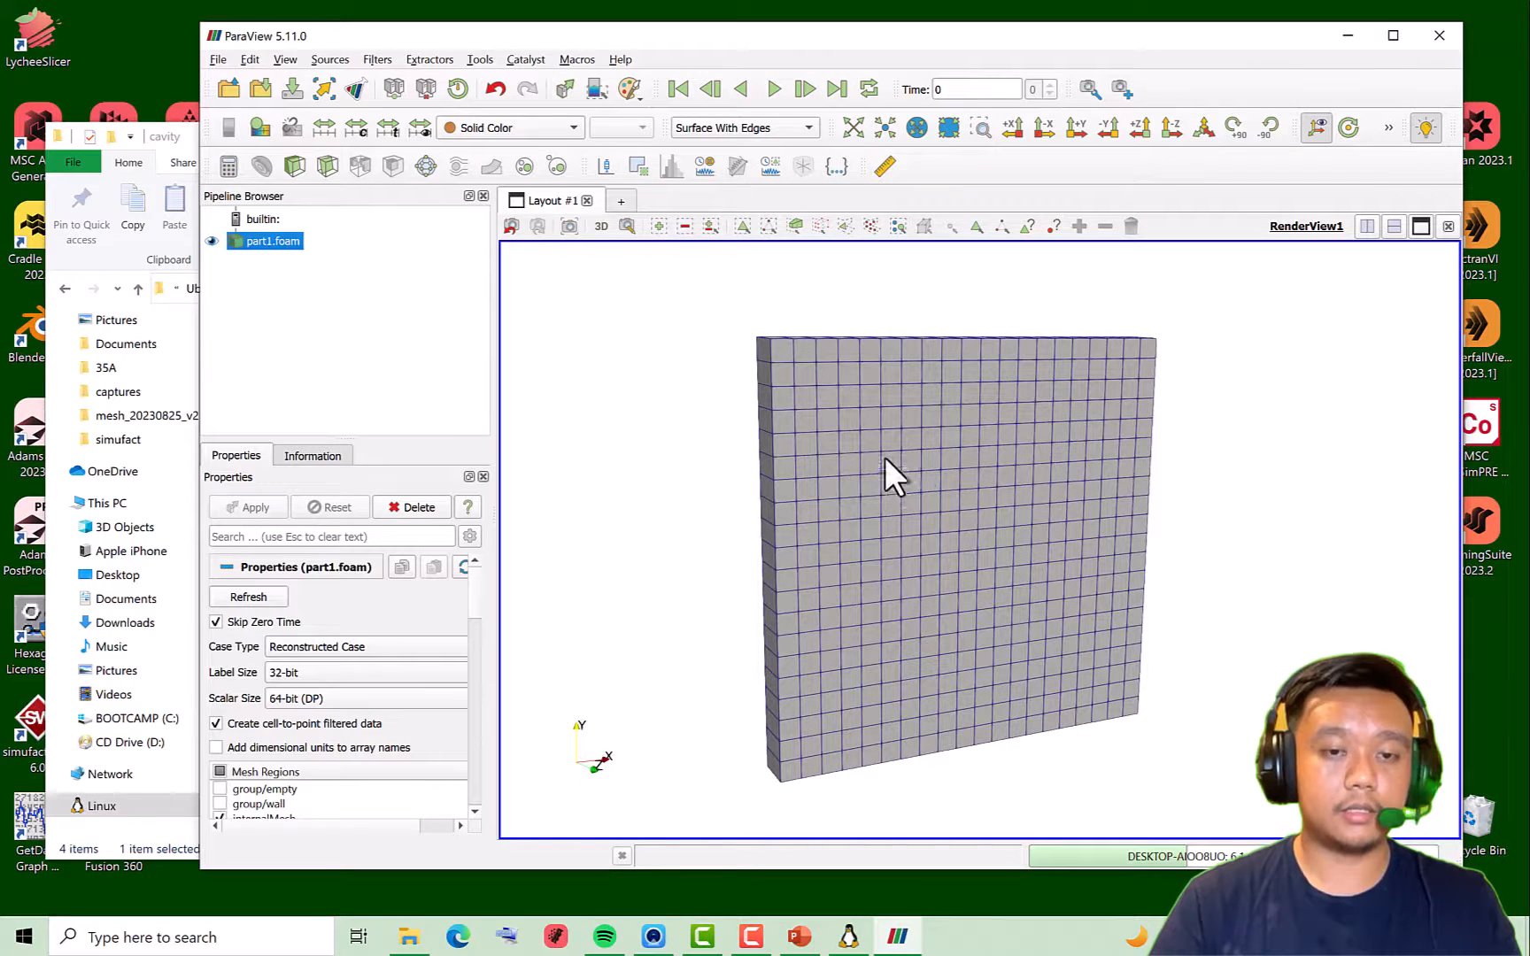
pyautogui.moveTo(893, 478); pyautogui.dragTo(1088, 620)
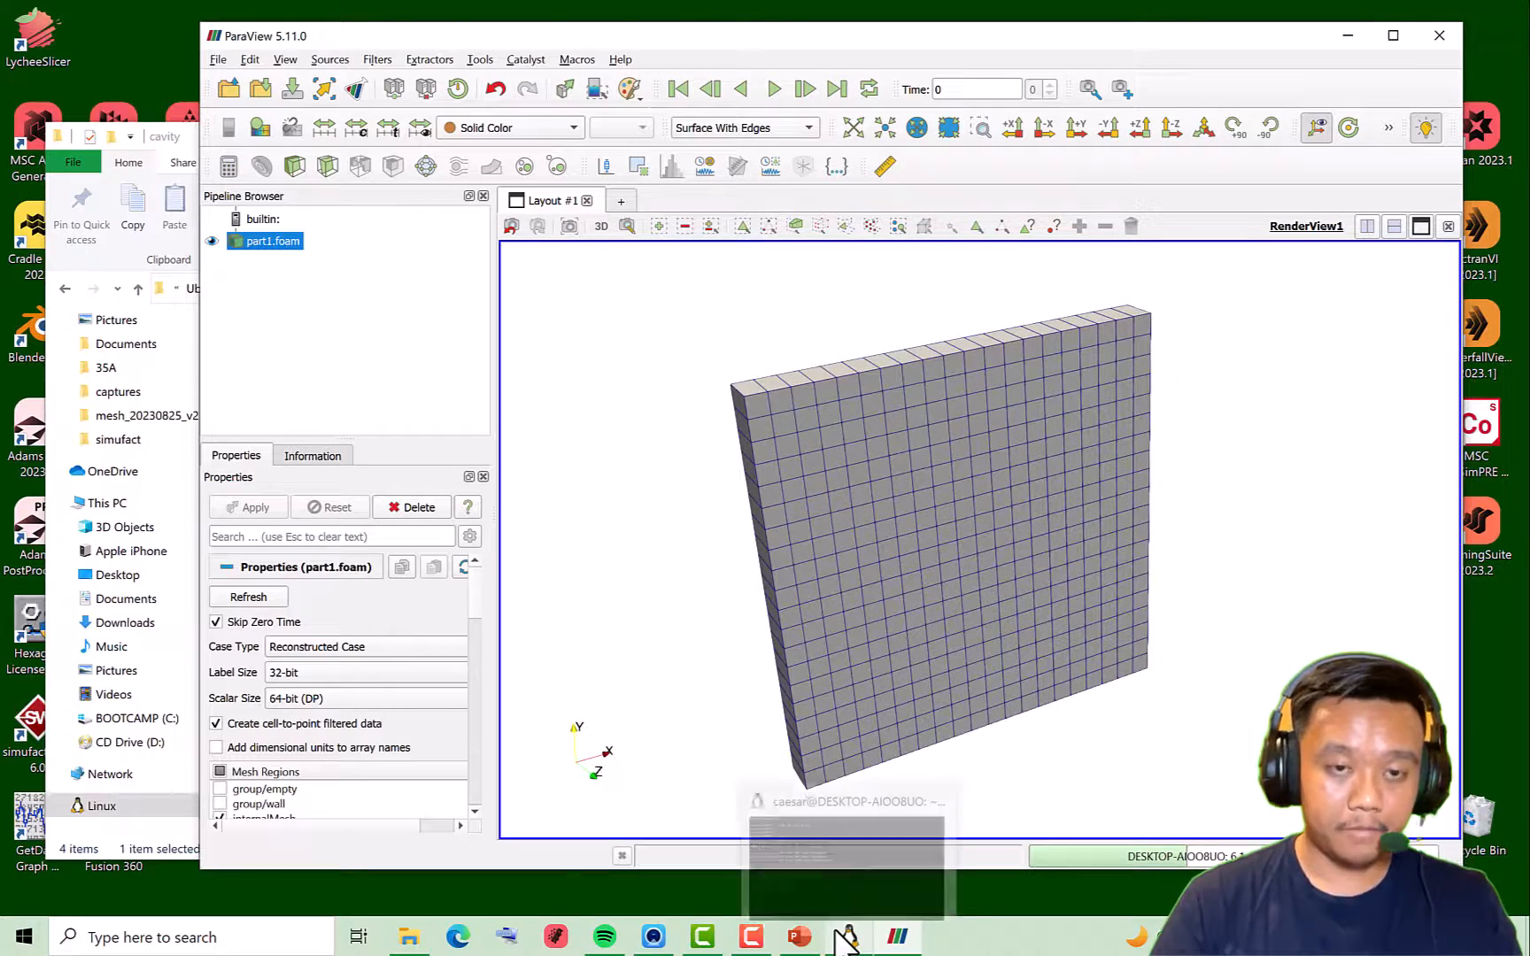
# Check the tutorial slides, then run the OpenFOAM solver on the cavity case to 10 s
pyautogui.click(845, 937)
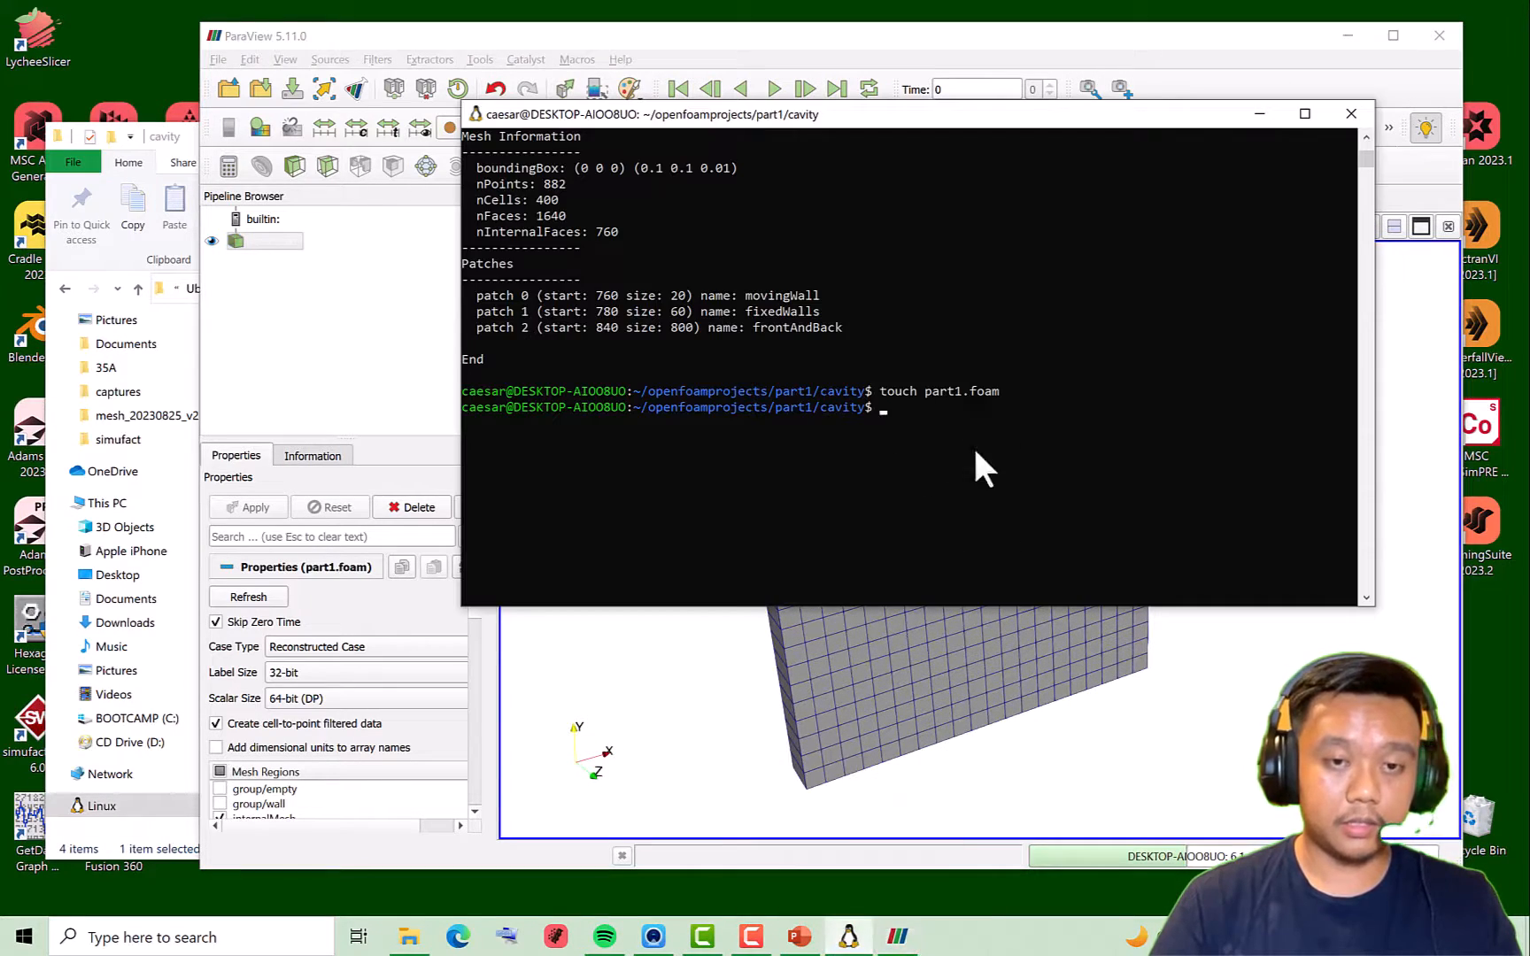
pyautogui.click(798, 935)
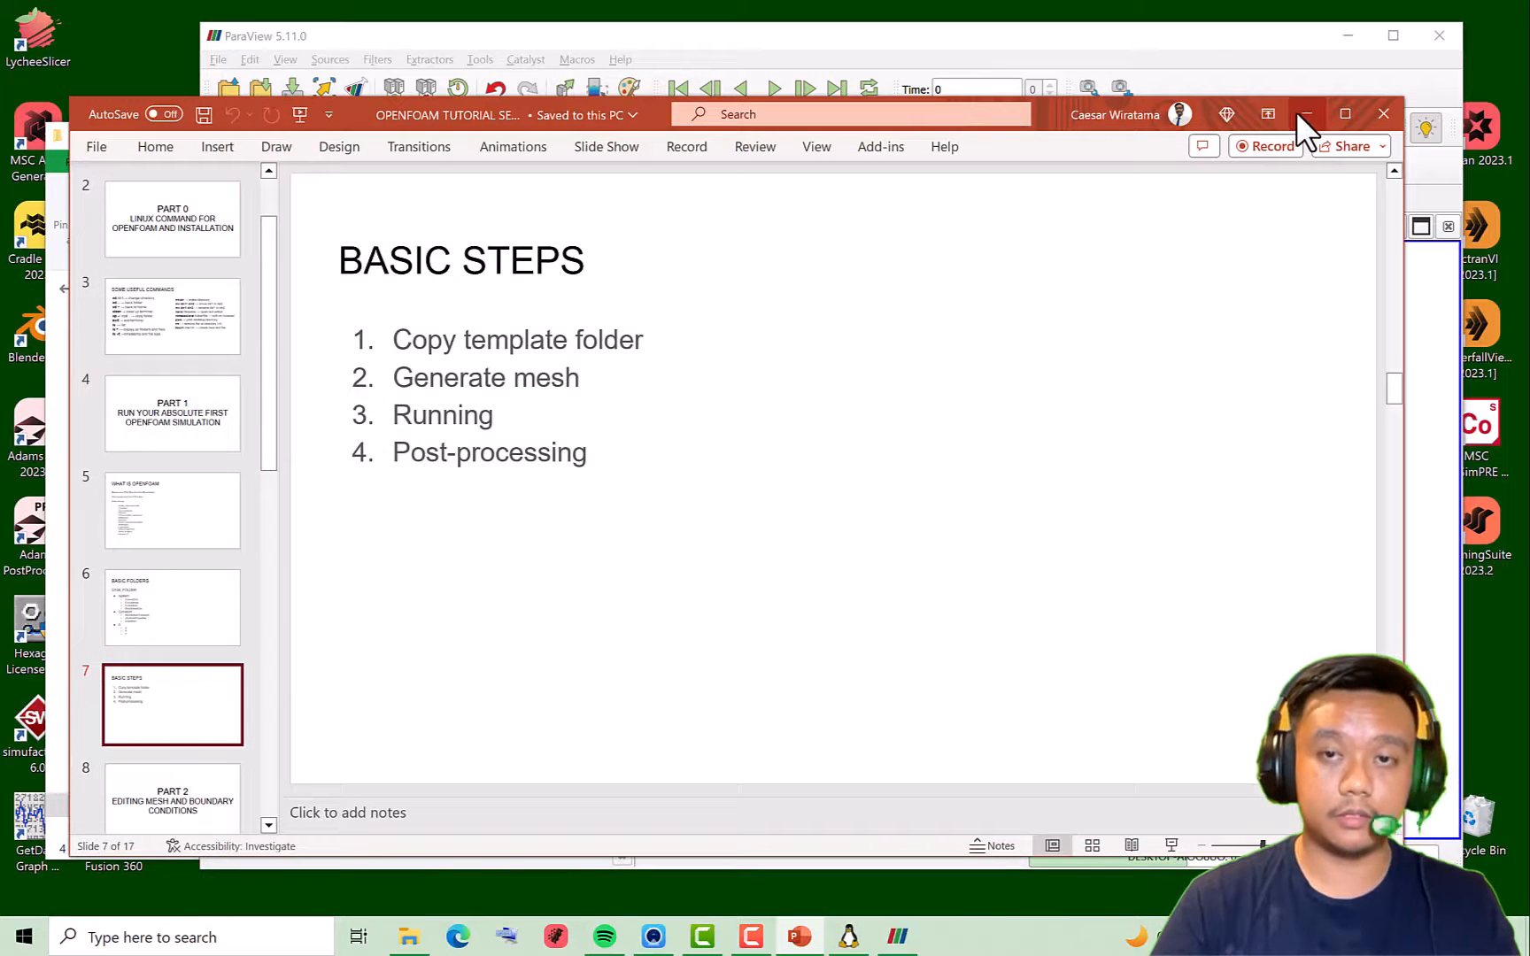
pyautogui.click(1301, 114)
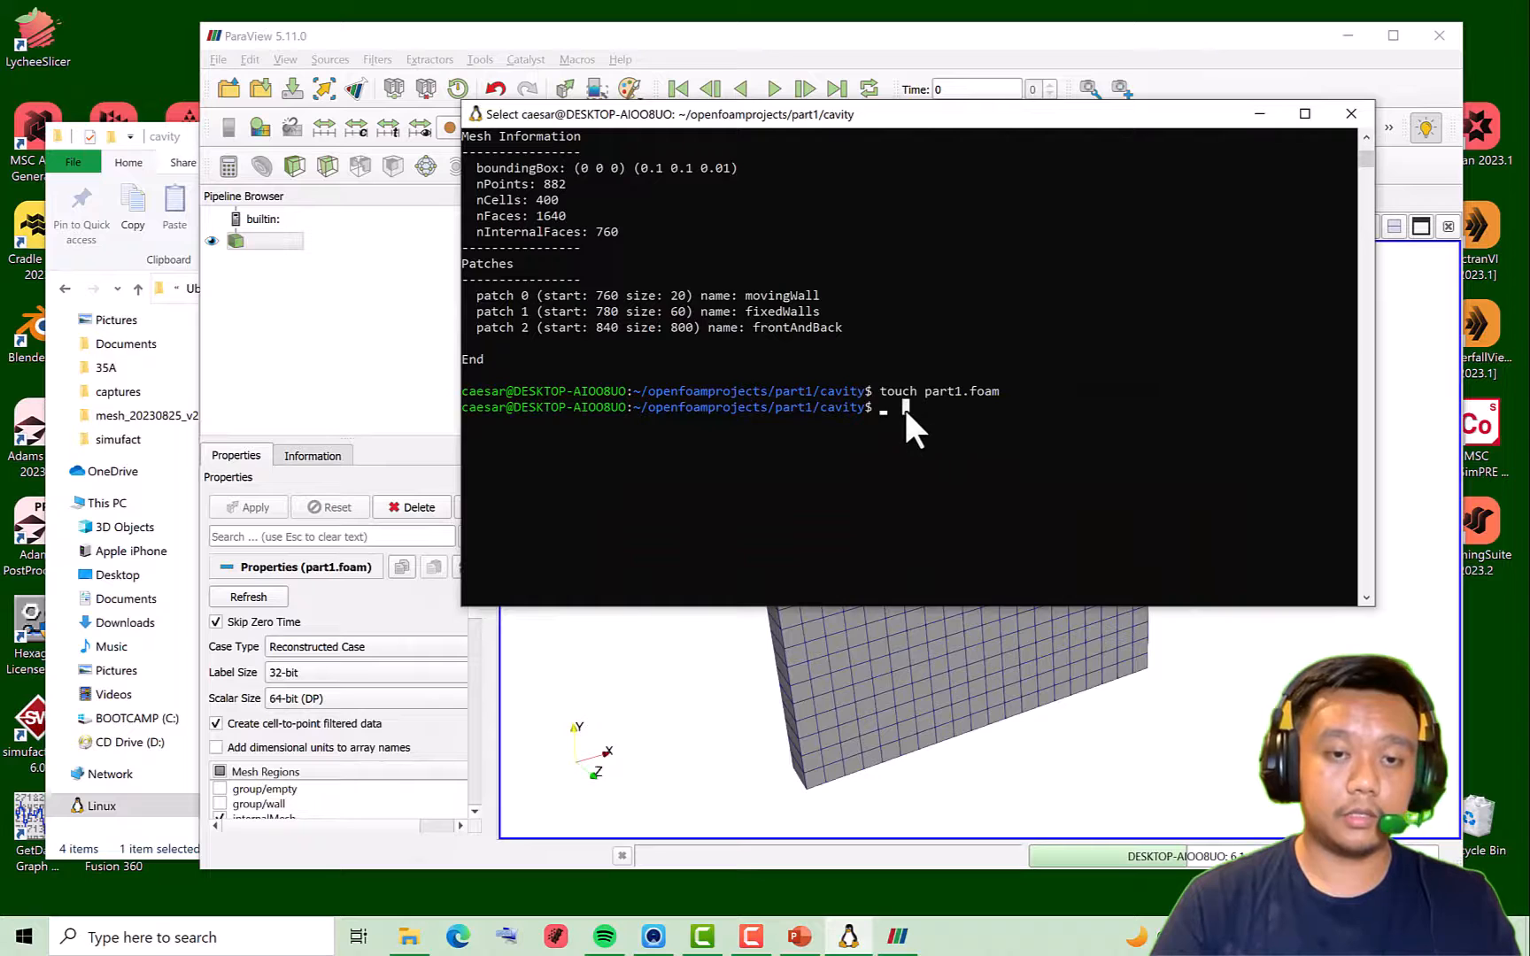
pyautogui.moveTo(1008, 448)
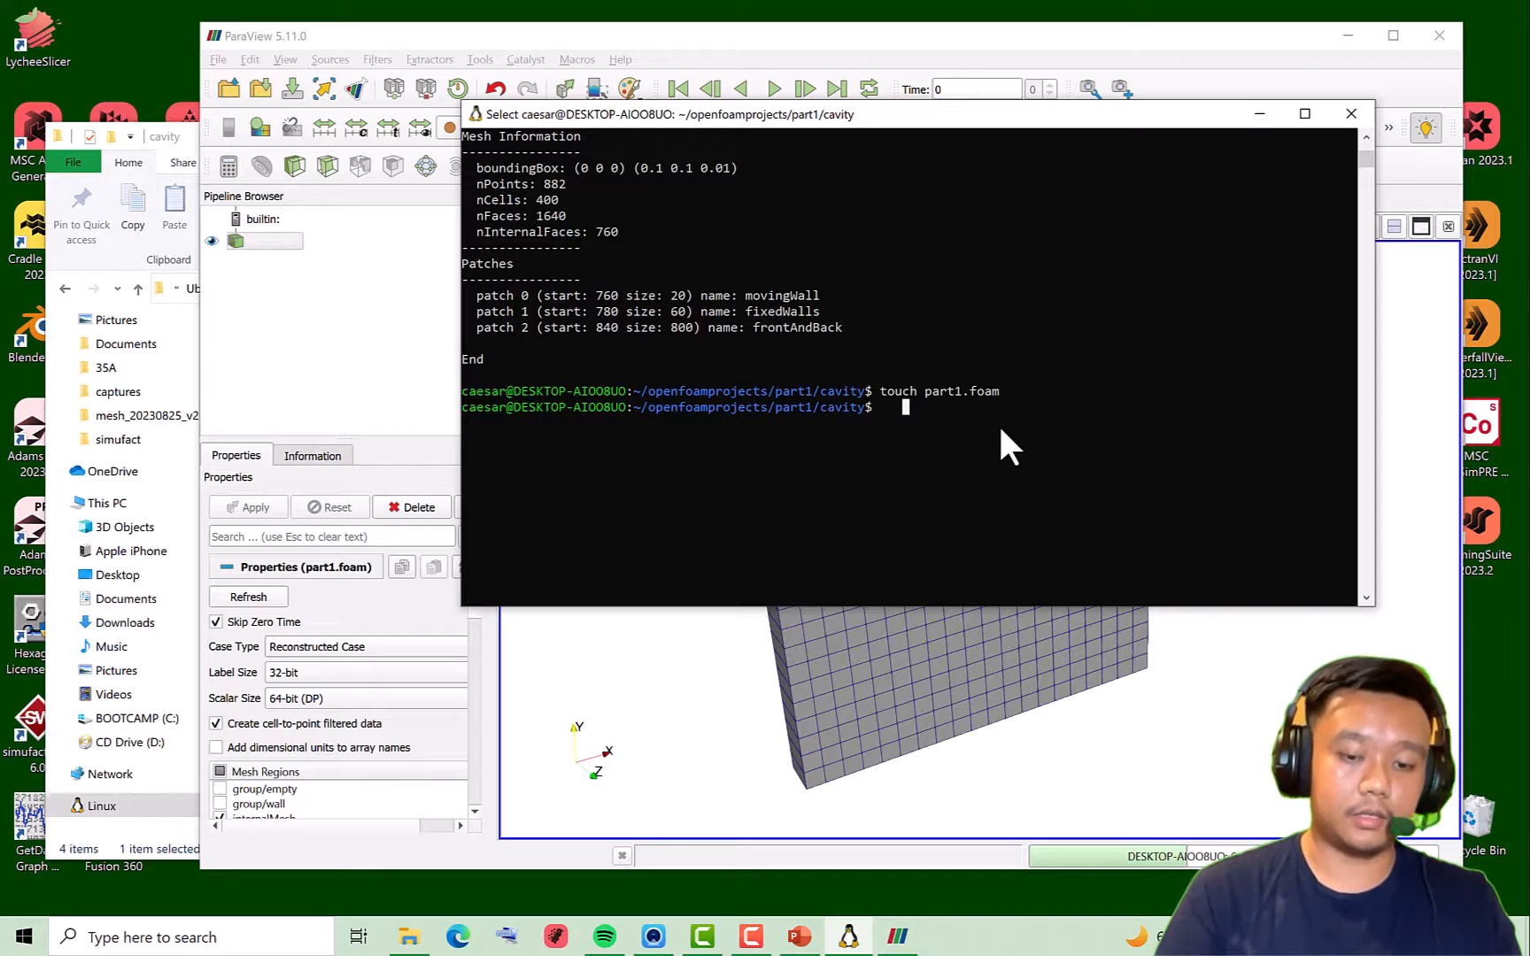
pyautogui.write('foam')
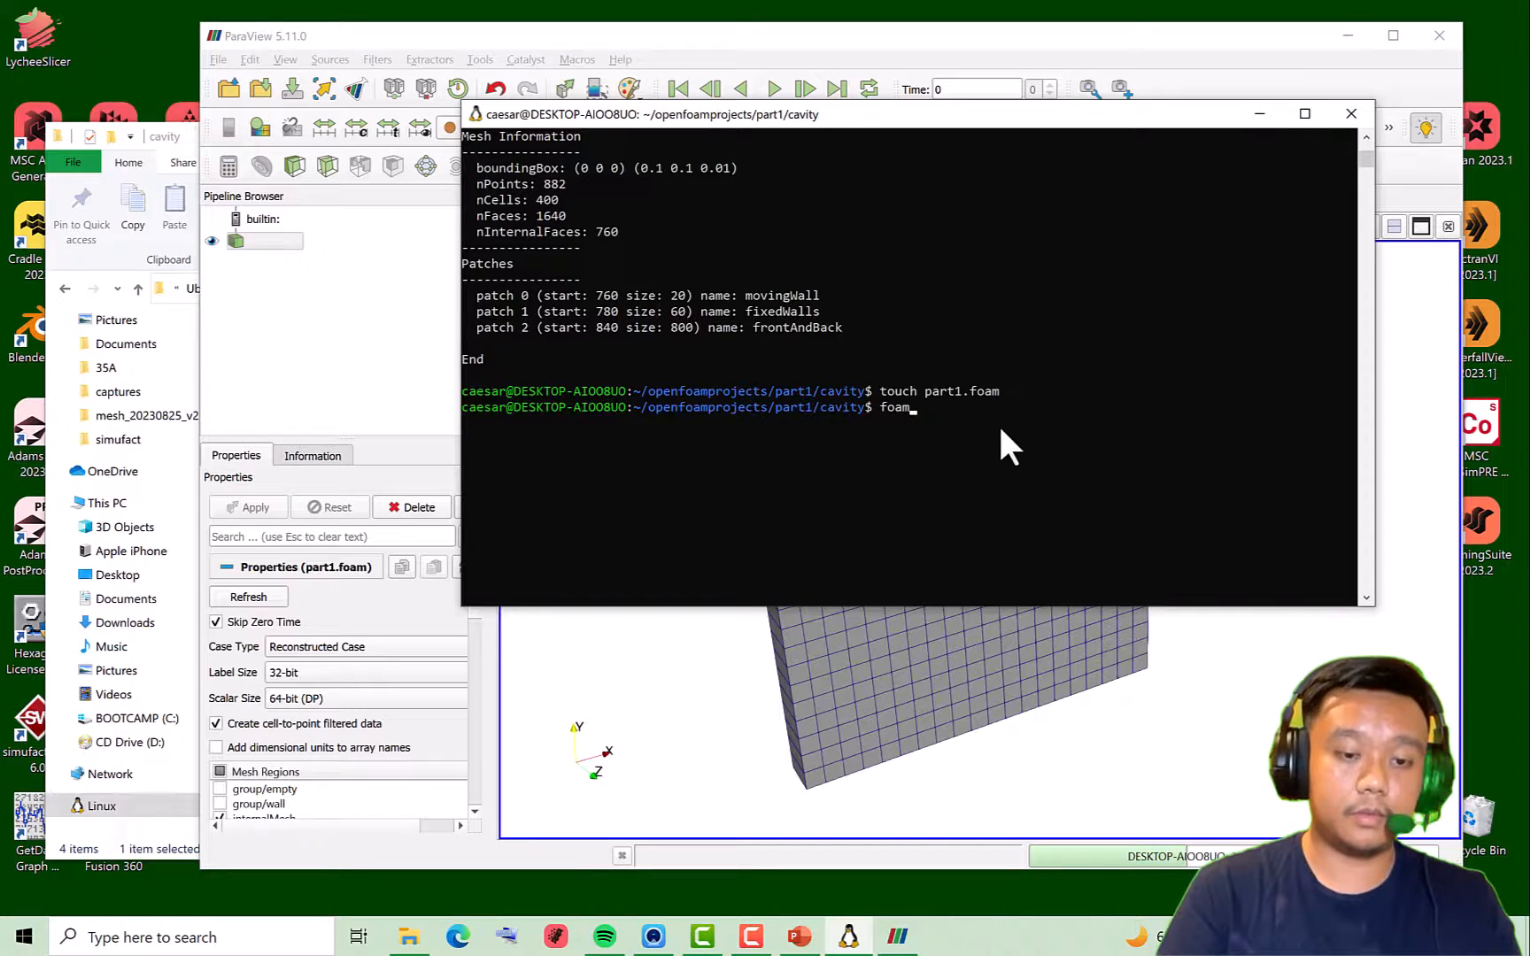
pyautogui.write('Ra')
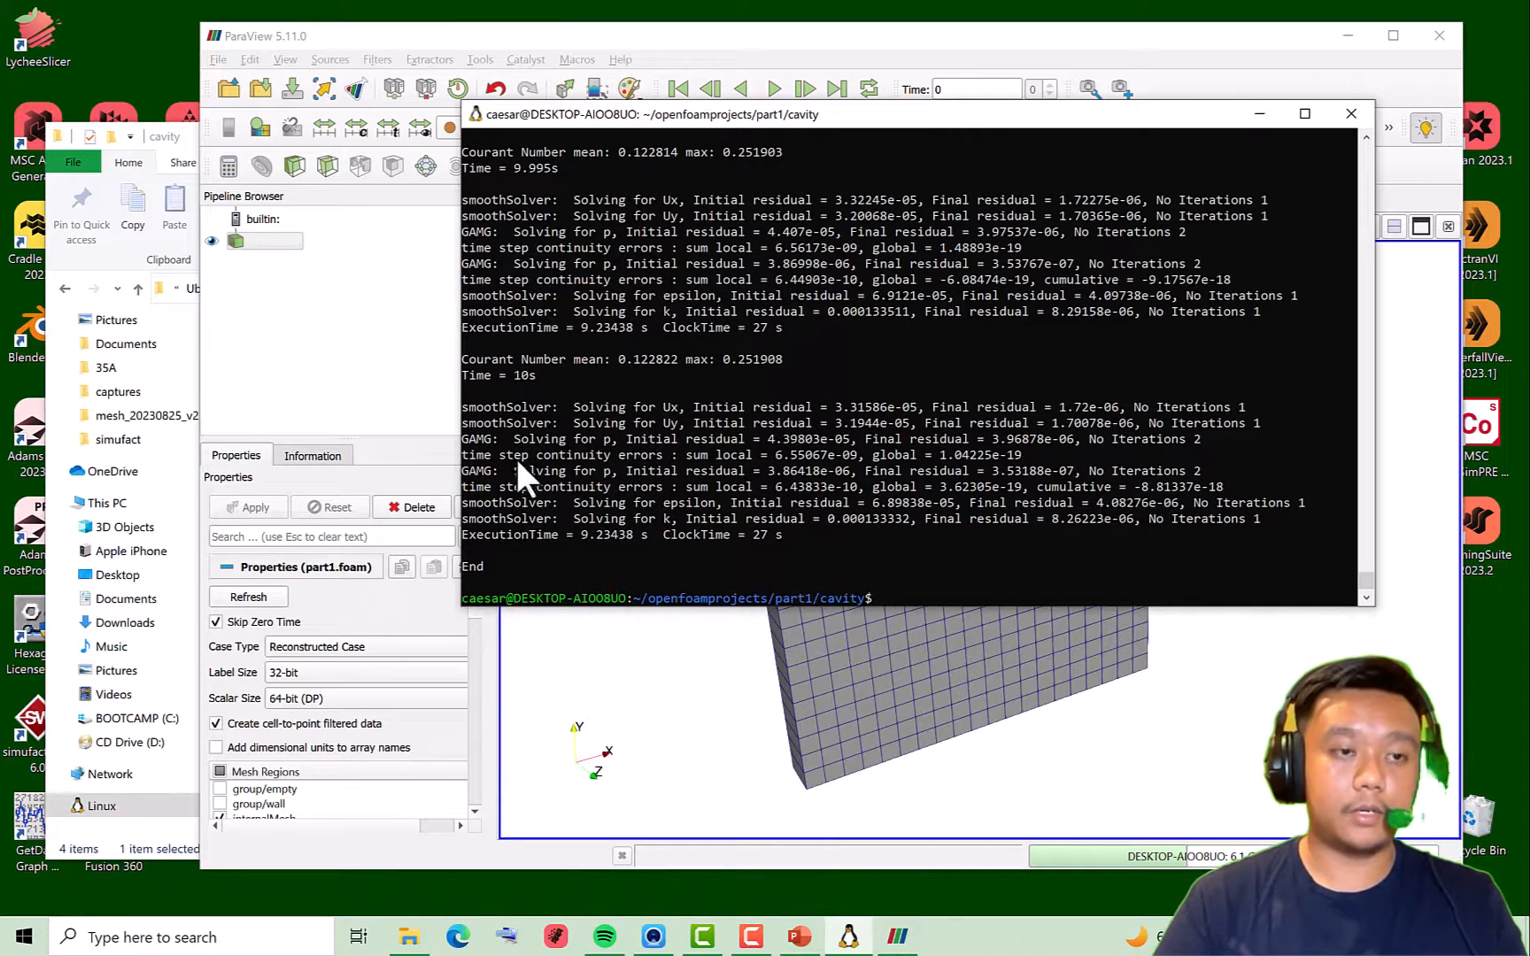
# Run 'touch part1.foam' in the cavity folder after the solve
pyautogui.write('t')
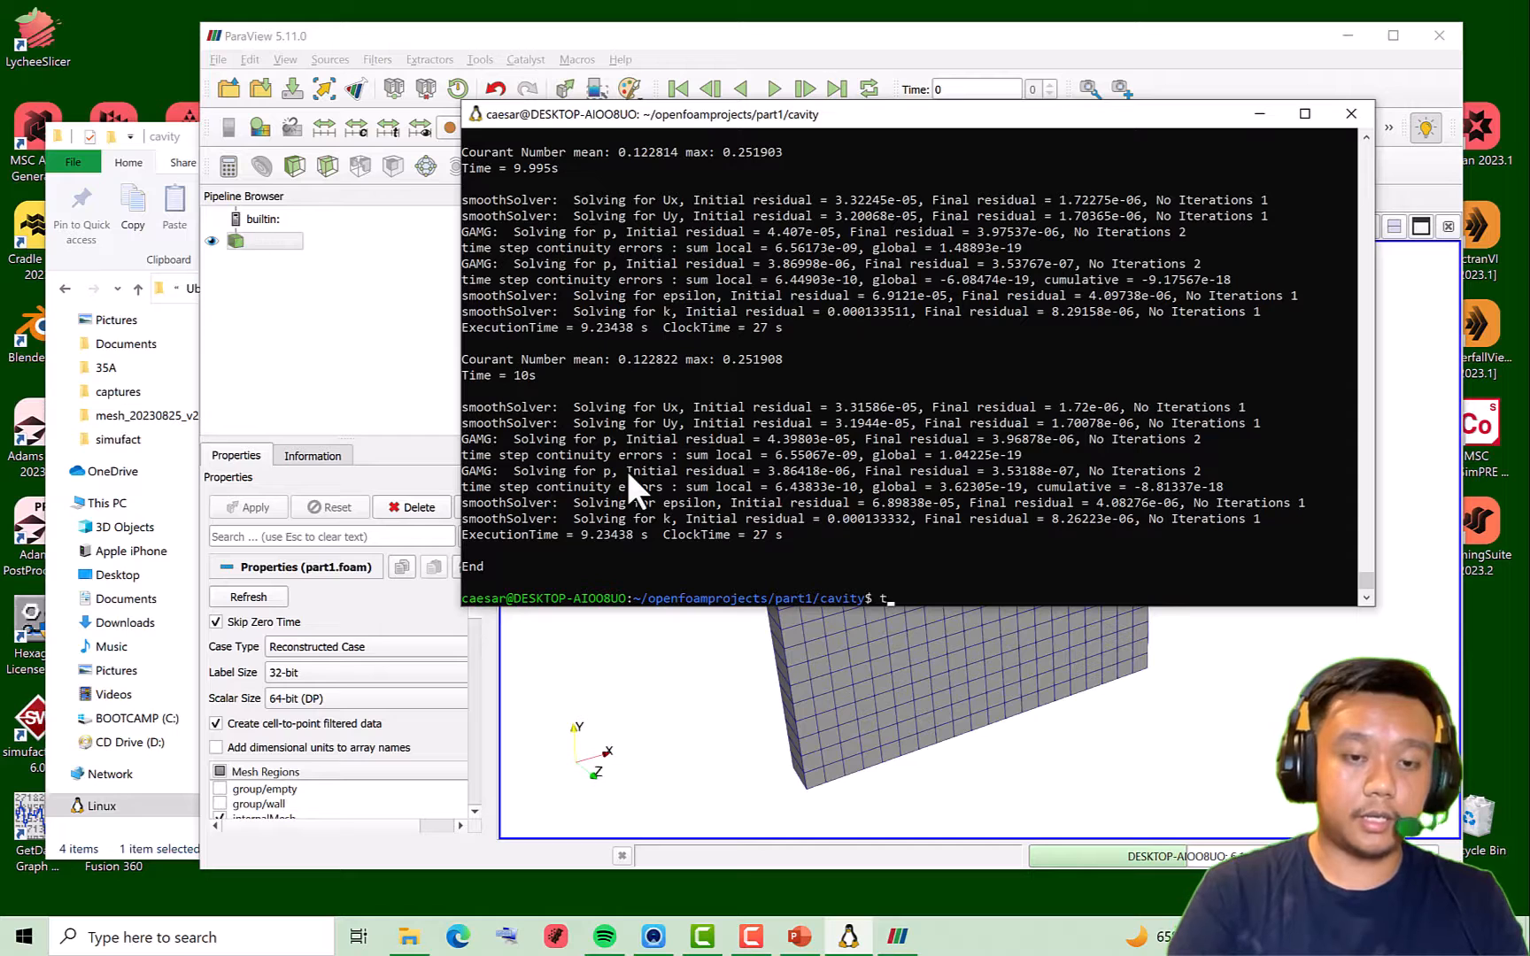
pyautogui.write('ouch part1.foam')
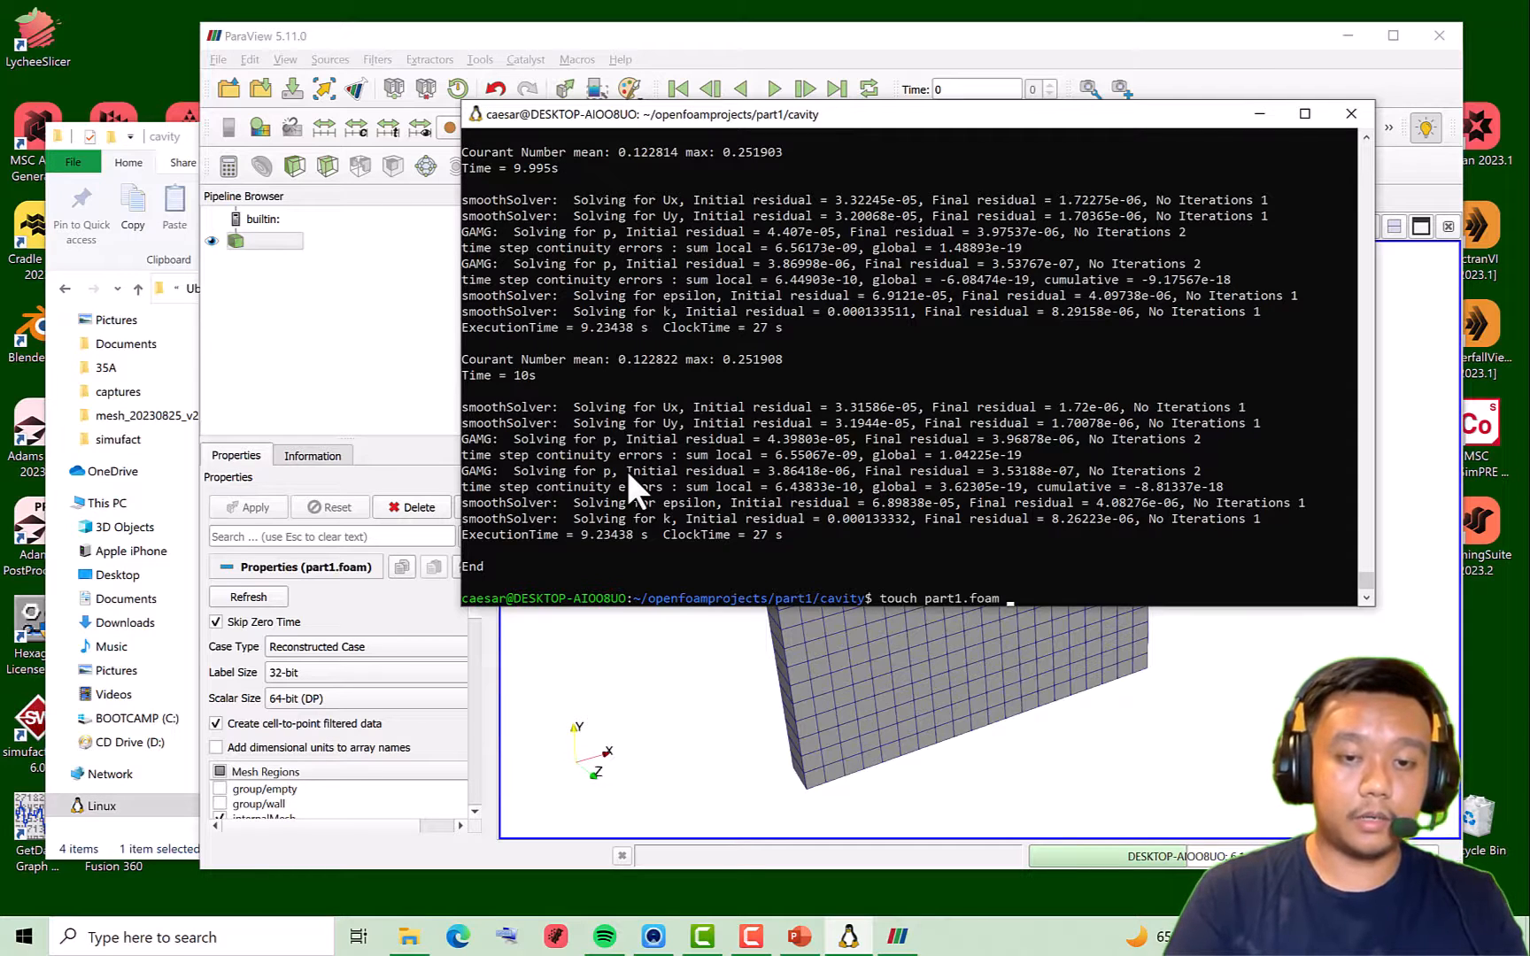
pyautogui.press('Return')
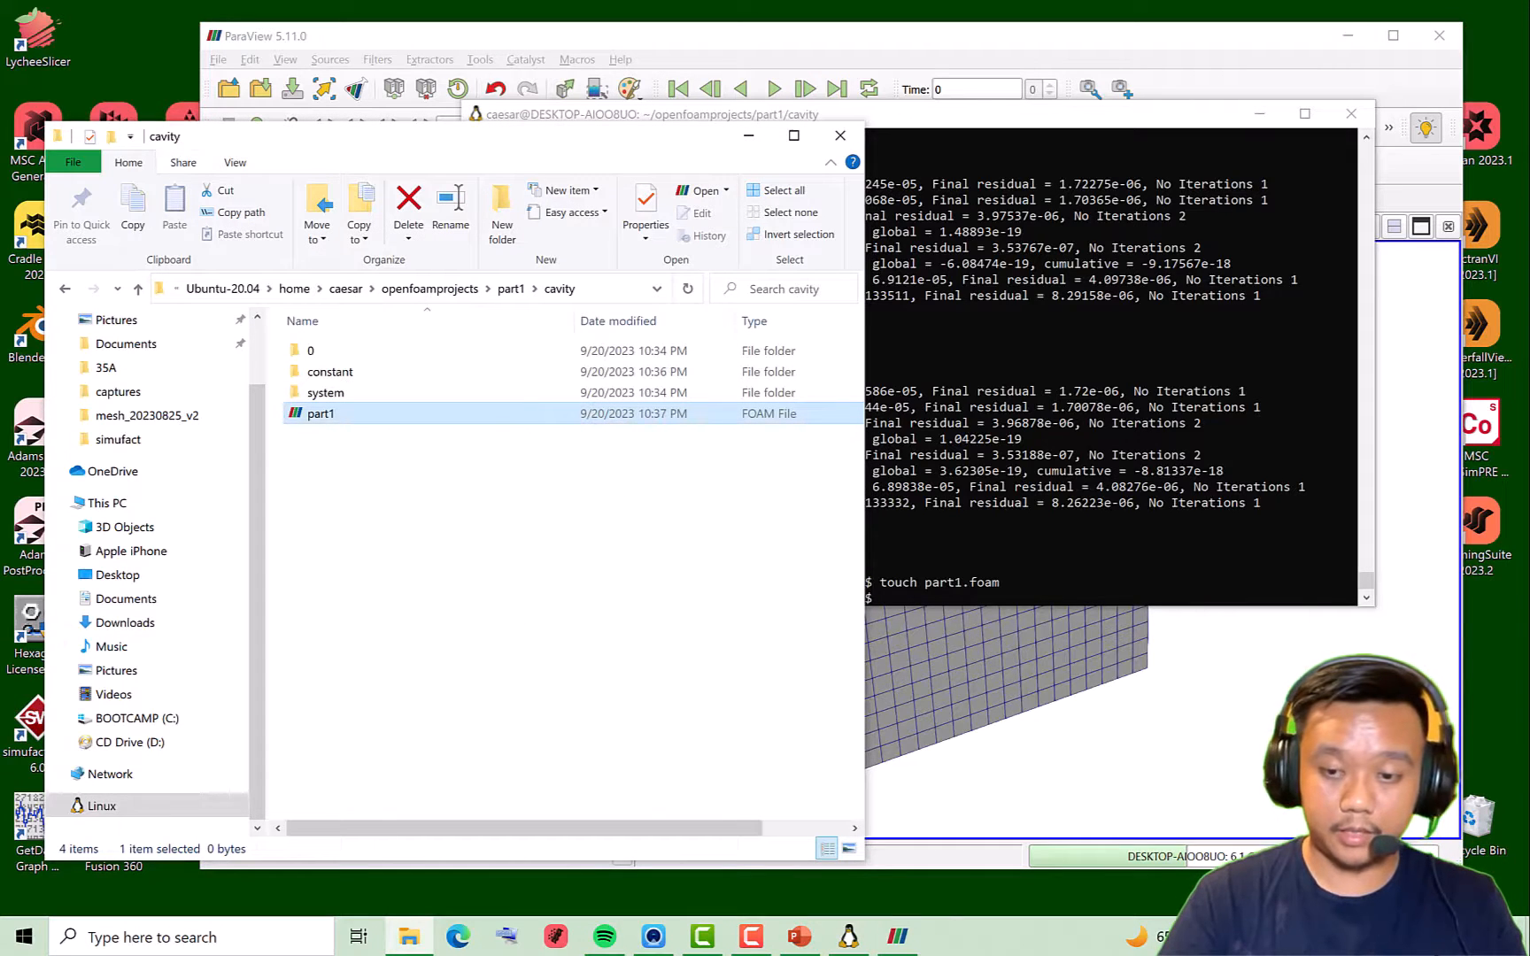
pyautogui.moveTo(990, 128)
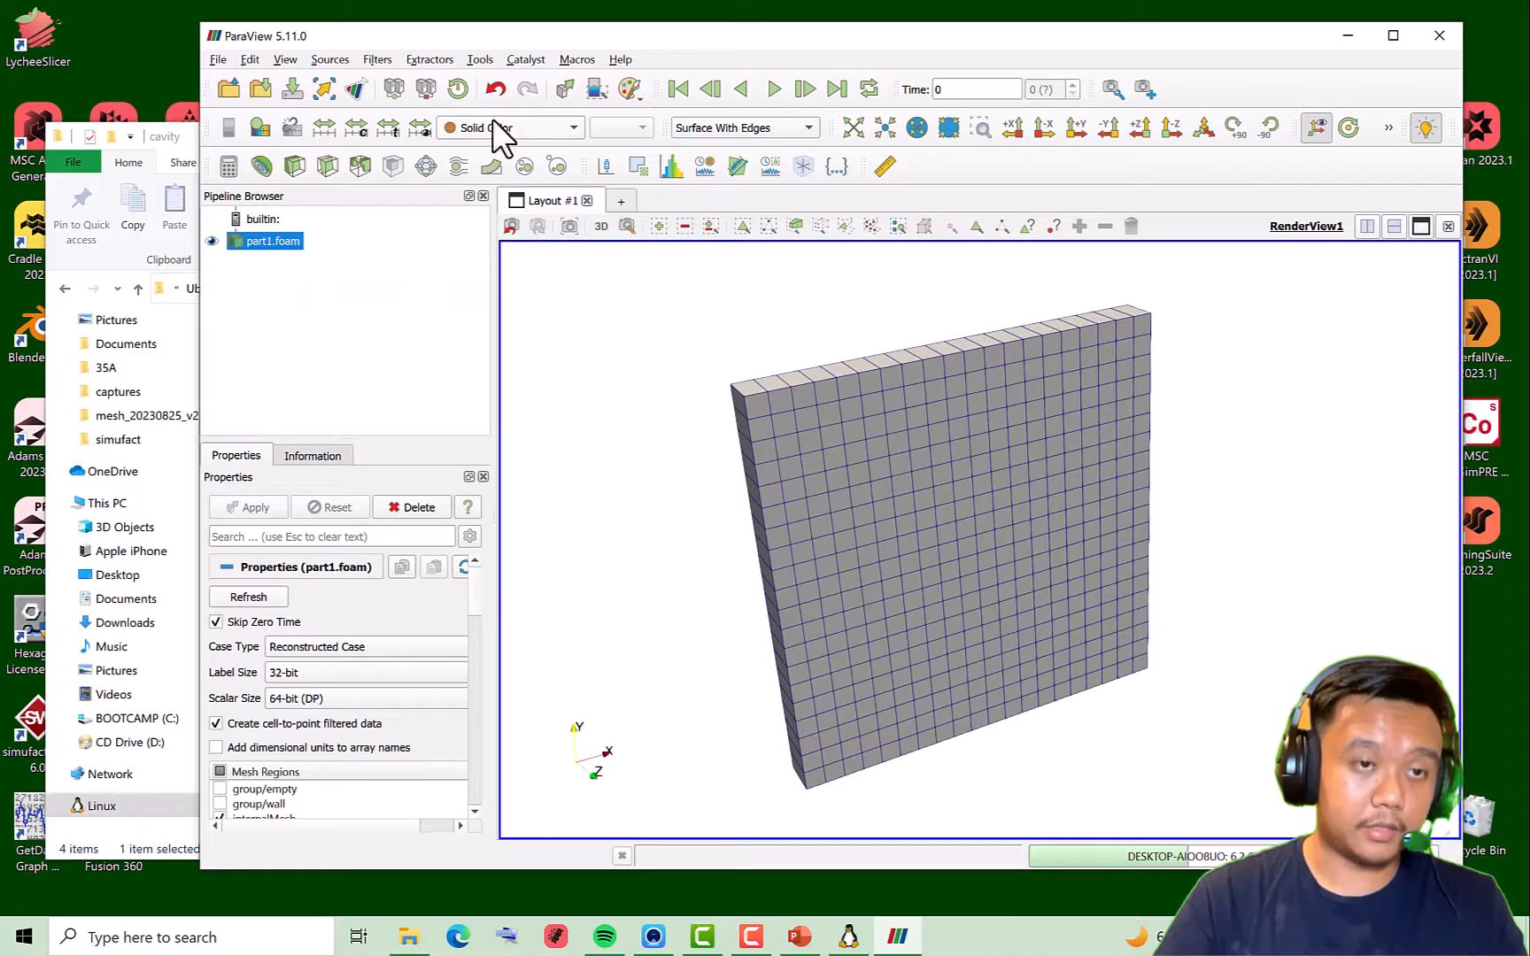
# Colour the cavity mesh by U (Magnitude) and orbit to see the red lid on top
pyautogui.click(507, 127)
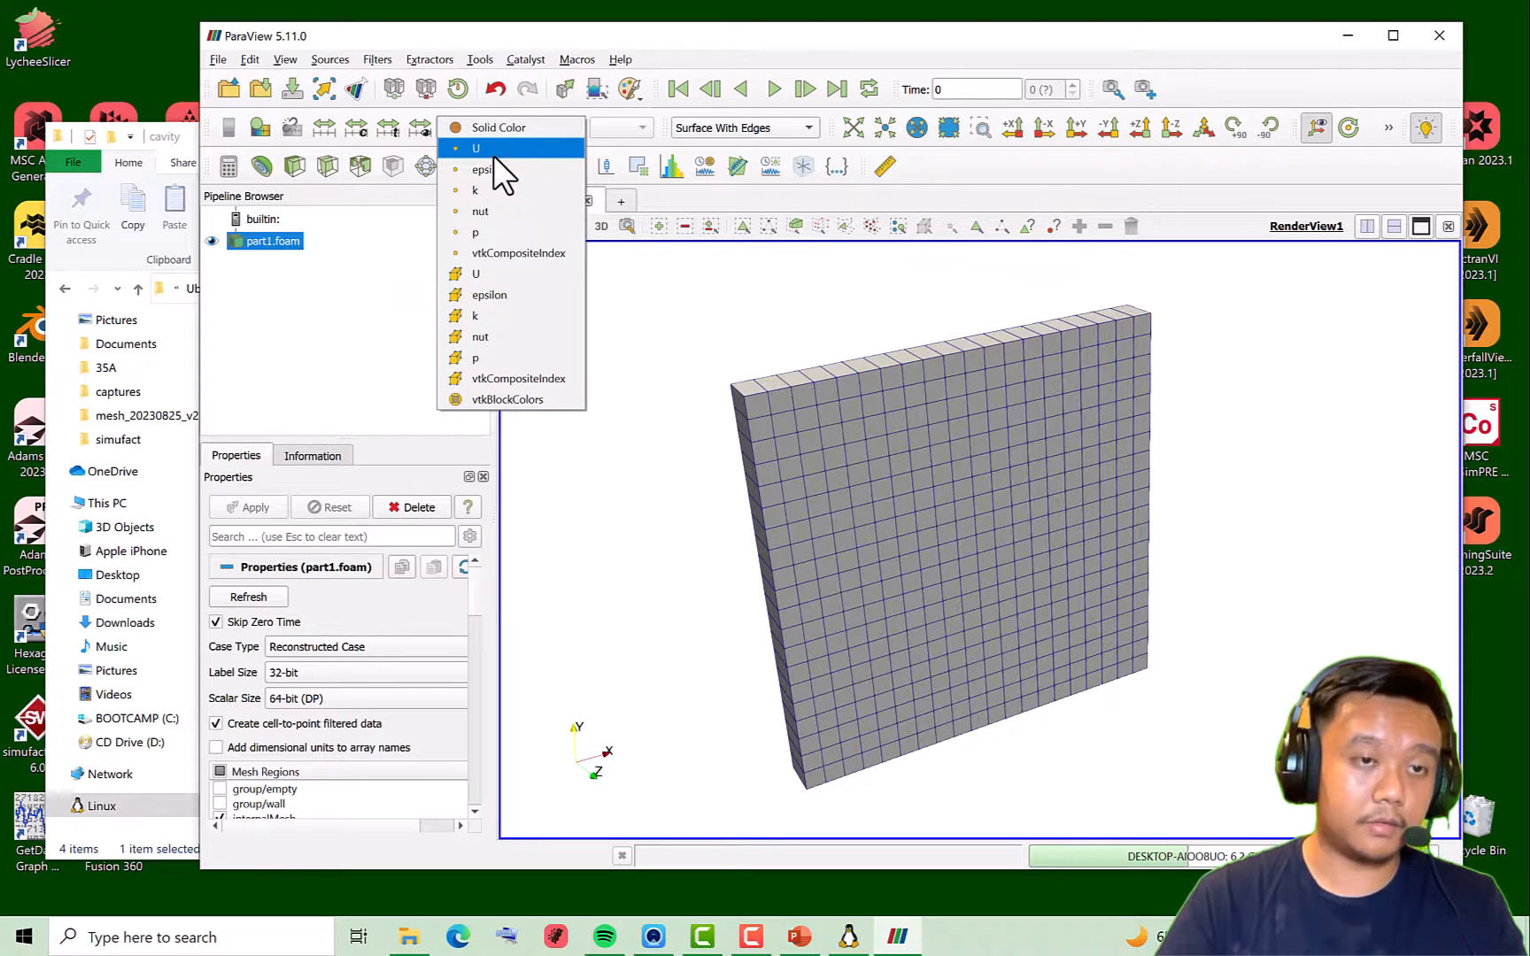
pyautogui.moveTo(475, 189)
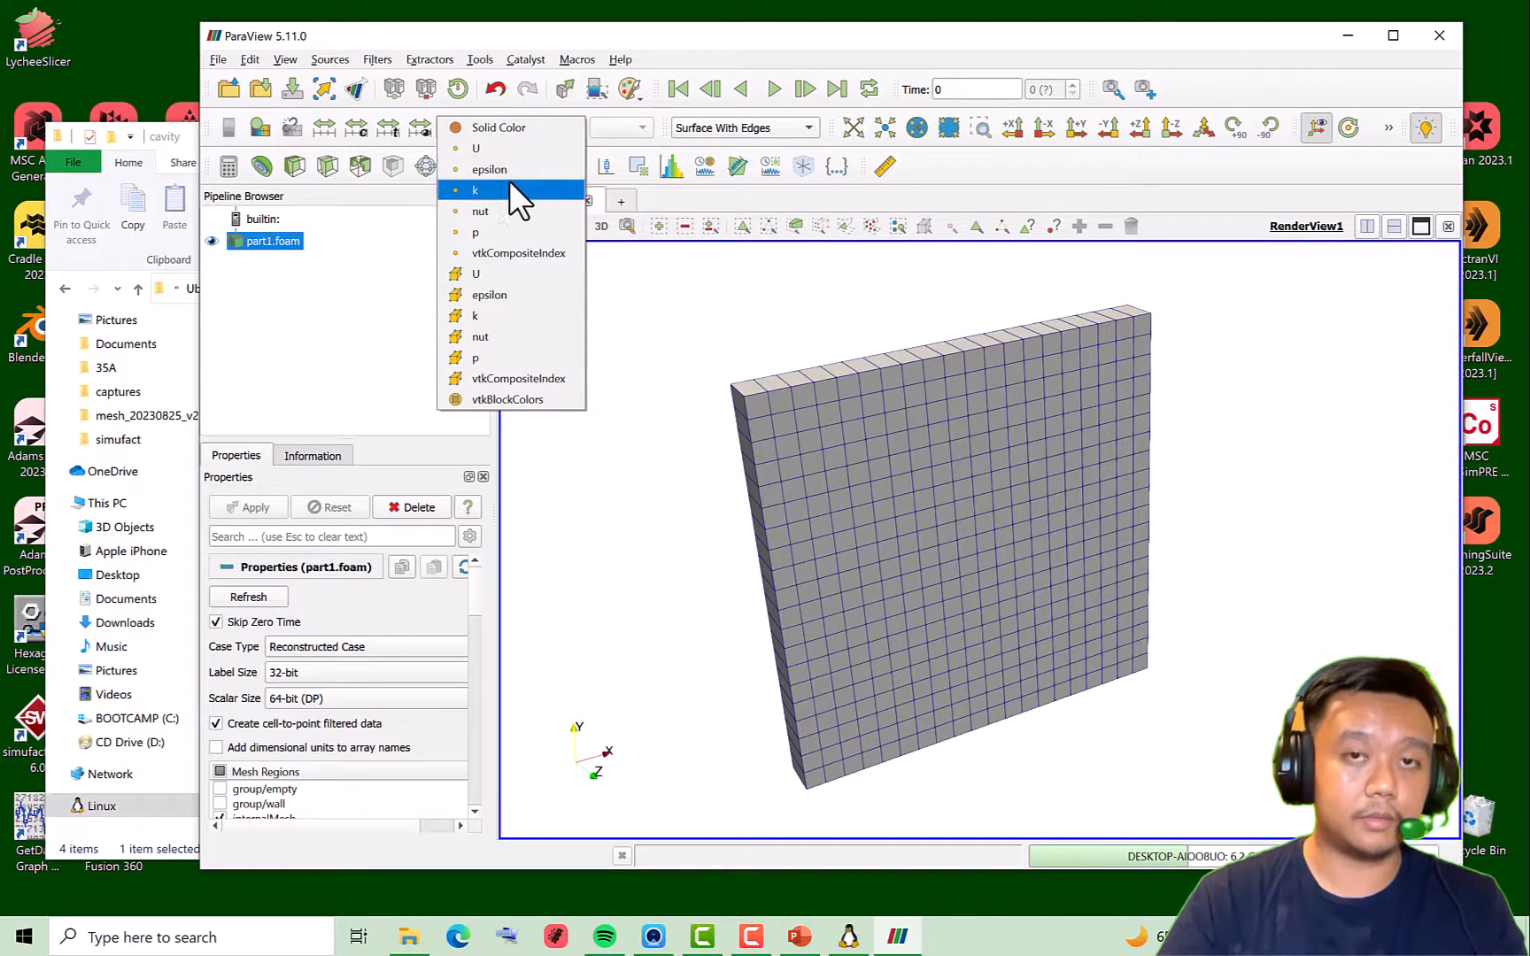
pyautogui.moveTo(512, 170)
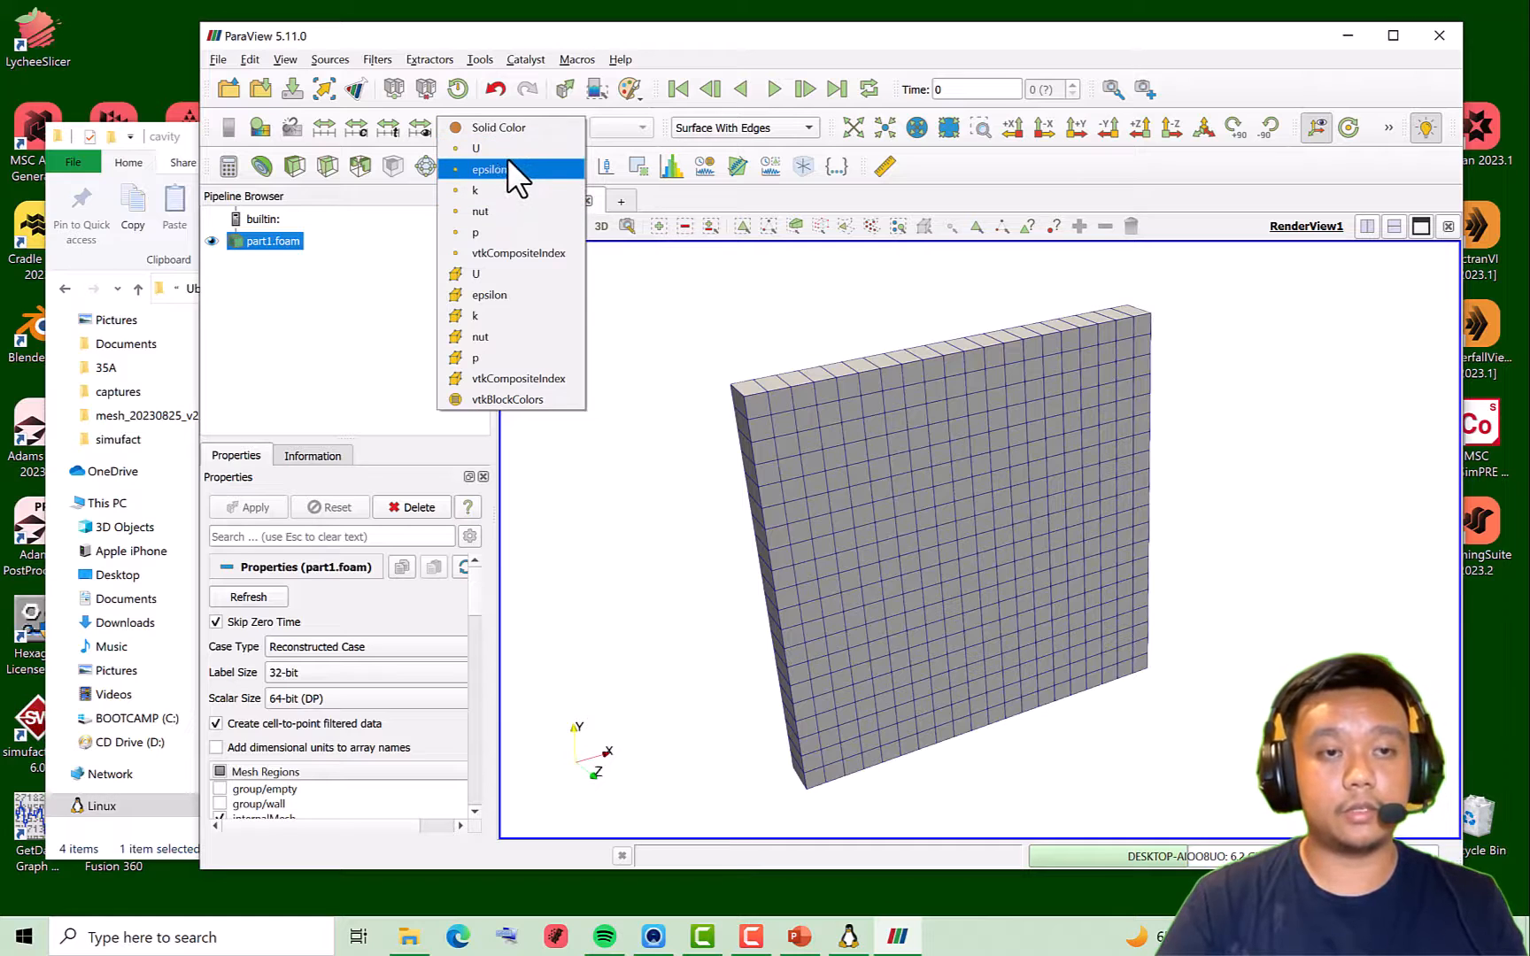
pyautogui.moveTo(476, 148)
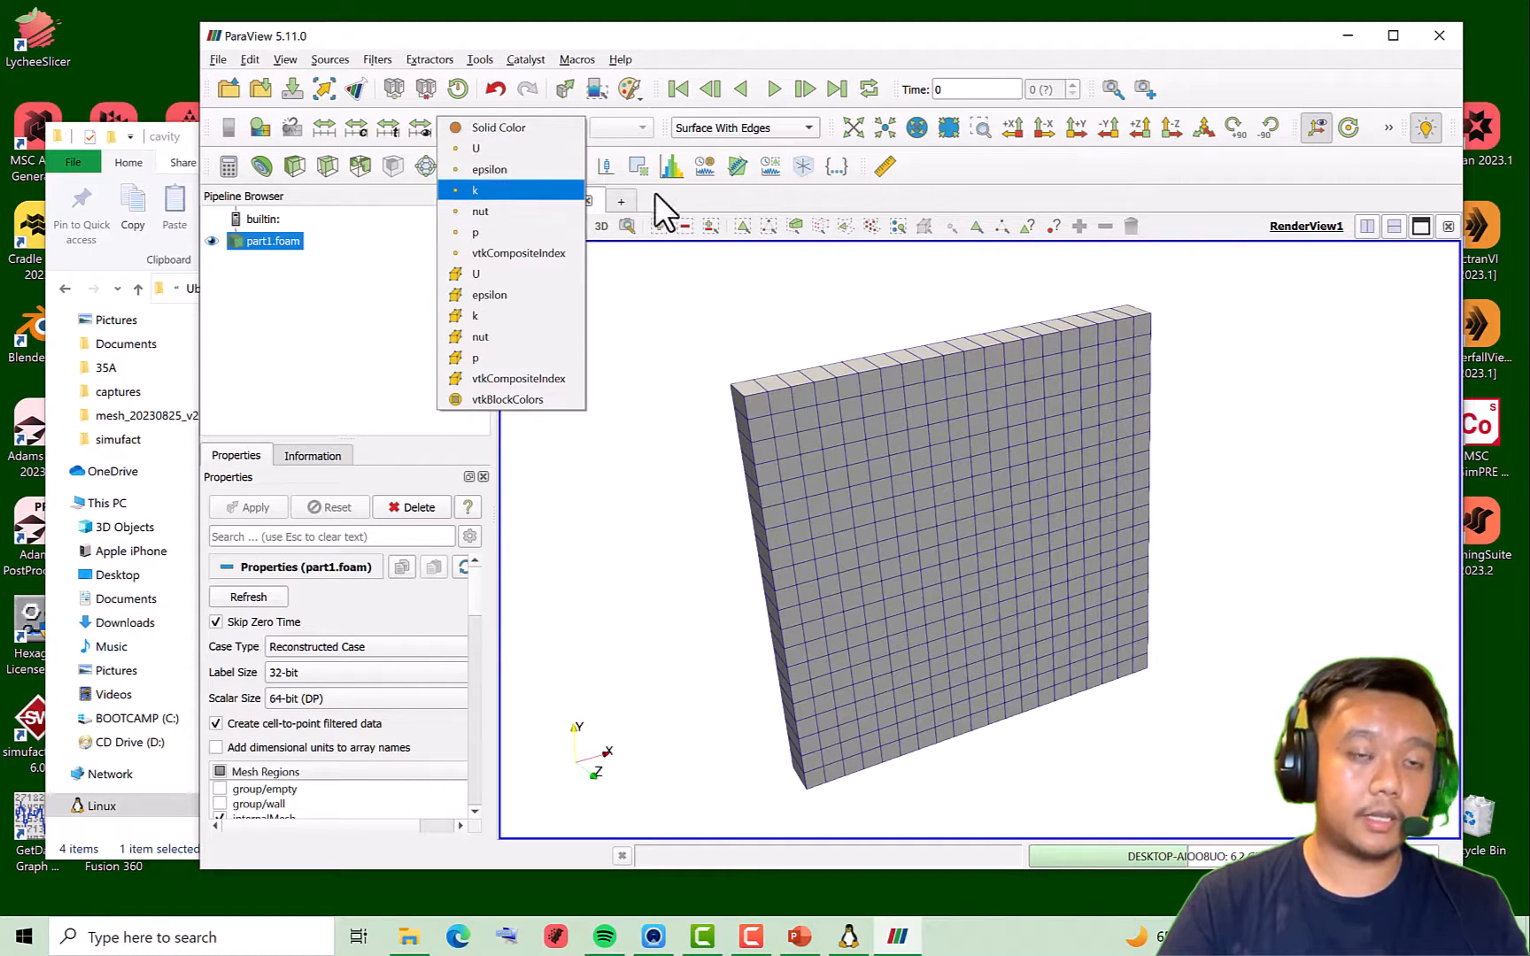
pyautogui.click(474, 272)
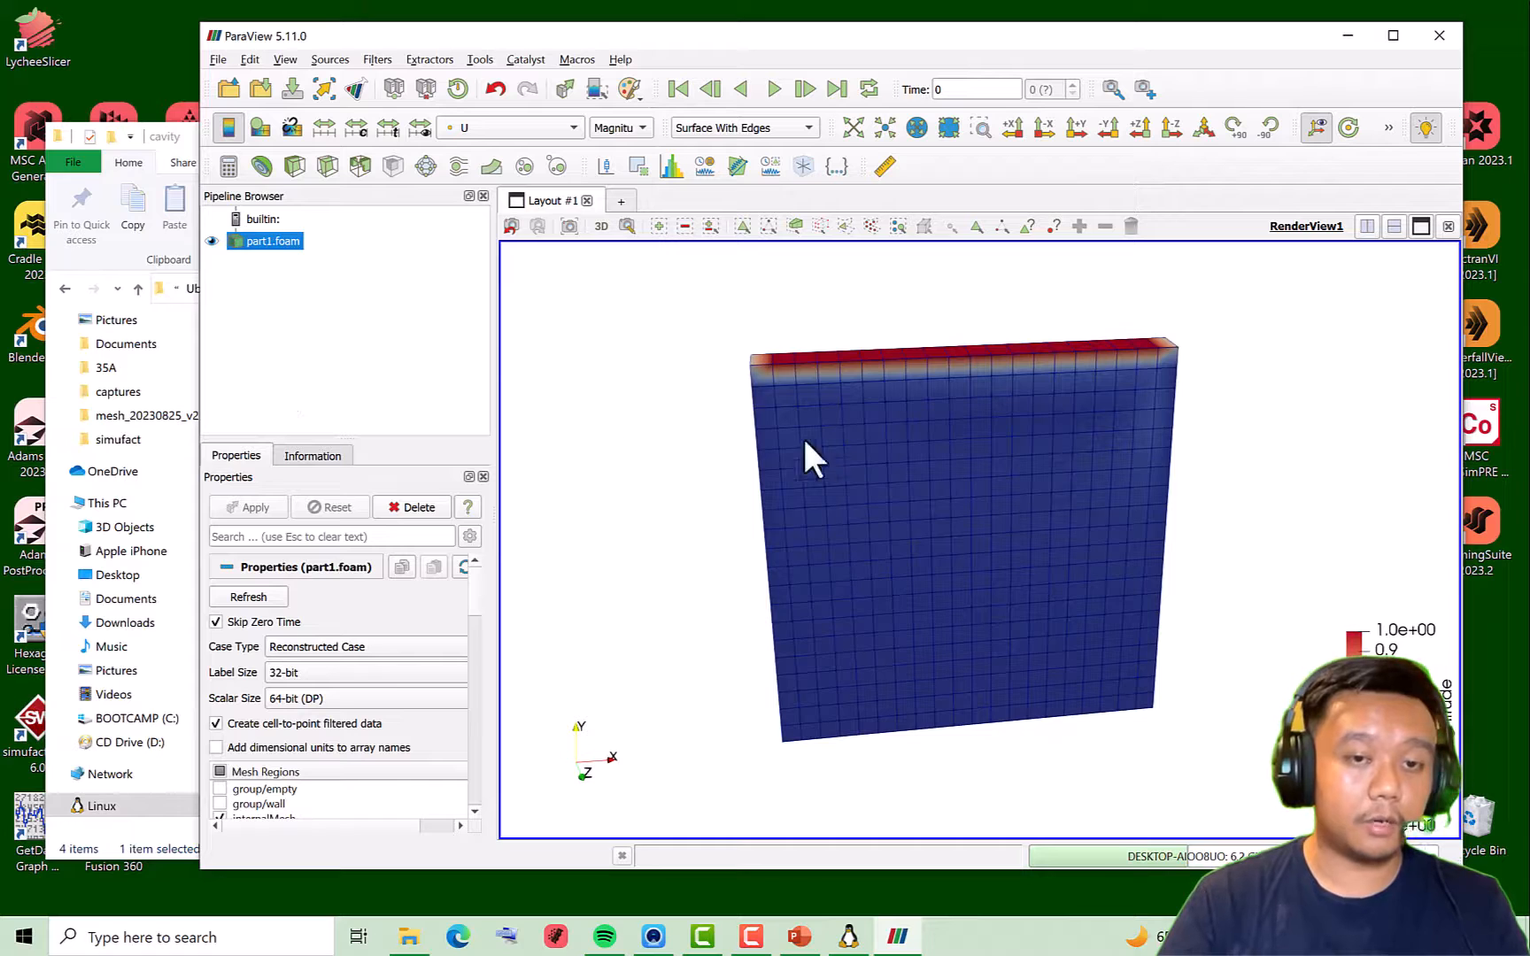
pyautogui.moveTo(815, 459); pyautogui.dragTo(1132, 649)
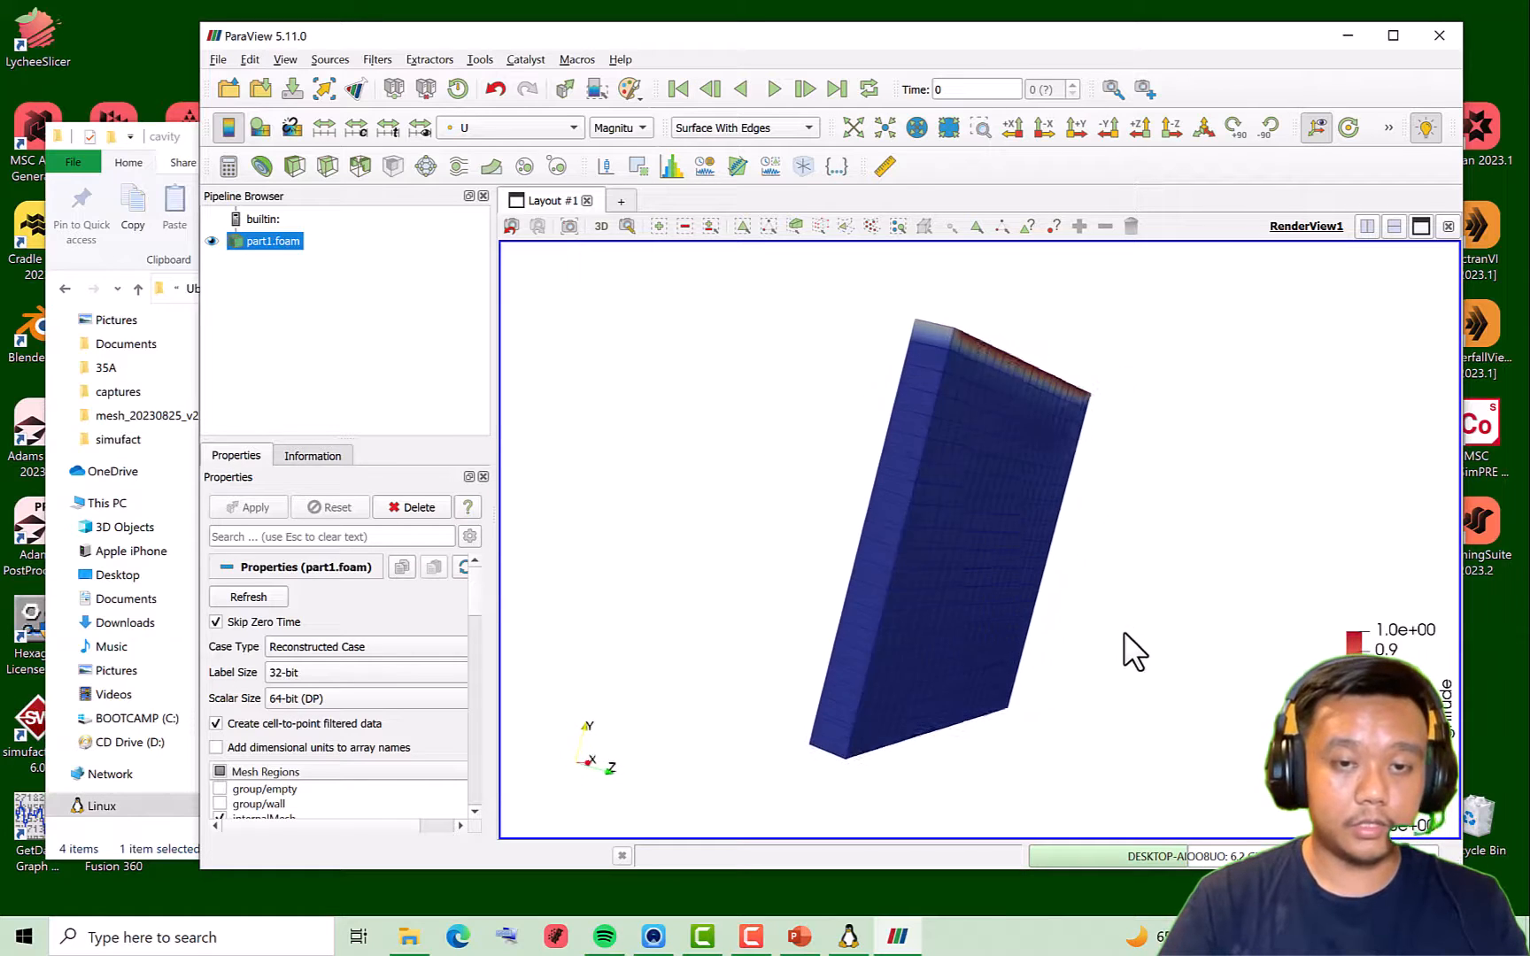
pyautogui.moveTo(1132, 649); pyautogui.dragTo(996, 566)
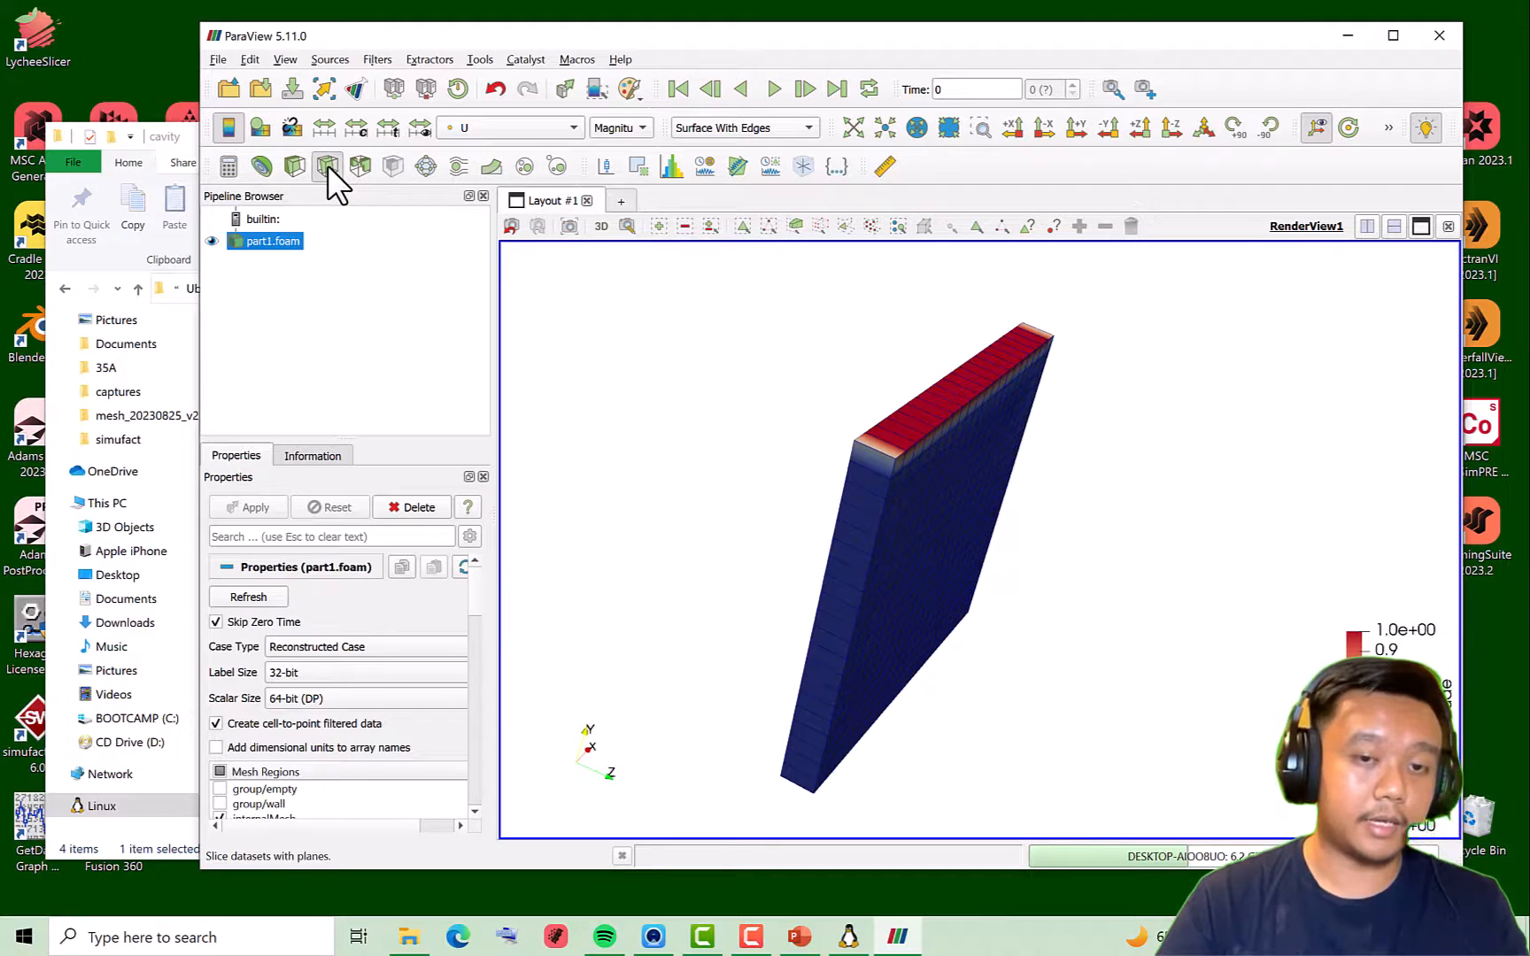
# Add and apply a Slice filter to the cavity, hiding the original mesh
pyautogui.click(327, 165)
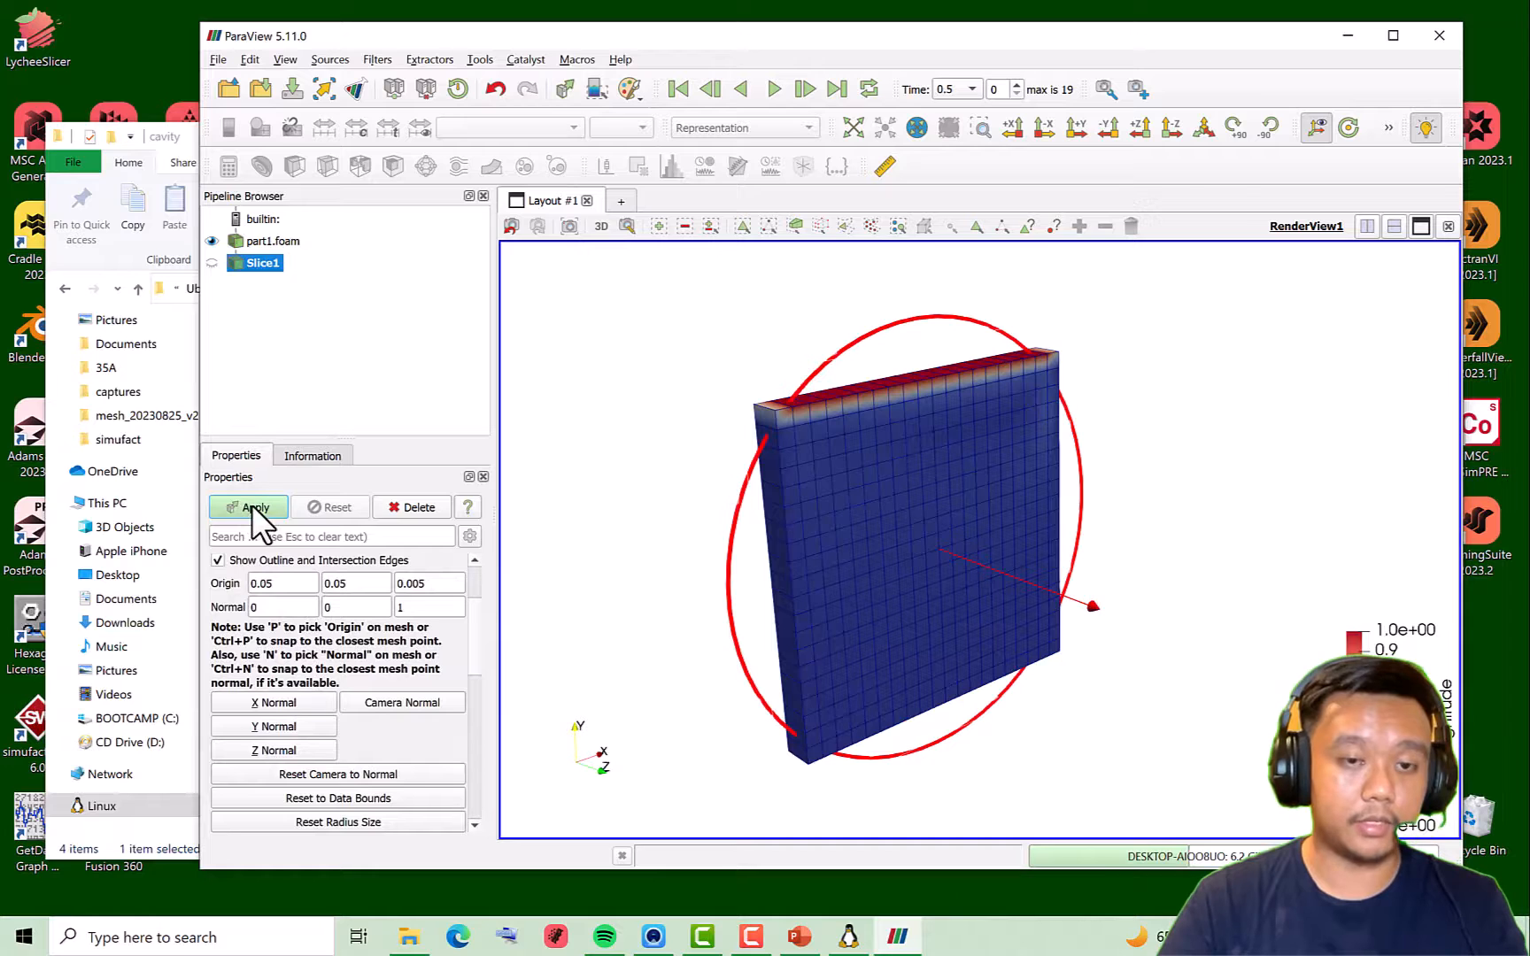
pyautogui.click(249, 507)
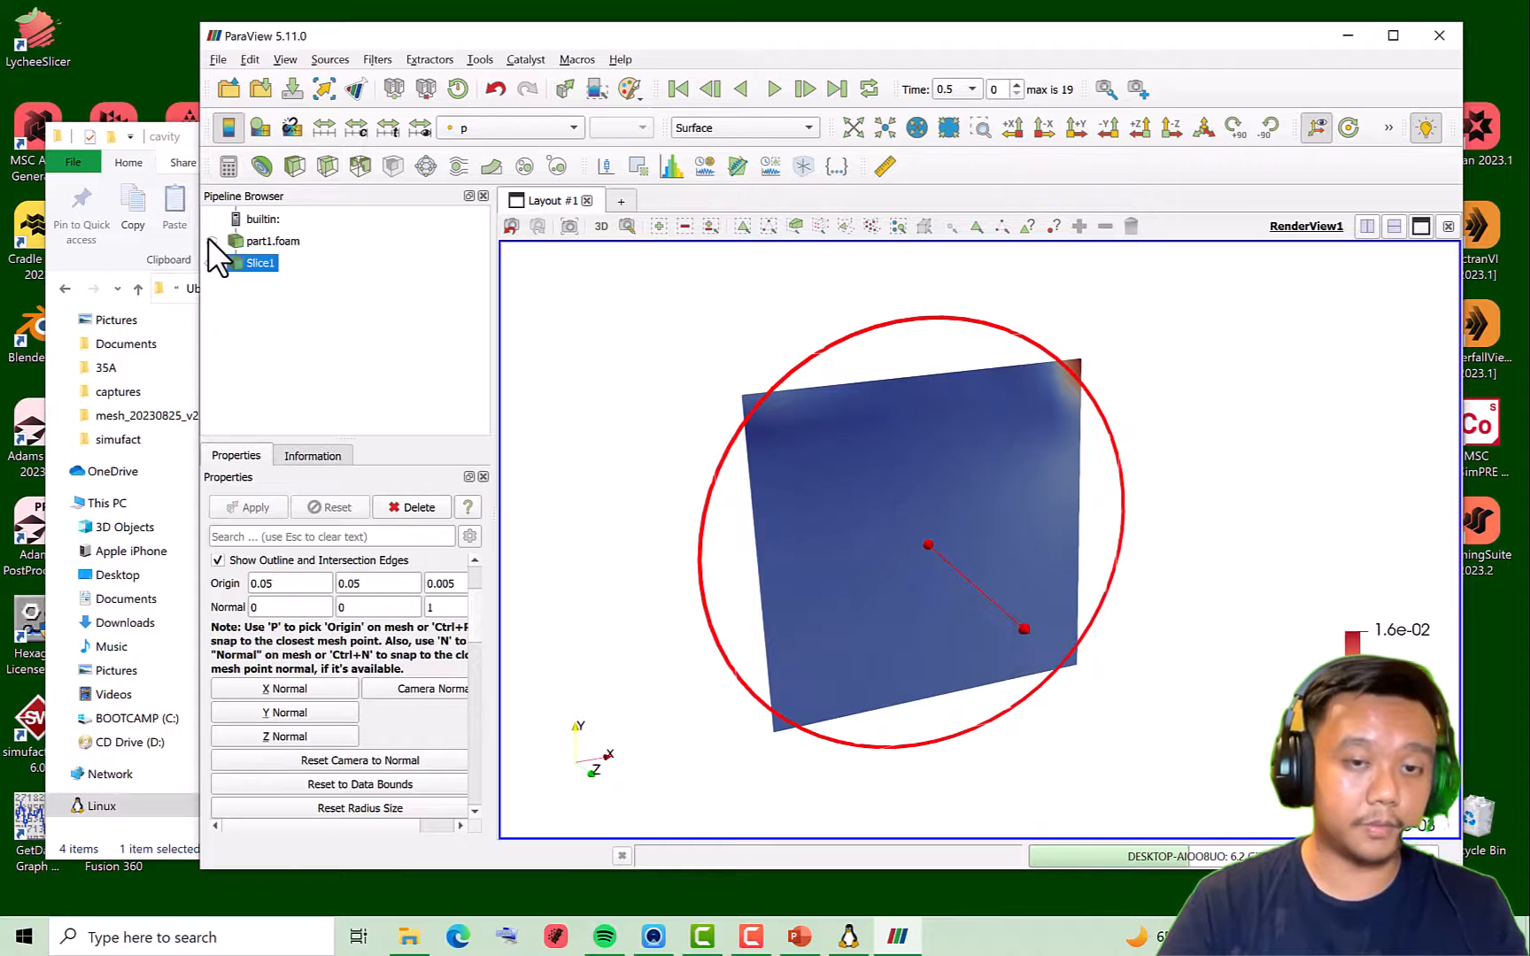
pyautogui.click(267, 240)
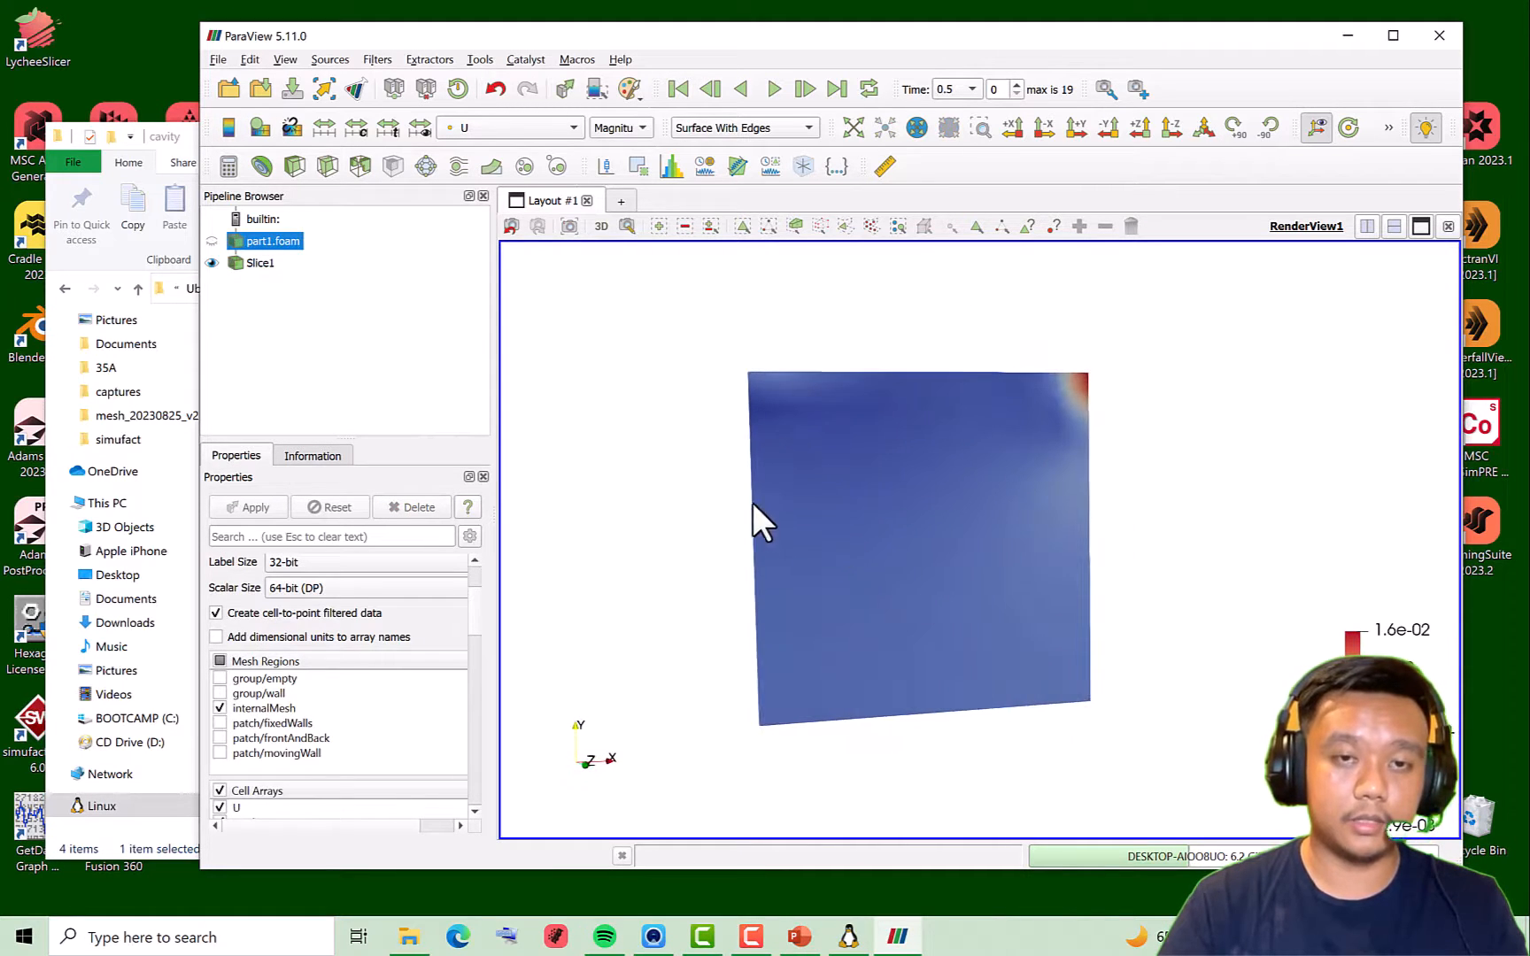
pyautogui.moveTo(961, 239)
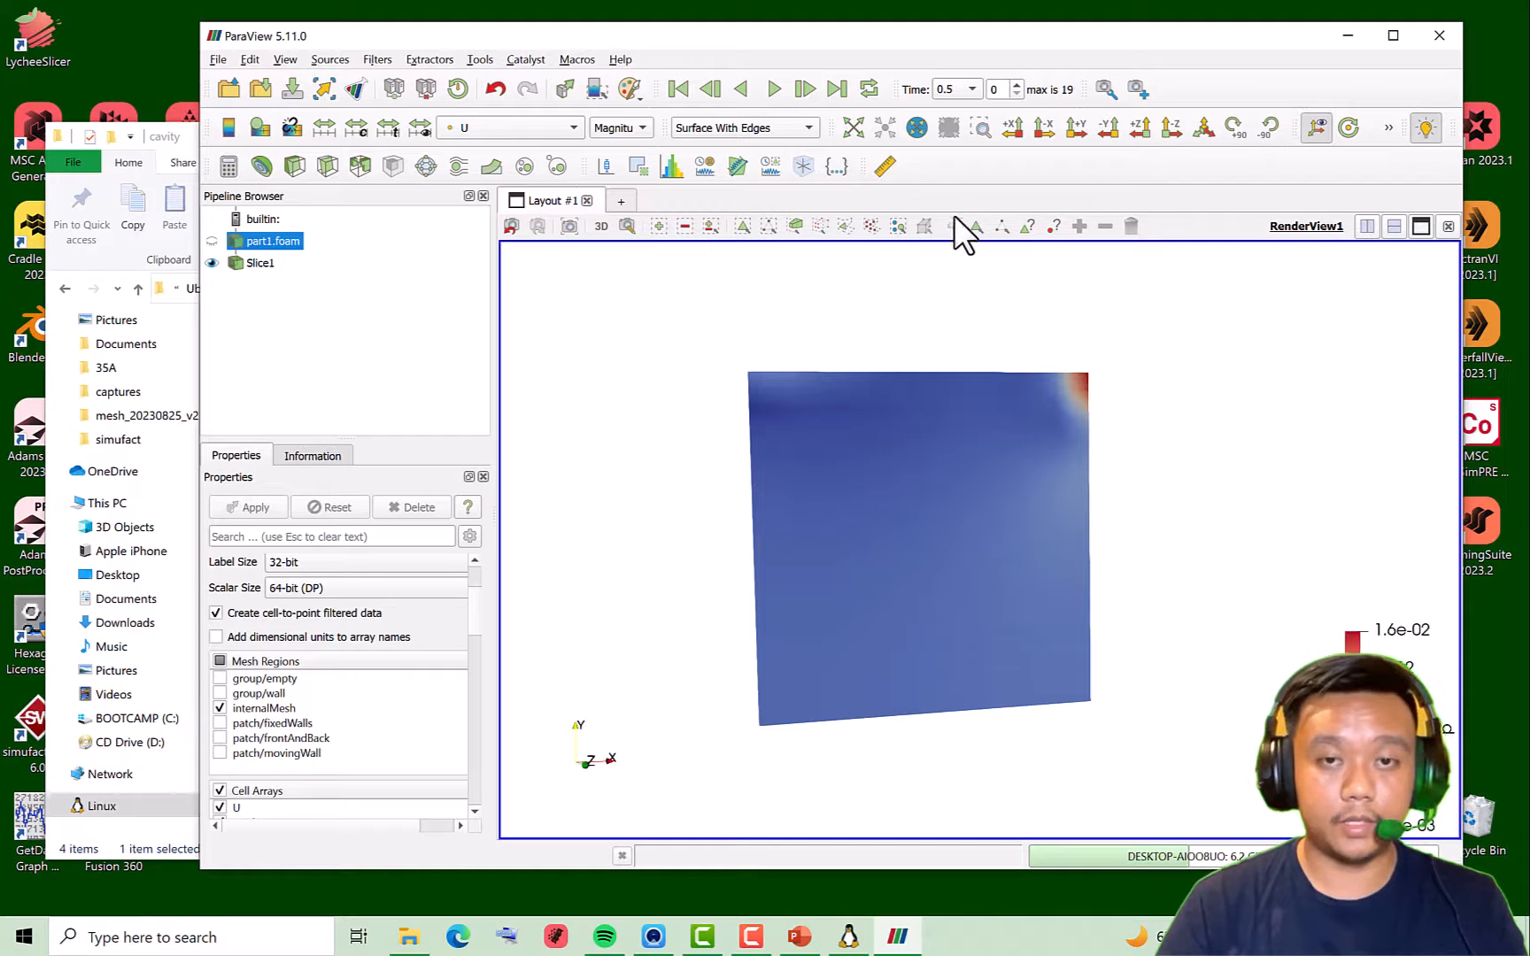
# View the slice face-on along z and uncheck Show Plane for Slice1
pyautogui.click(1172, 128)
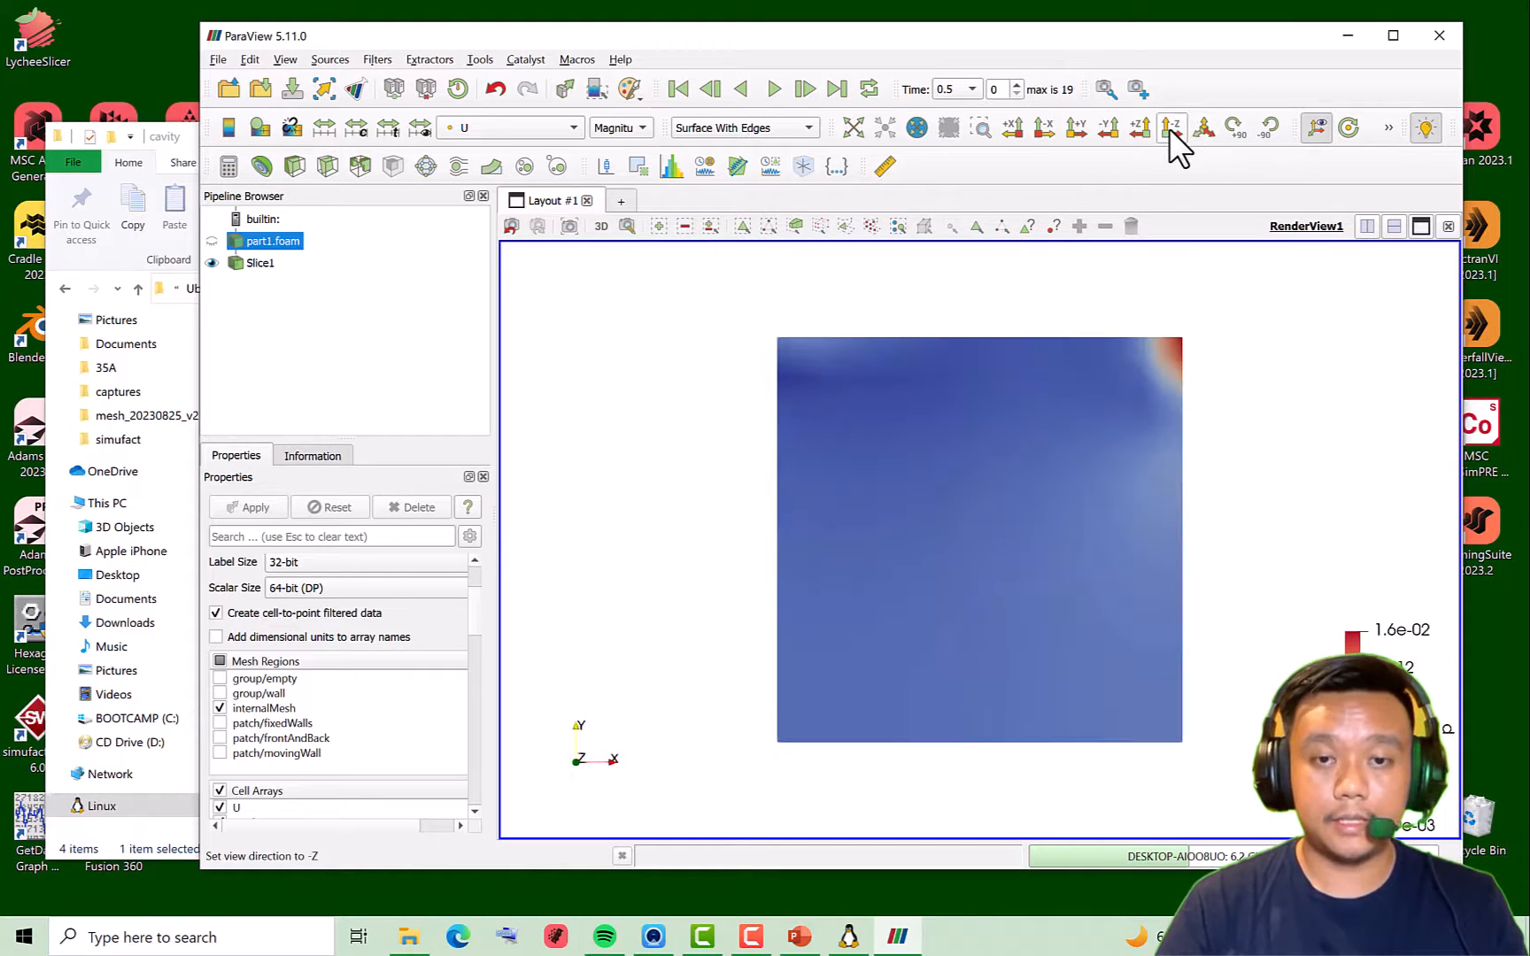
pyautogui.click(1173, 127)
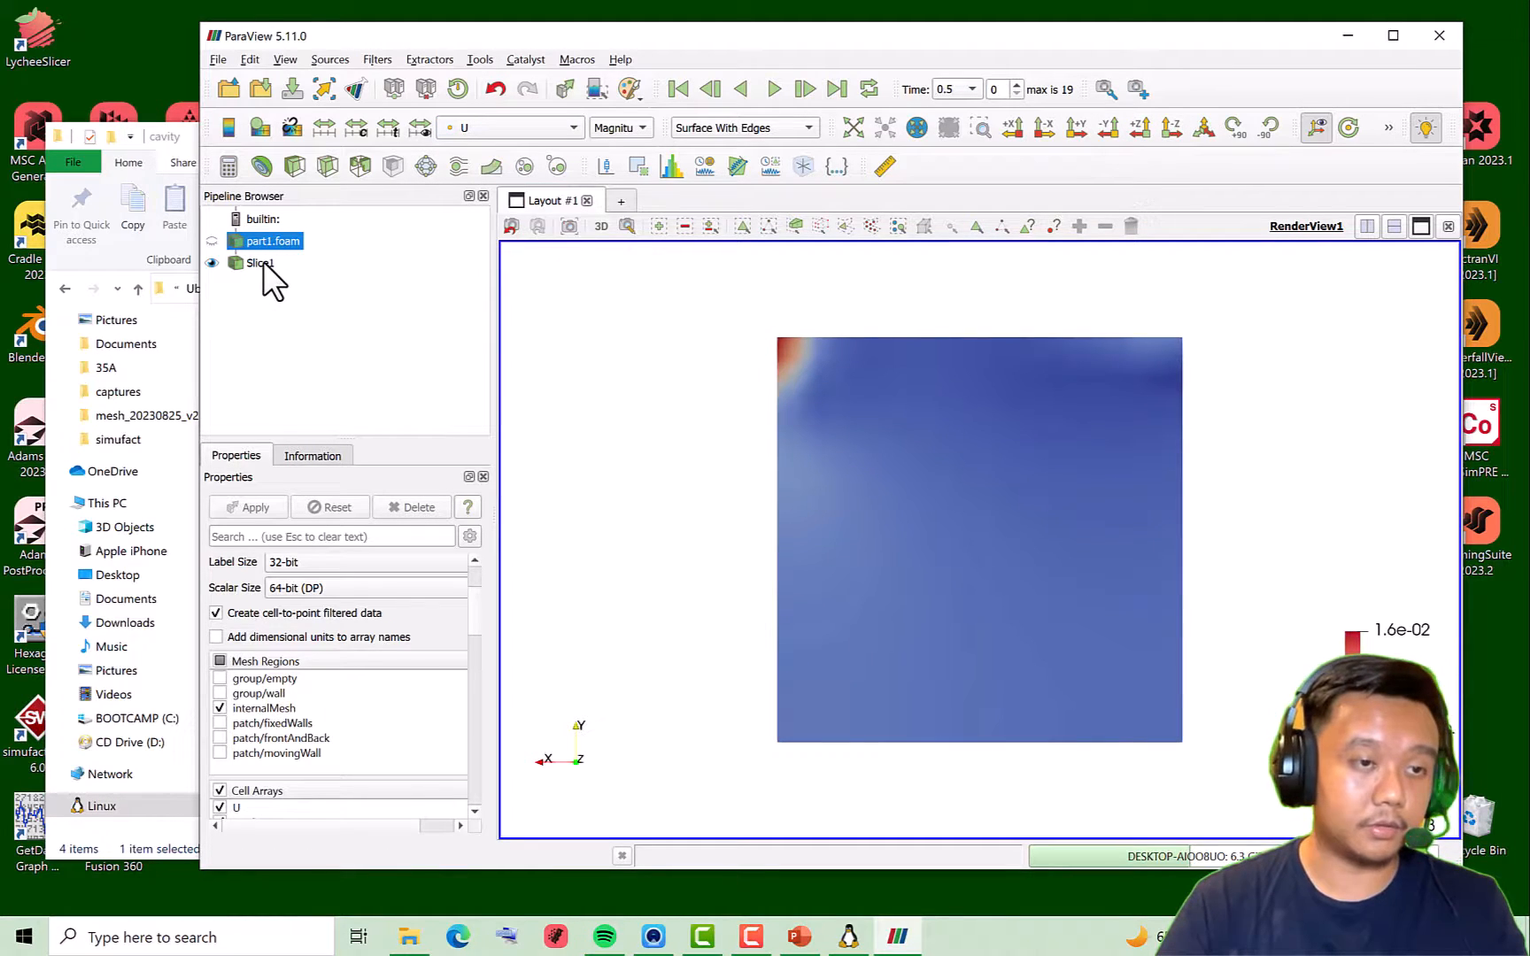
pyautogui.click(254, 262)
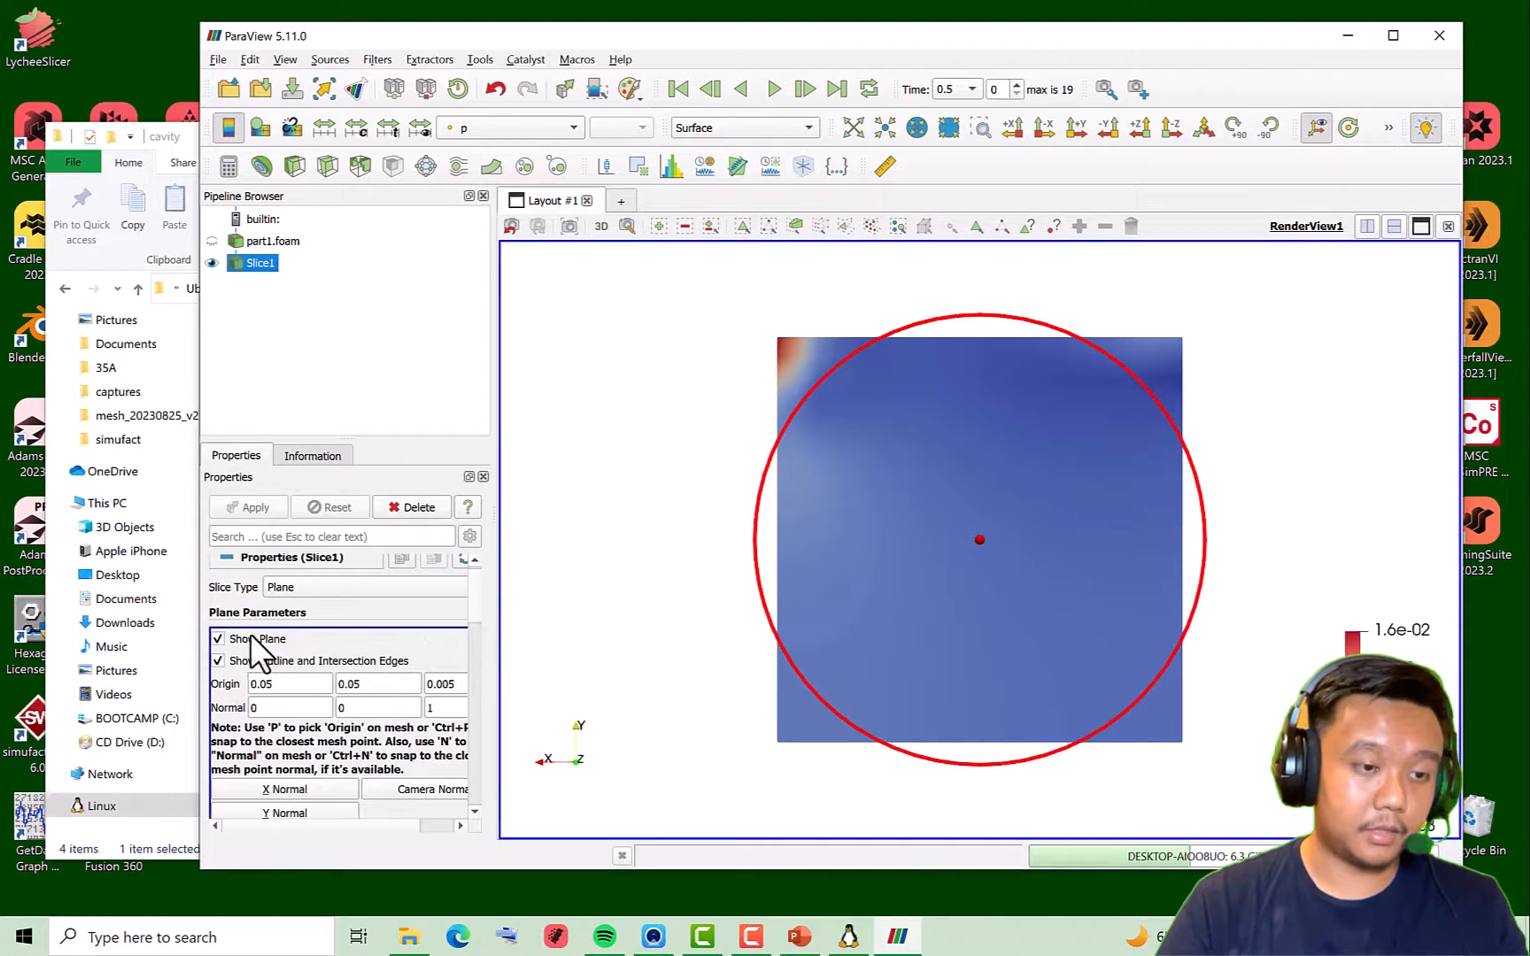
pyautogui.click(218, 638)
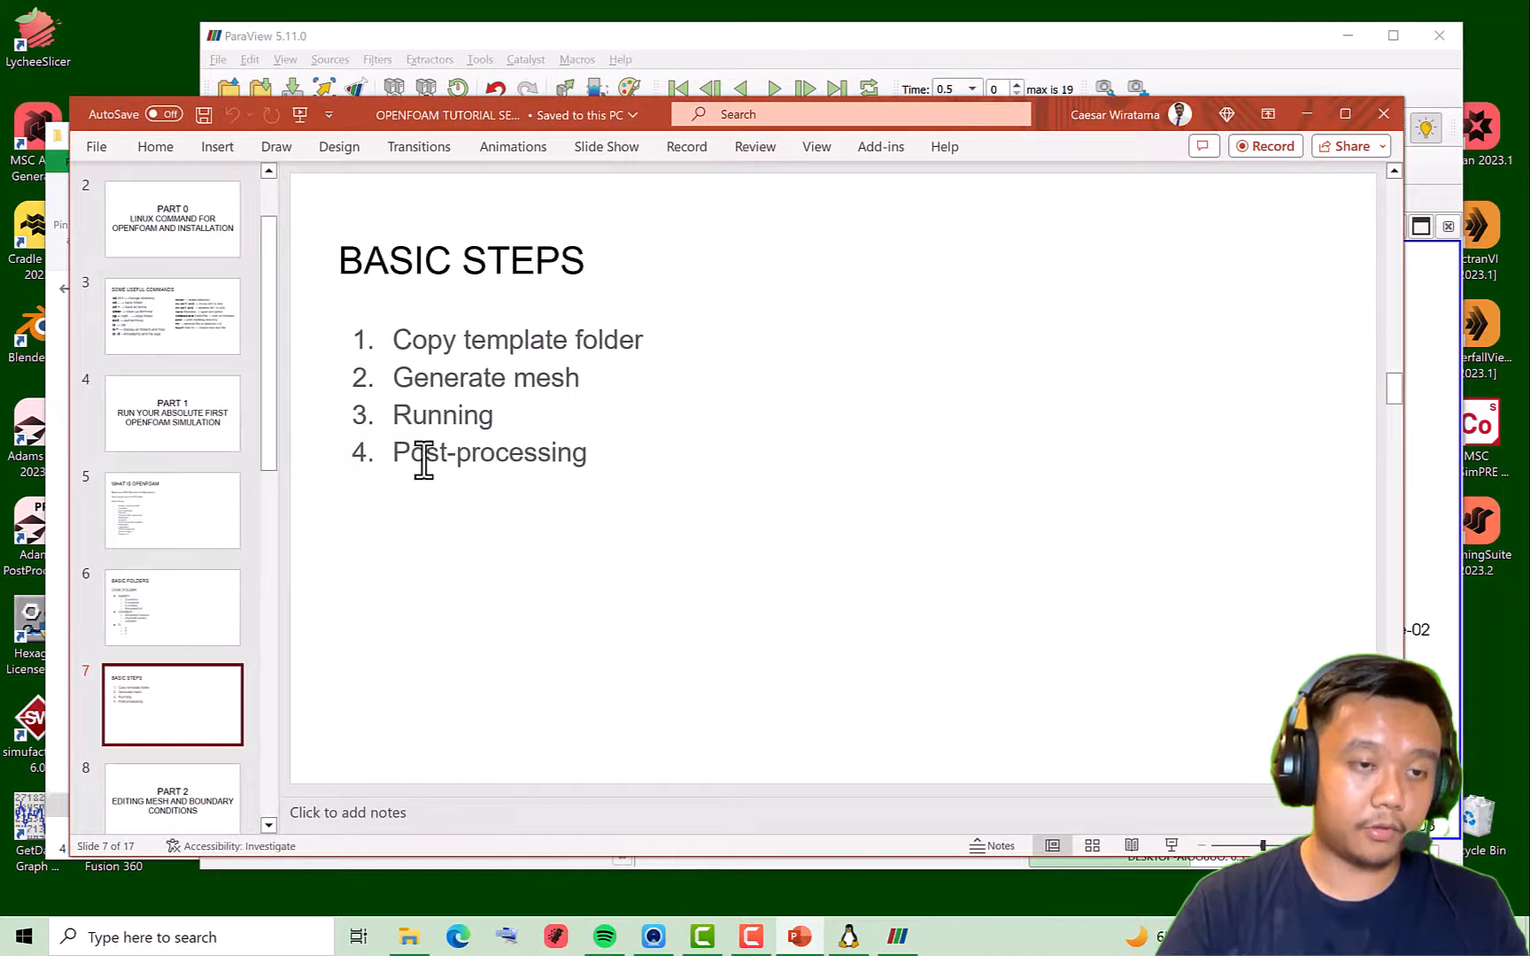
pyautogui.click(461, 260)
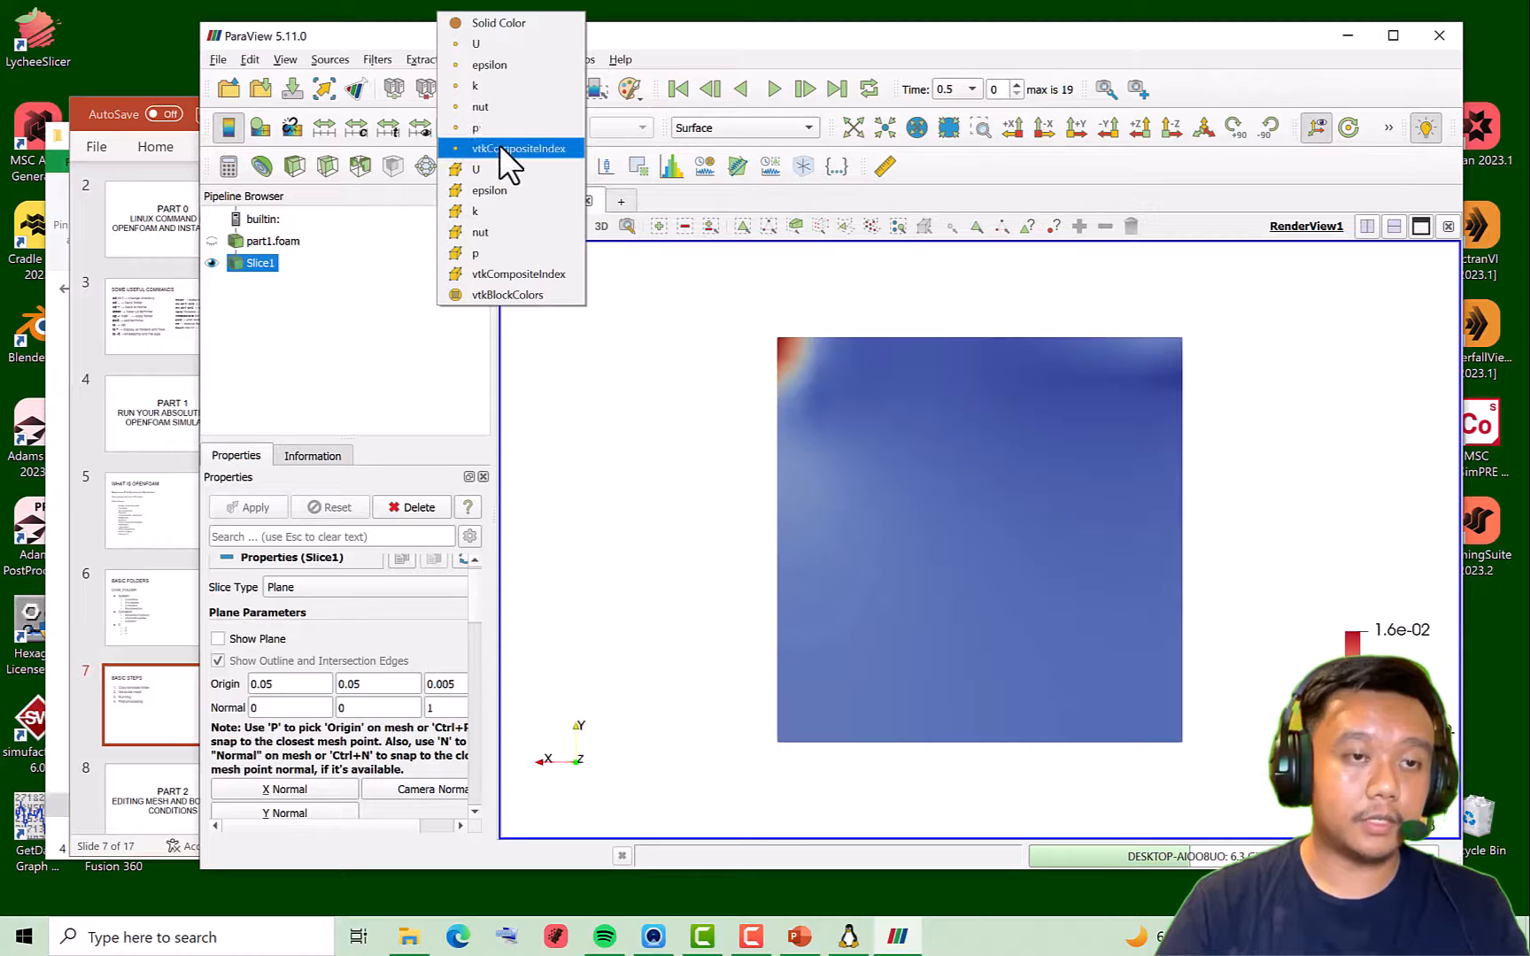
pyautogui.moveTo(489, 65)
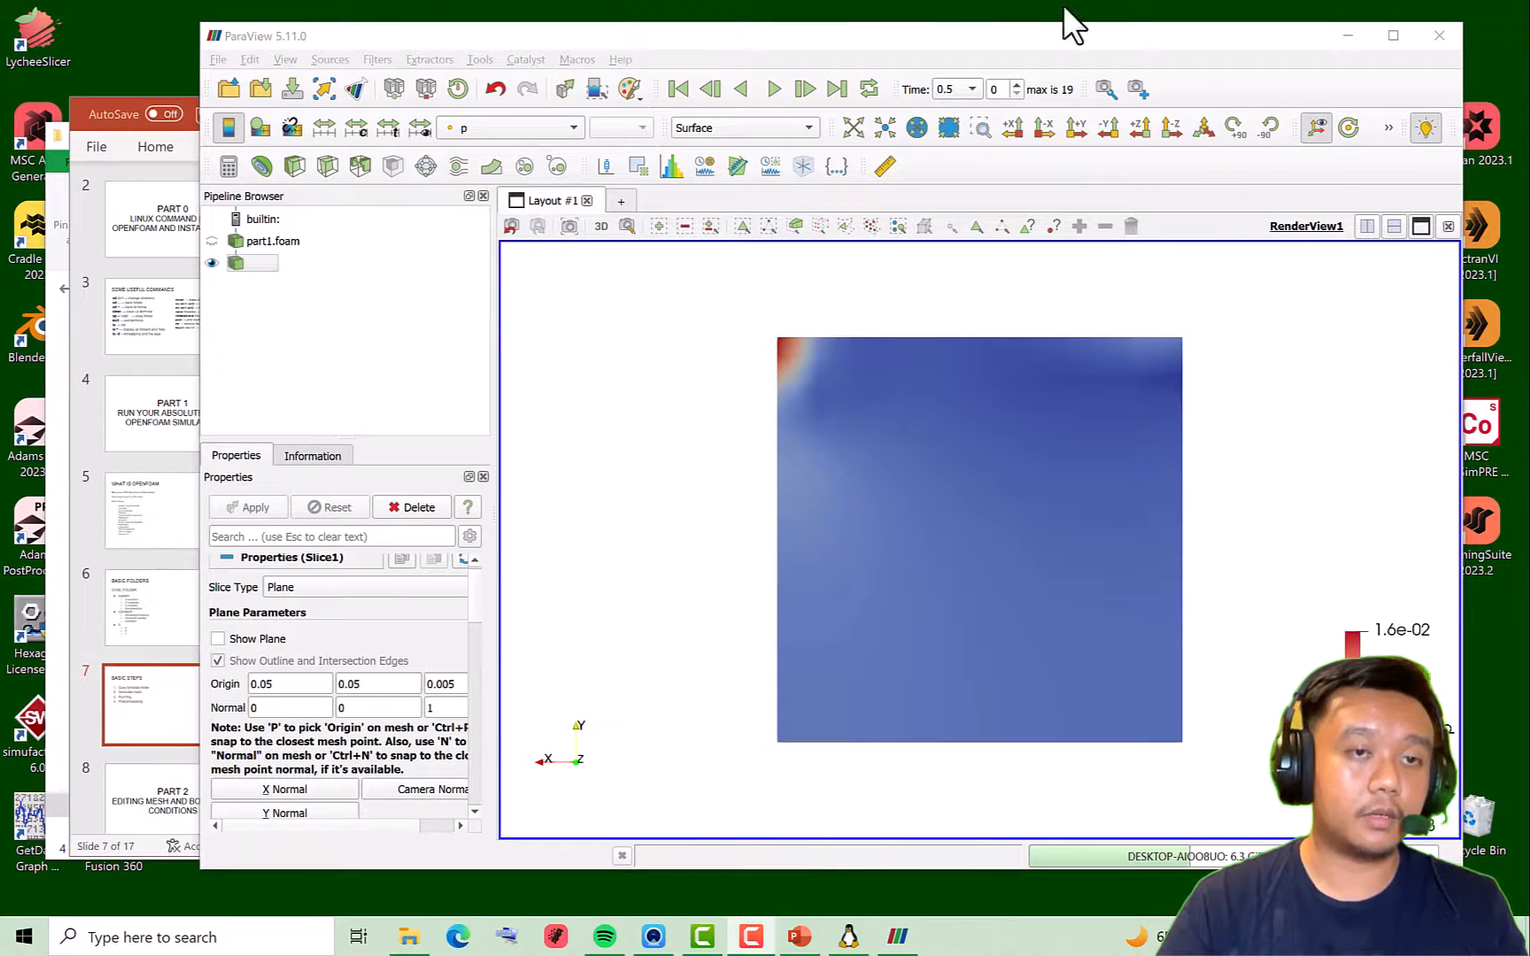
# Colour Slice1 by U (Magnitude), jump to the last time step 10, and reselect Slice1
pyautogui.click(508, 128)
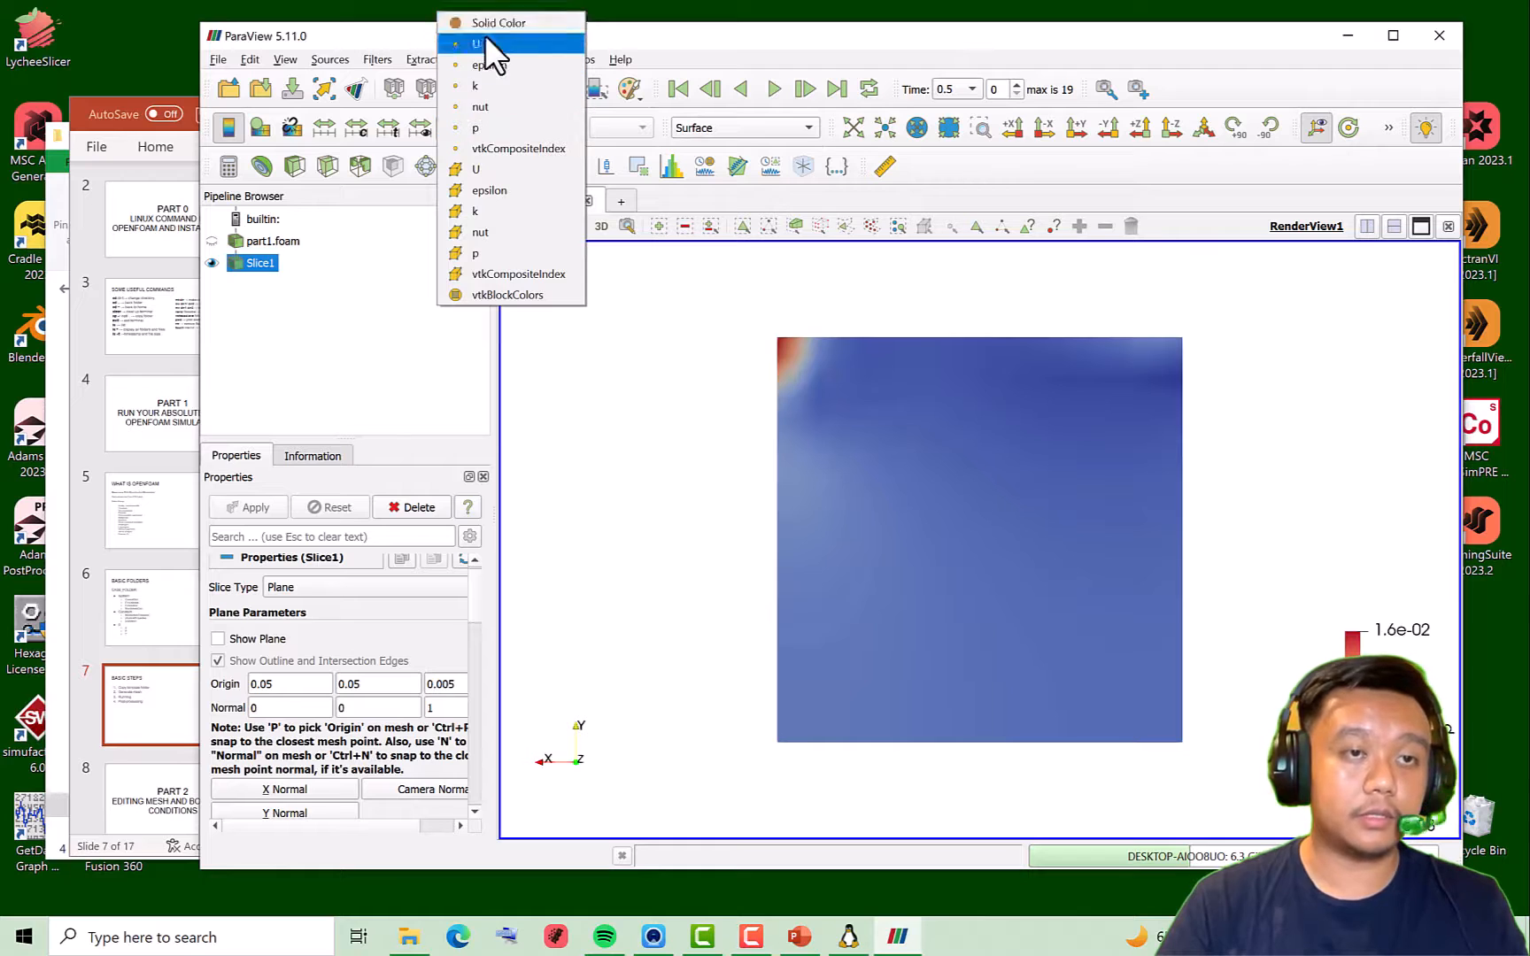
pyautogui.click(476, 44)
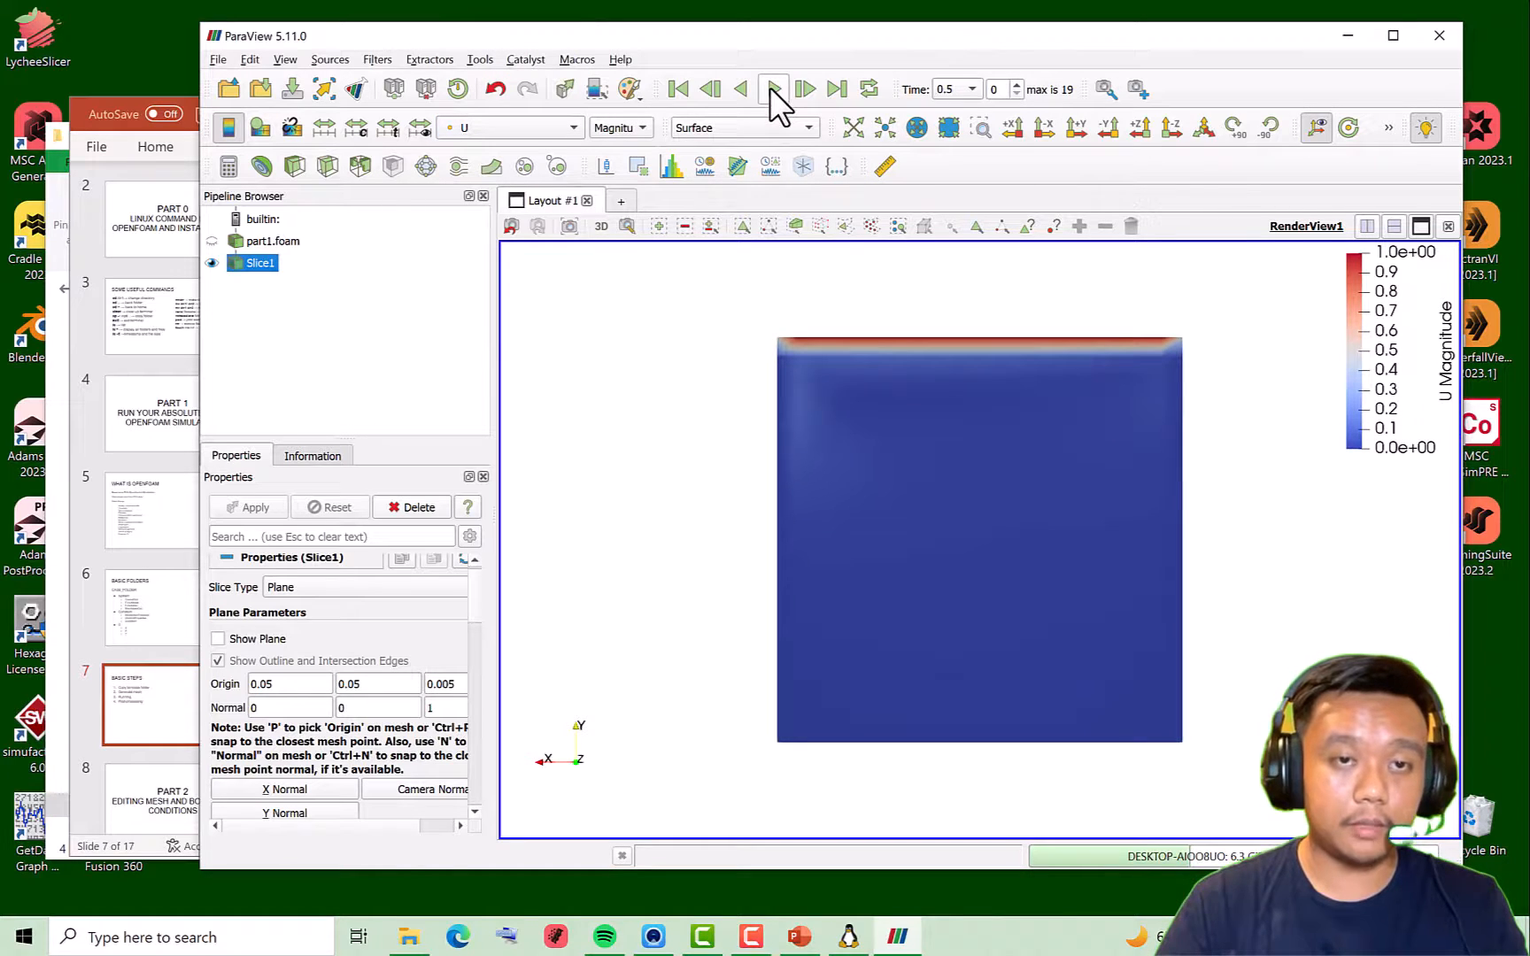
pyautogui.click(773, 89)
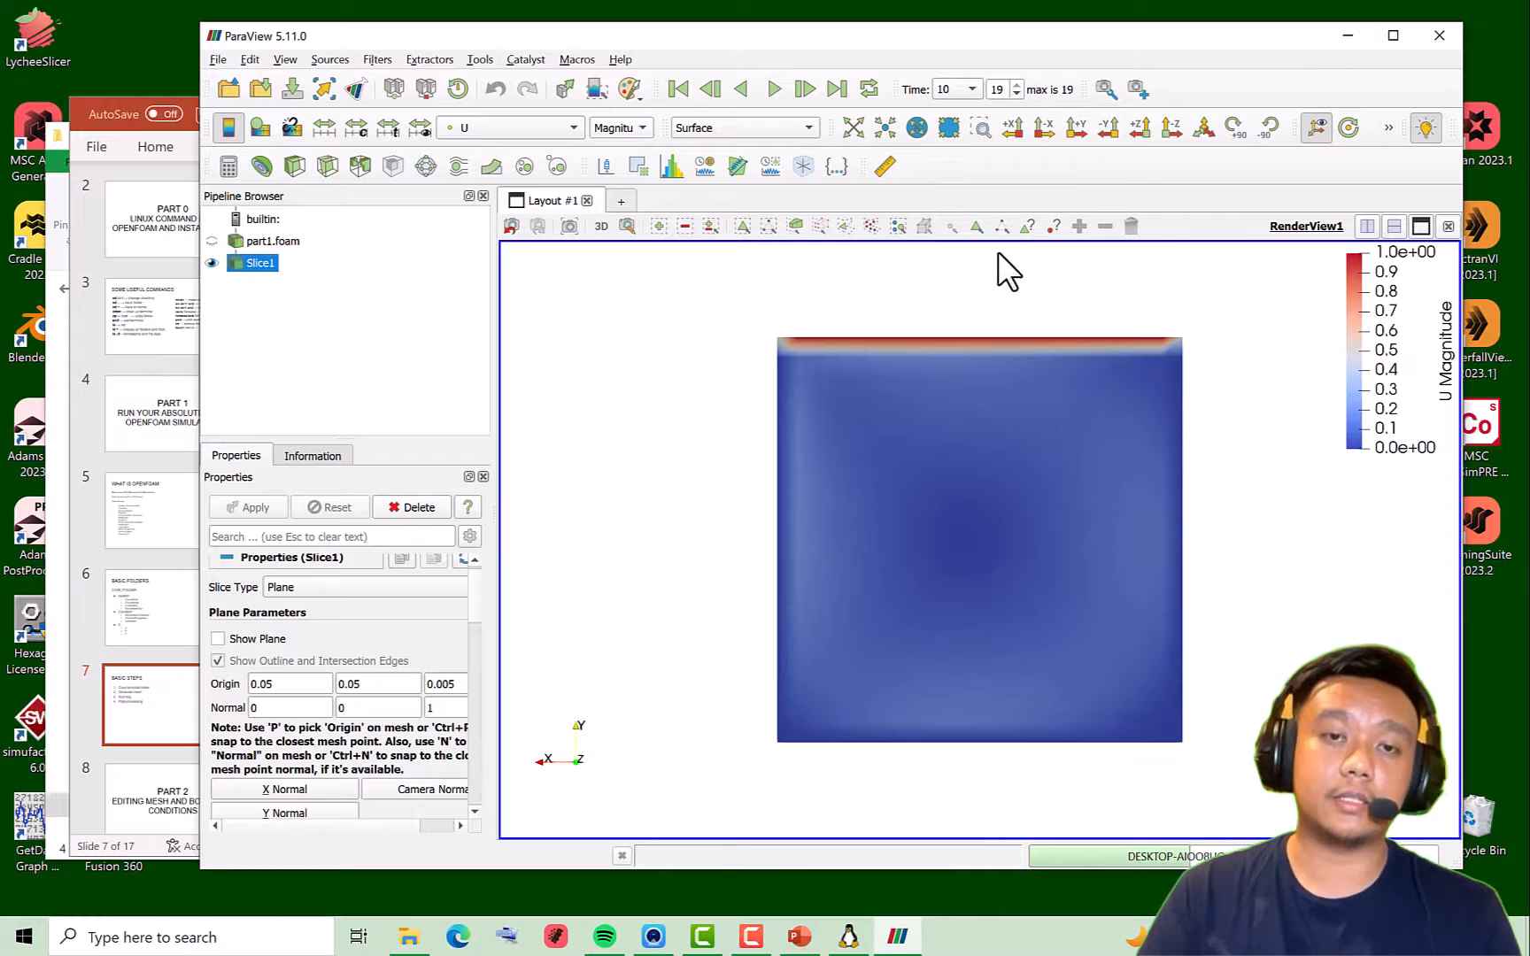
pyautogui.moveTo(1087, 326)
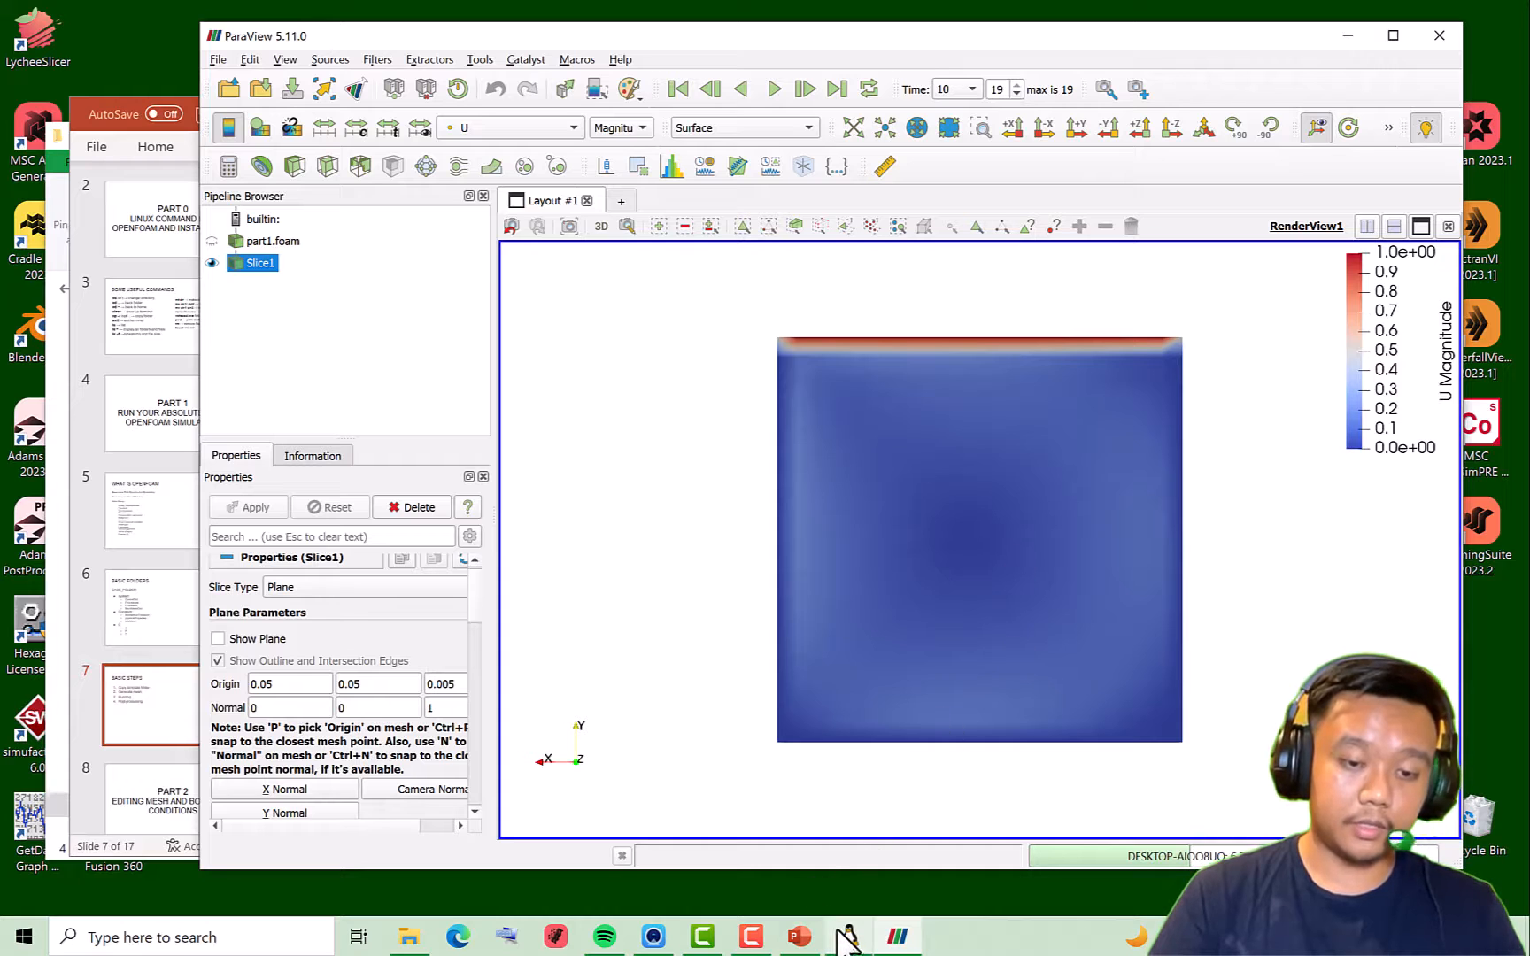
pyautogui.click(847, 935)
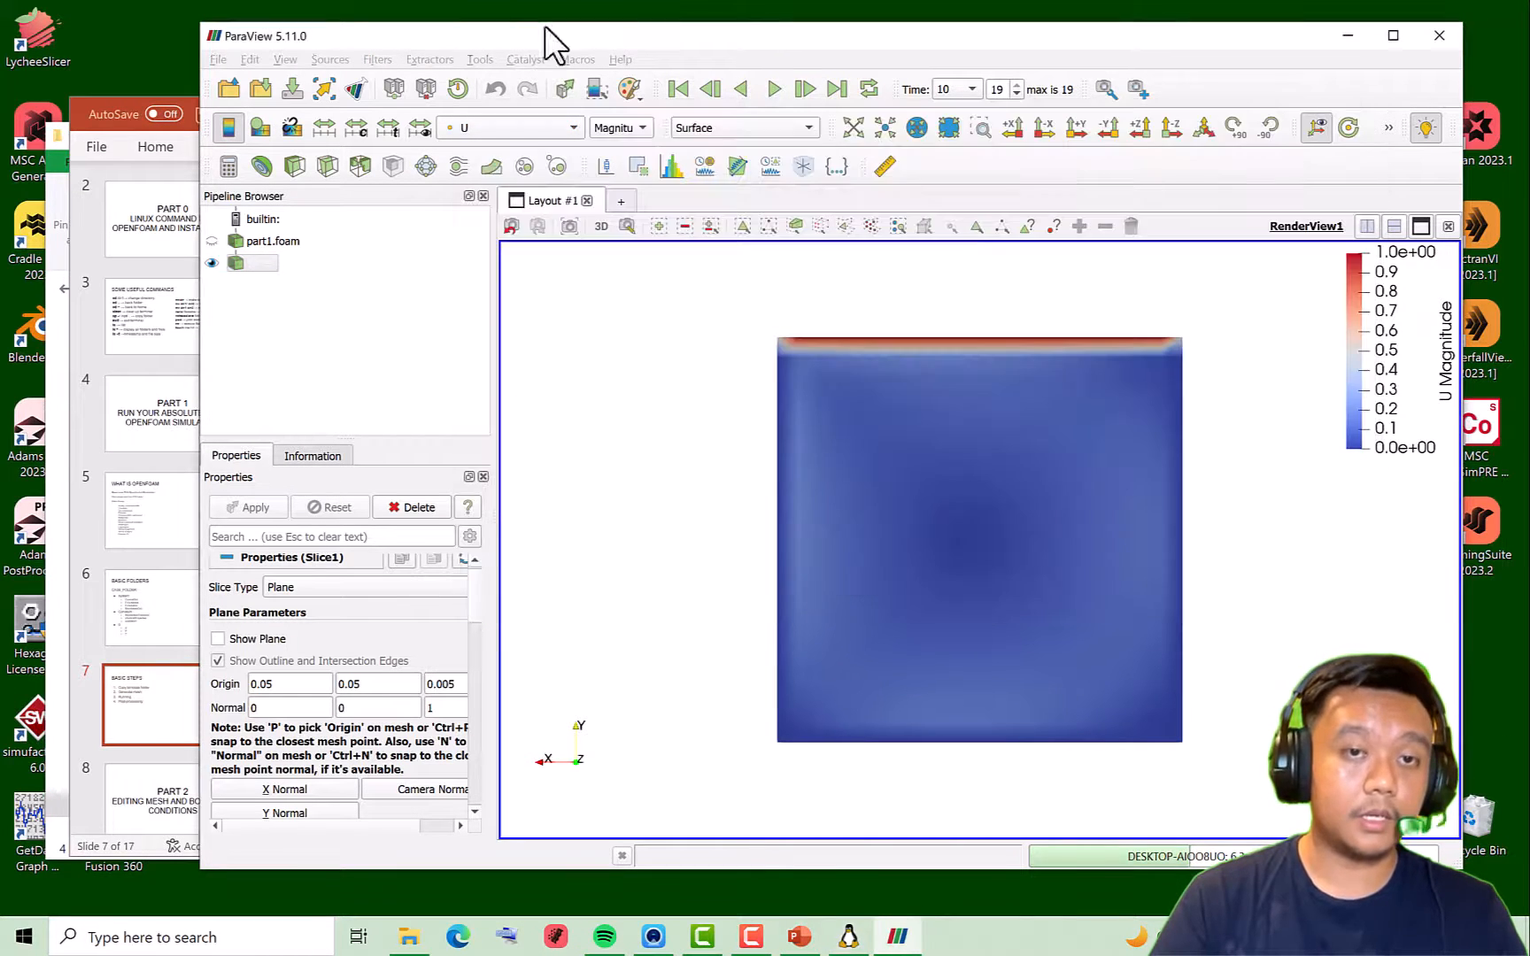
pyautogui.click(252, 262)
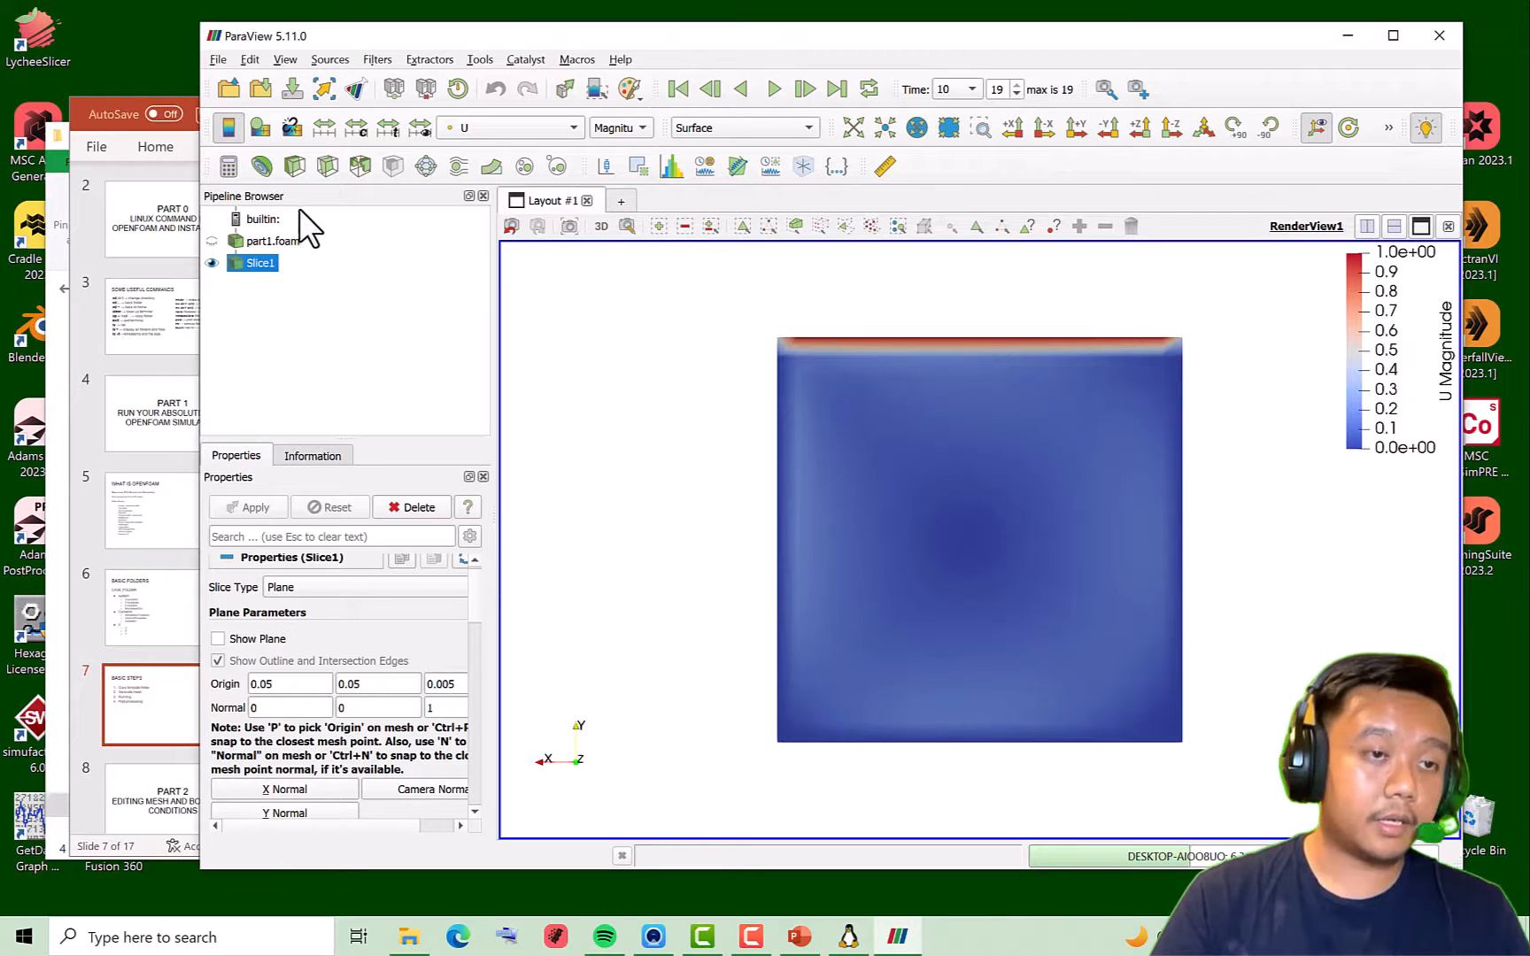
pyautogui.moveTo(396, 16)
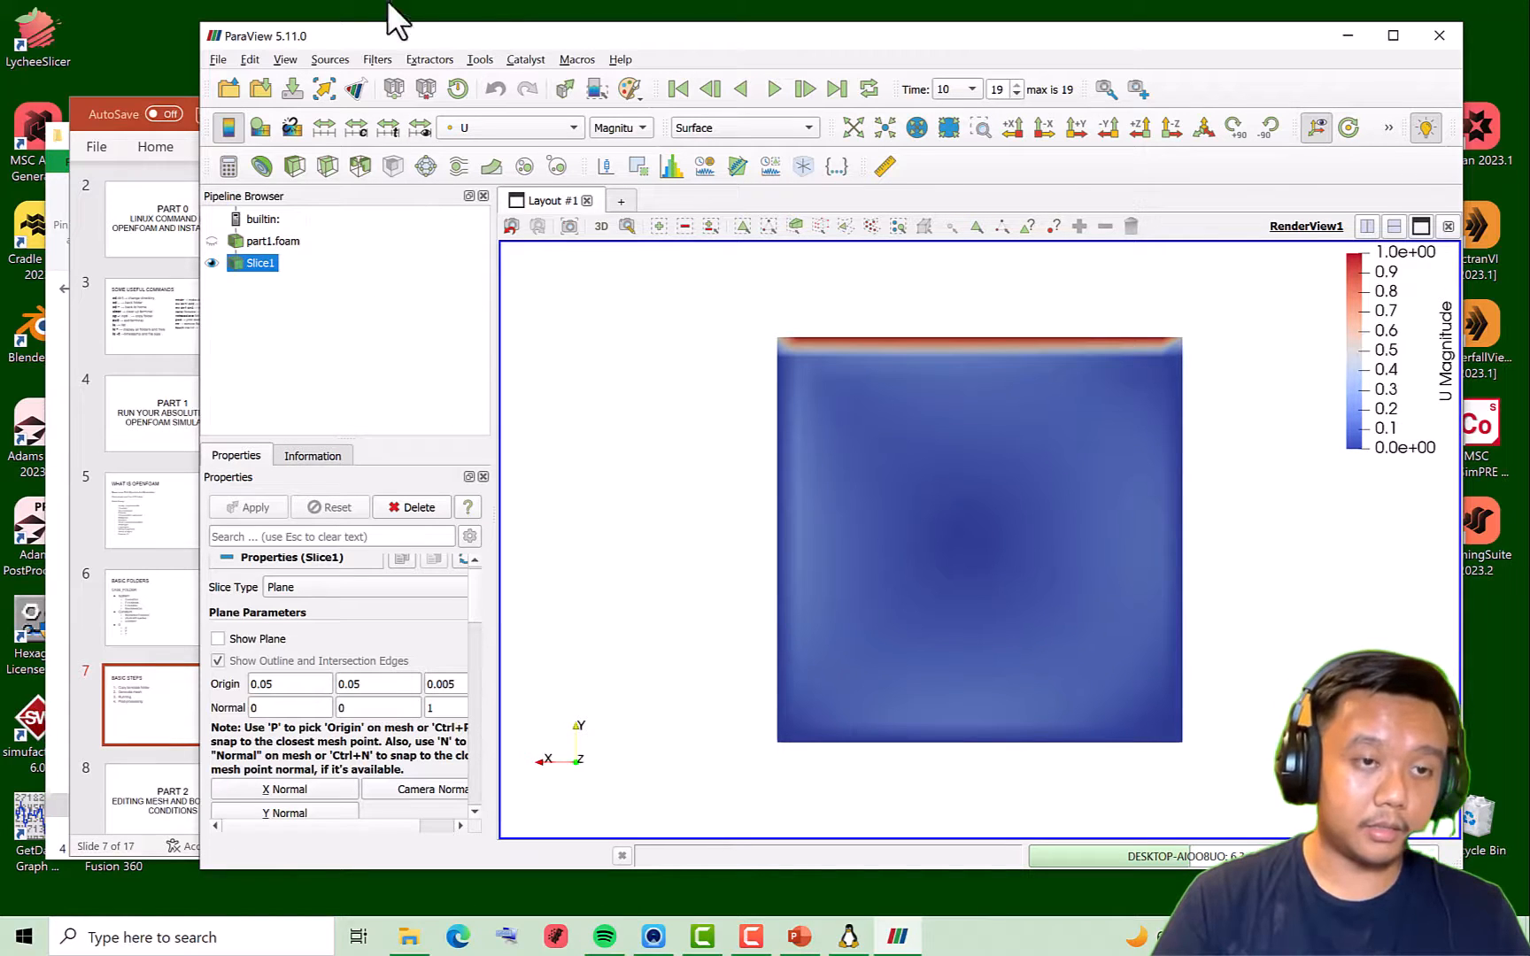
pyautogui.moveTo(458, 165)
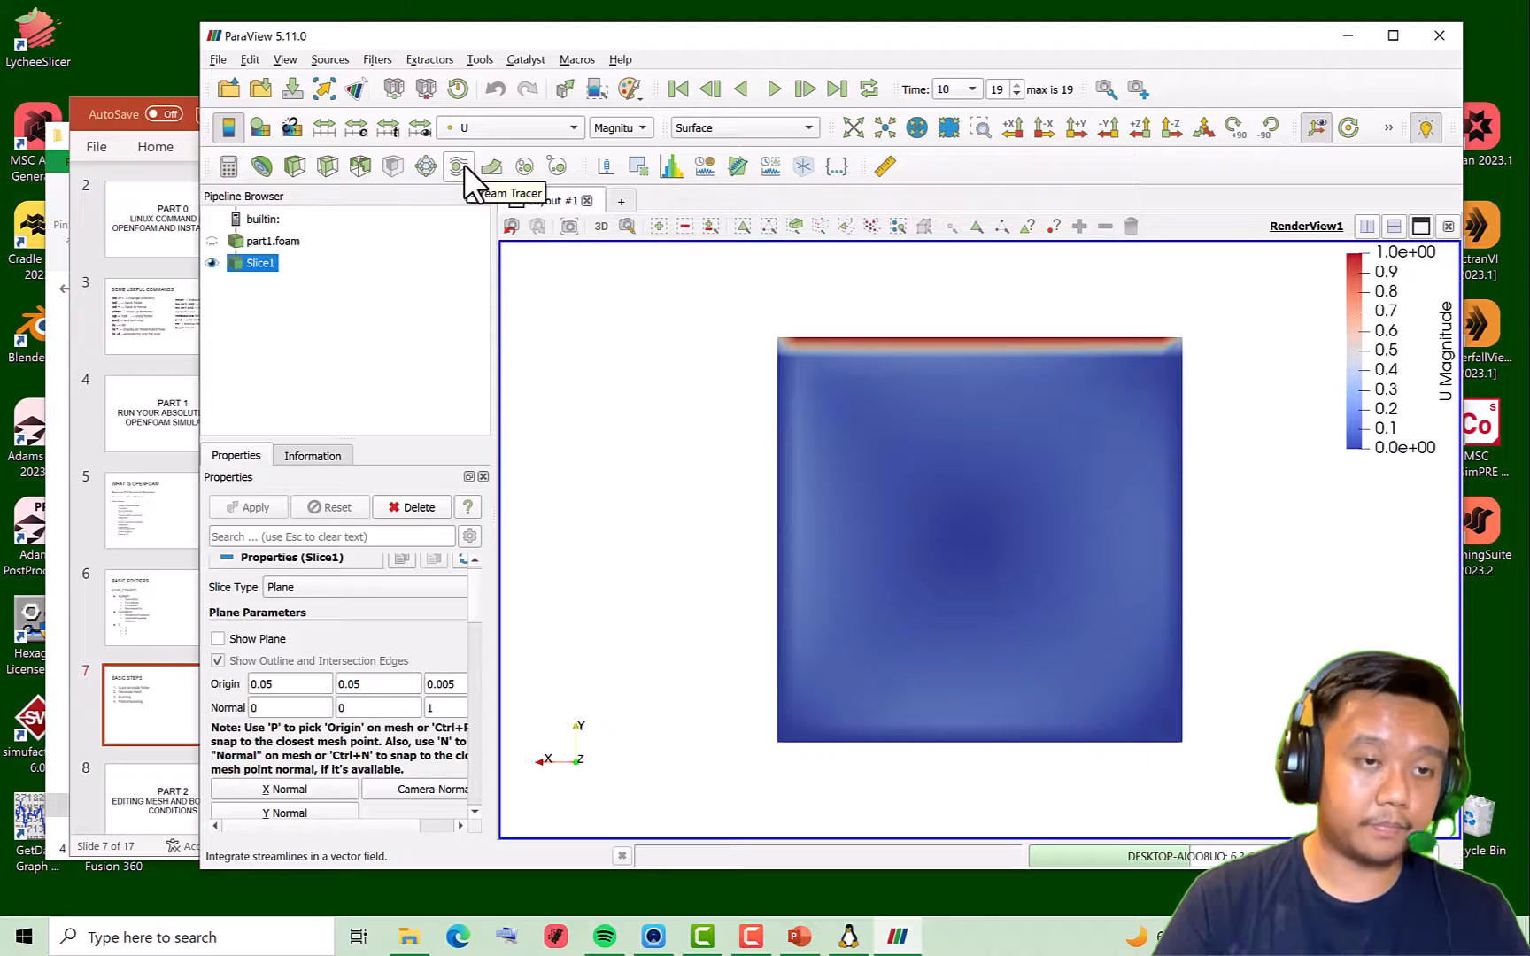
# Add a Stream Tracer to Slice1 with 20 seed points and show the slice underneath
pyautogui.click(458, 167)
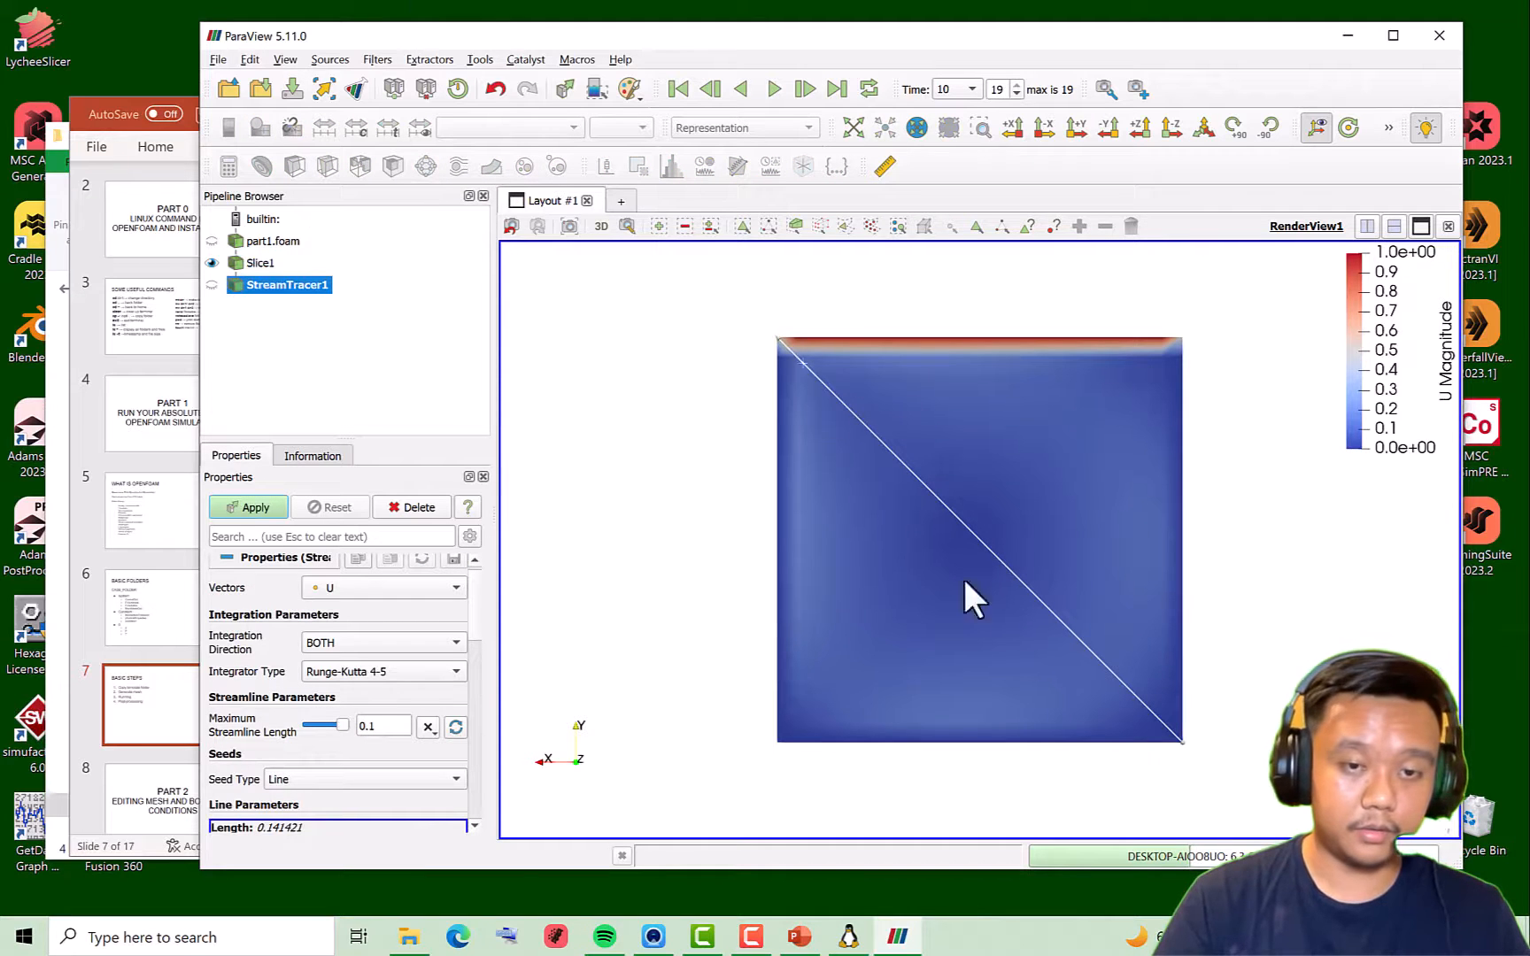
pyautogui.moveTo(487, 615)
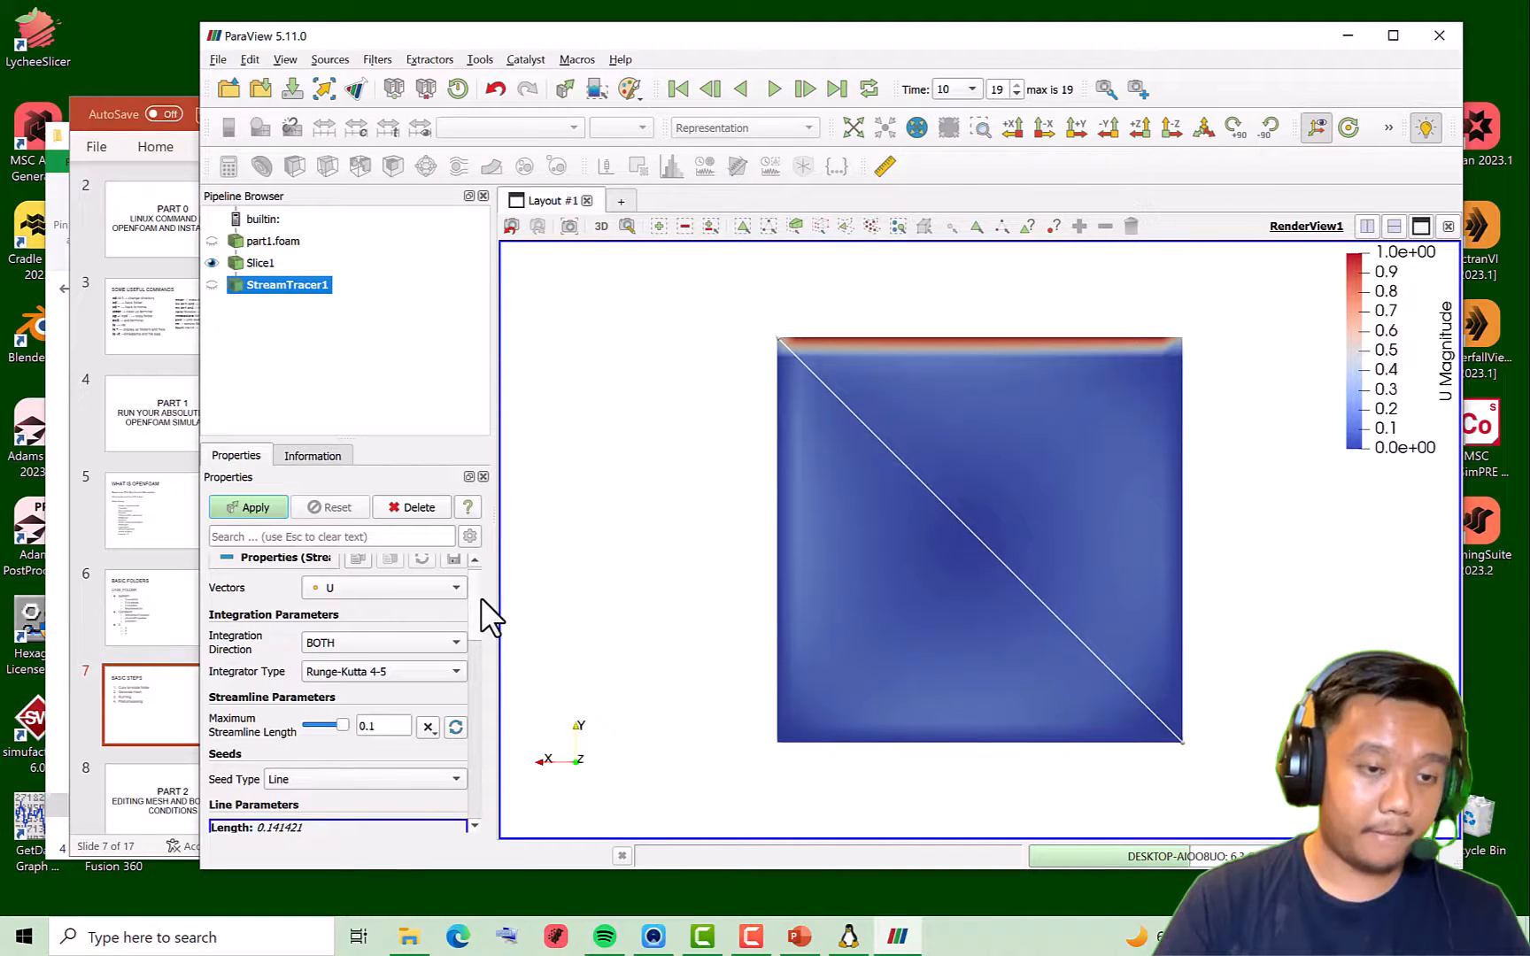
pyautogui.scroll(-3)
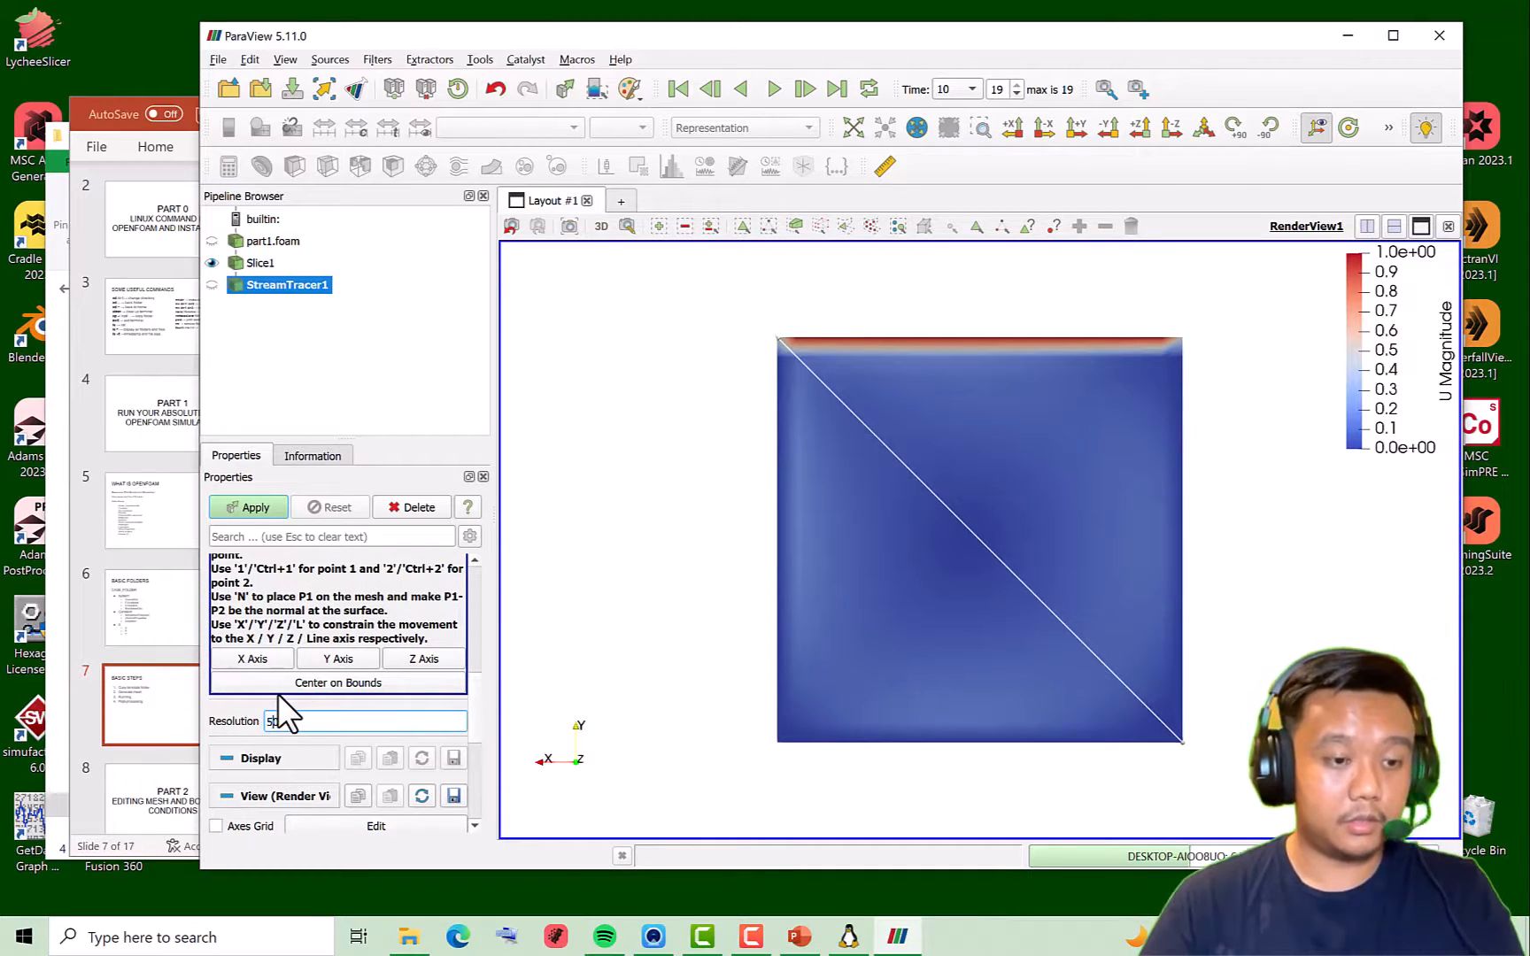
pyautogui.write('500')
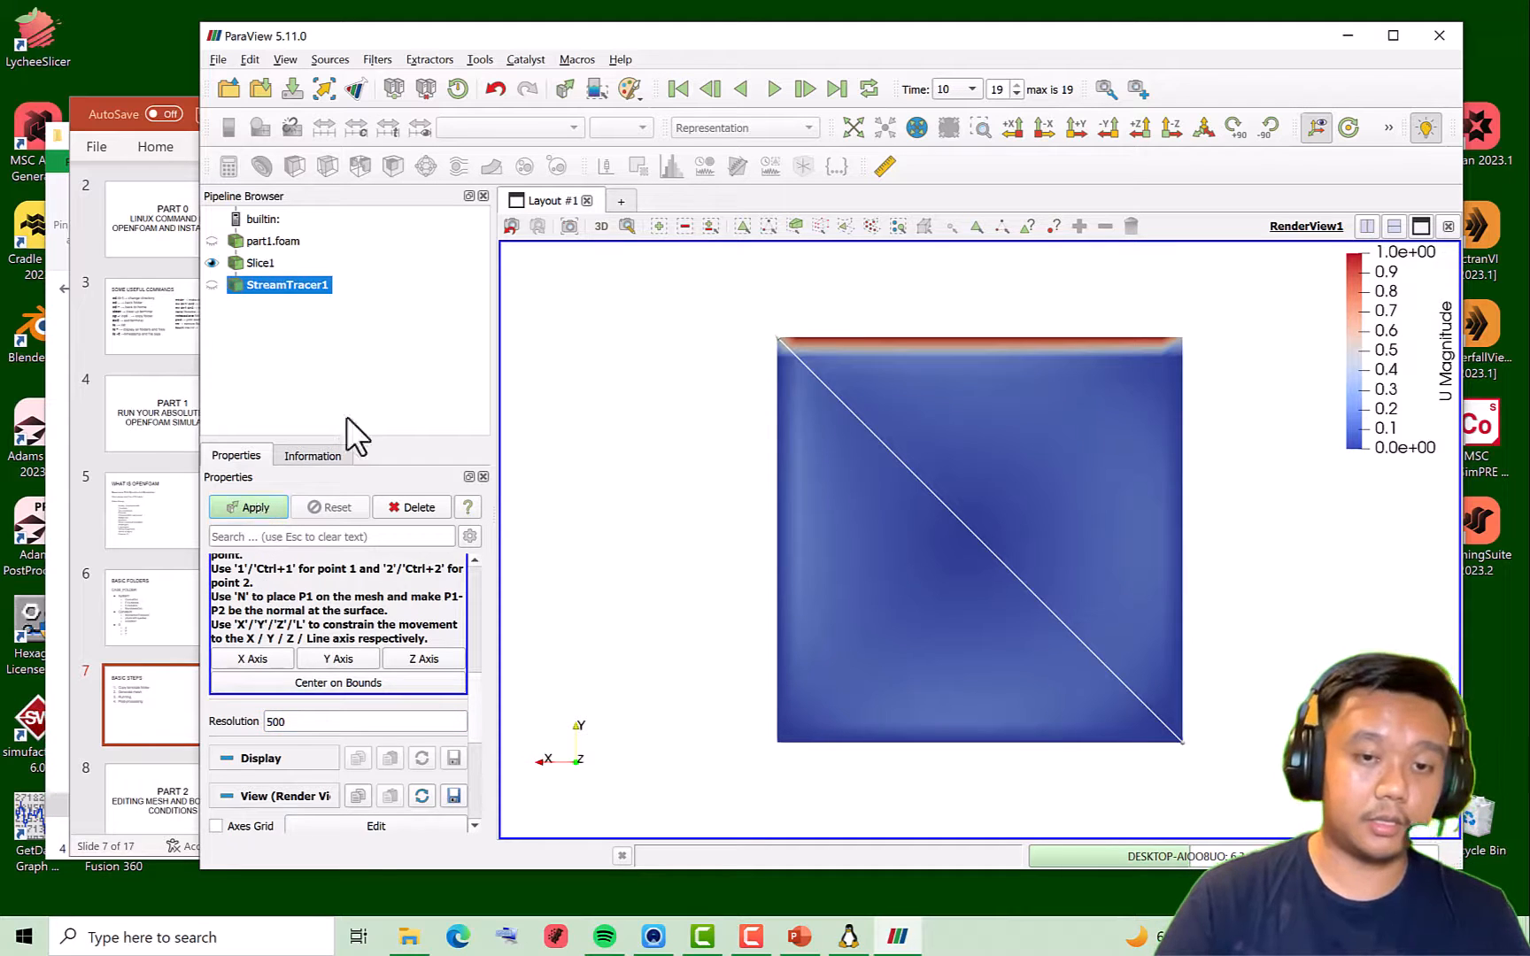
pyautogui.click(248, 506)
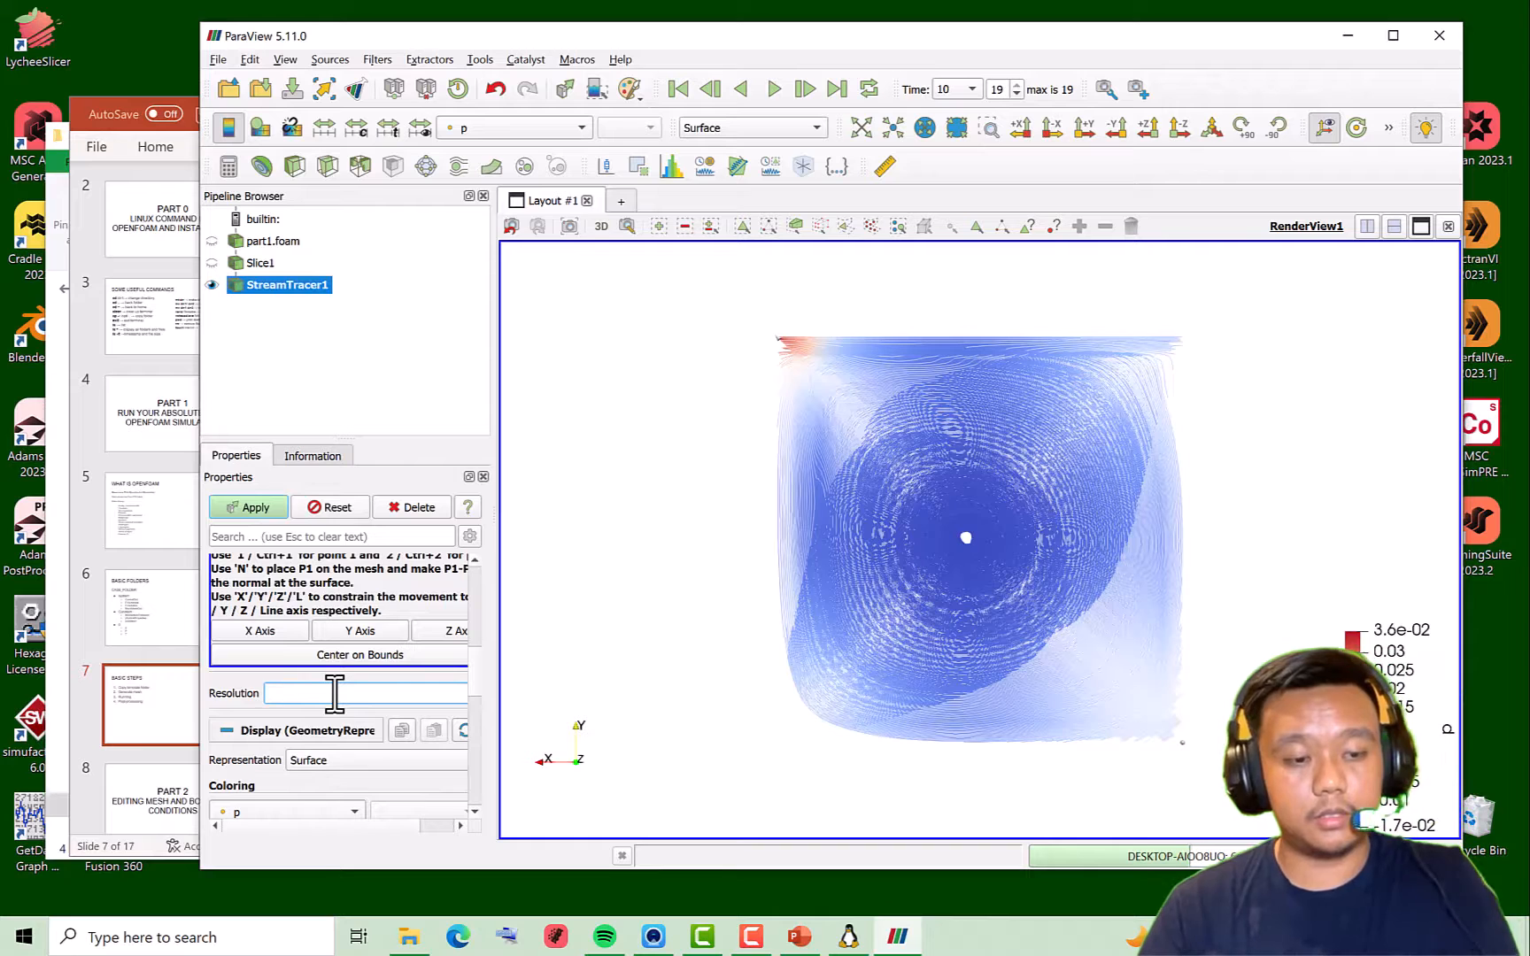
pyautogui.click(248, 508)
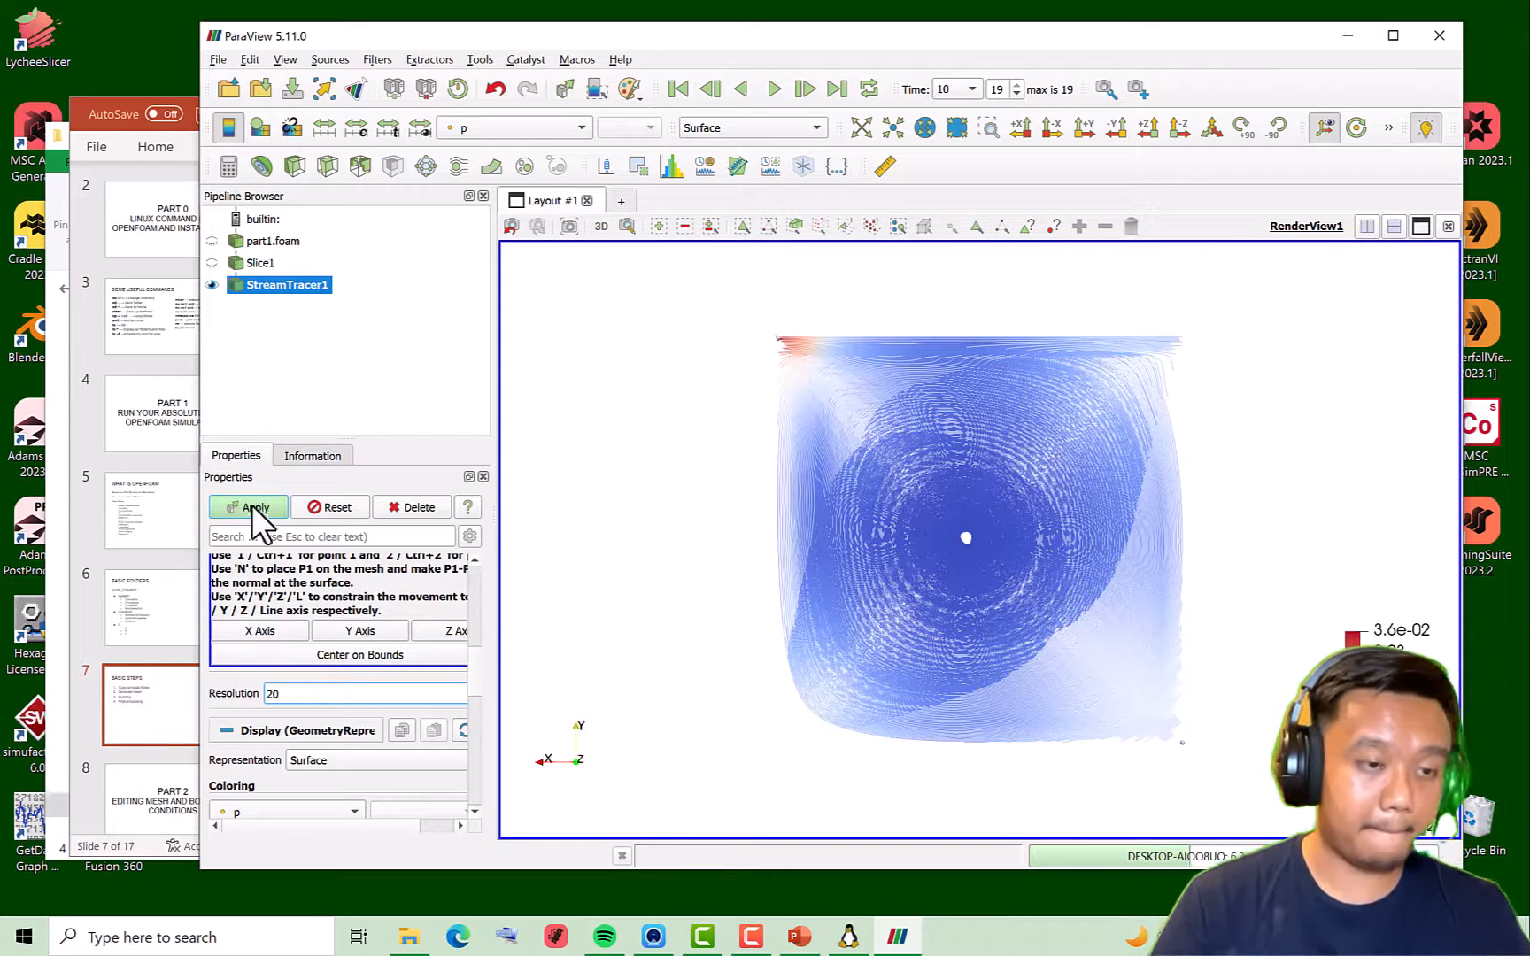
pyautogui.click(248, 507)
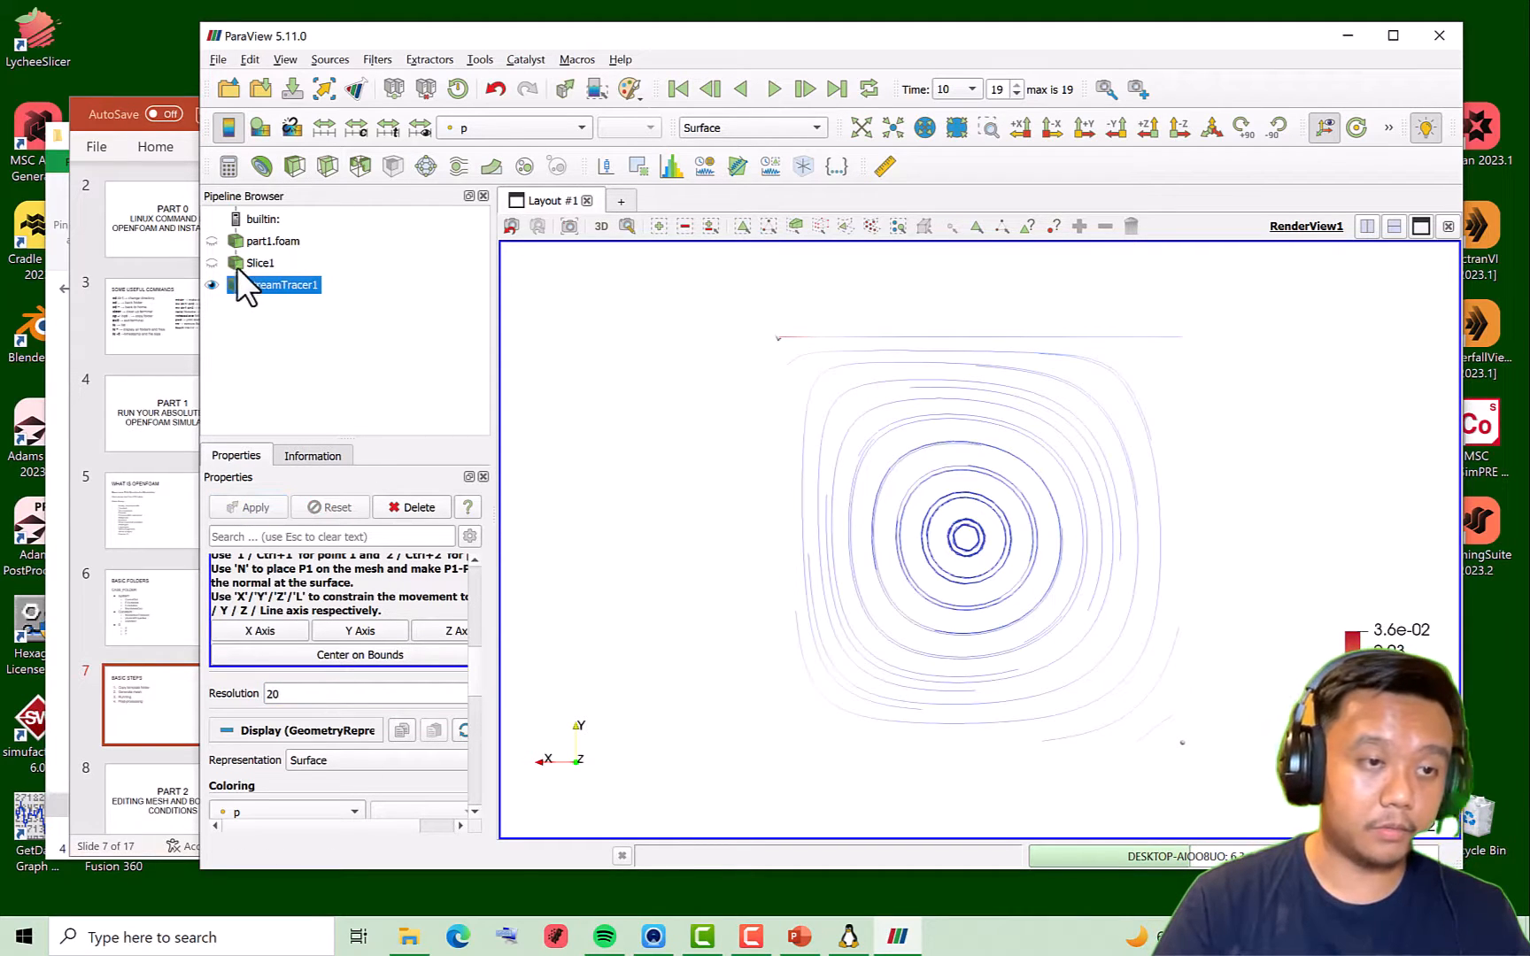
pyautogui.click(256, 262)
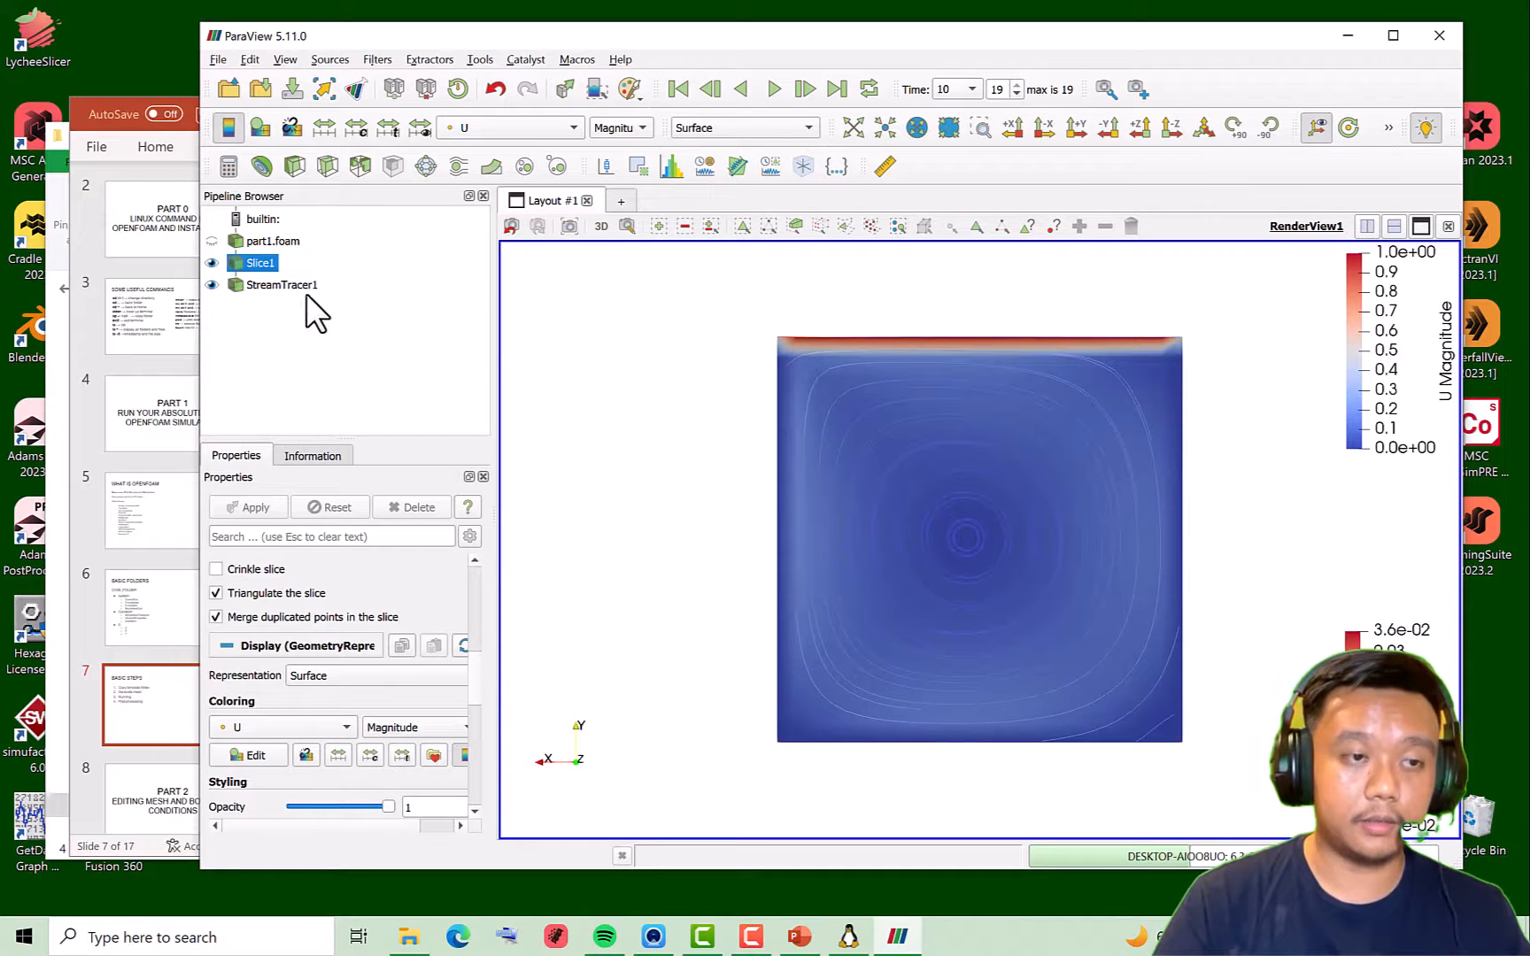
pyautogui.click(281, 284)
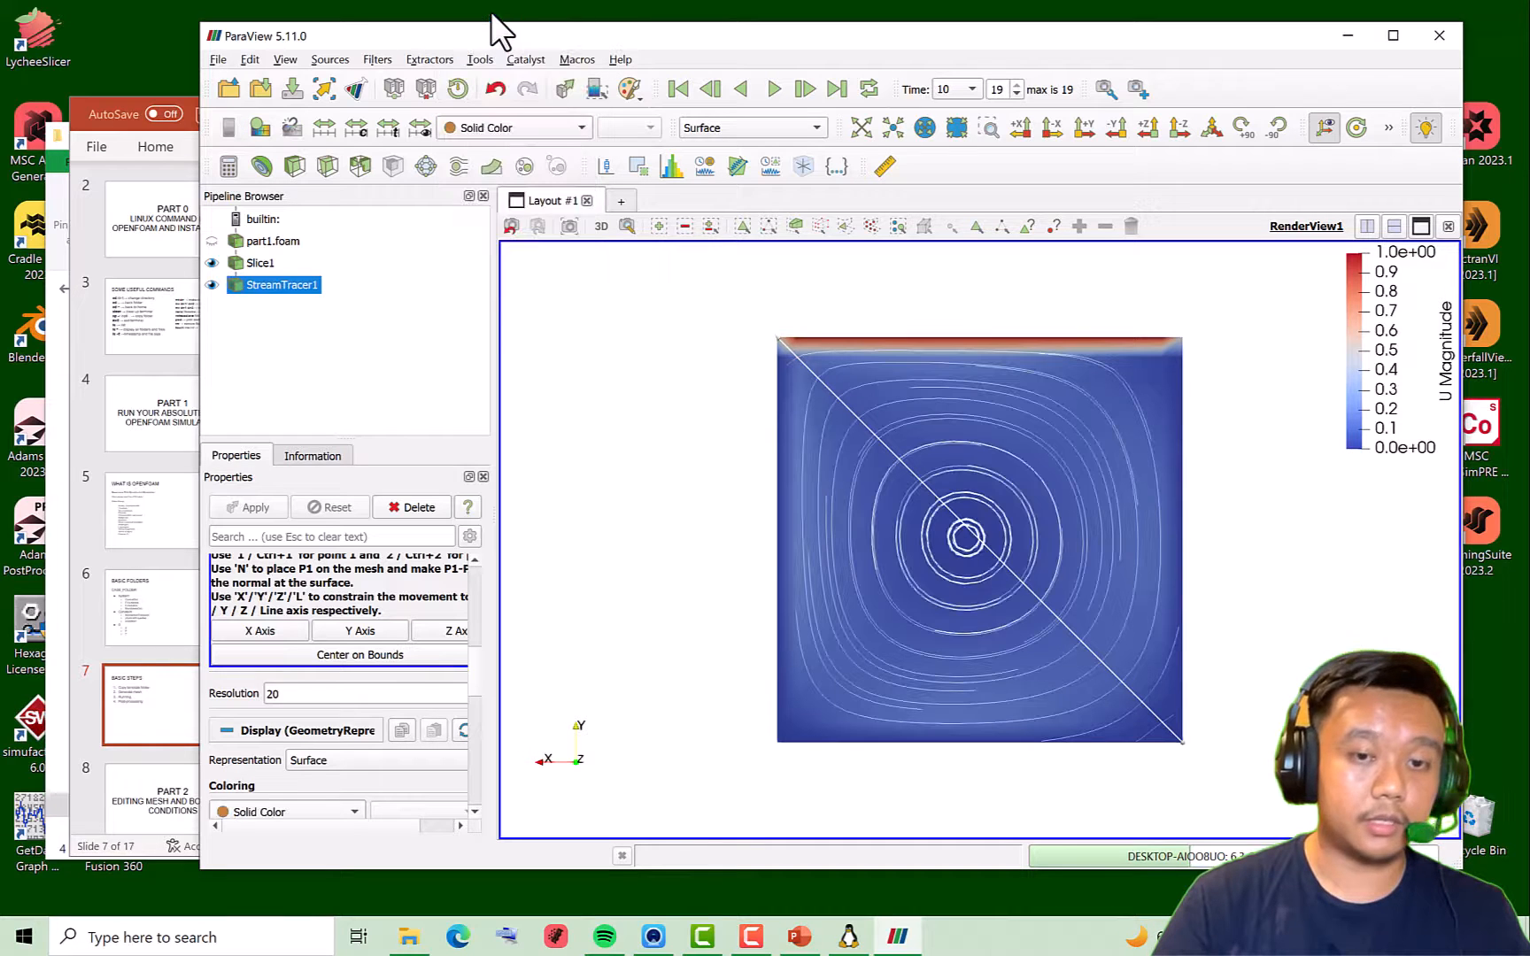
# Set StreamTracer1 resolution to 40 seed points and apply
pyautogui.click(366, 693)
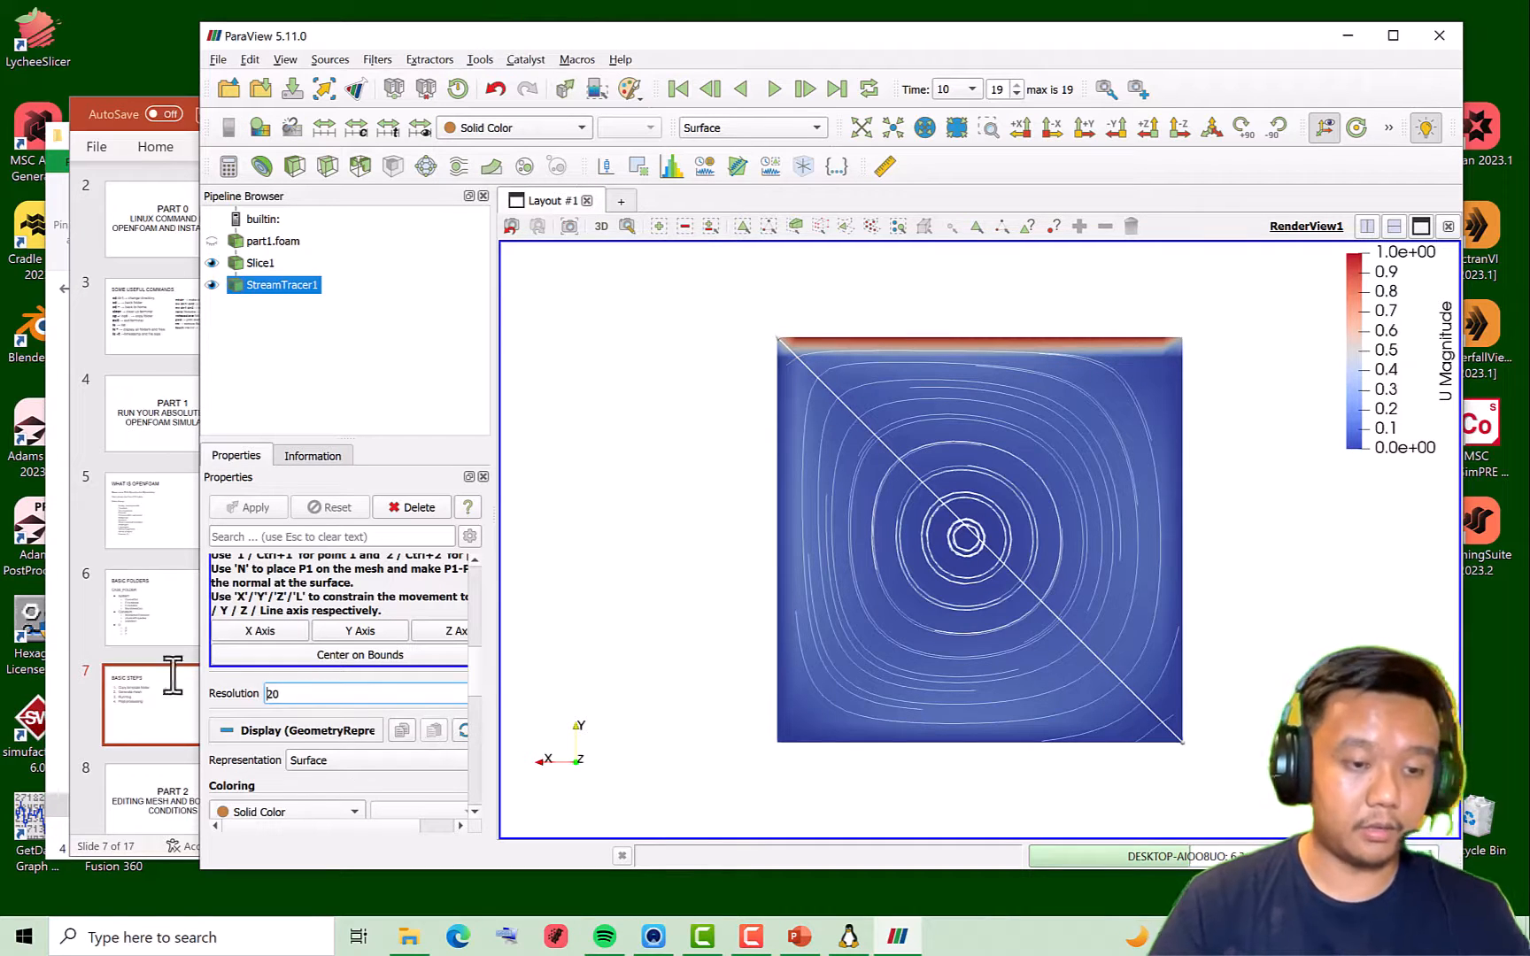
pyautogui.write('40')
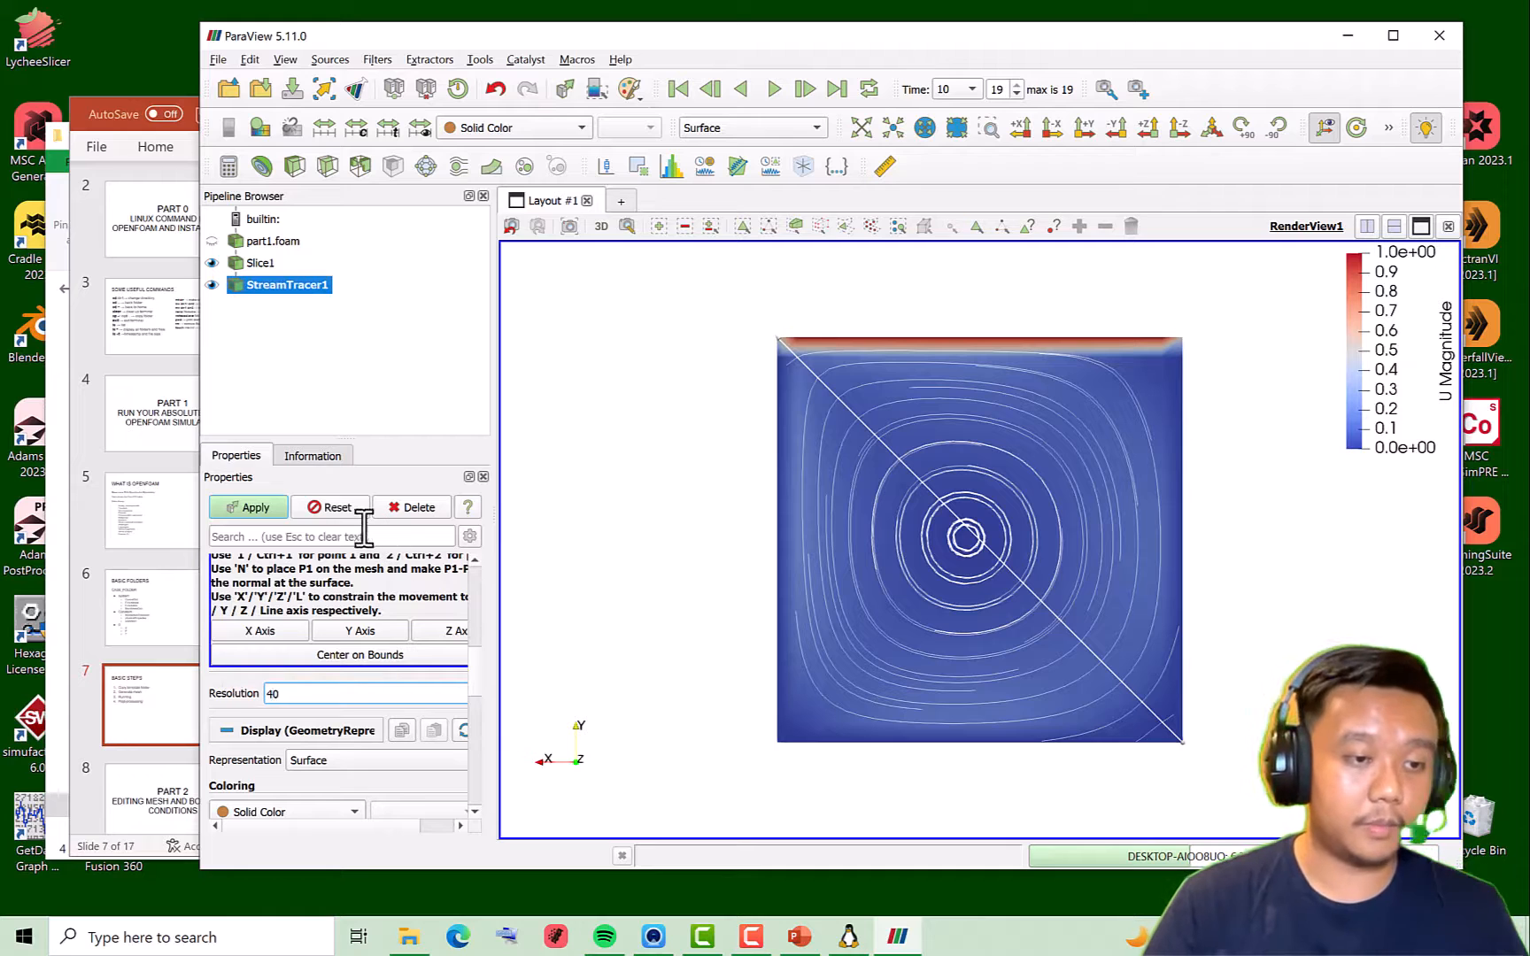
pyautogui.click(256, 508)
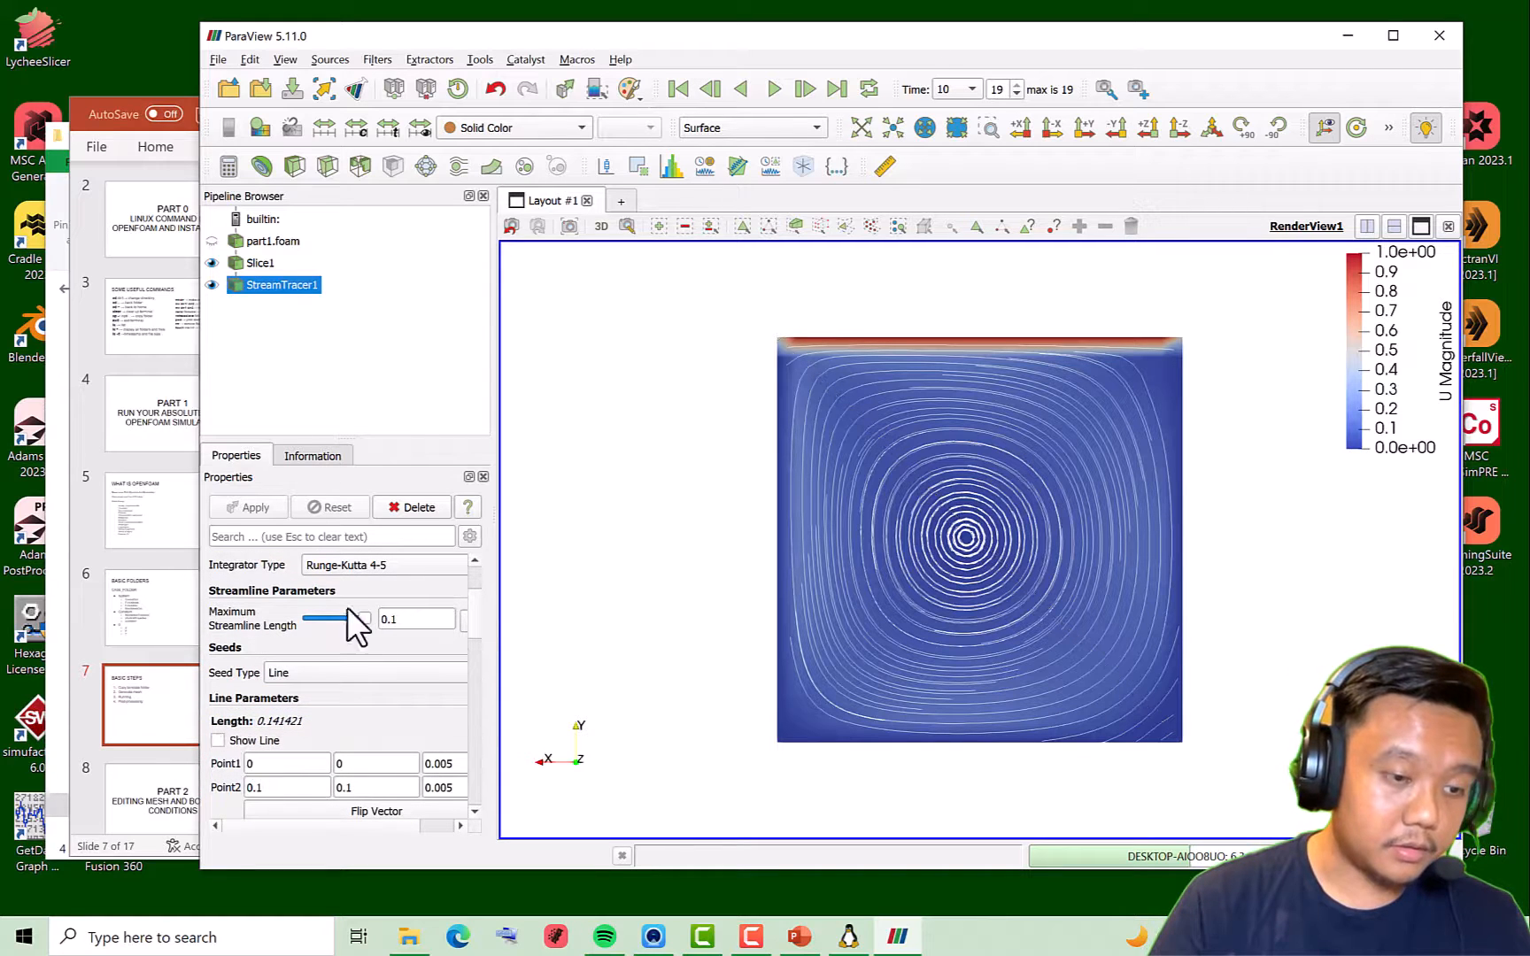
# Rewind to the first frame and play the flow animation through to time 10
pyautogui.click(773, 89)
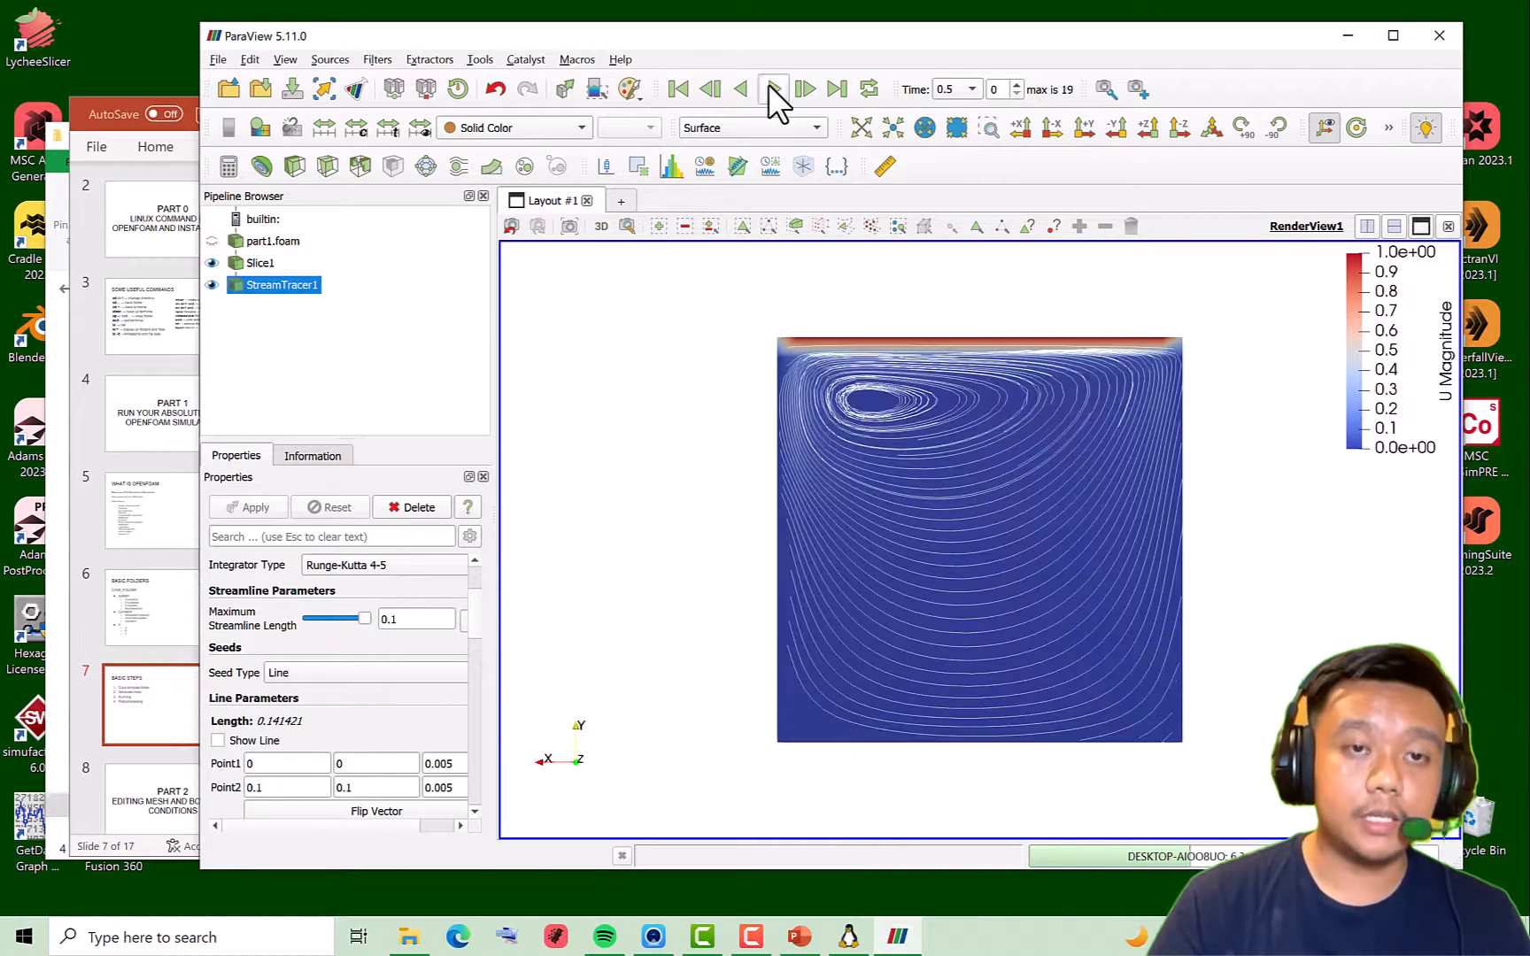
pyautogui.click(773, 89)
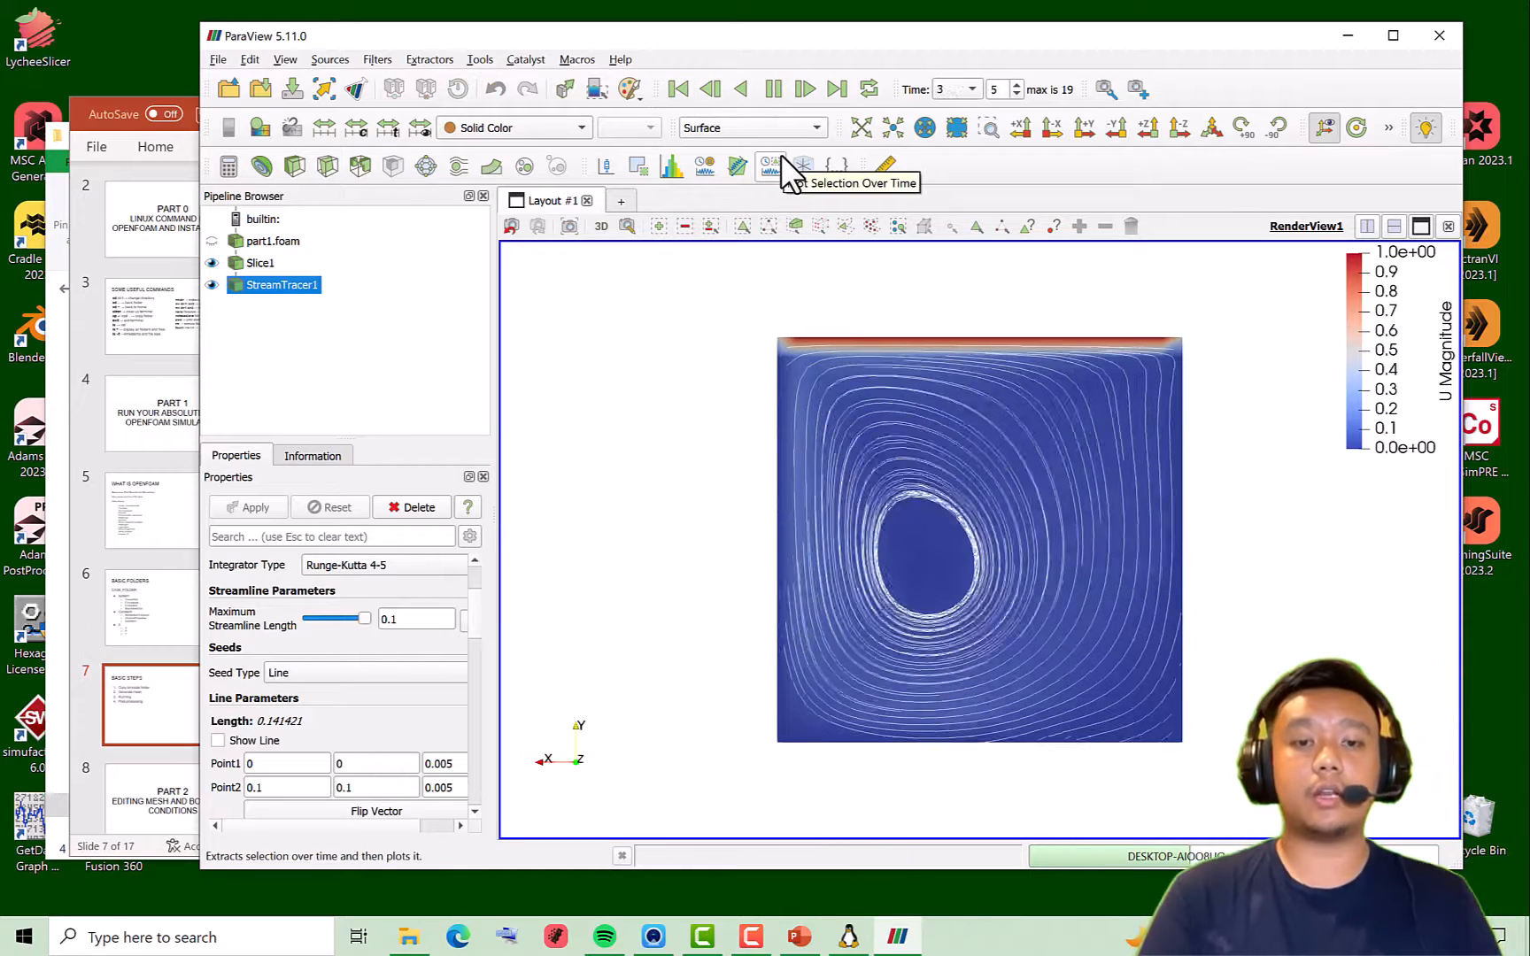
pyautogui.click(805, 88)
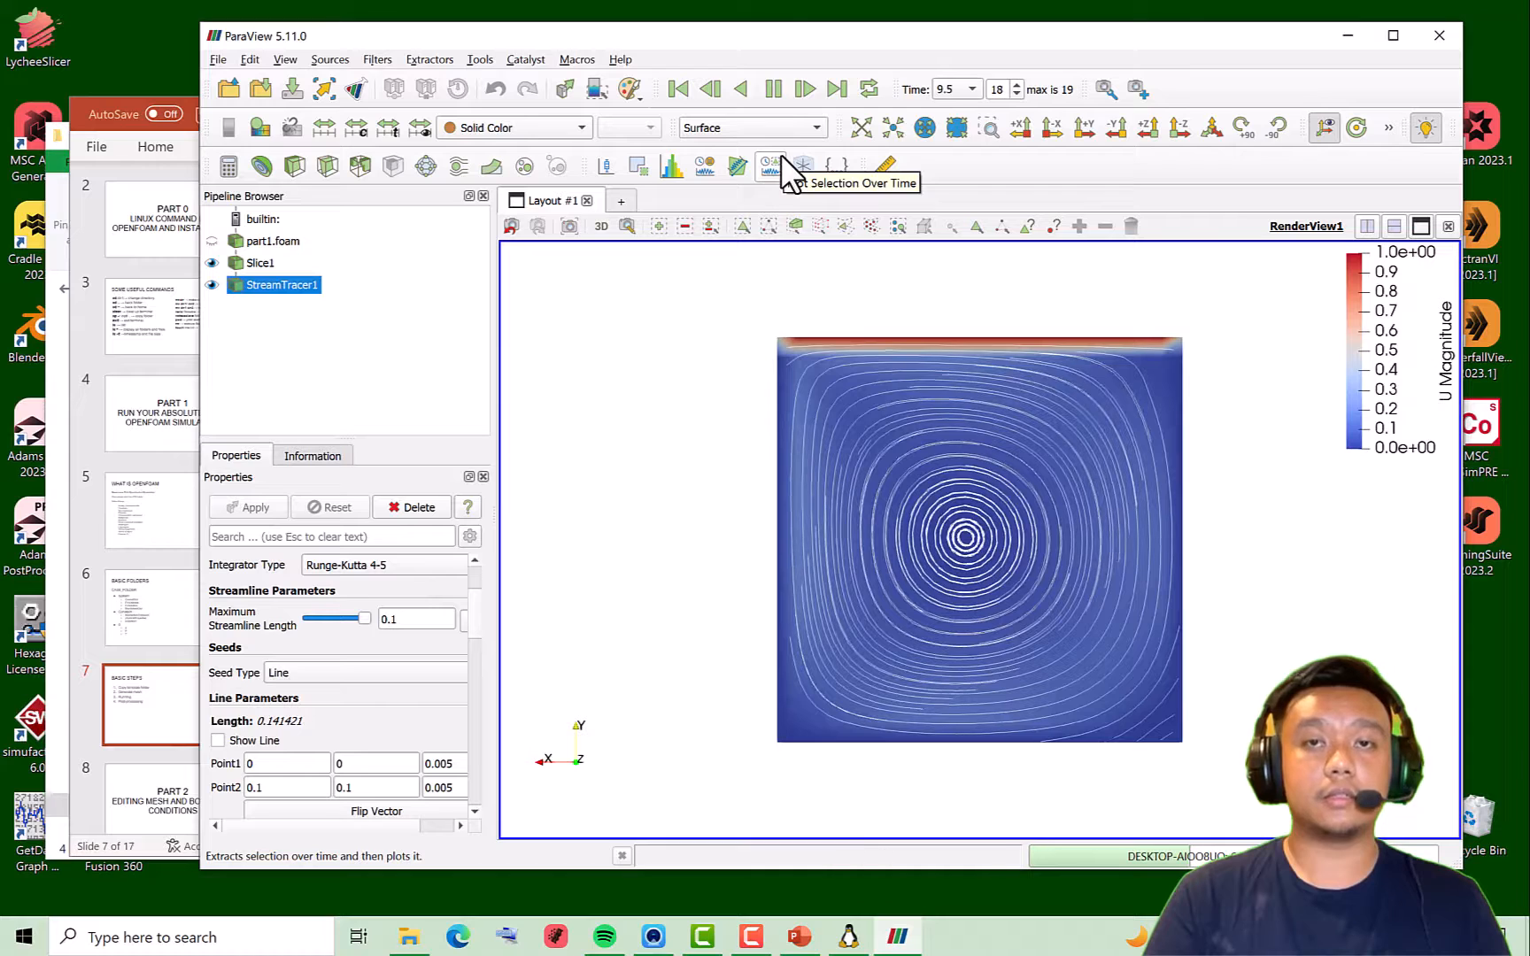
pyautogui.click(804, 89)
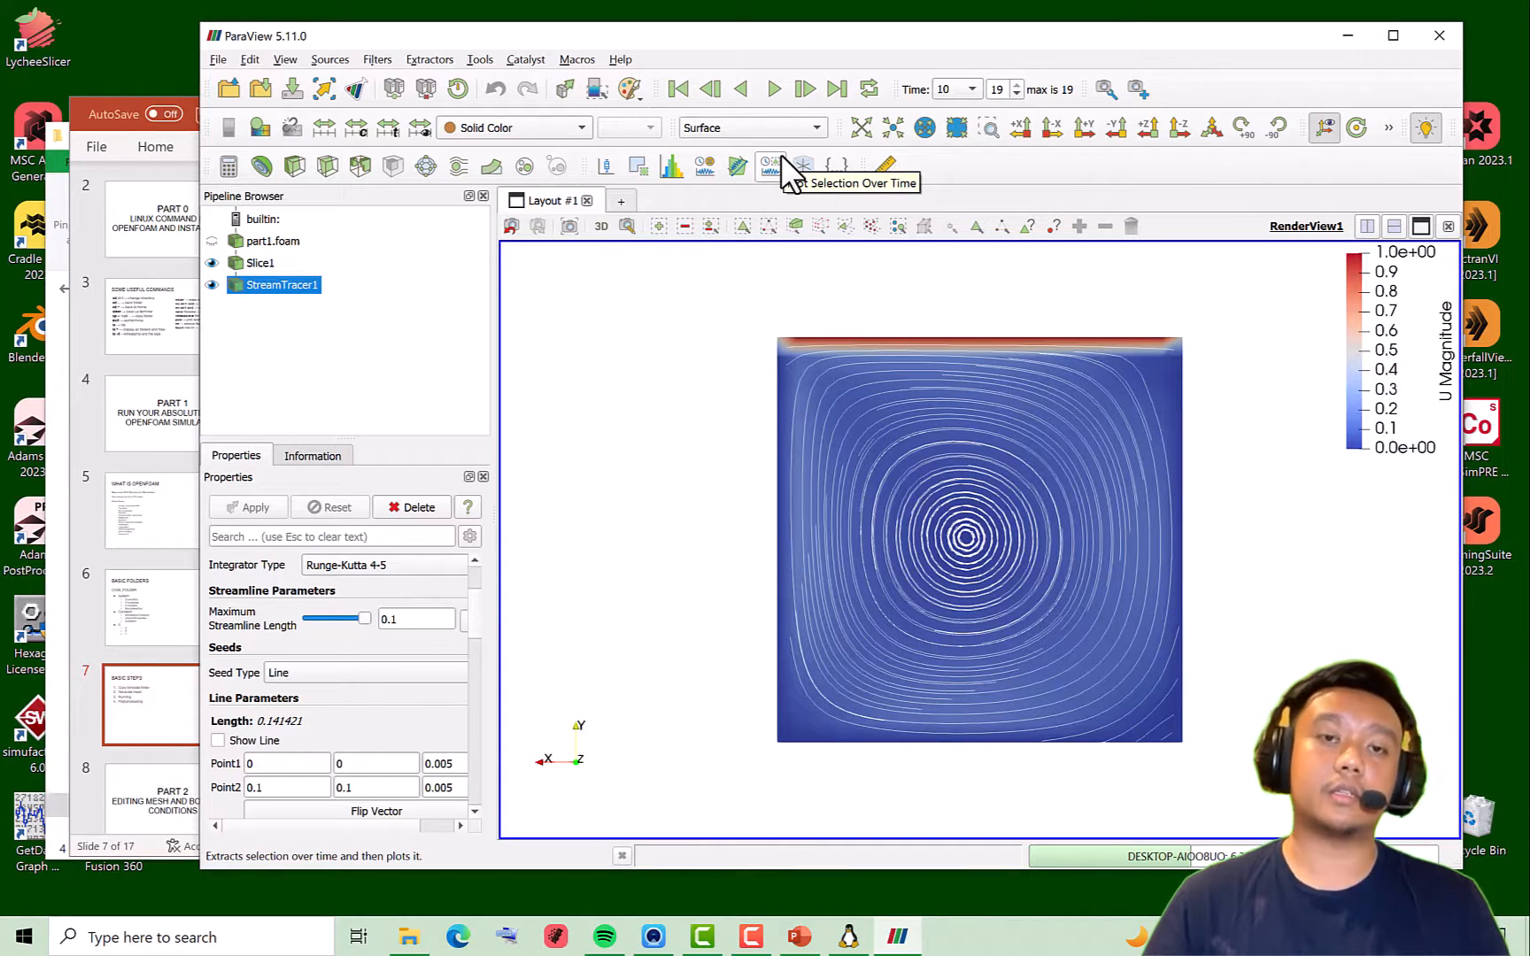
pyautogui.moveTo(786, 169)
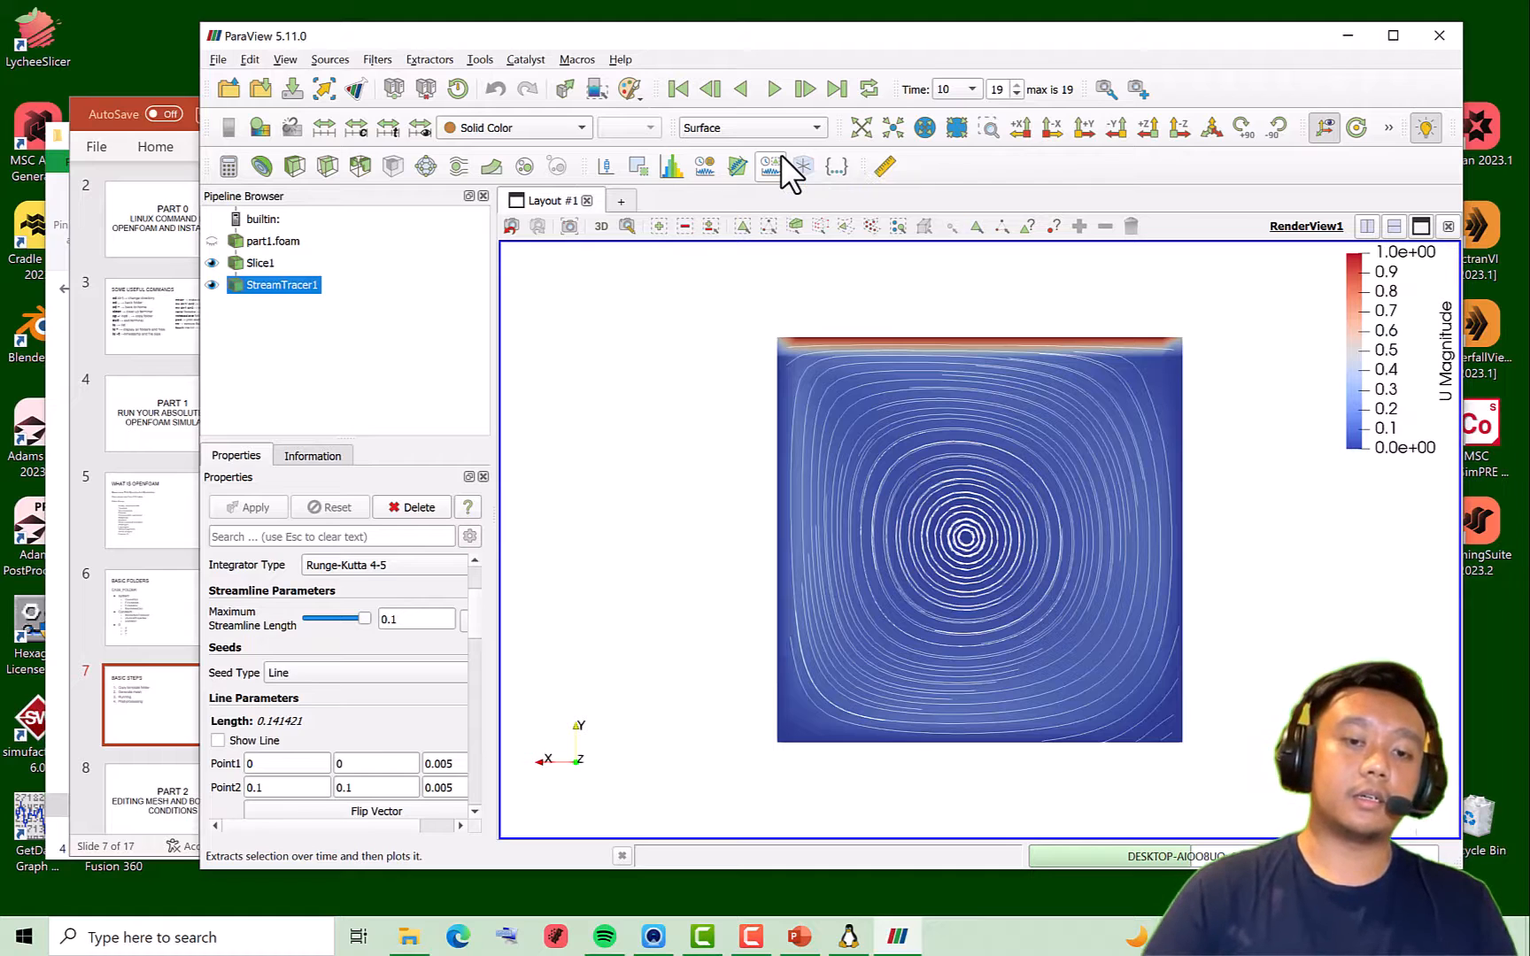